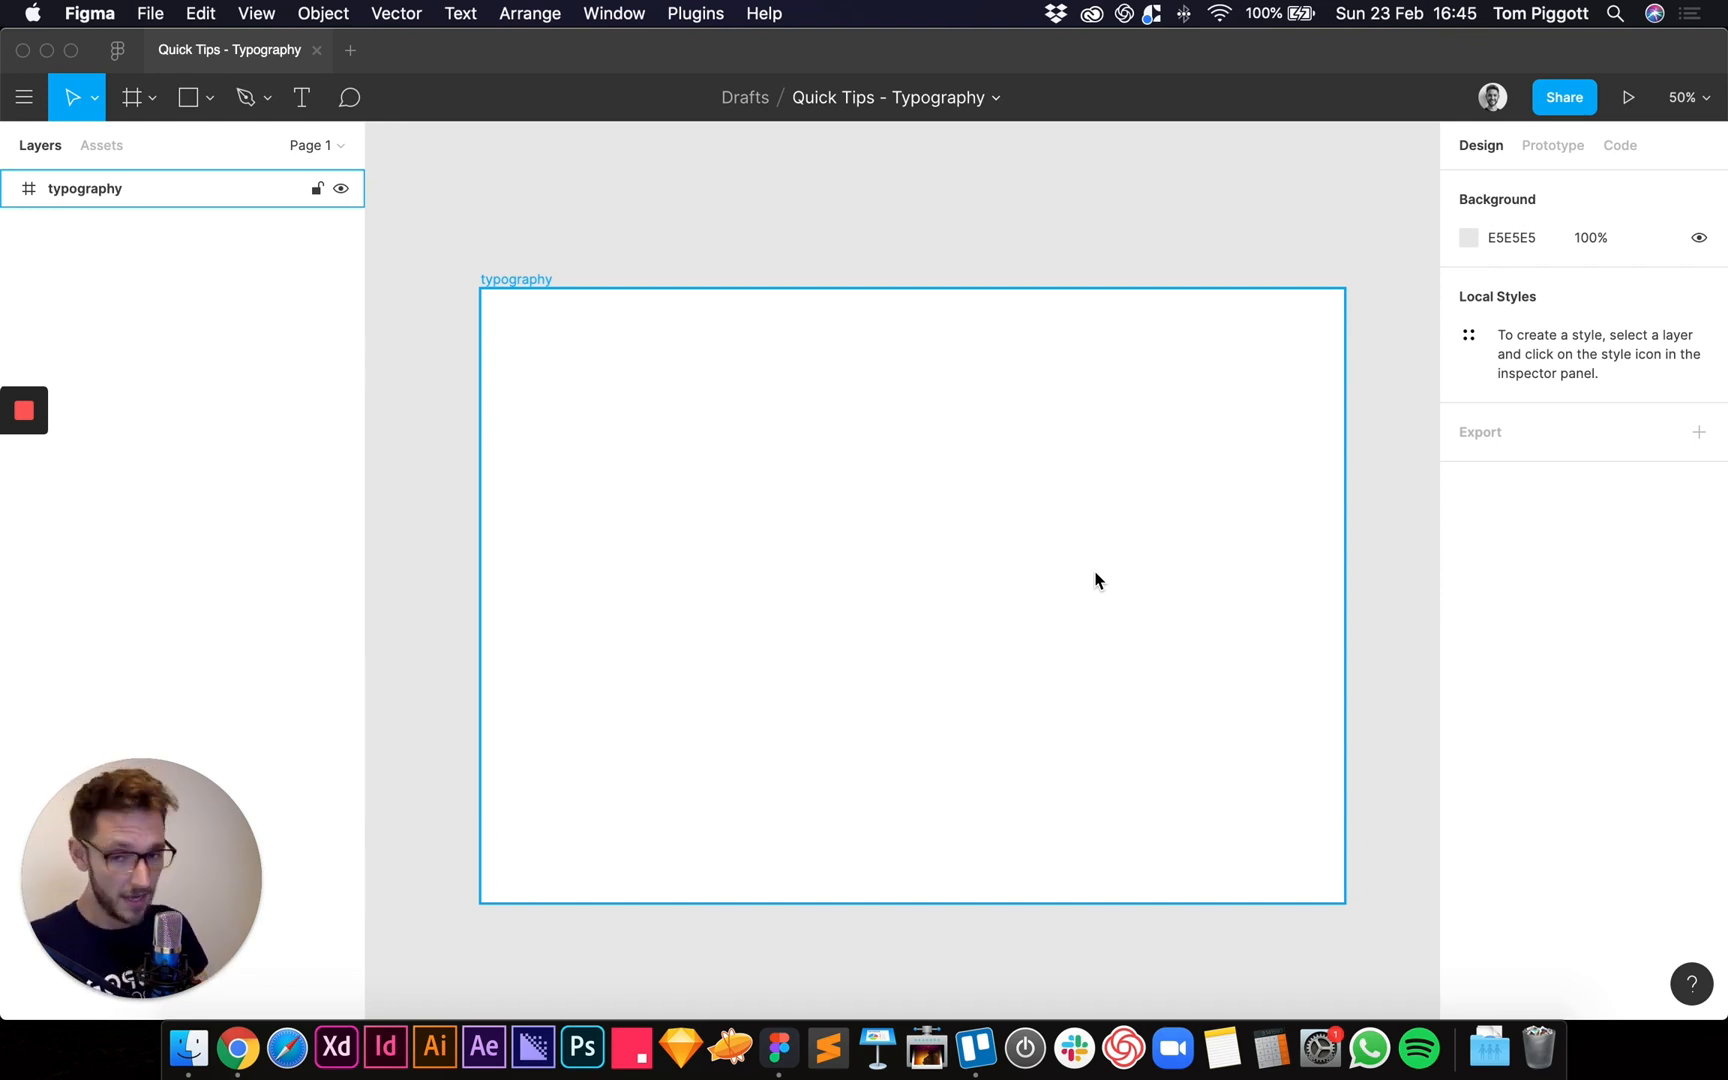
{"action": "mouse_move", "coordinate": [862, 698]}
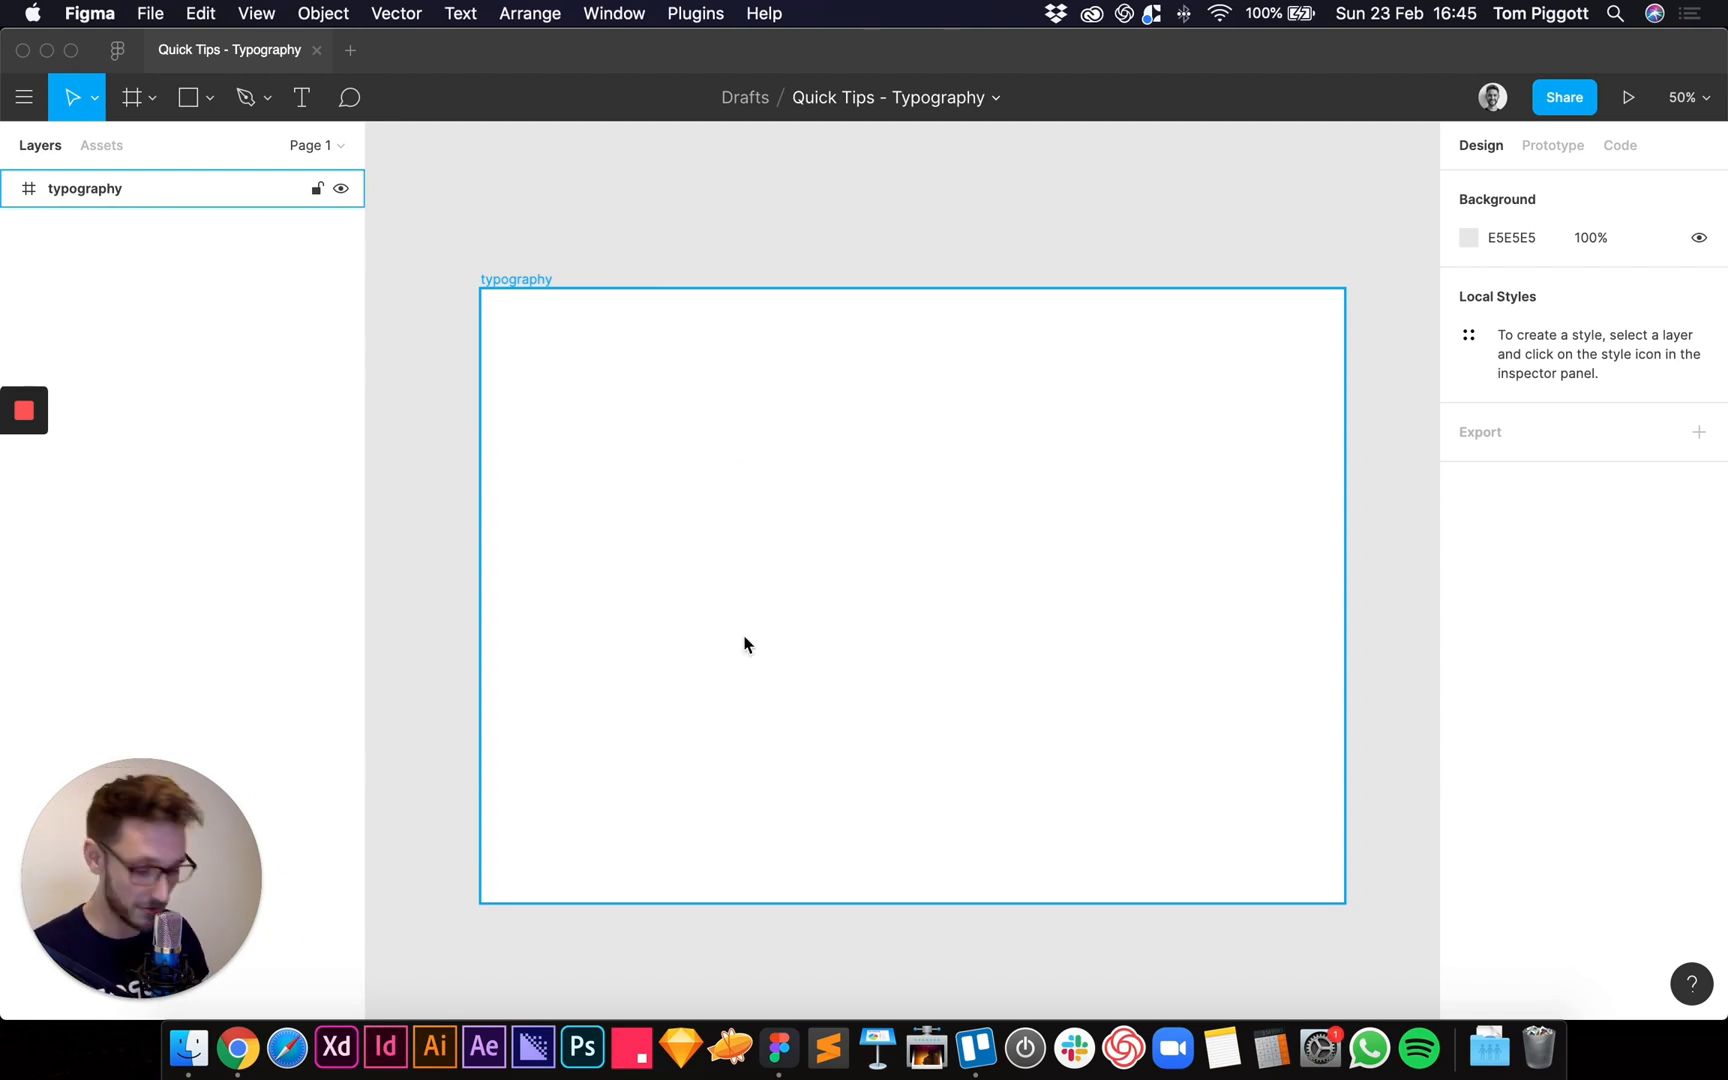
{"action": "mouse_move", "coordinate": [711, 548]}
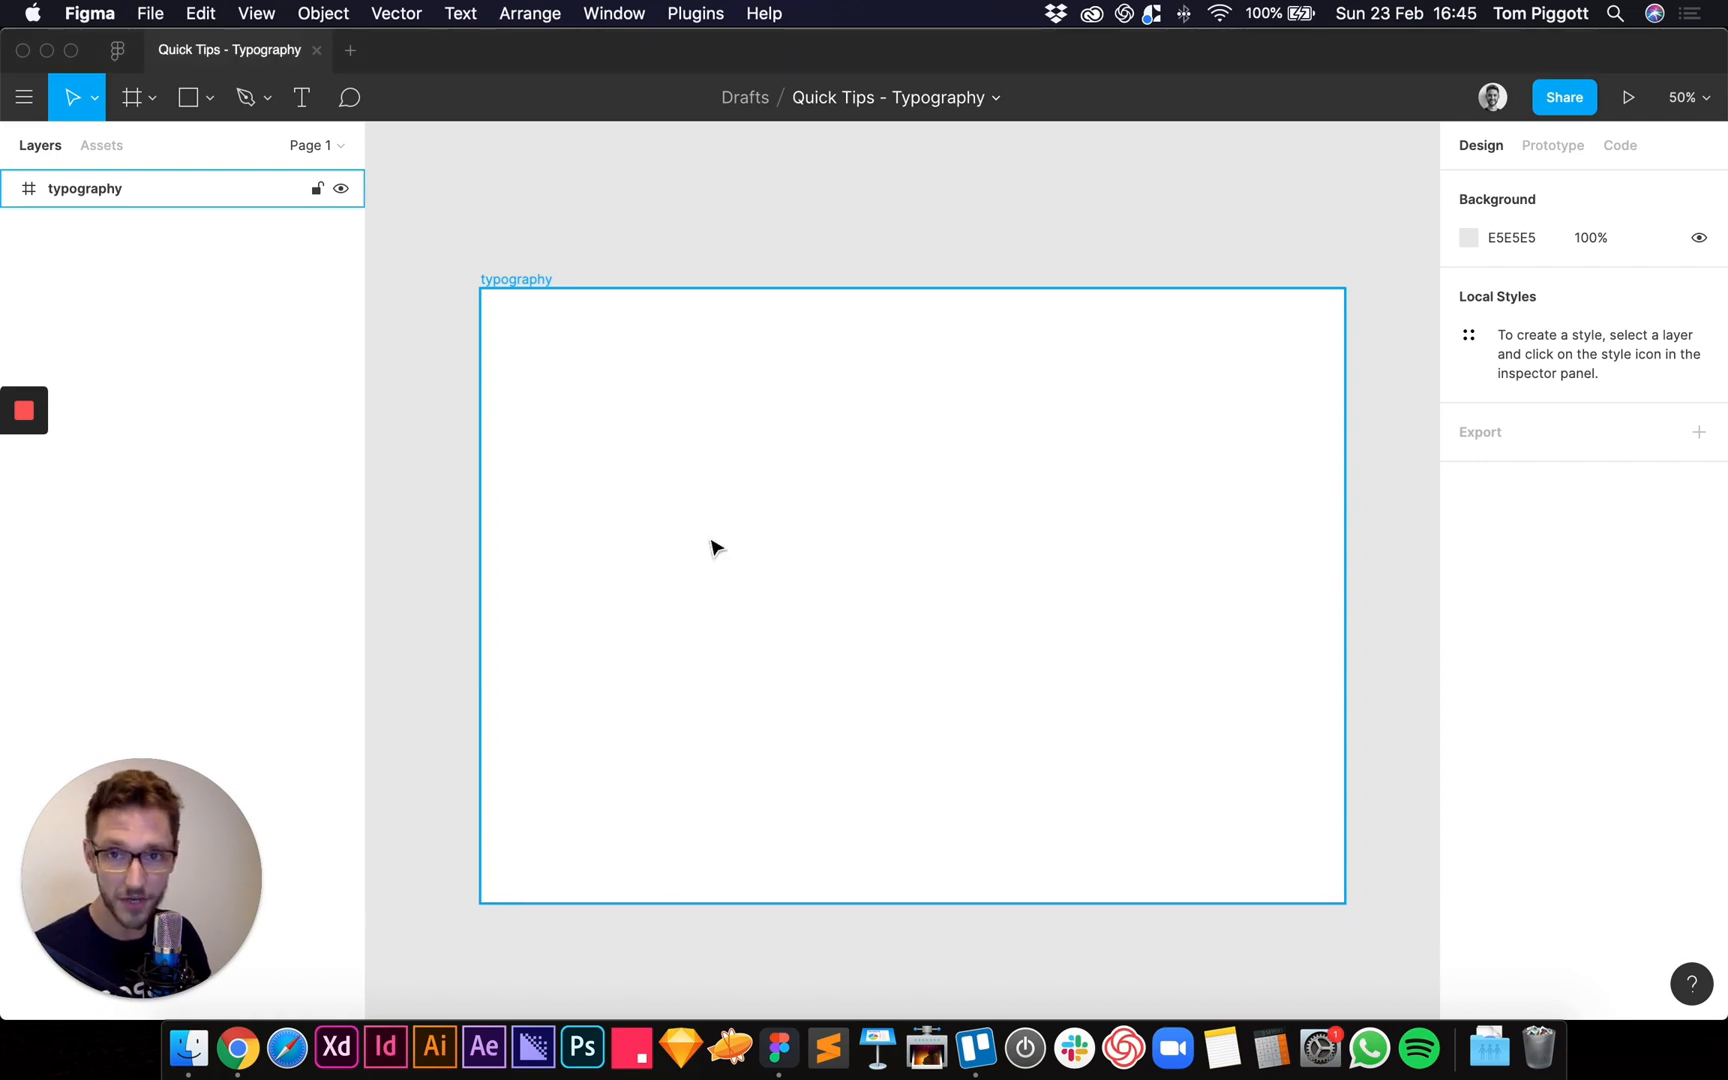
- Draw a text box in the lower frame and fill it with 12 sentences of lorem ipsum
{"action": "left_click_drag", "start_coordinate": [532, 649], "coordinate": [995, 769]}
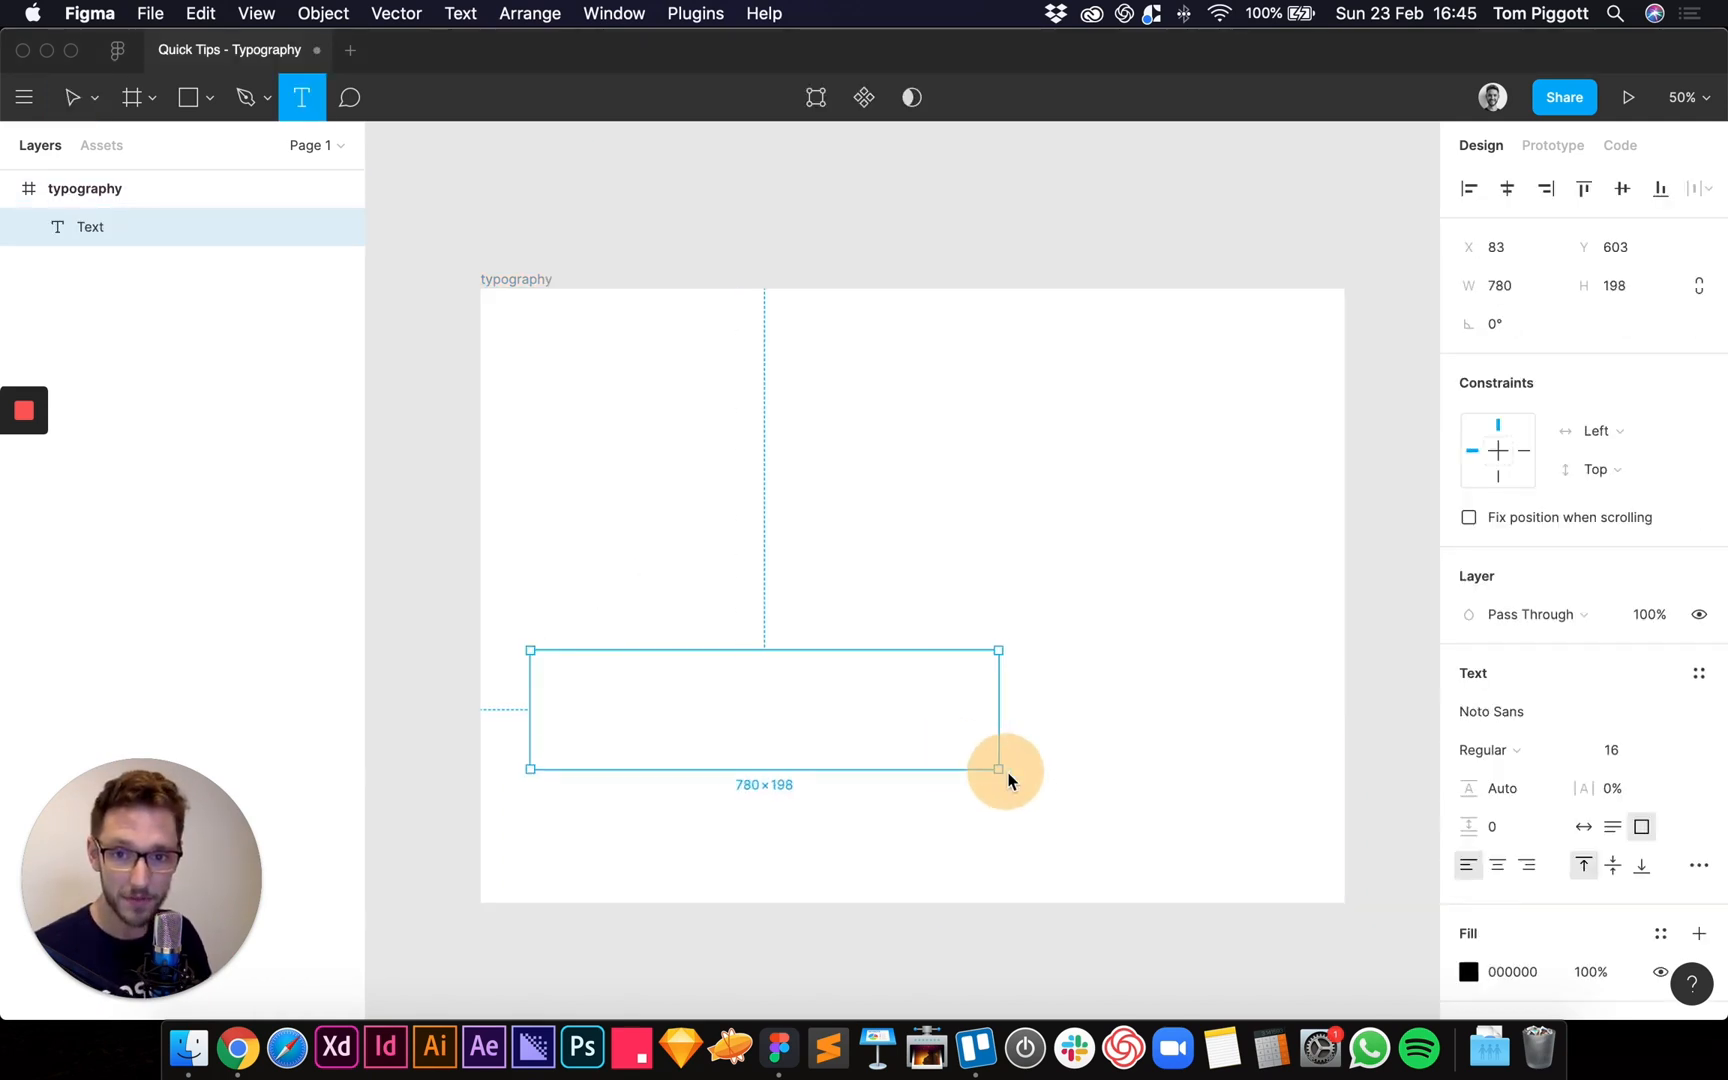
{"action": "left_click_drag", "start_coordinate": [995, 769], "coordinate": [1017, 812]}
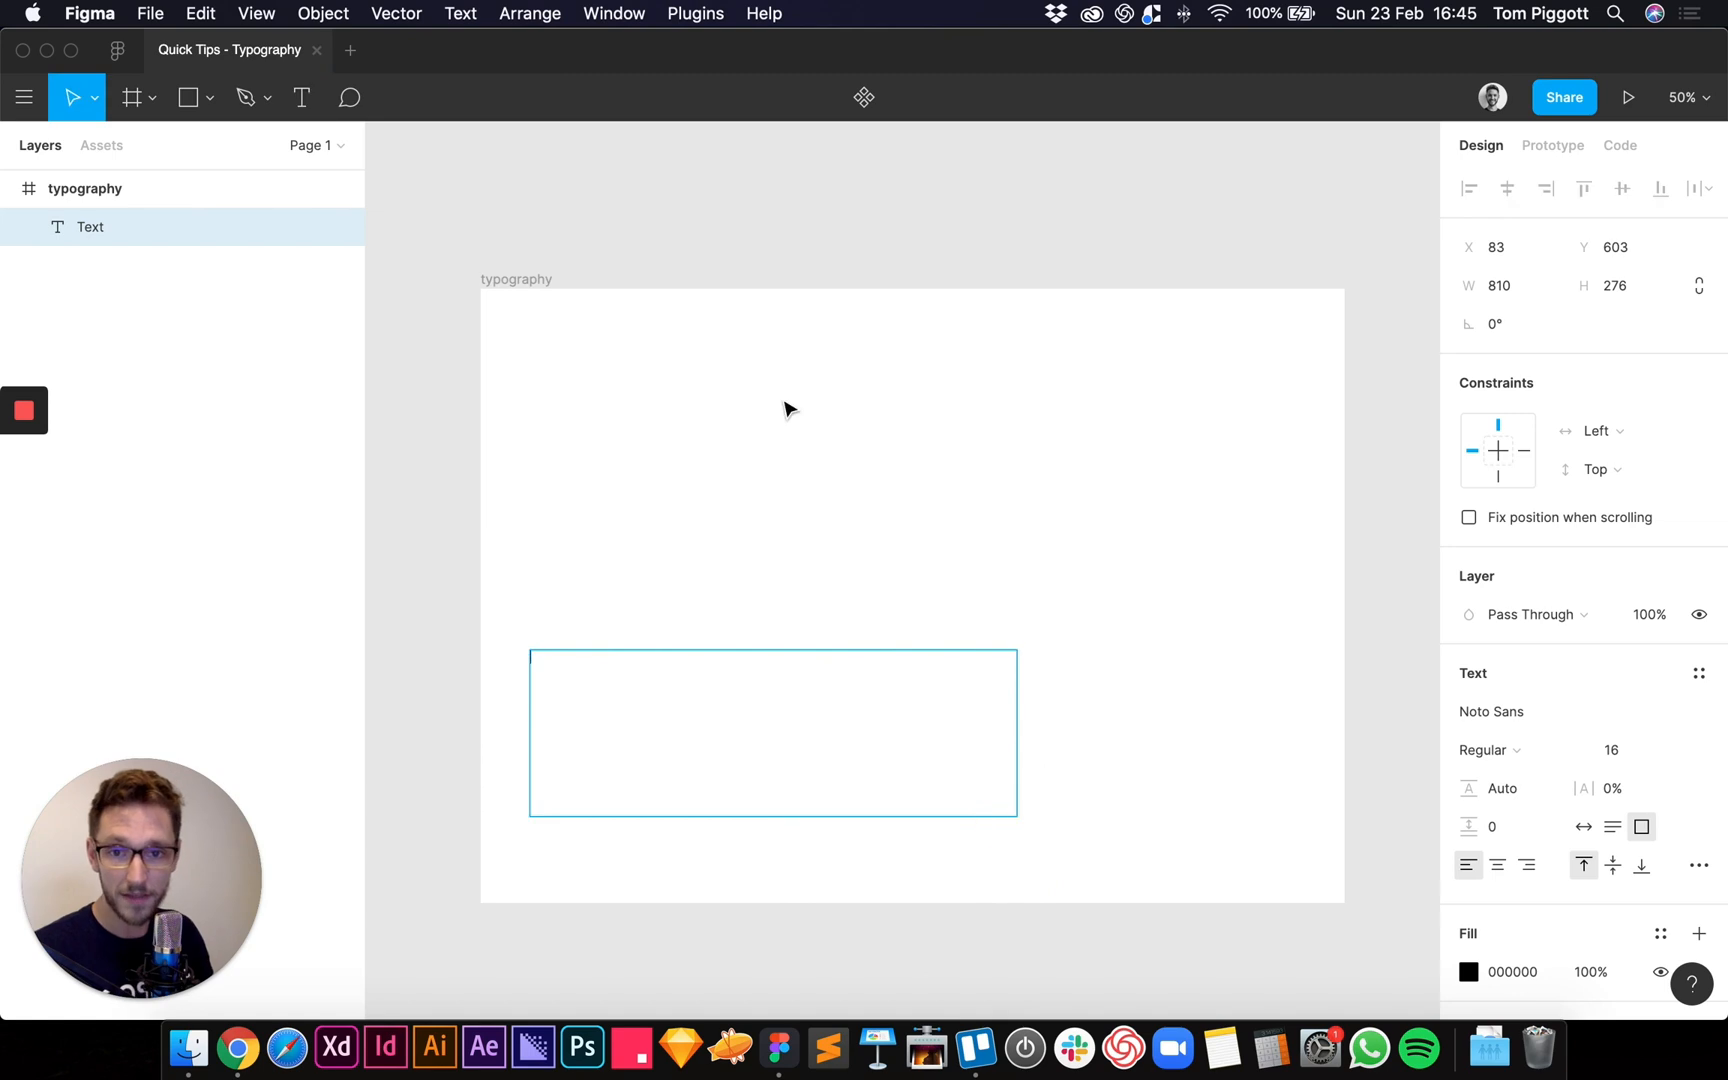
{"action": "left_click", "coordinate": [694, 13]}
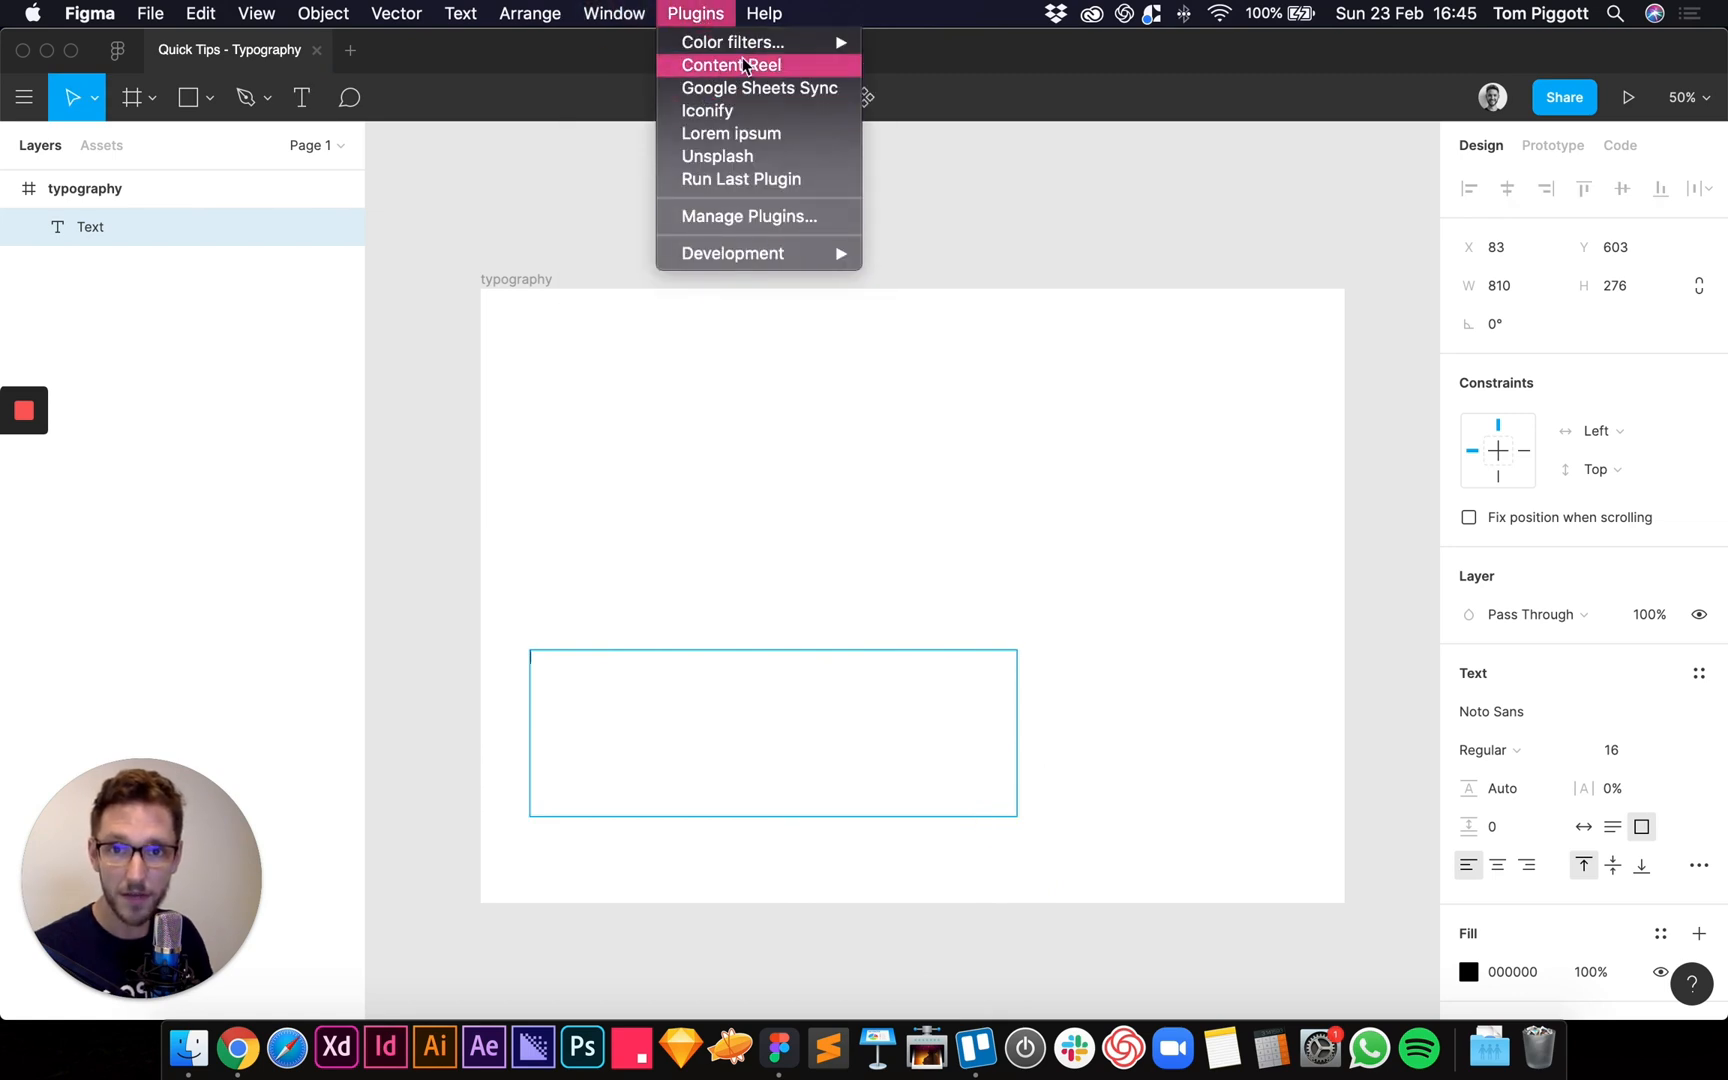
{"action": "left_click", "coordinate": [731, 133]}
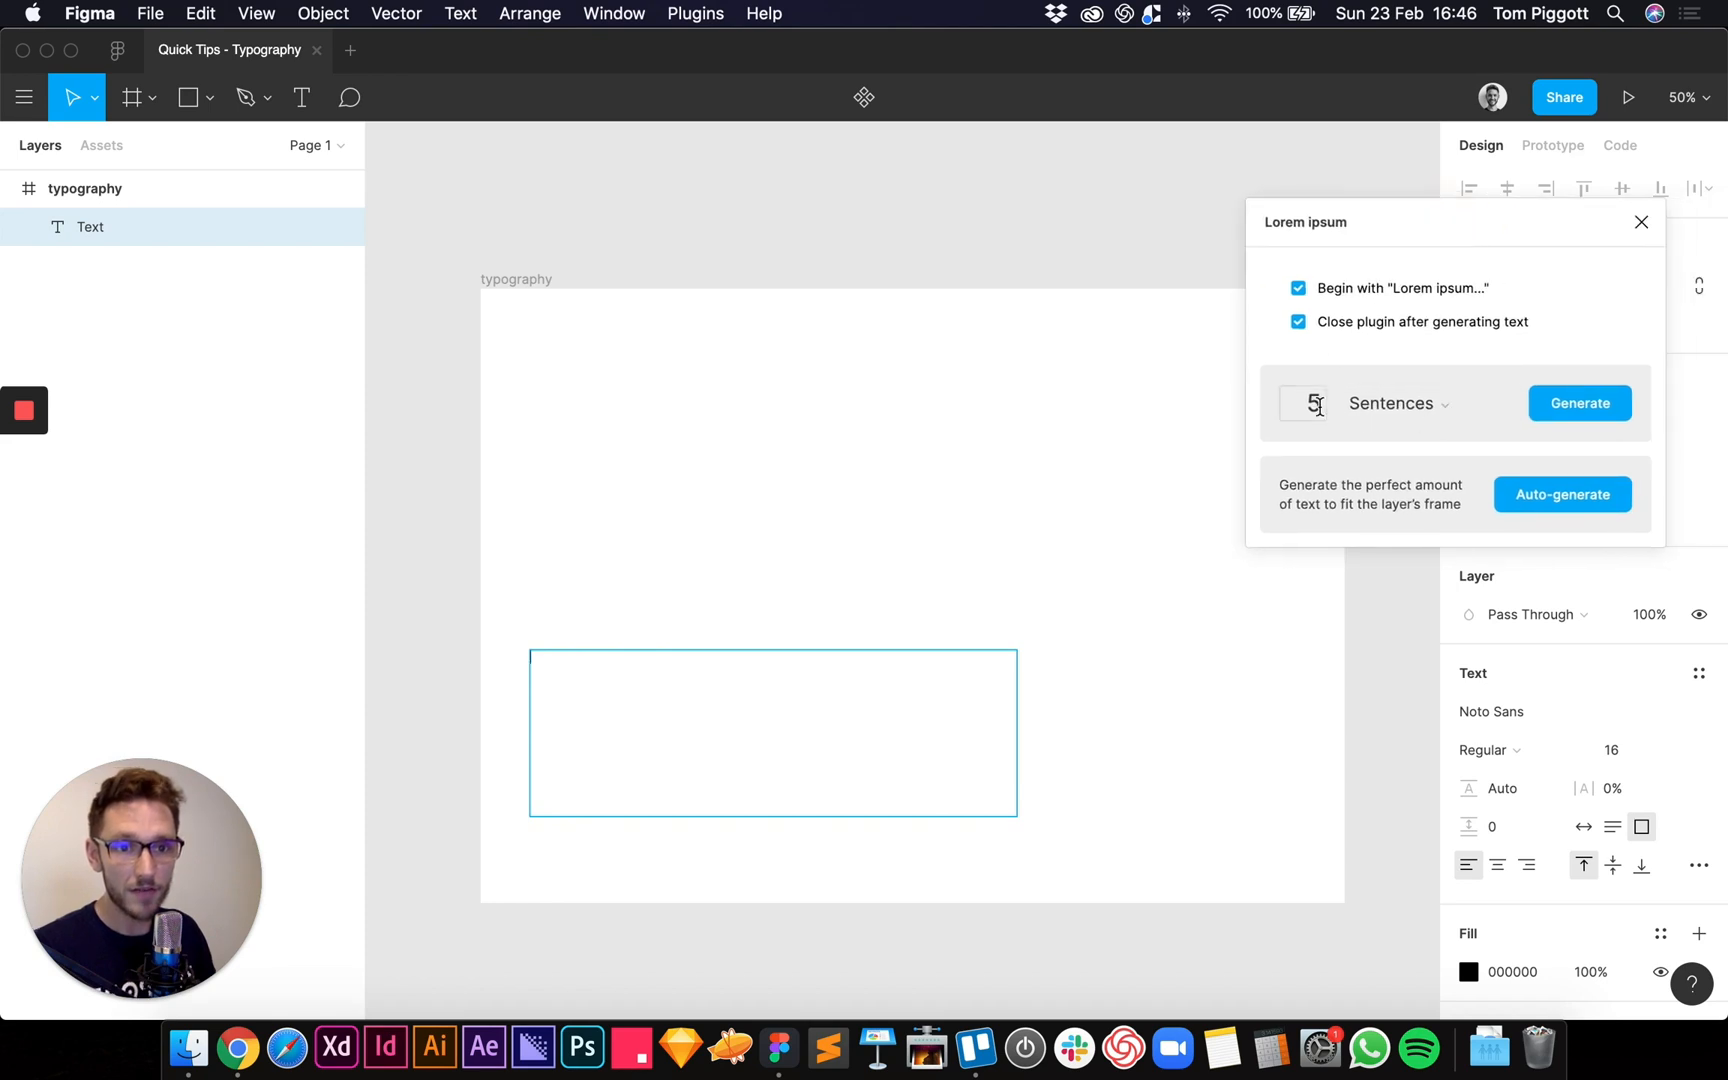
{"action": "type", "text": "12"}
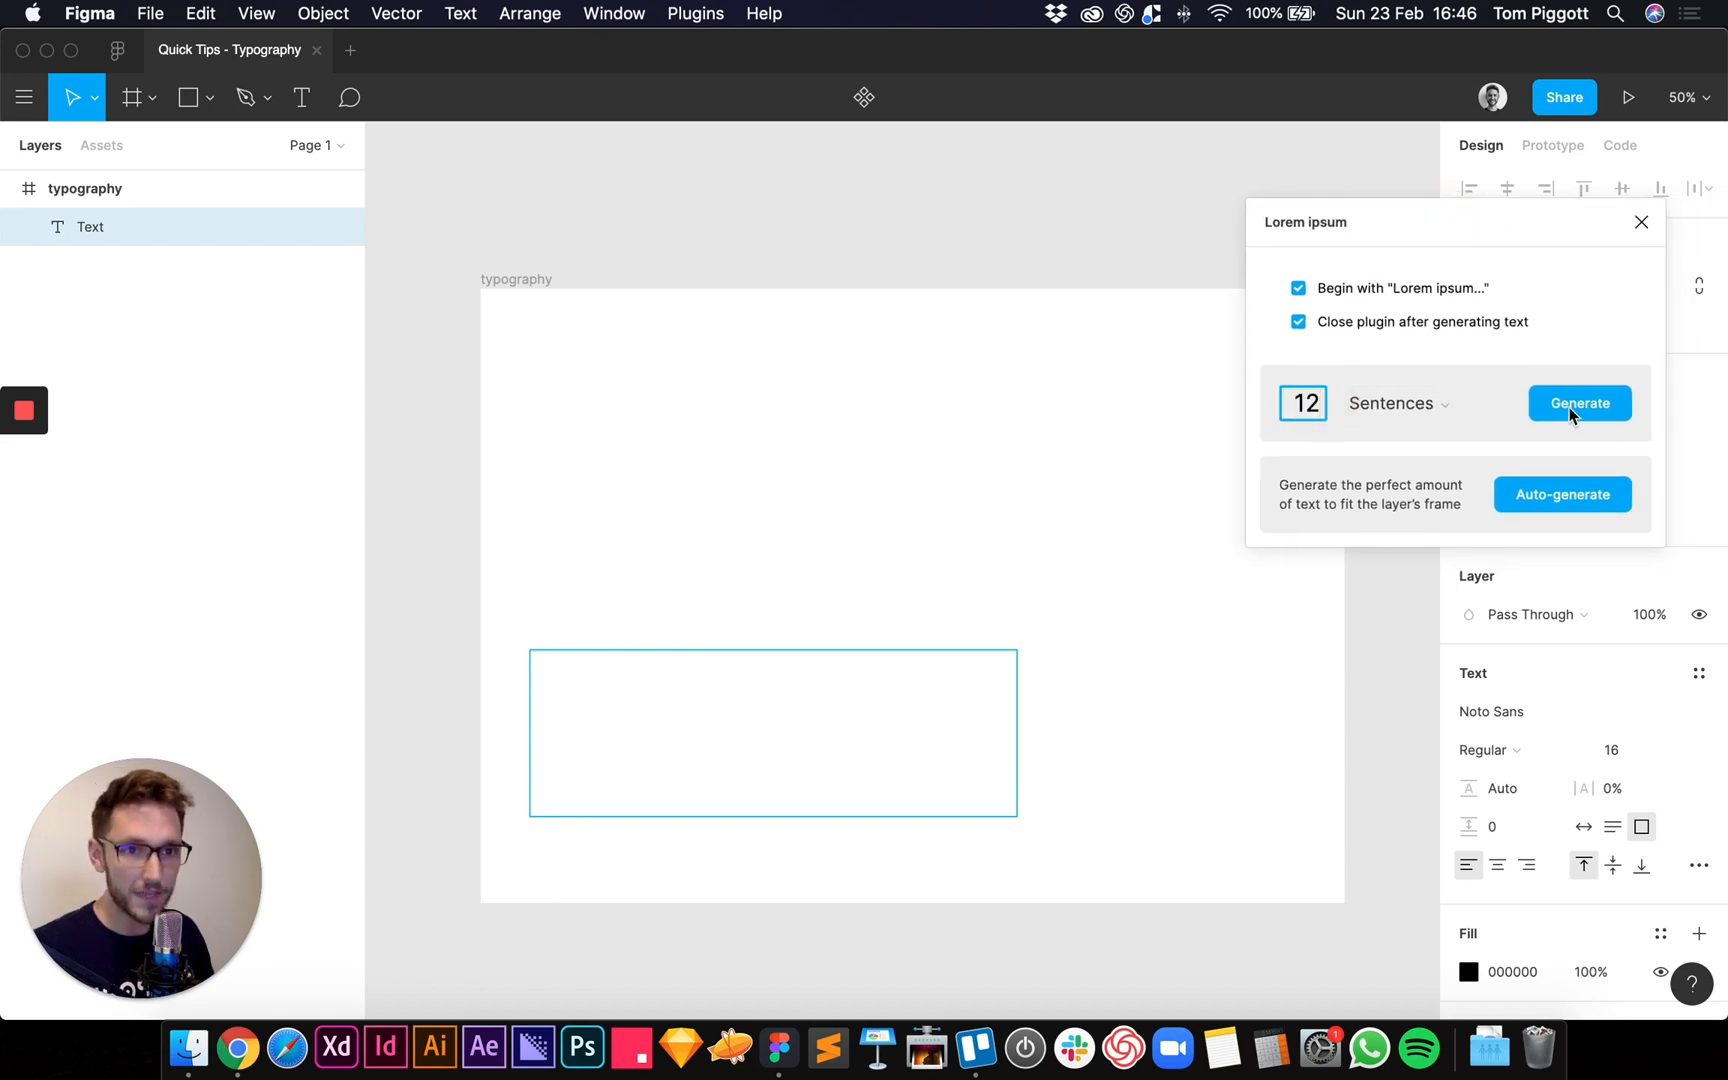
{"action": "left_click", "coordinate": [1578, 402]}
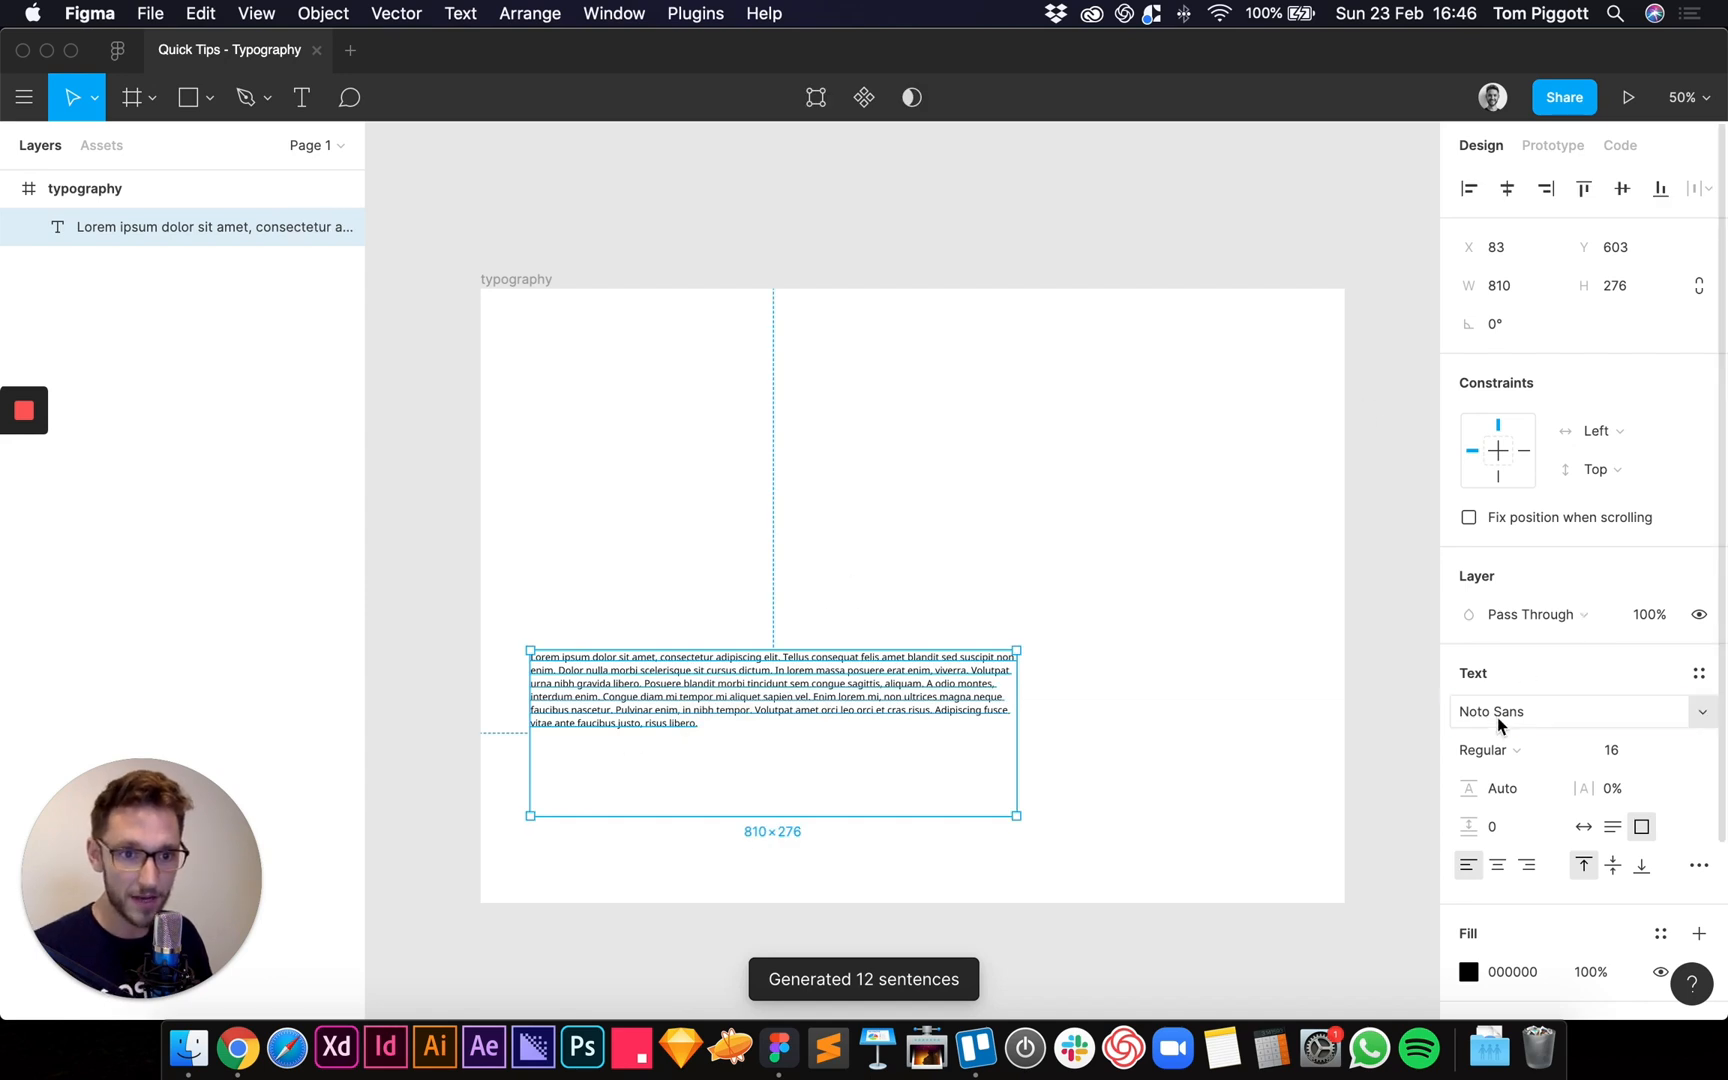
{"action": "left_click", "coordinate": [1565, 711]}
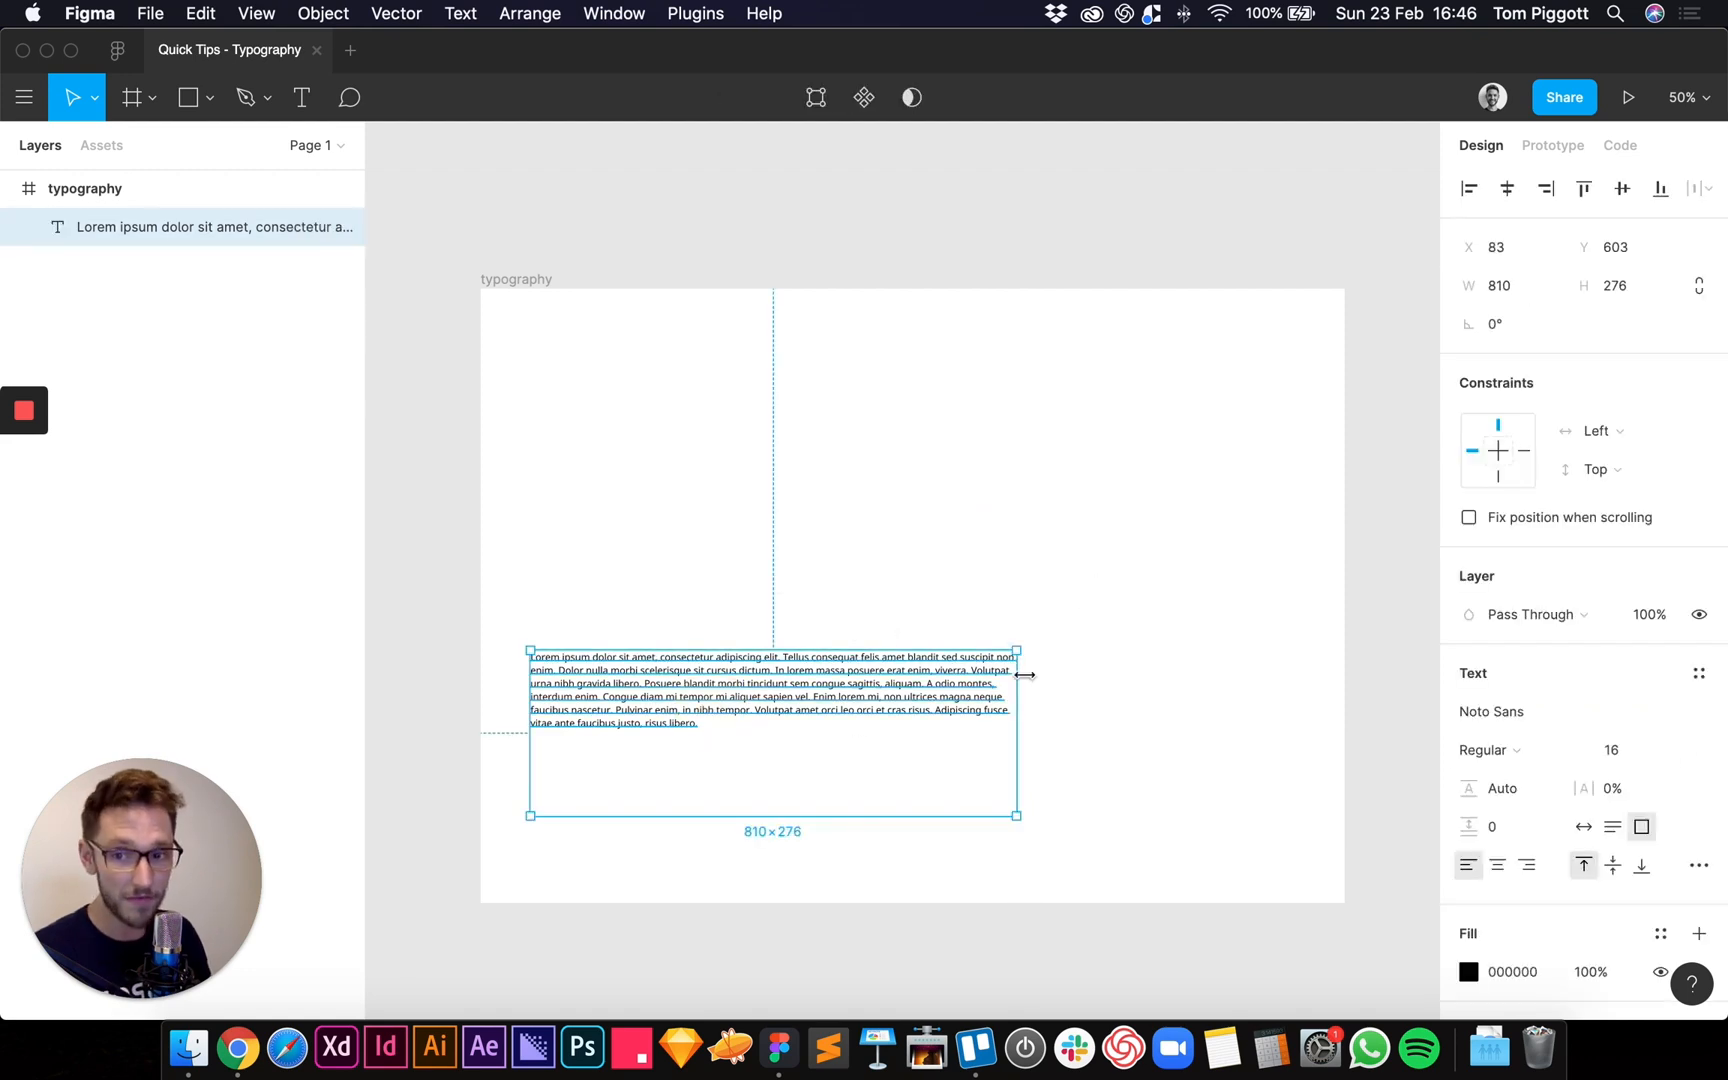
{"action": "mouse_move", "coordinate": [920, 703]}
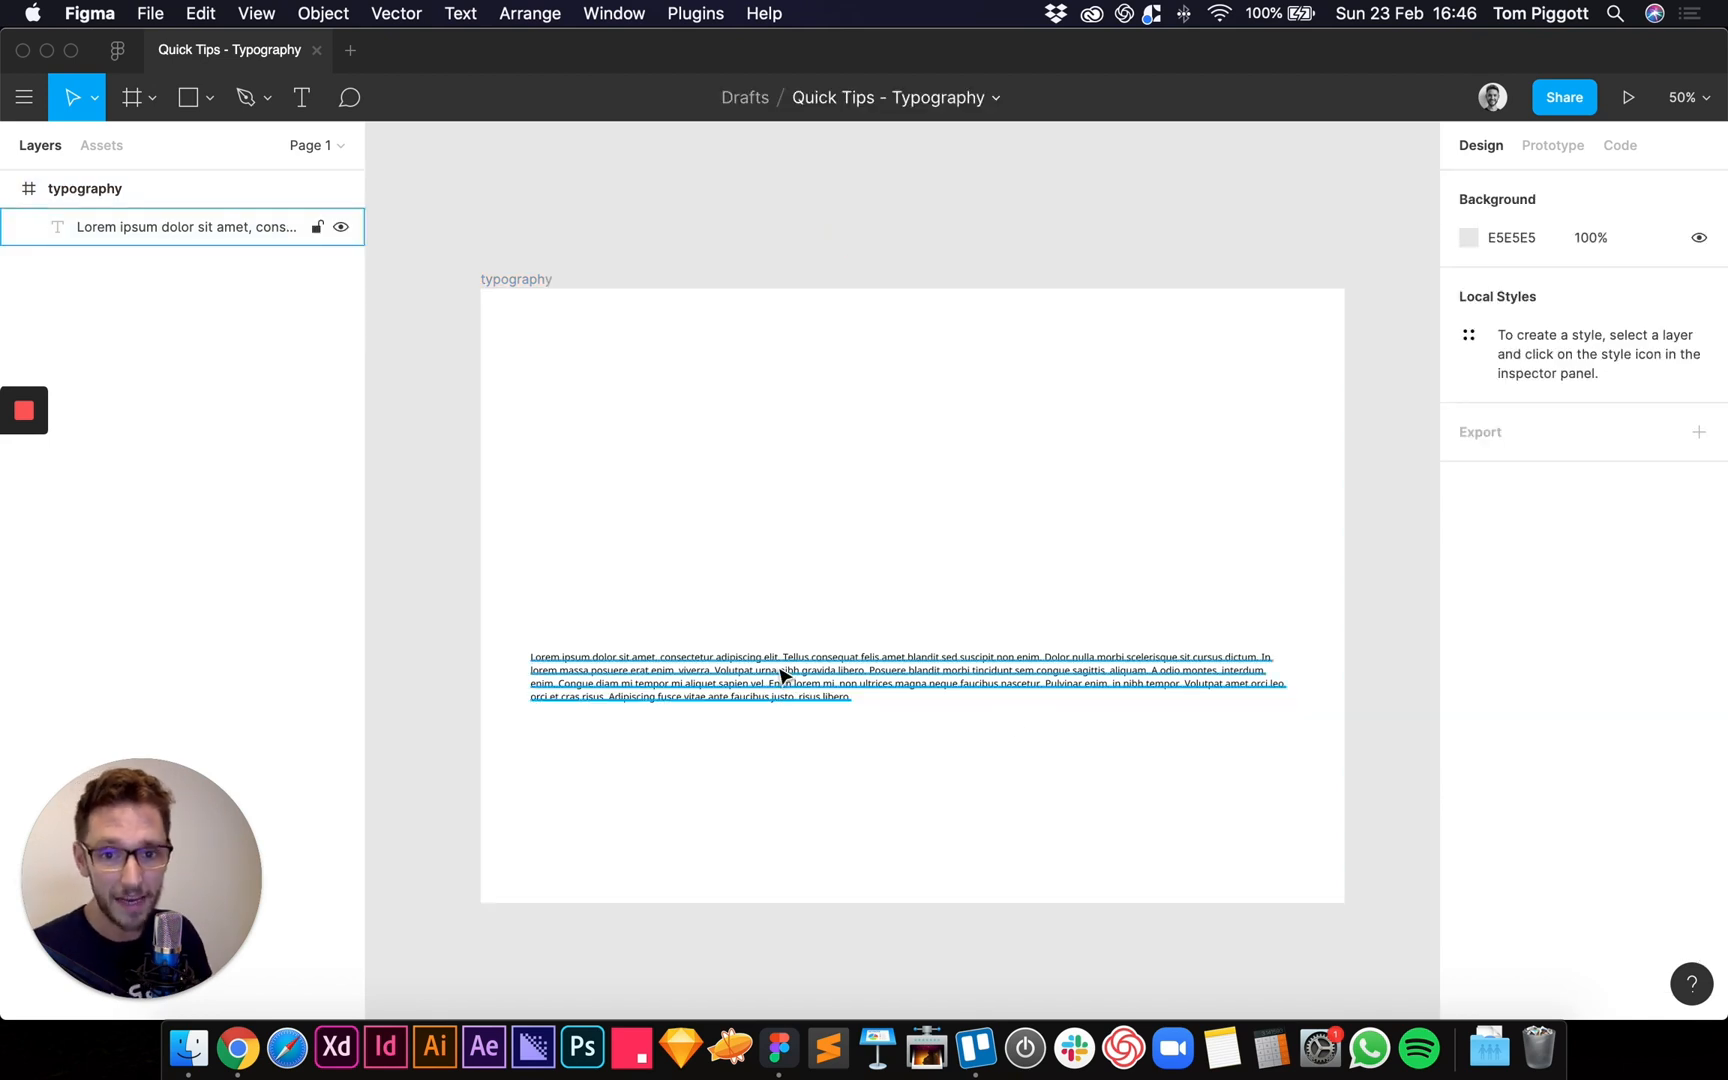
- Enter a smaller width for the lorem ipsum block so it wraps into about eight lines
{"action": "left_click", "coordinate": [680, 595]}
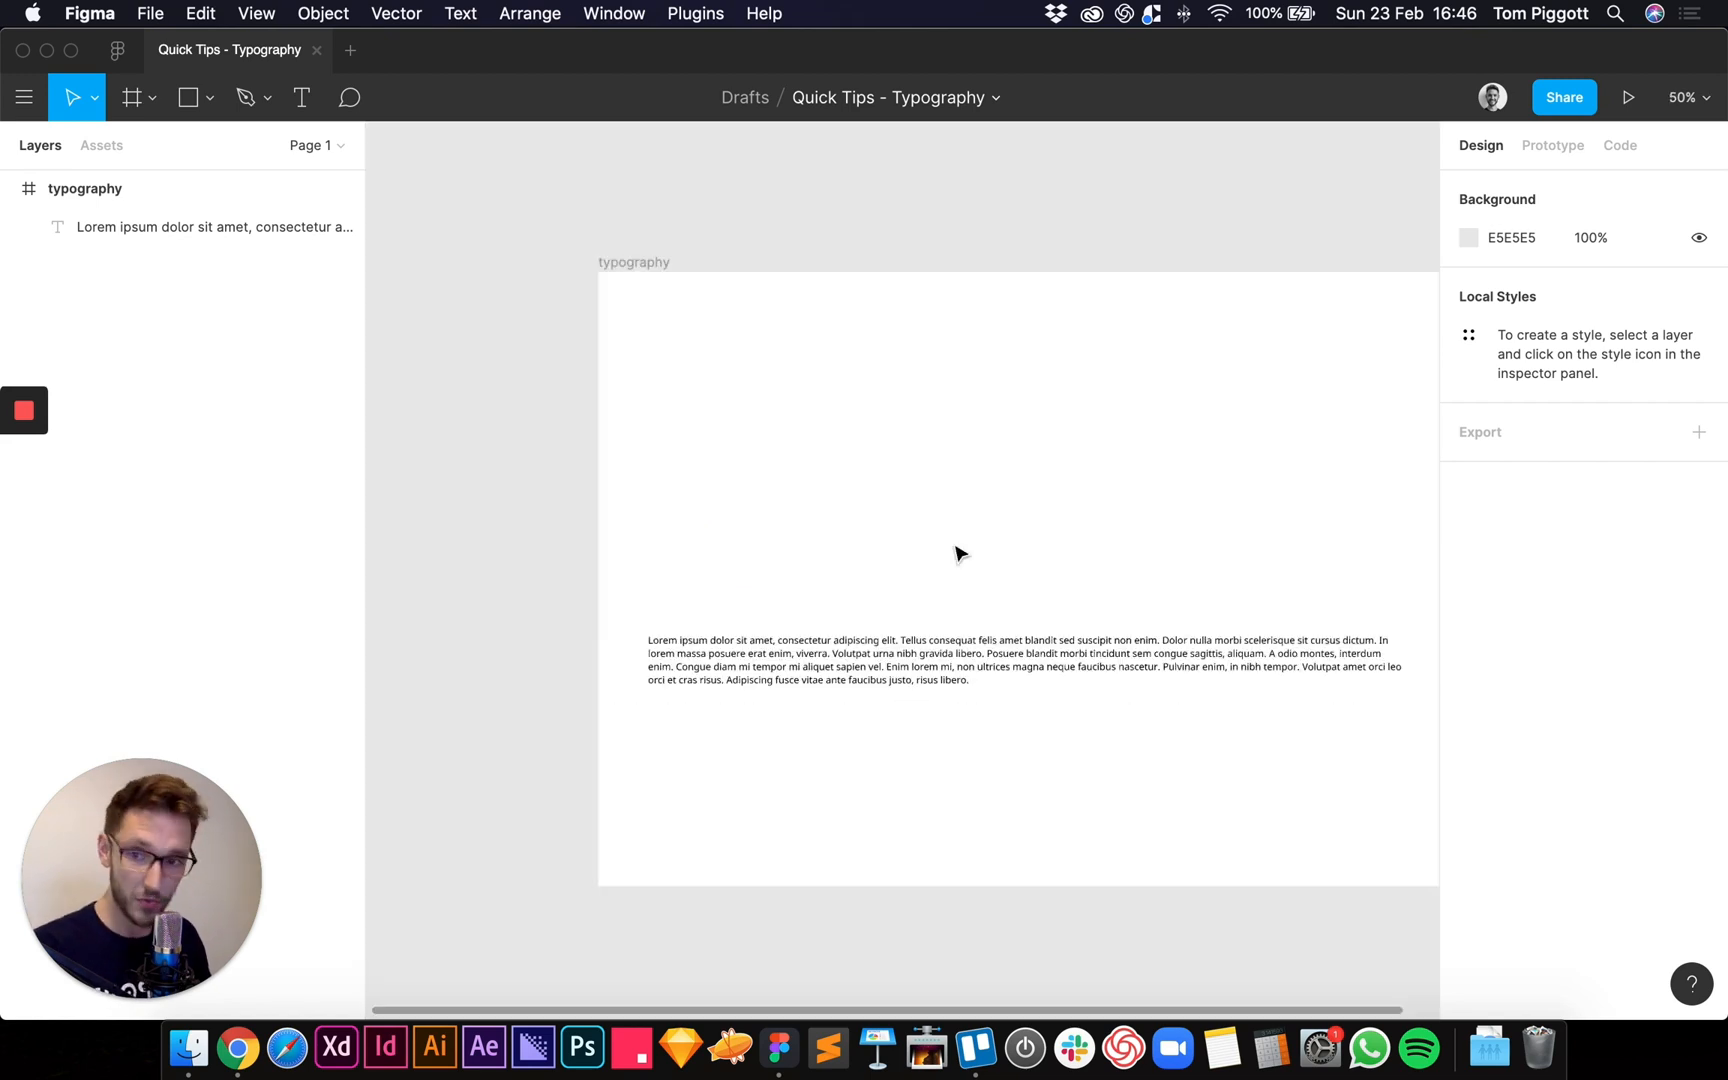
{"action": "mouse_move", "coordinate": [974, 550]}
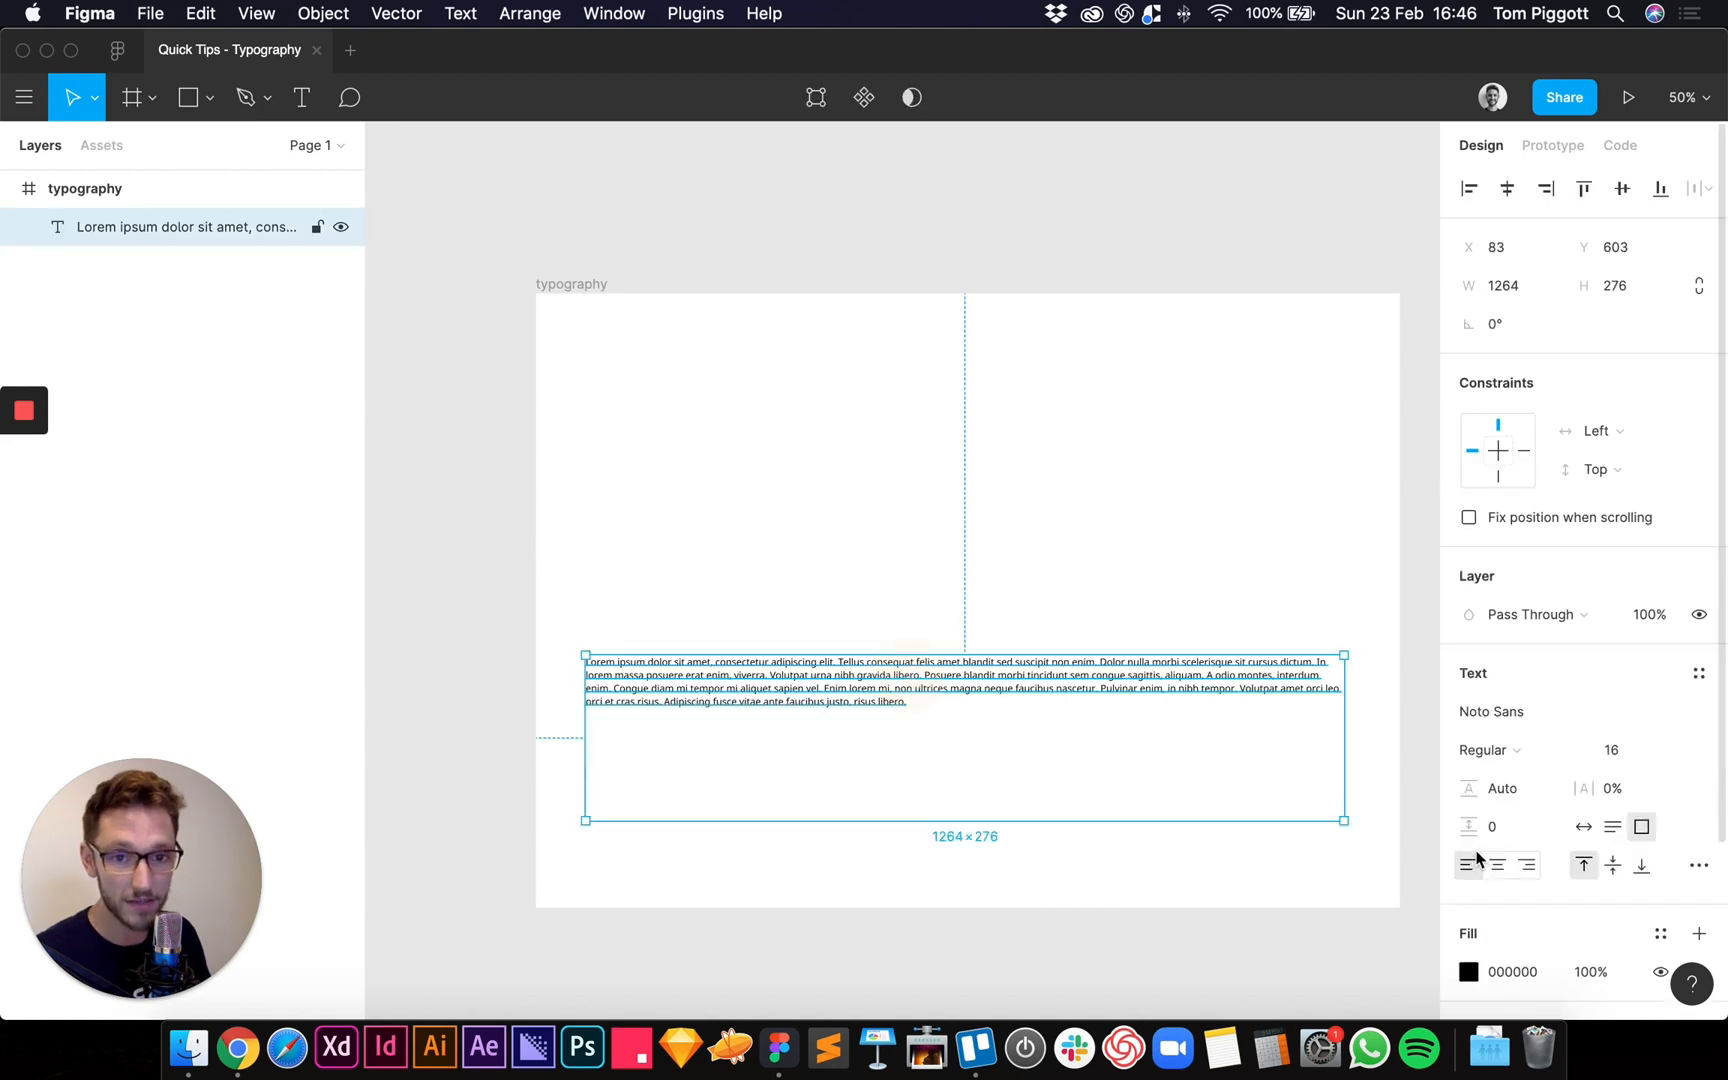
{"action": "left_click", "coordinate": [1521, 285]}
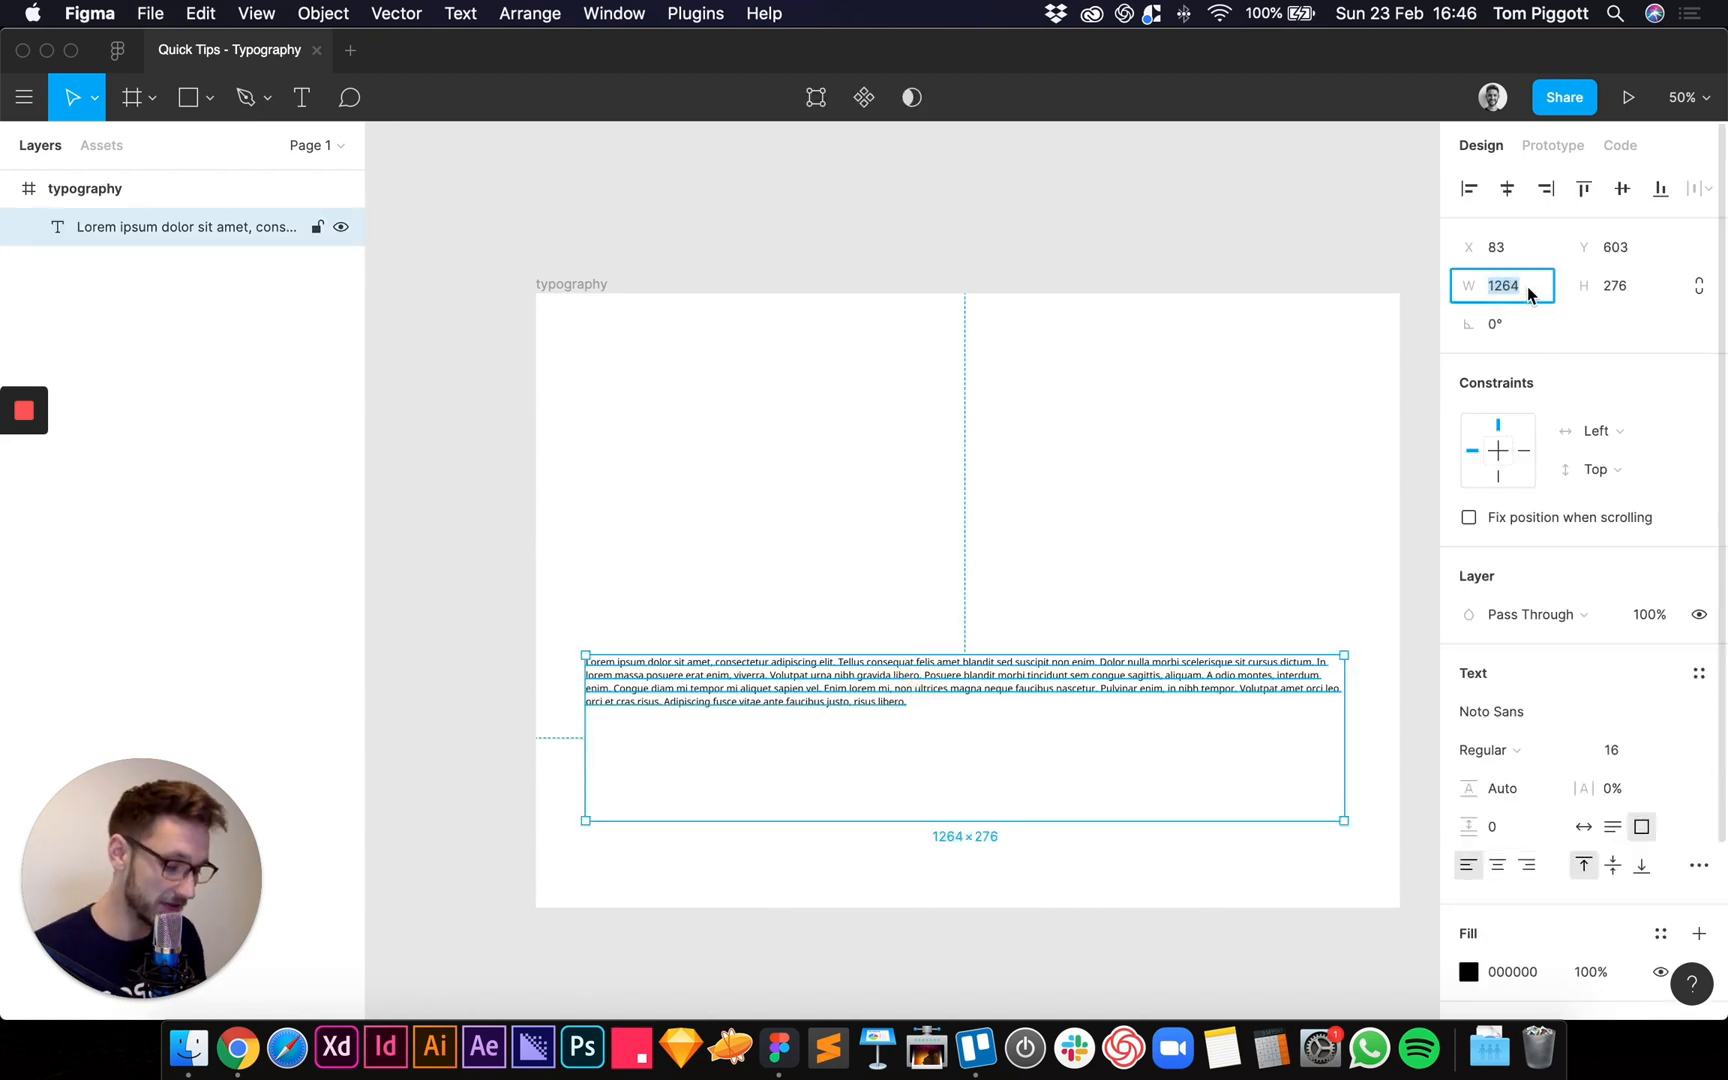
{"action": "left_click", "coordinate": [1146, 538]}
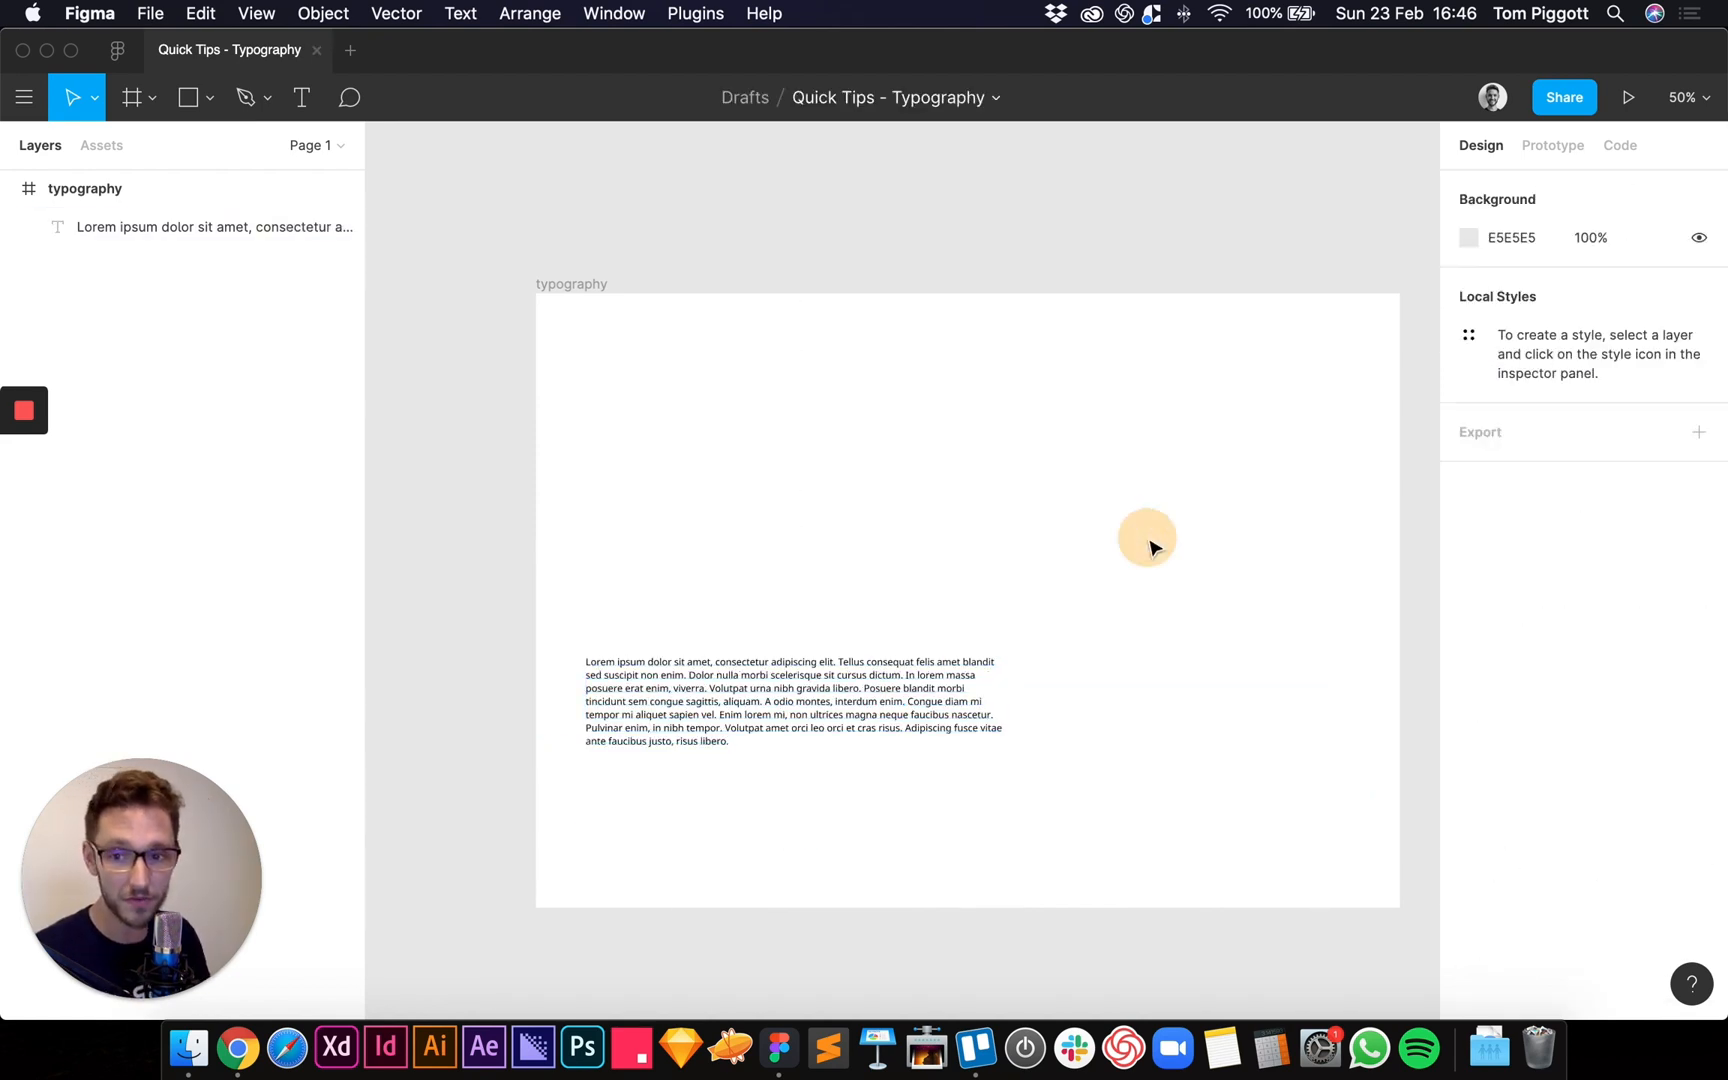
{"action": "mouse_move", "coordinate": [1036, 727]}
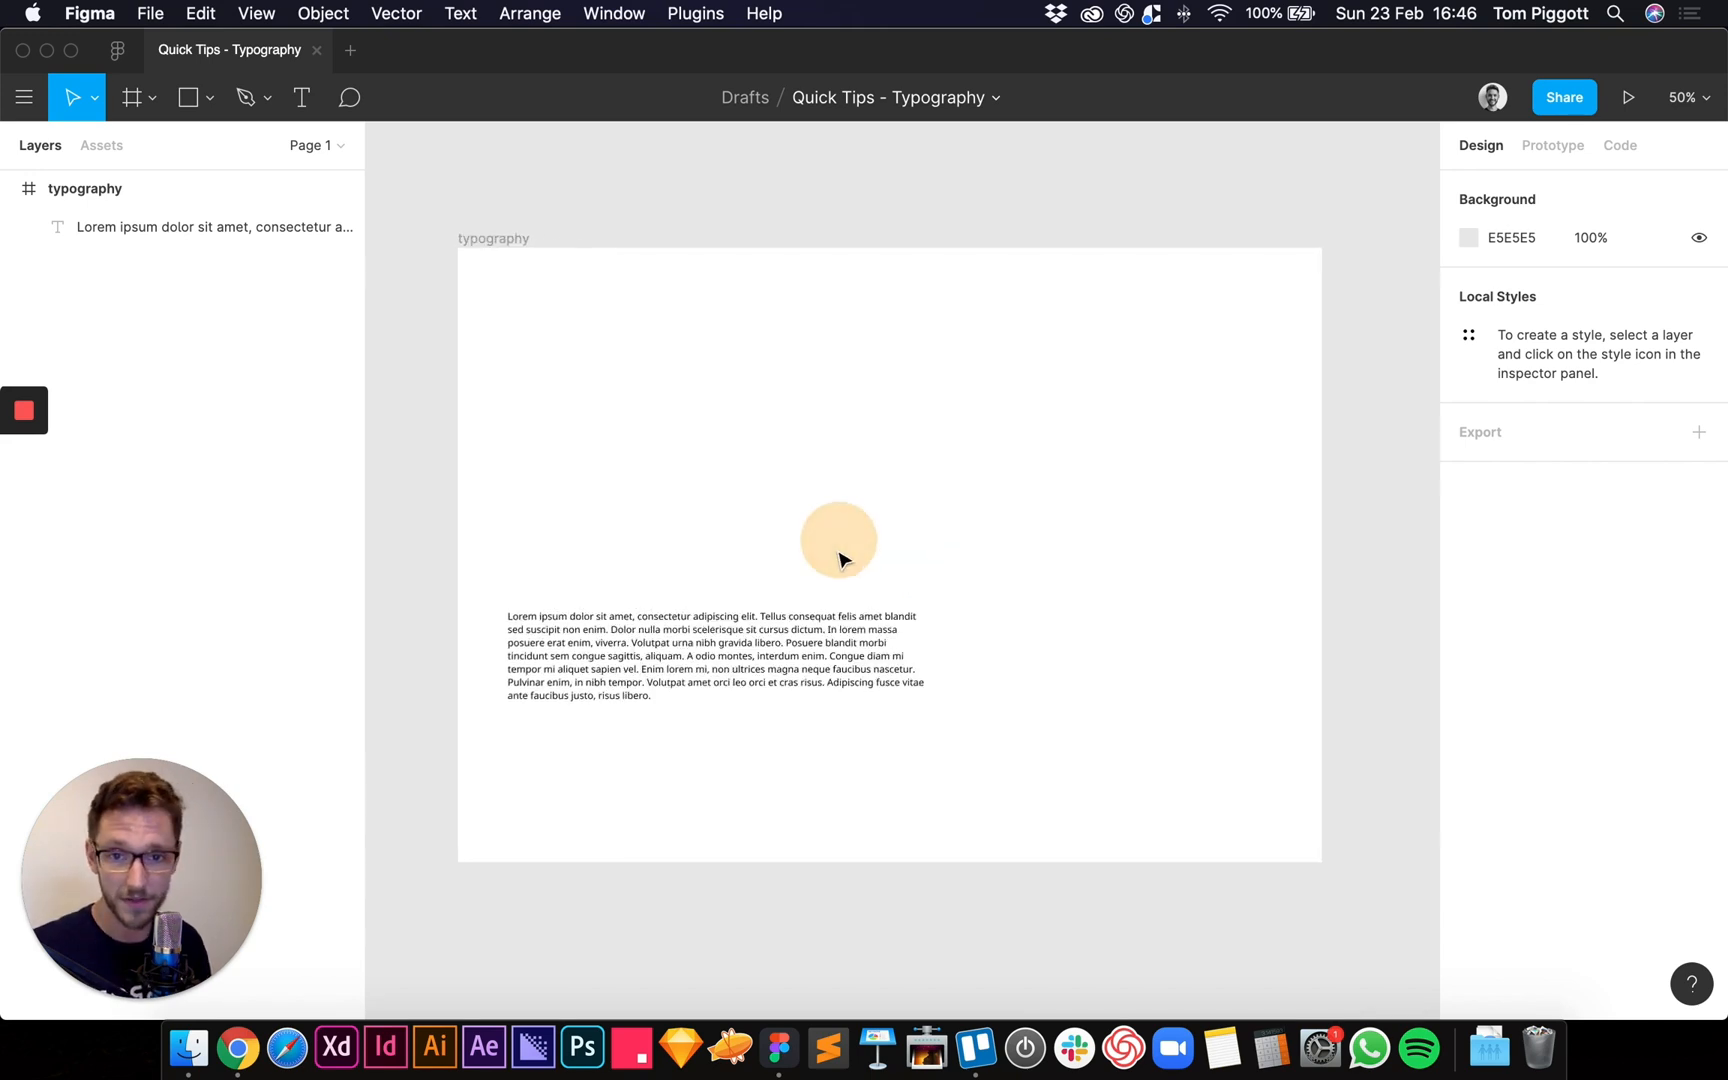
{"action": "left_click", "coordinate": [716, 656]}
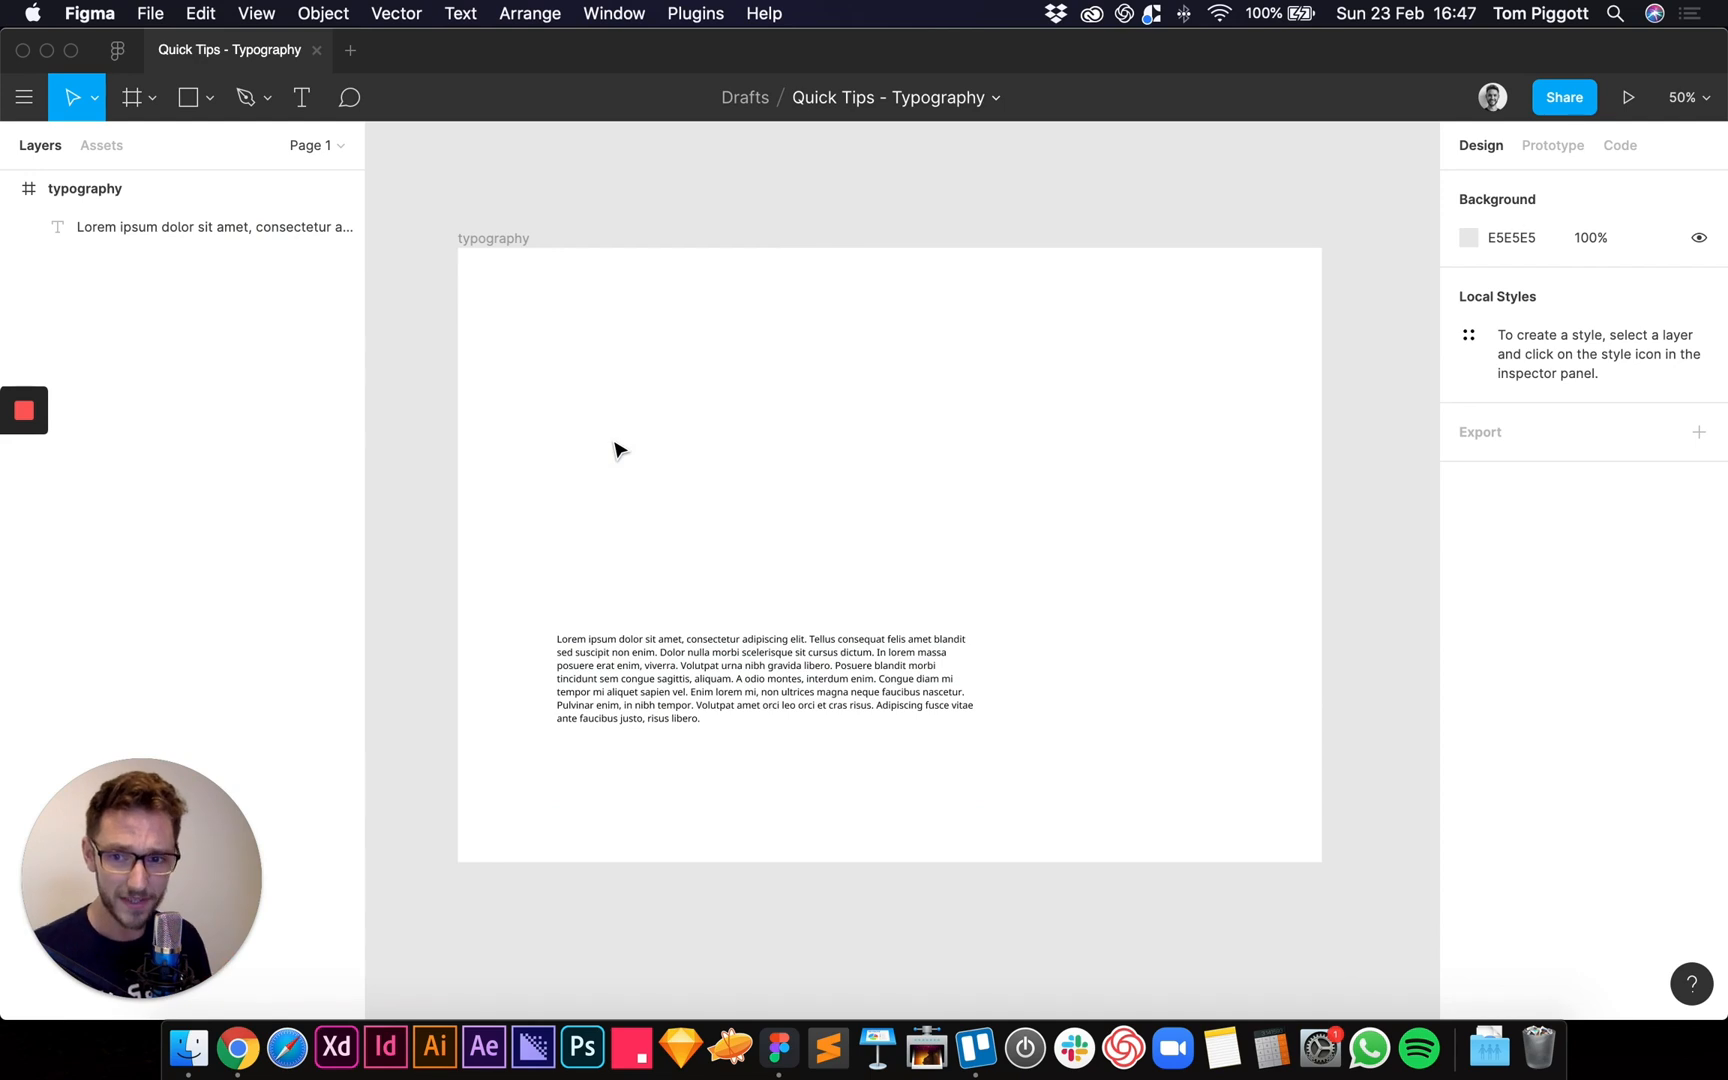
{"action": "mouse_move", "coordinate": [701, 412]}
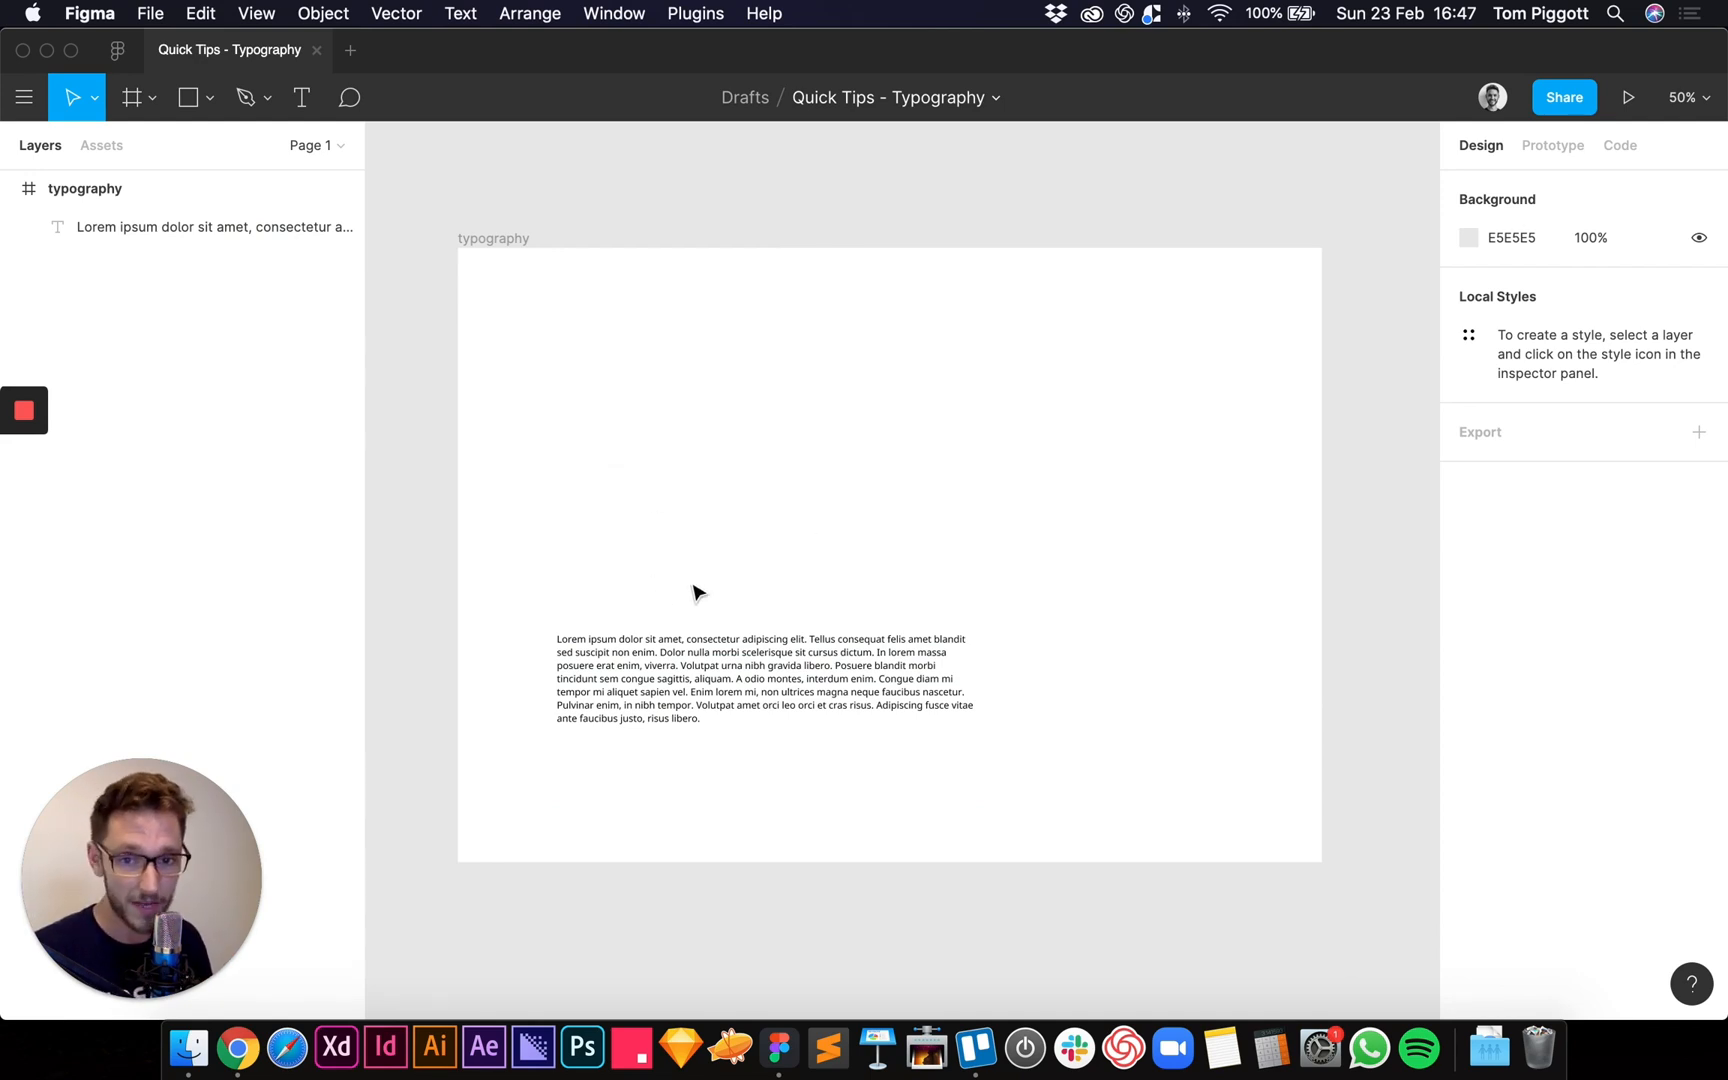
{"action": "mouse_move", "coordinate": [863, 507]}
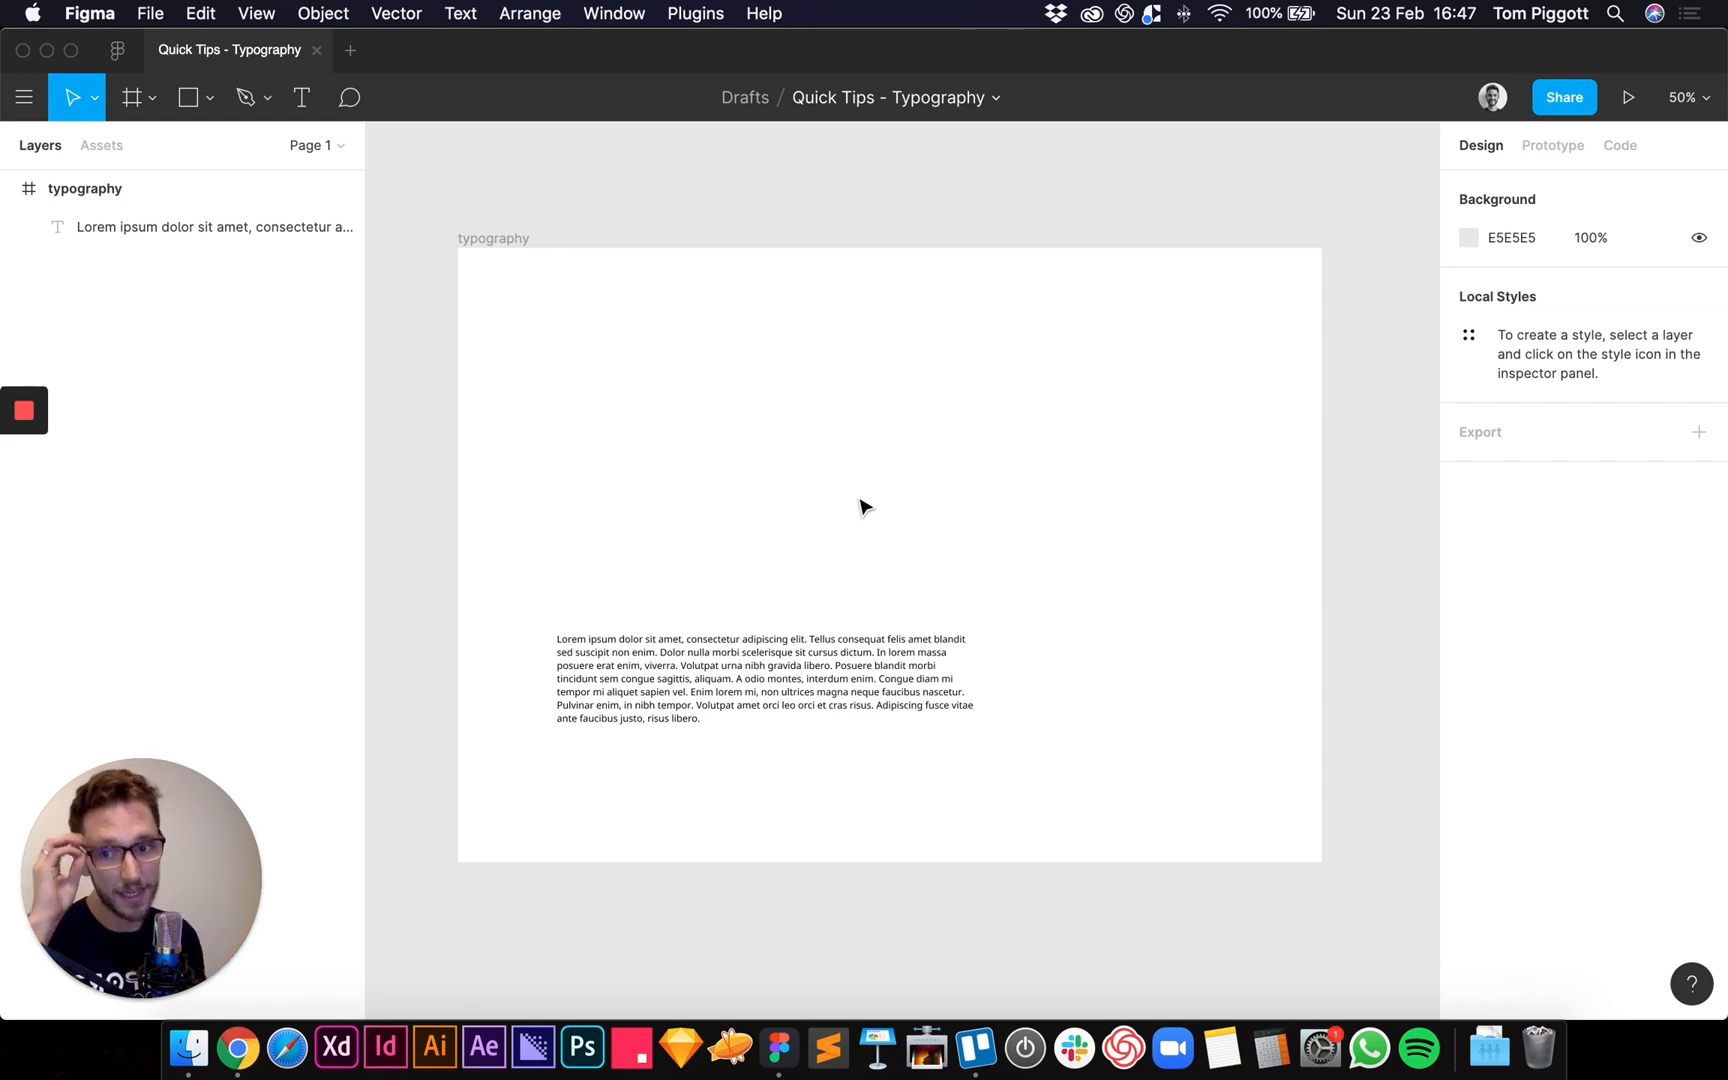
{"action": "mouse_move", "coordinate": [572, 779]}
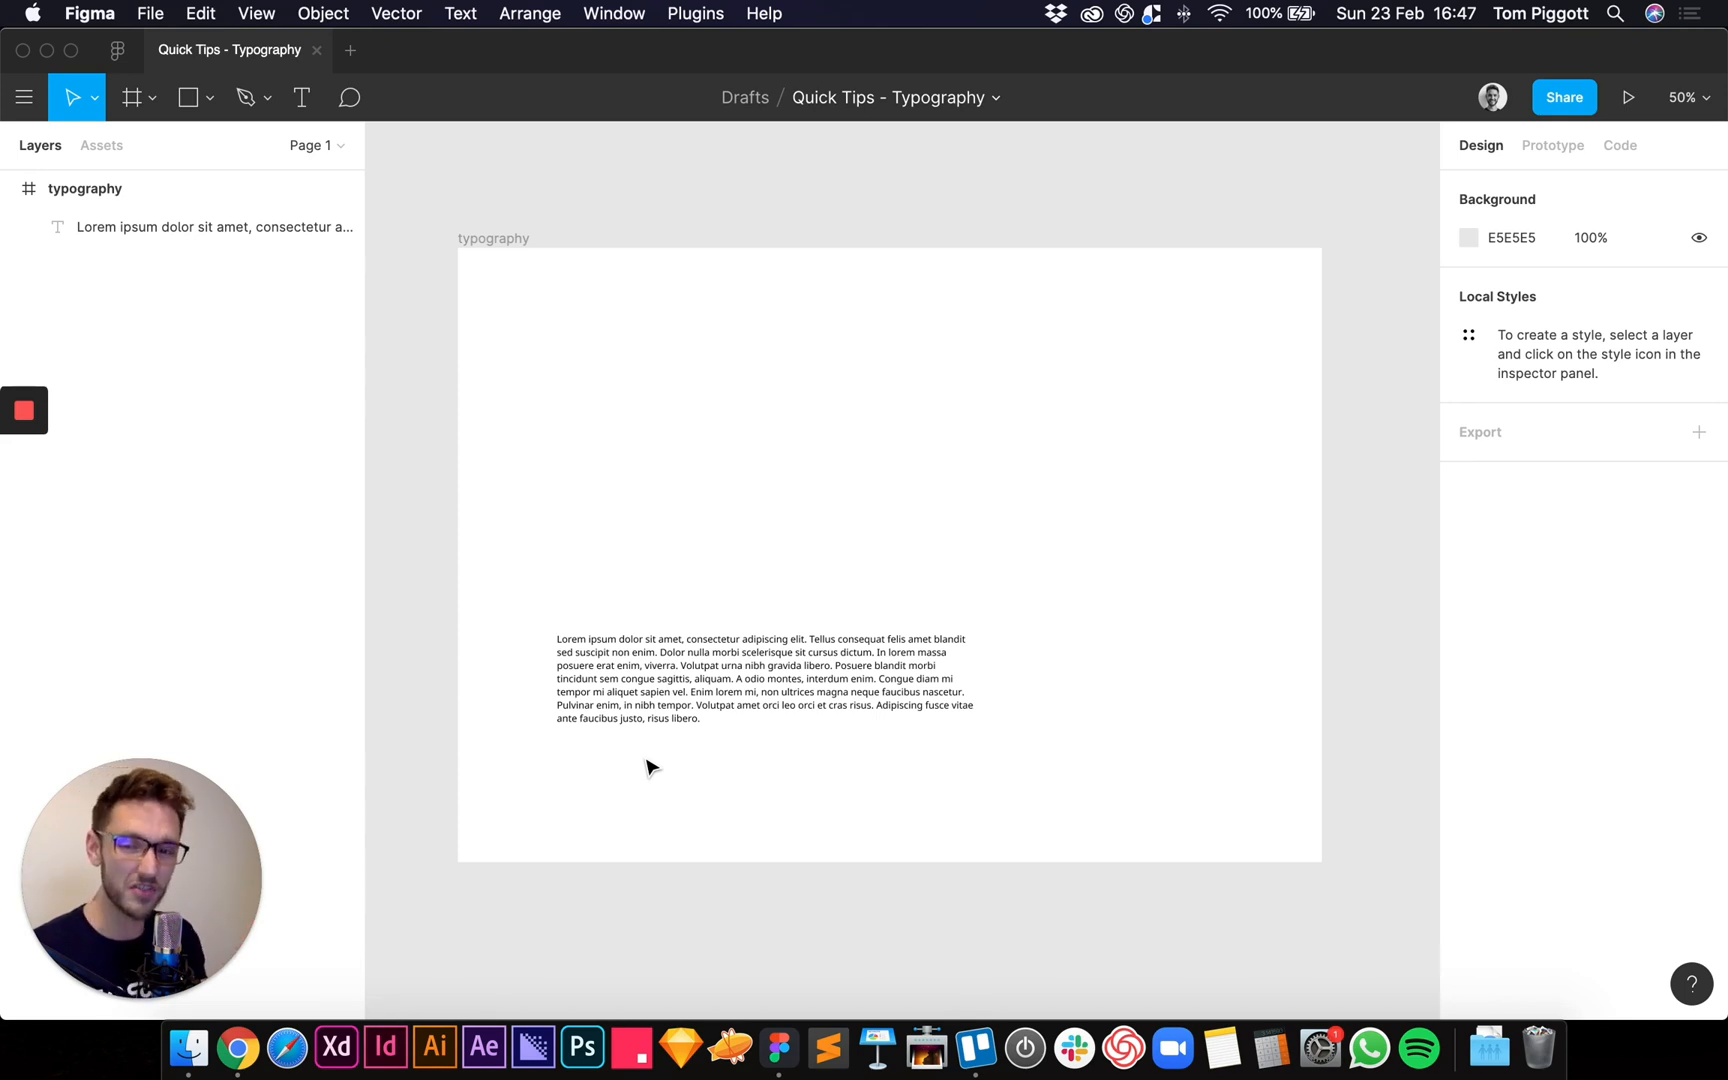
{"action": "mouse_move", "coordinate": [238, 1045]}
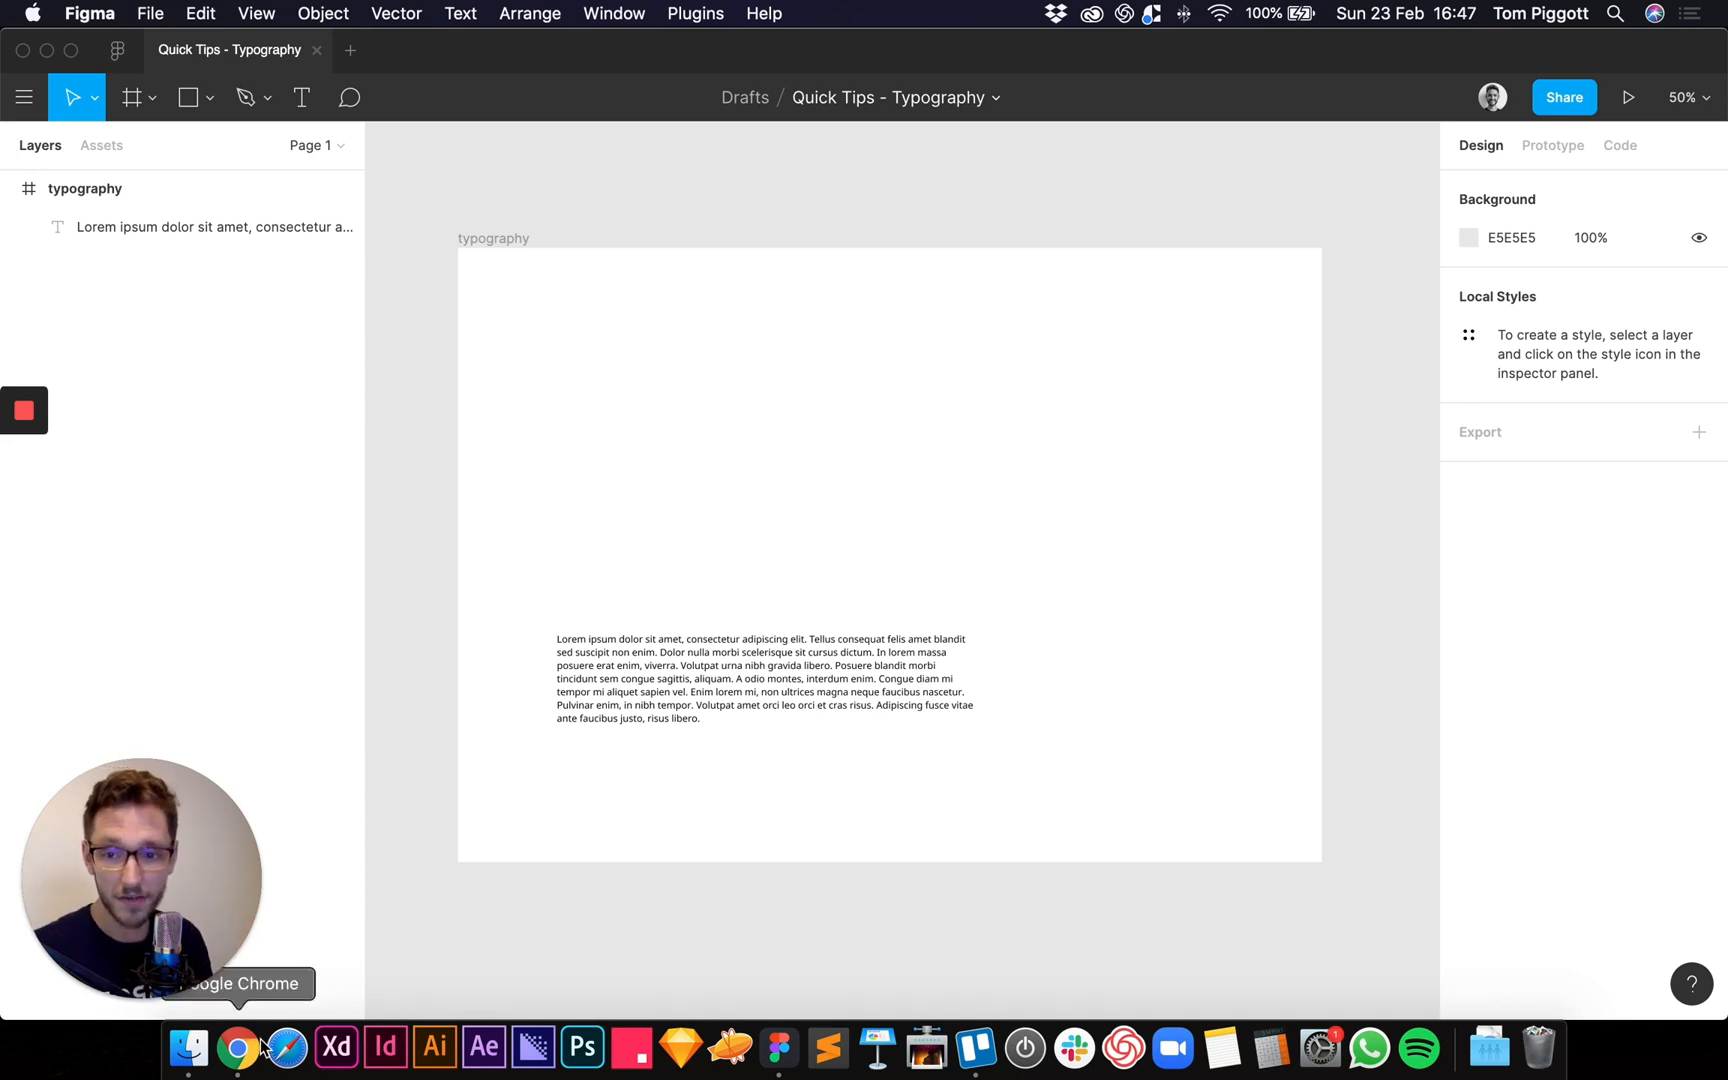
- On type-scale.com, preview Noto Sans at weight 500 with custom preview text
{"action": "left_click", "coordinate": [237, 1048]}
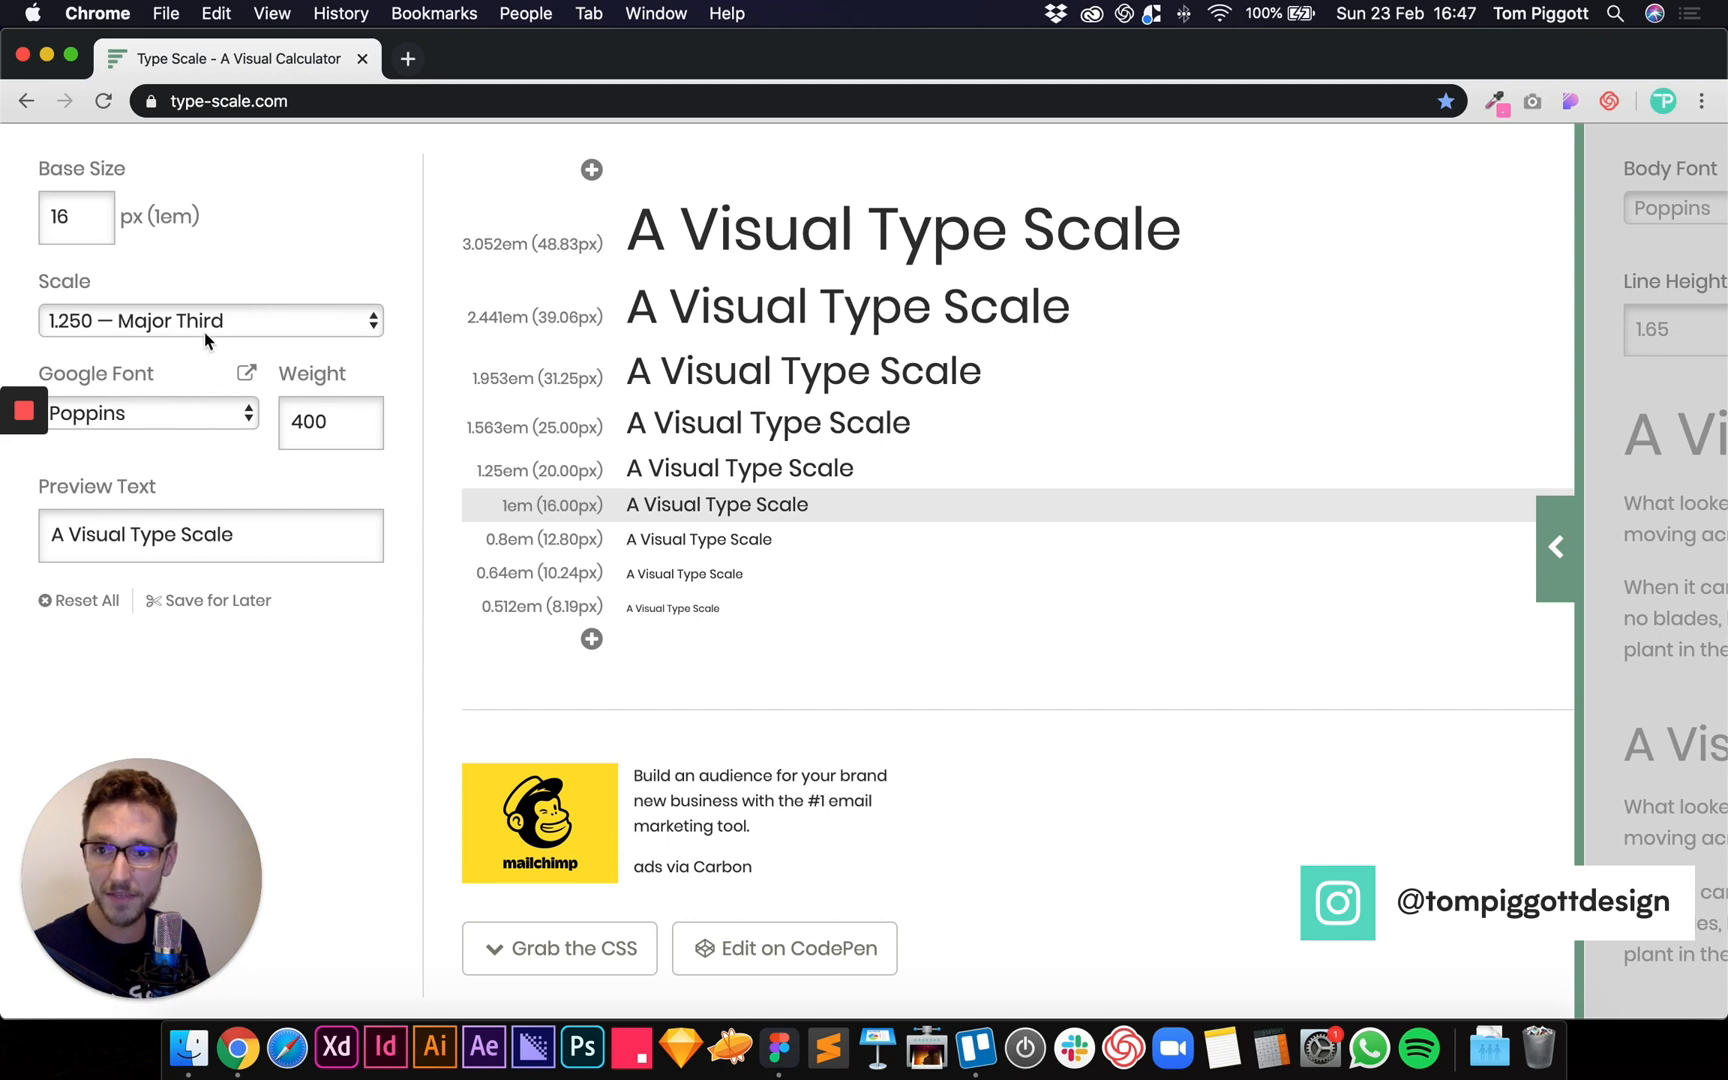
{"action": "left_click", "coordinate": [151, 413]}
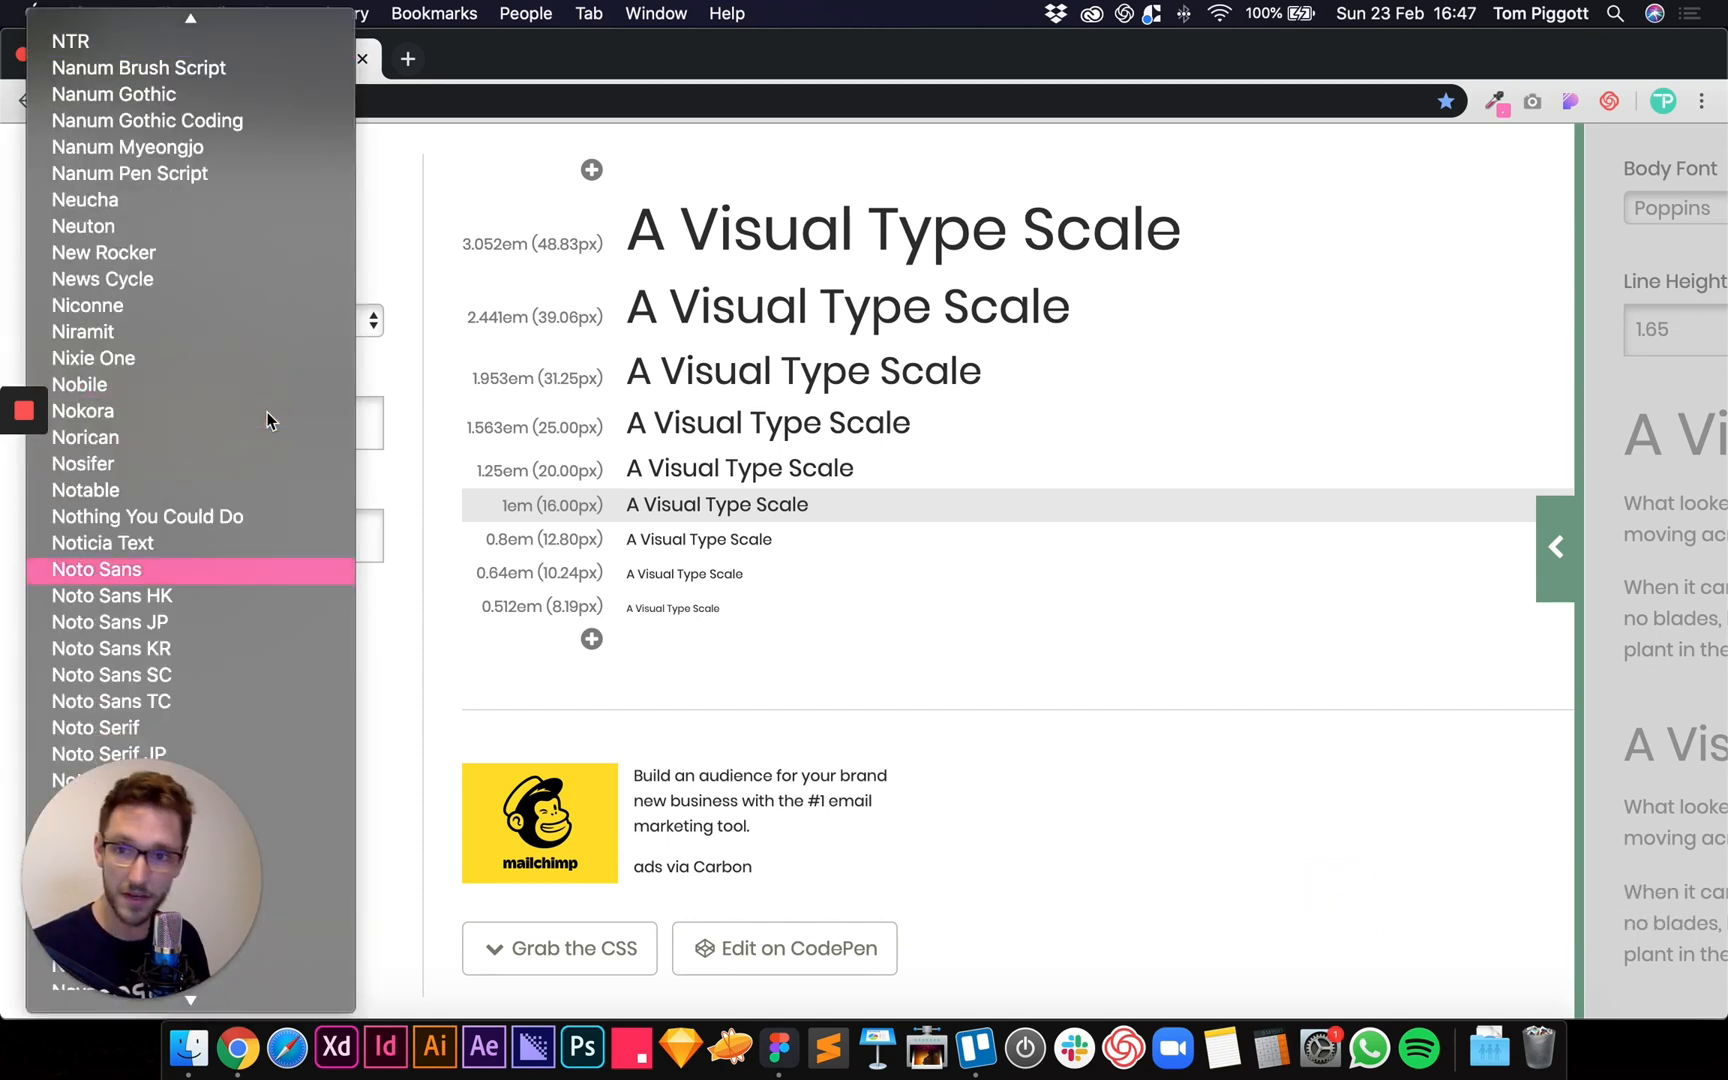
{"action": "left_click", "coordinate": [96, 569]}
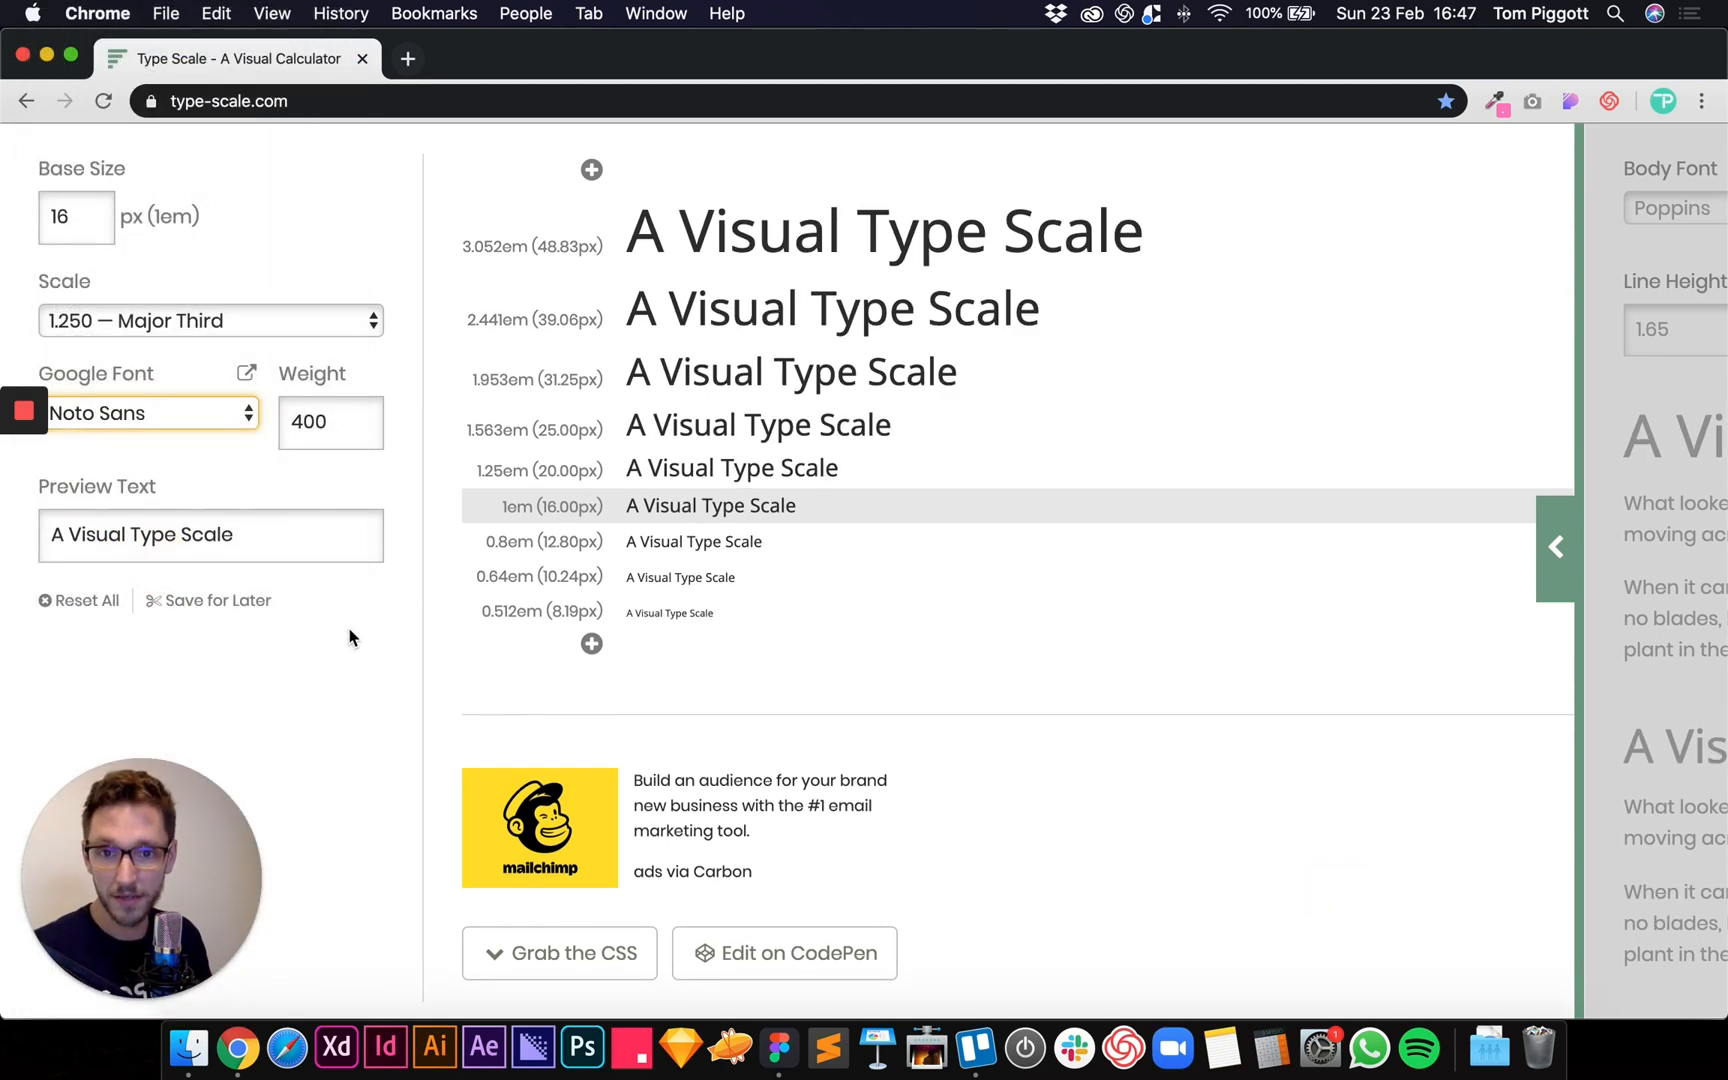
{"action": "left_click", "coordinate": [331, 422]}
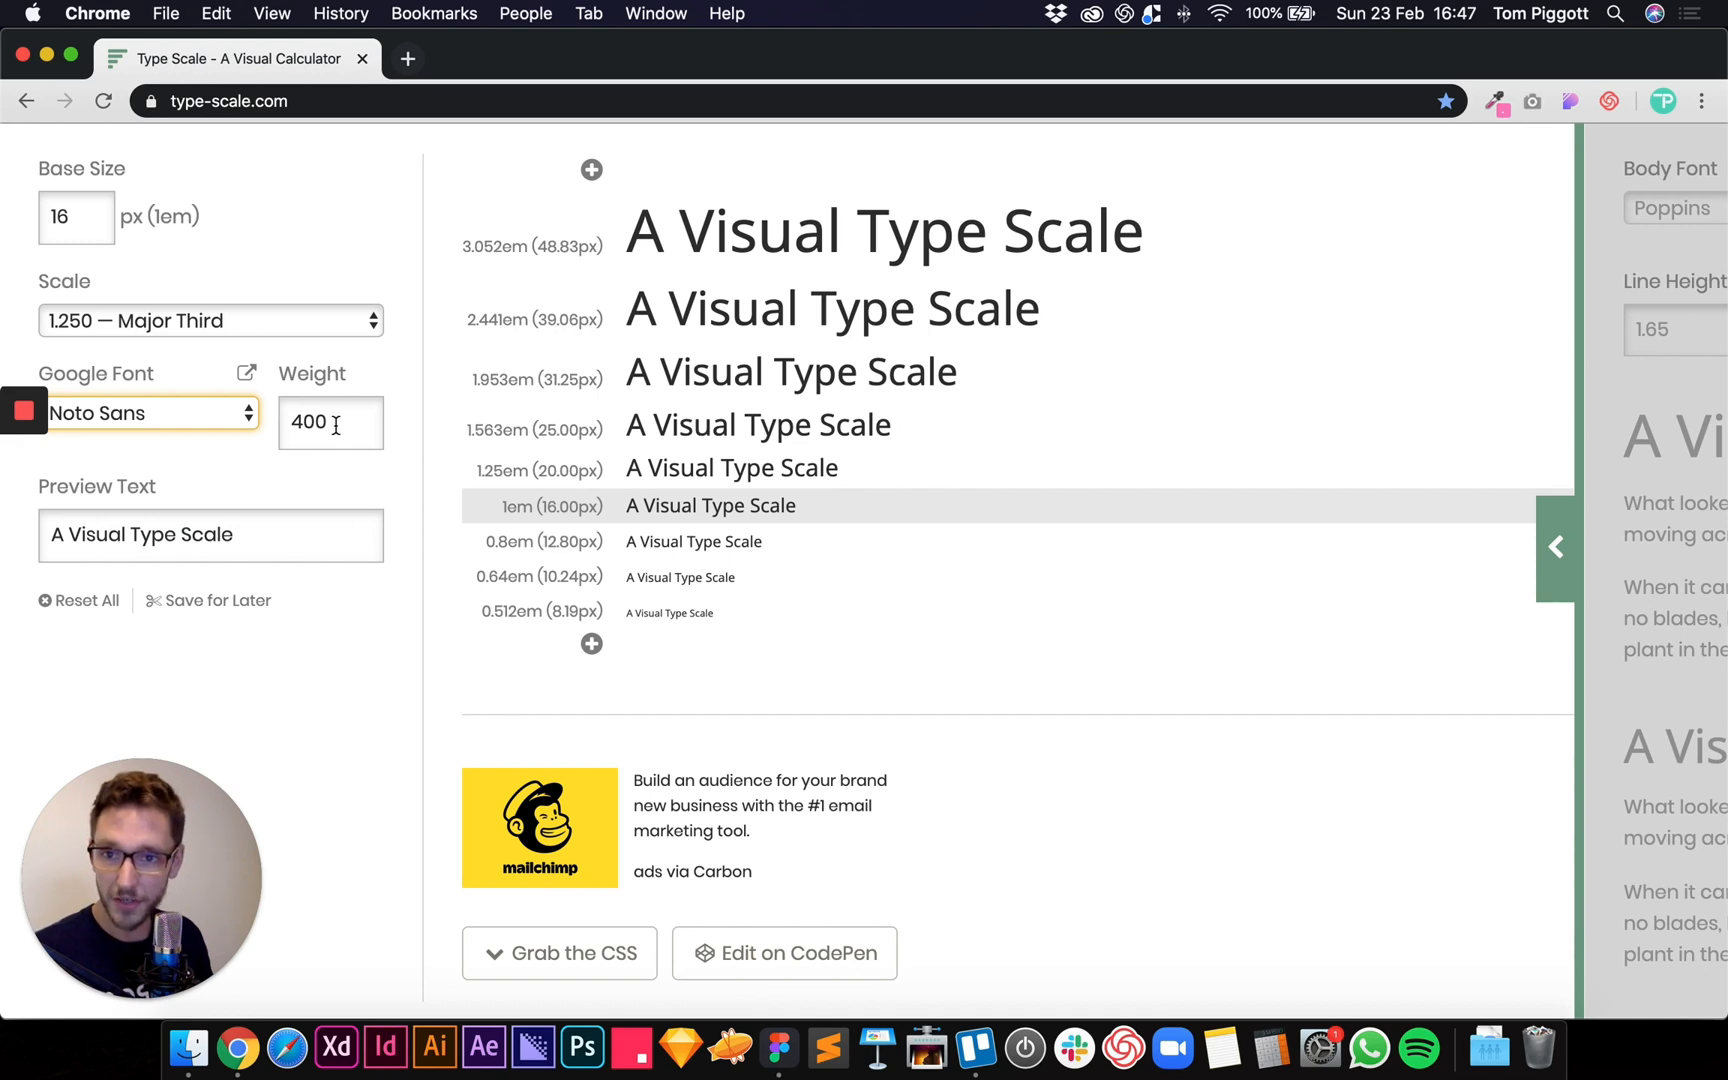
{"action": "type", "text": "700"}
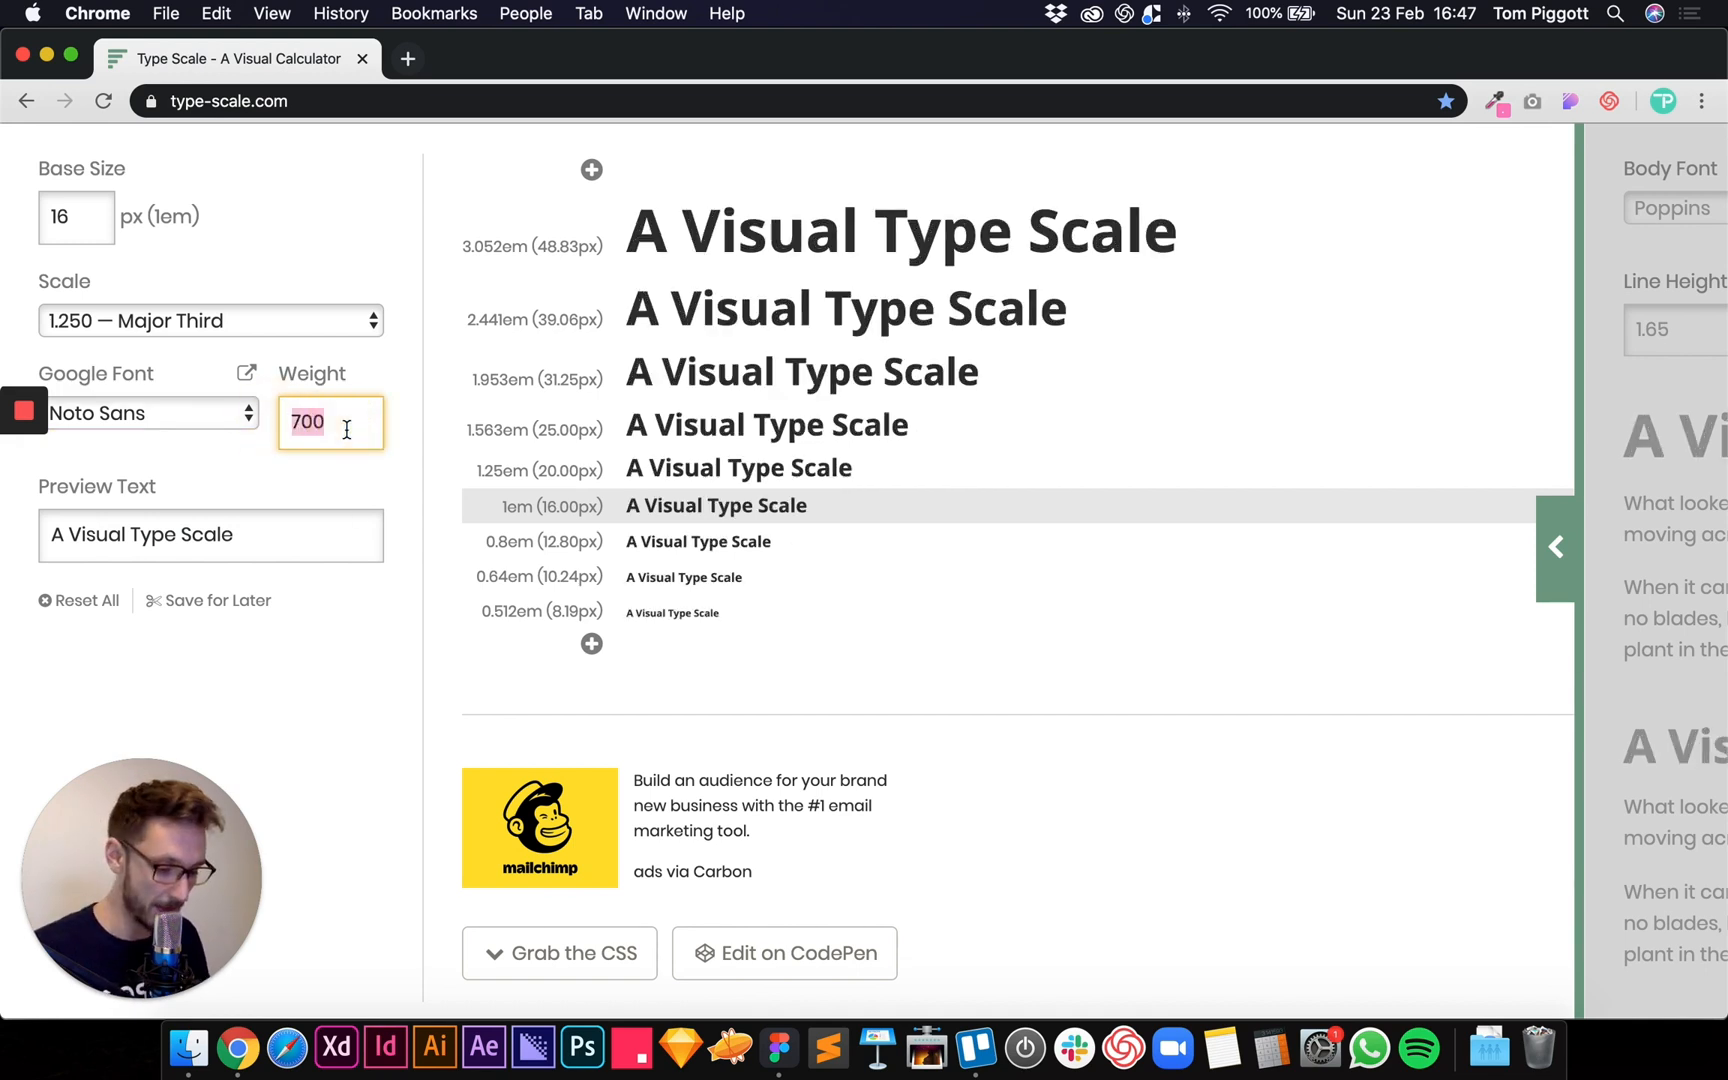
{"action": "type", "text": "500"}
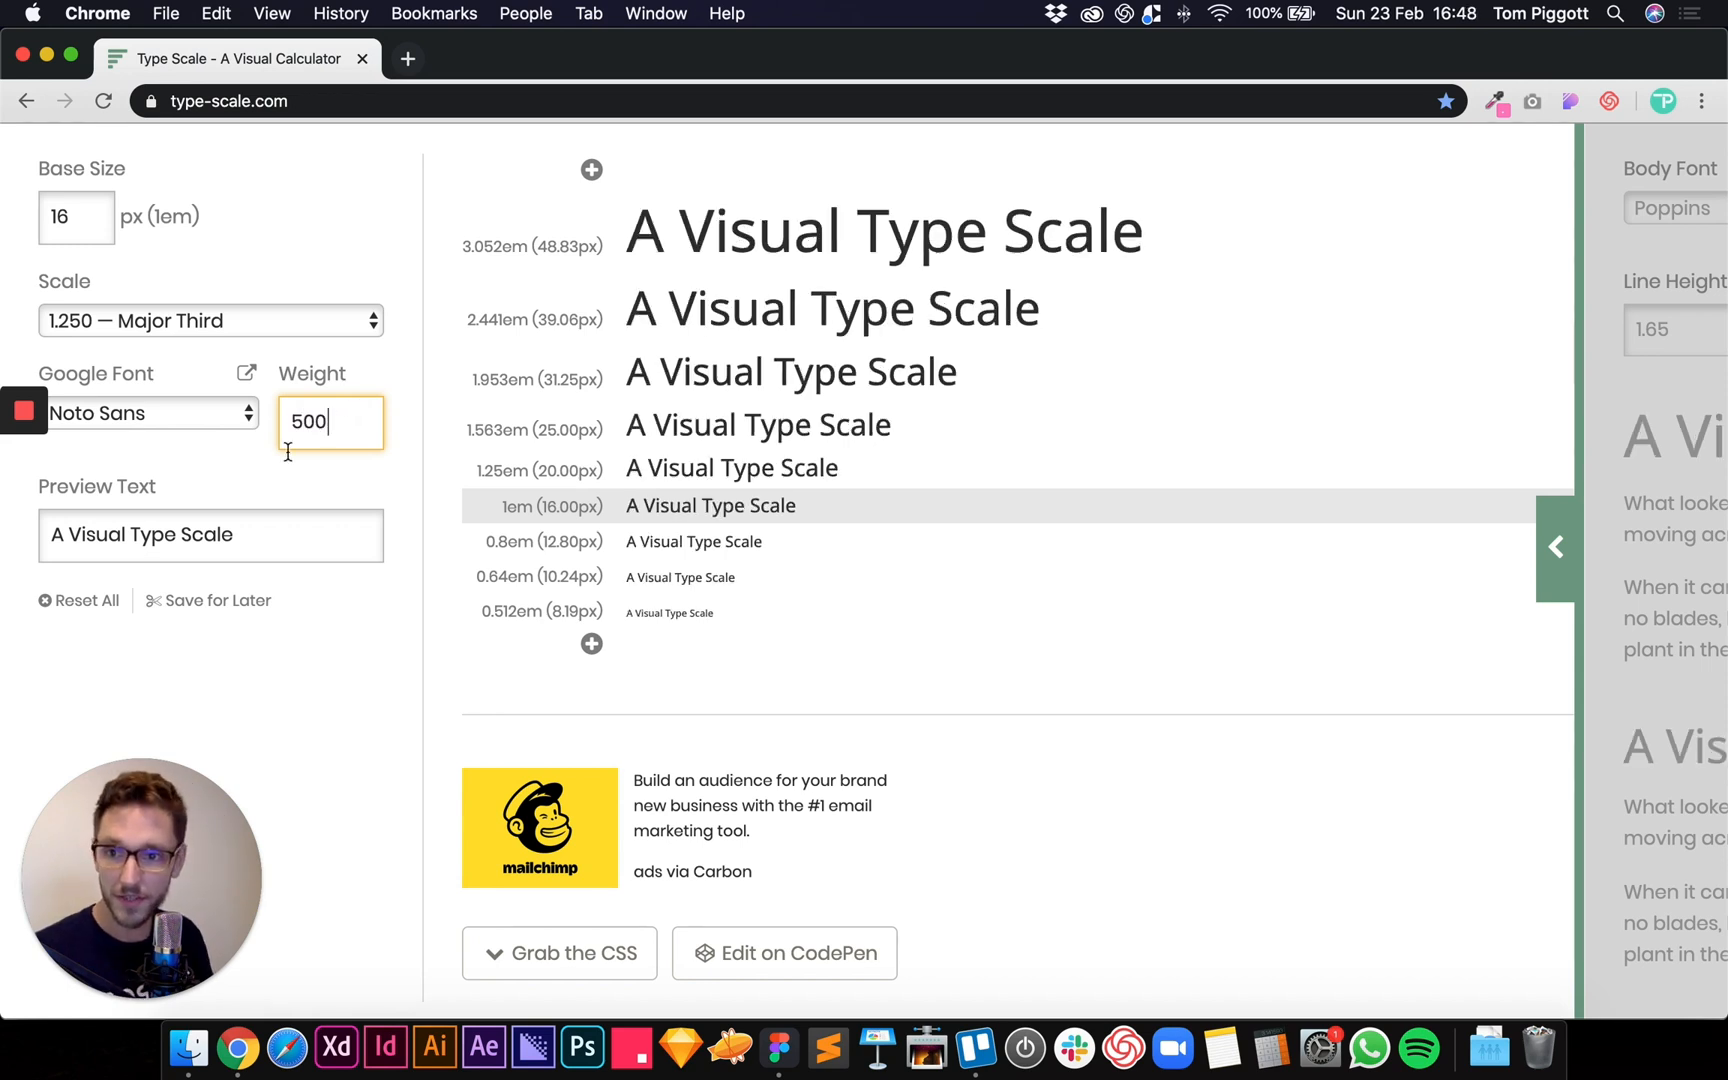
{"action": "type", "text": "Tom is amazing"}
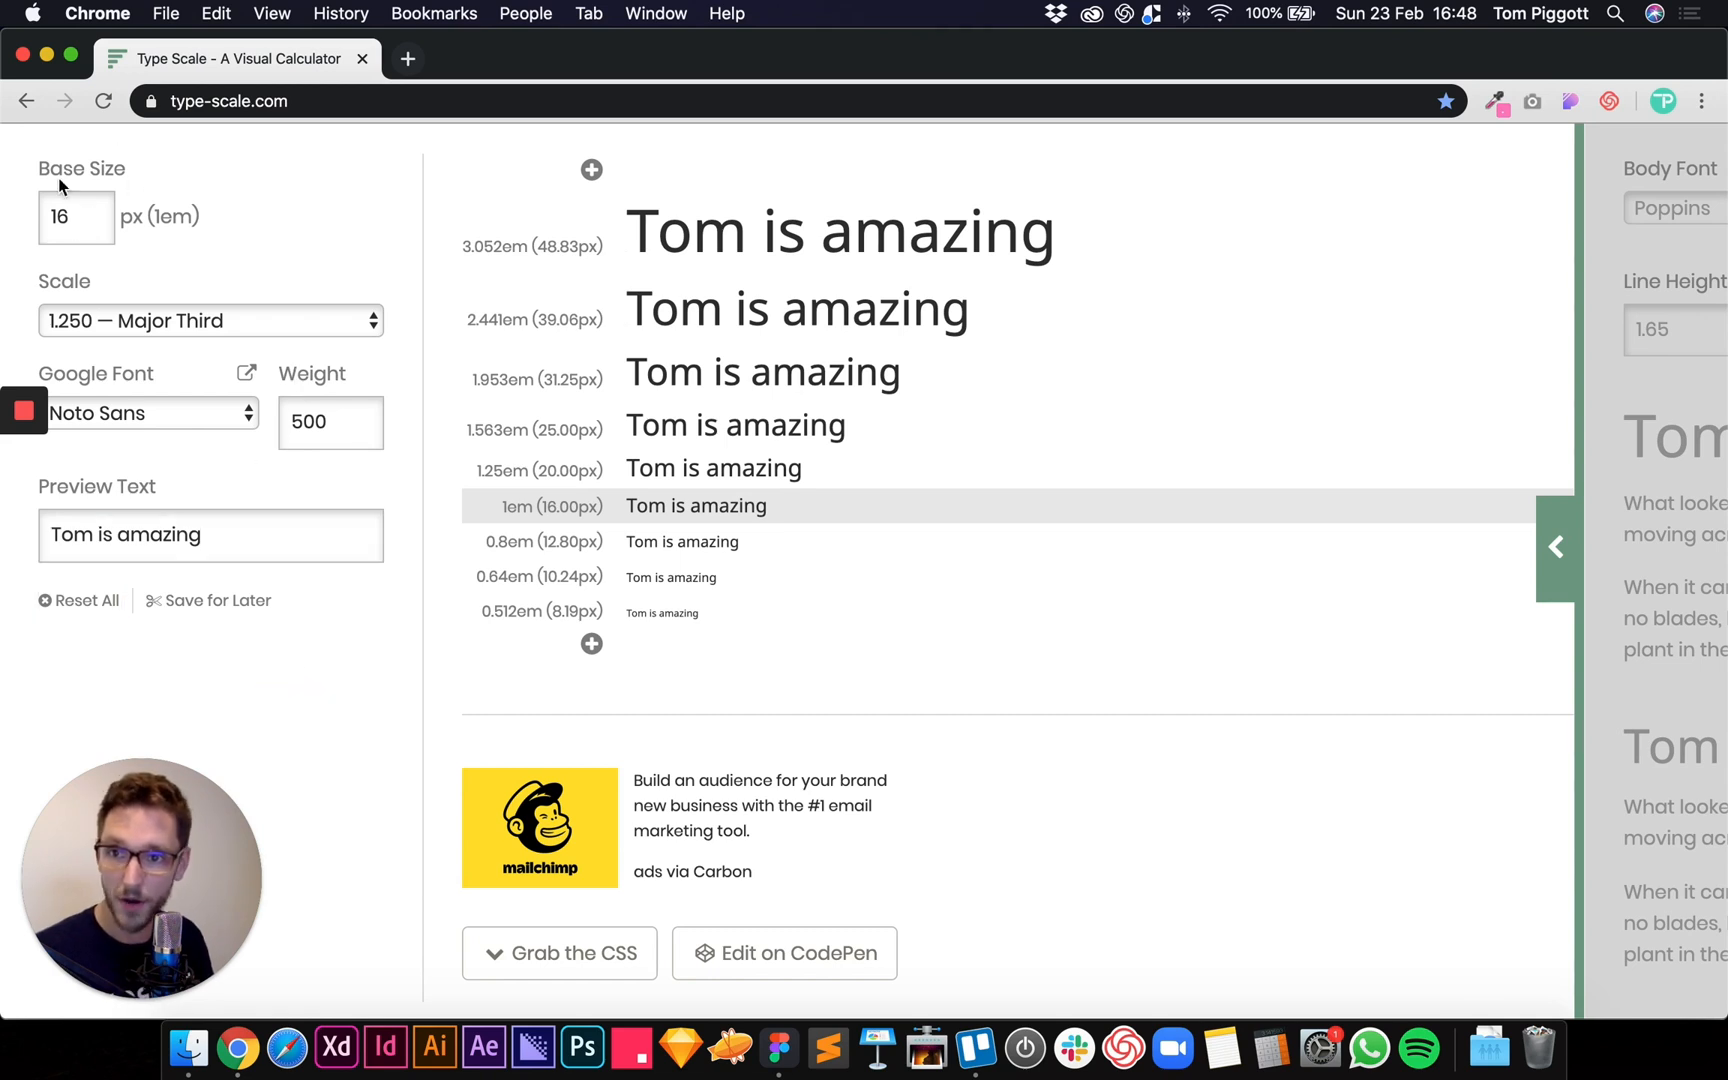
{"action": "left_click", "coordinate": [76, 216]}
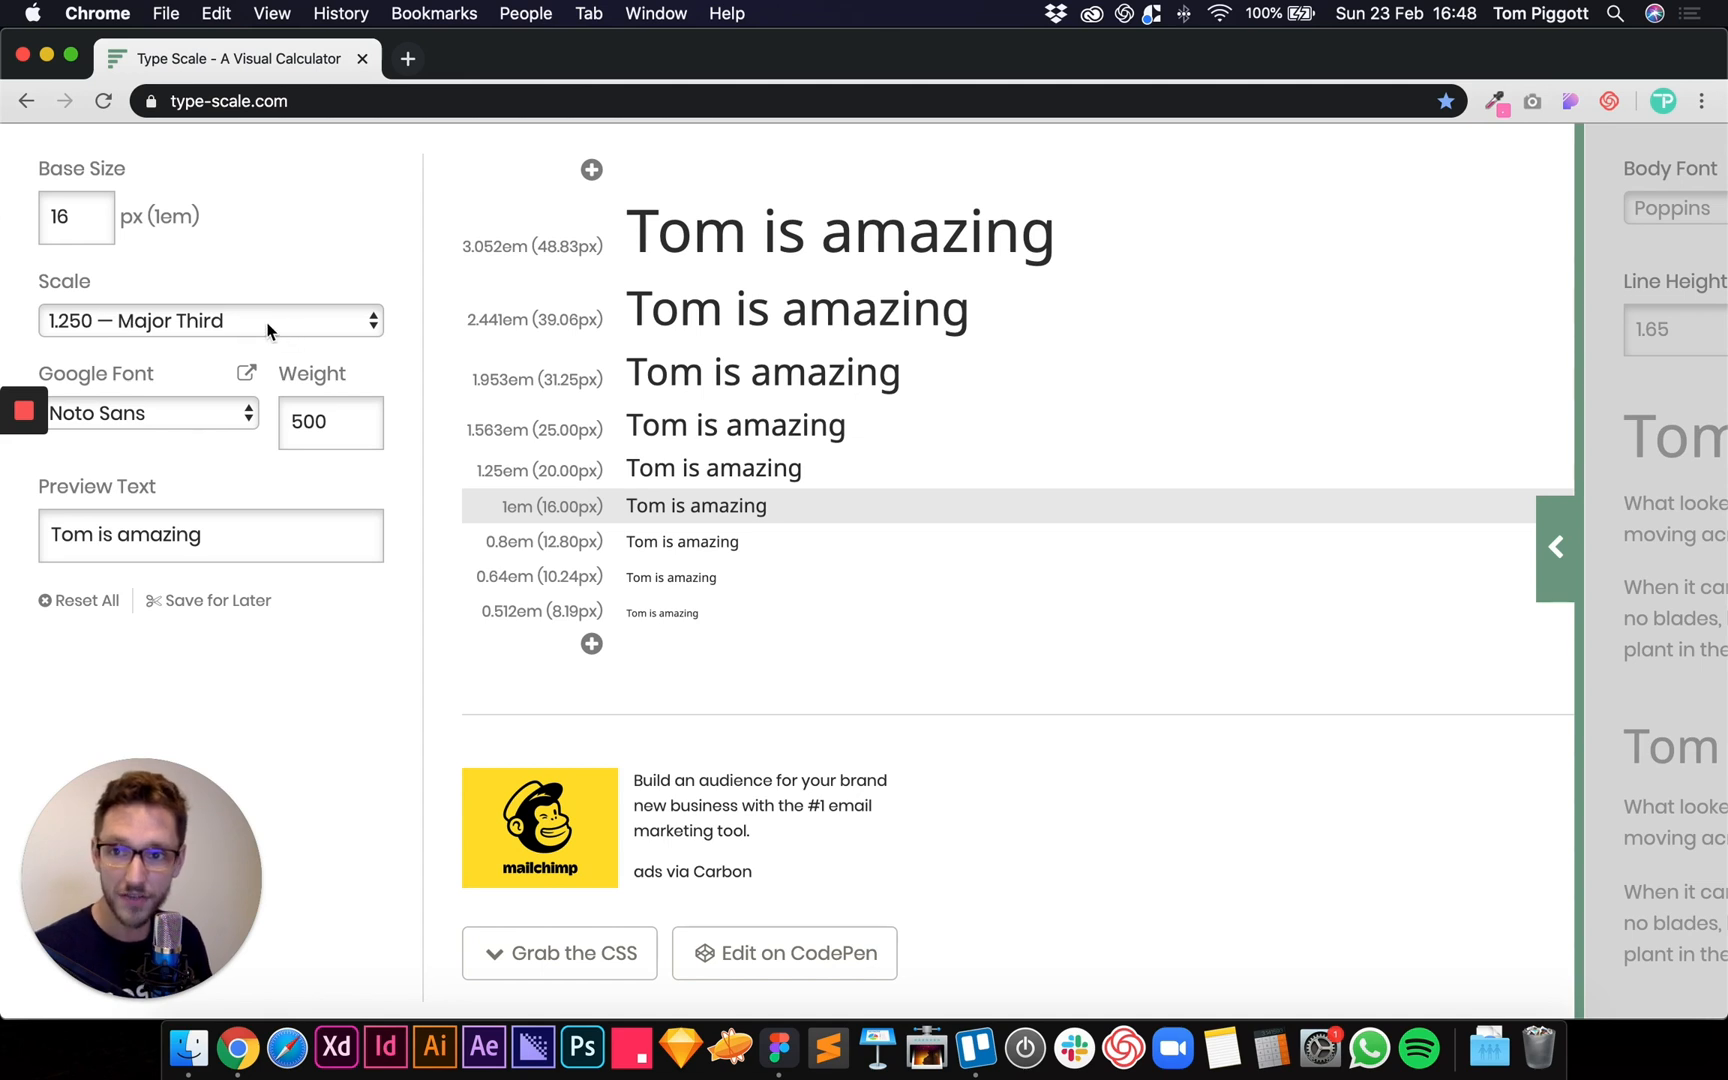
{"action": "mouse_move", "coordinate": [571, 518]}
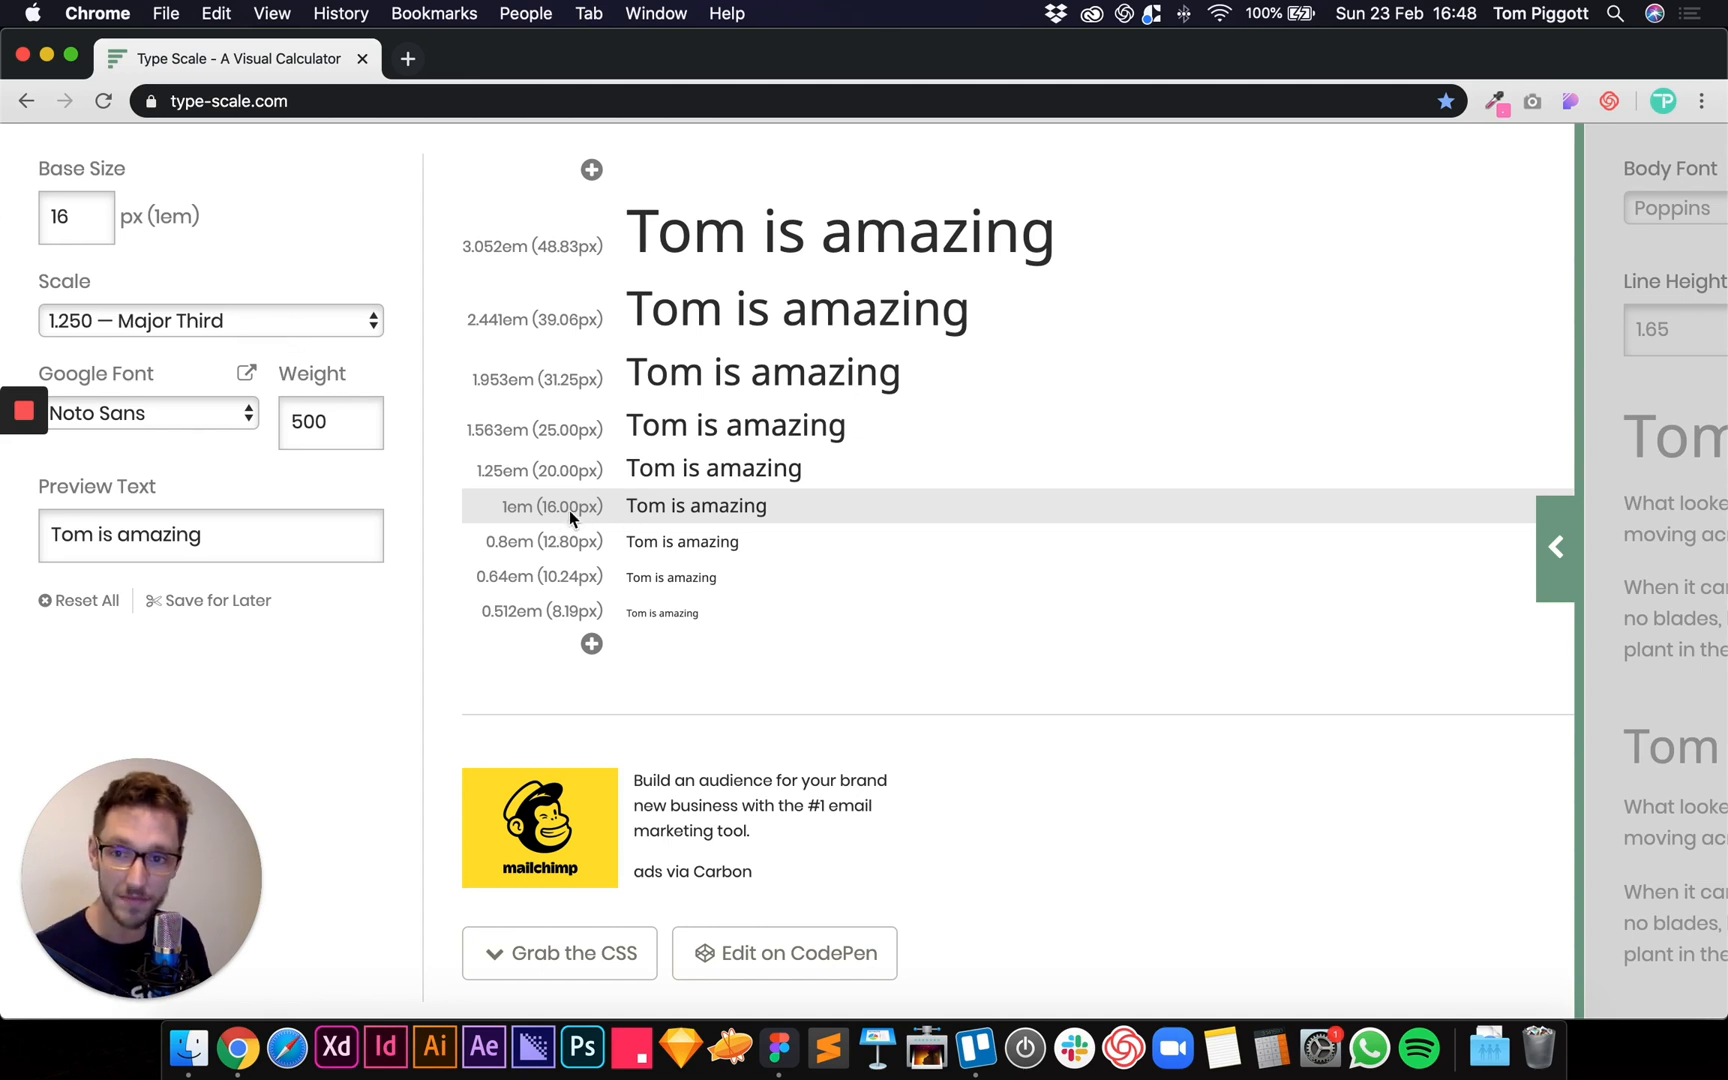
{"action": "mouse_move", "coordinate": [714, 510]}
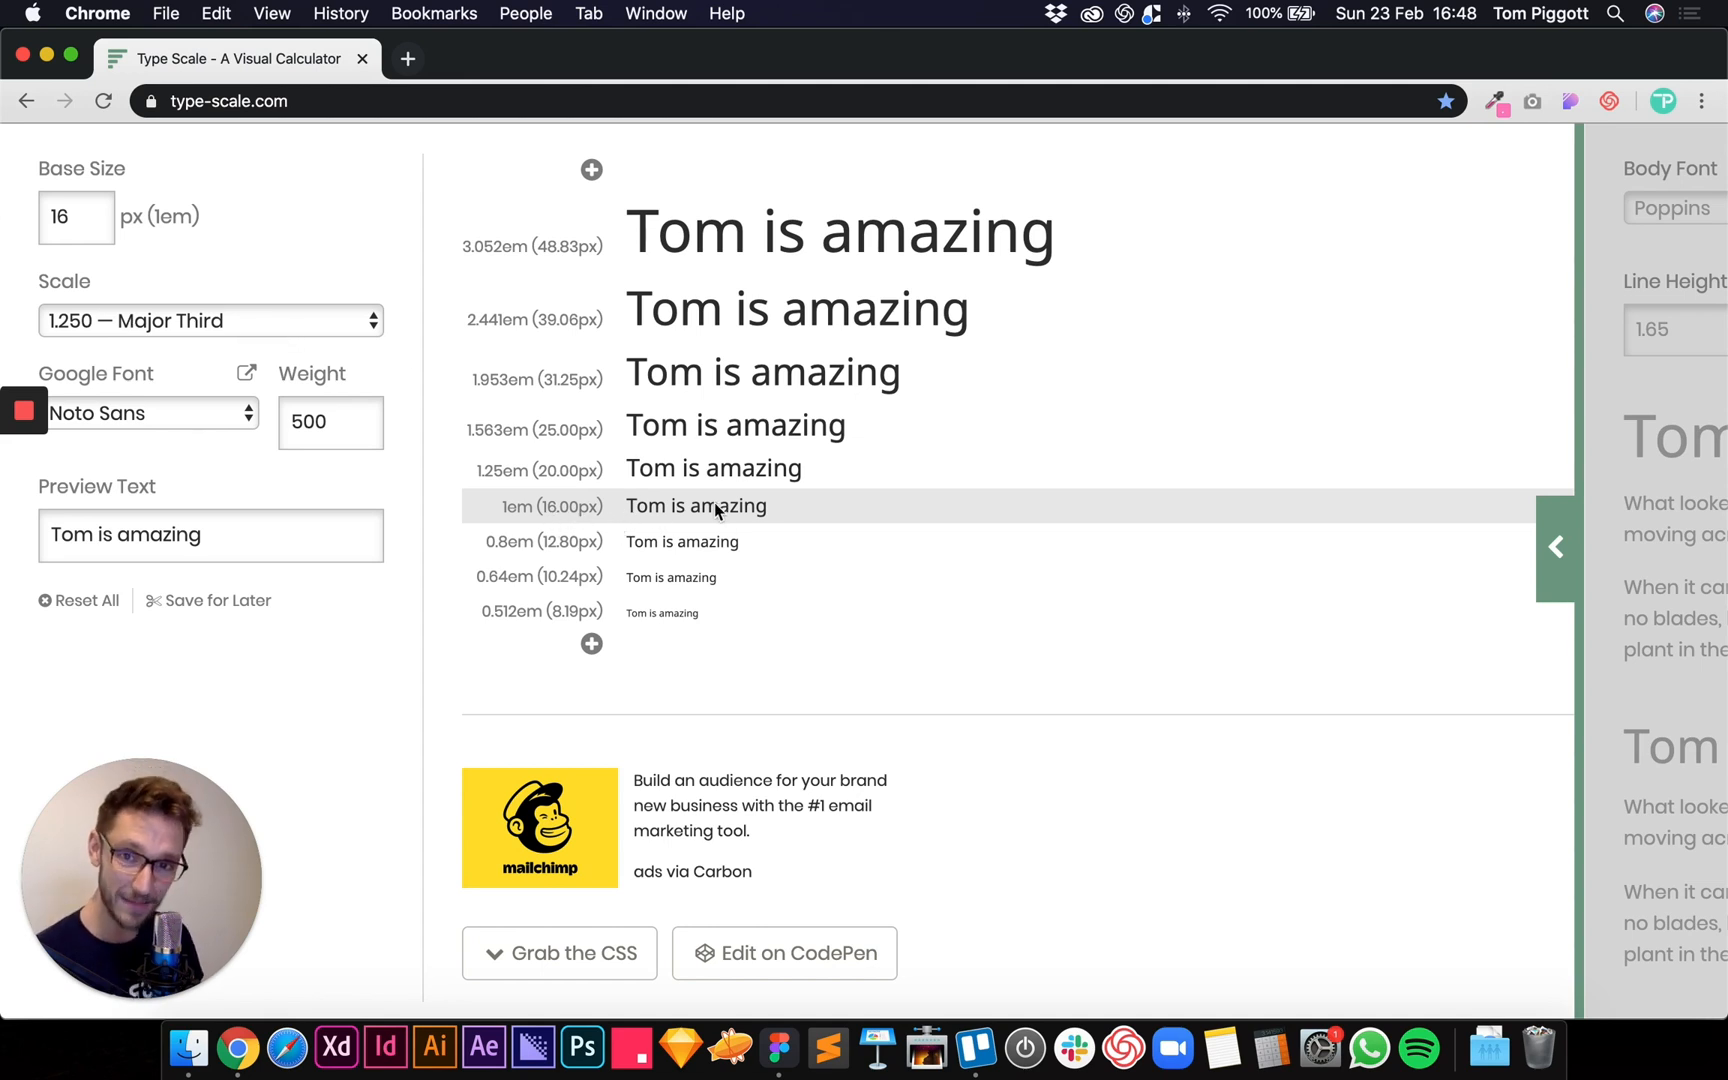
{"action": "mouse_move", "coordinate": [568, 523]}
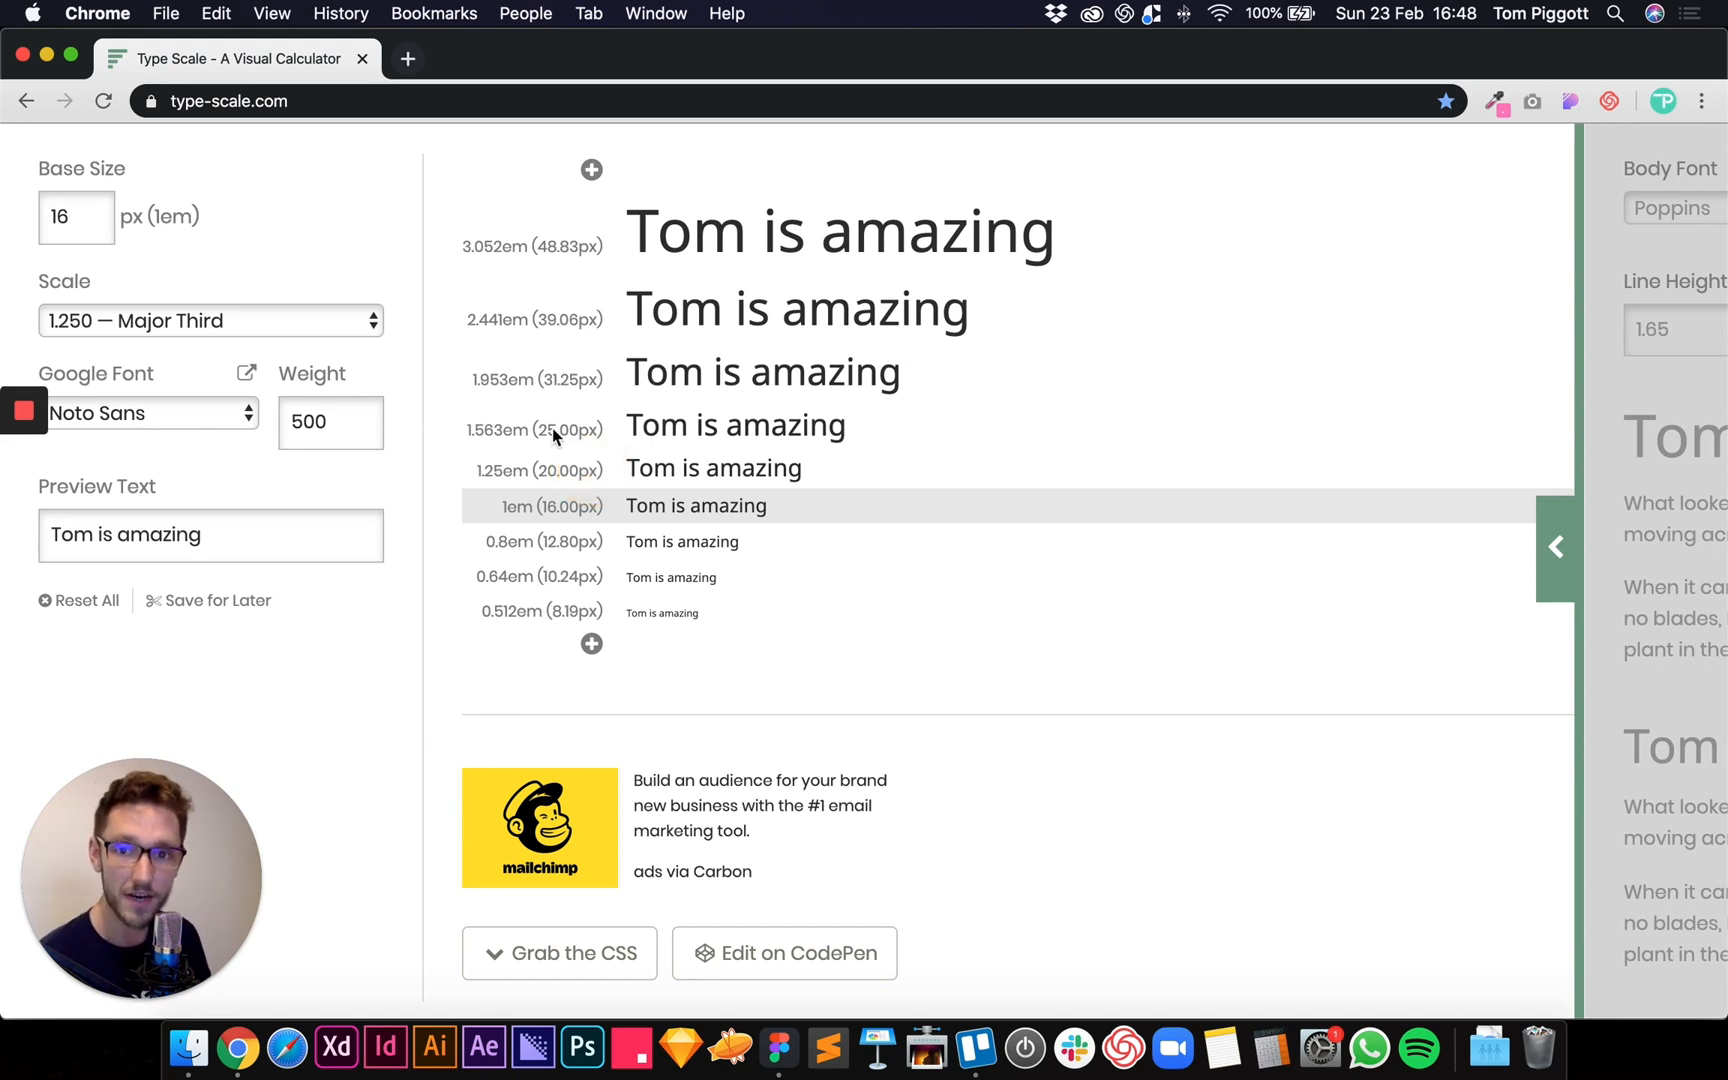
{"action": "mouse_move", "coordinate": [573, 320]}
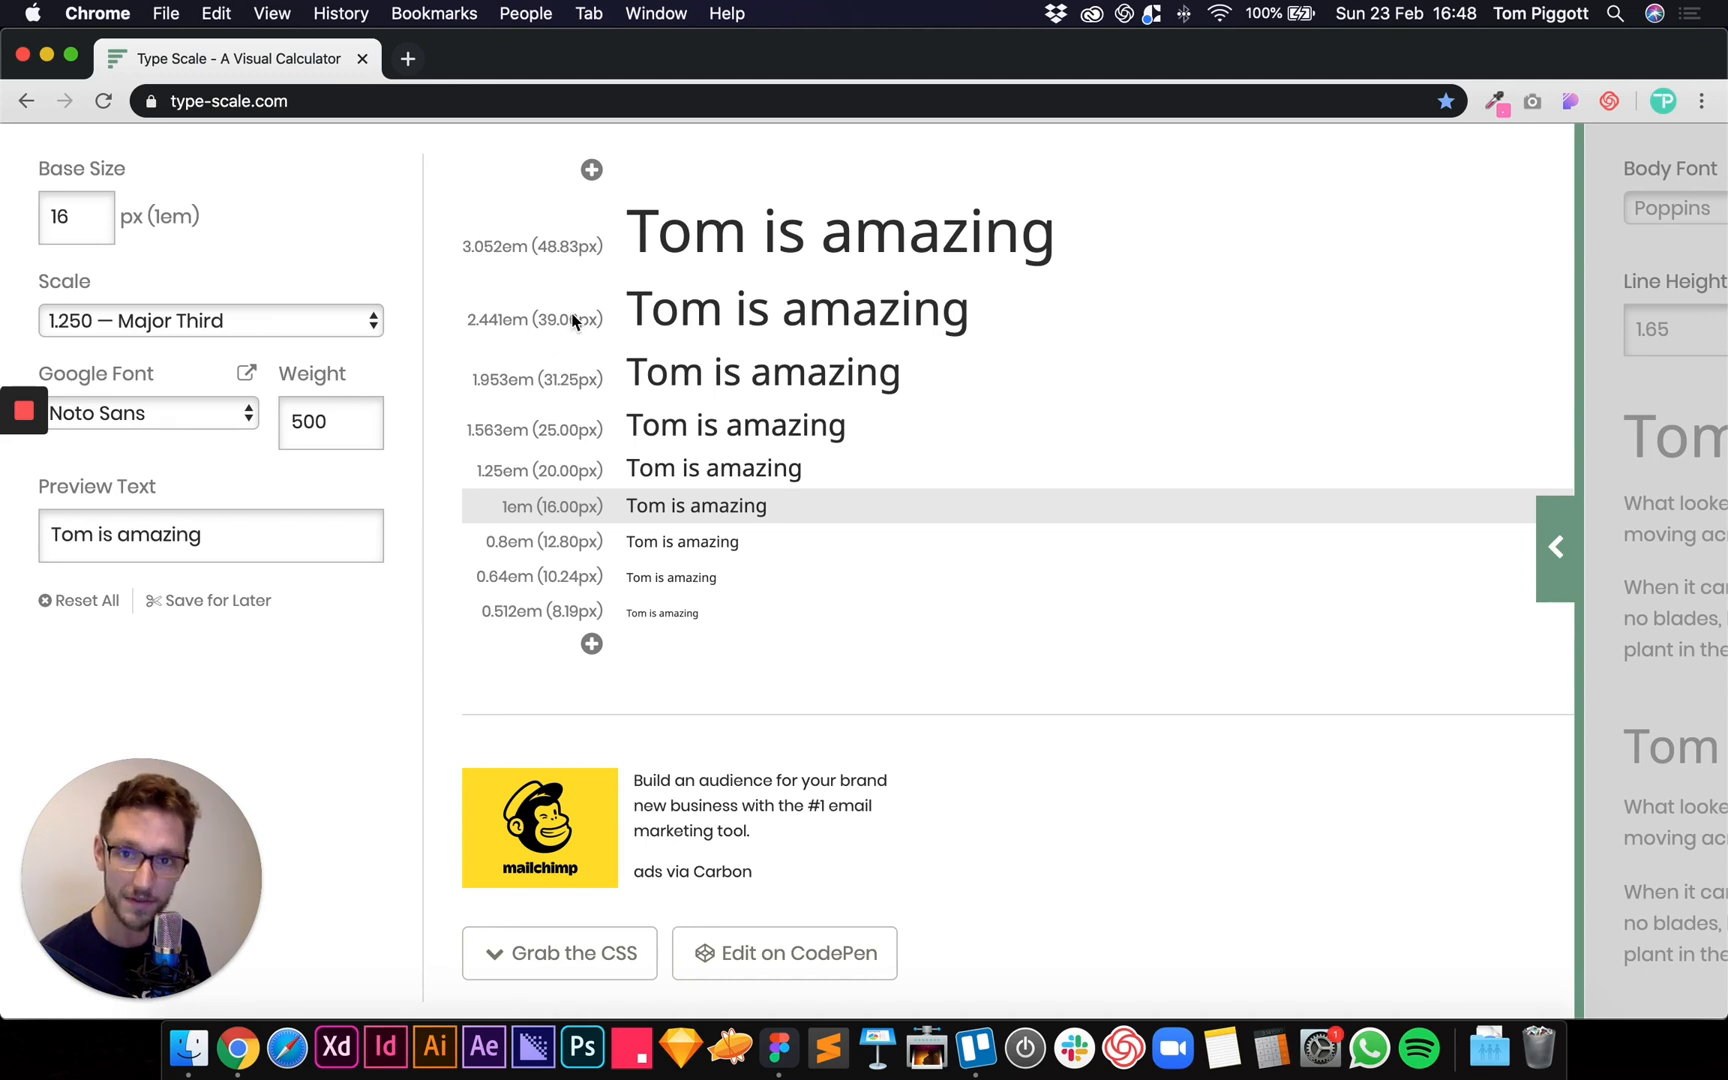
{"action": "mouse_move", "coordinate": [727, 250]}
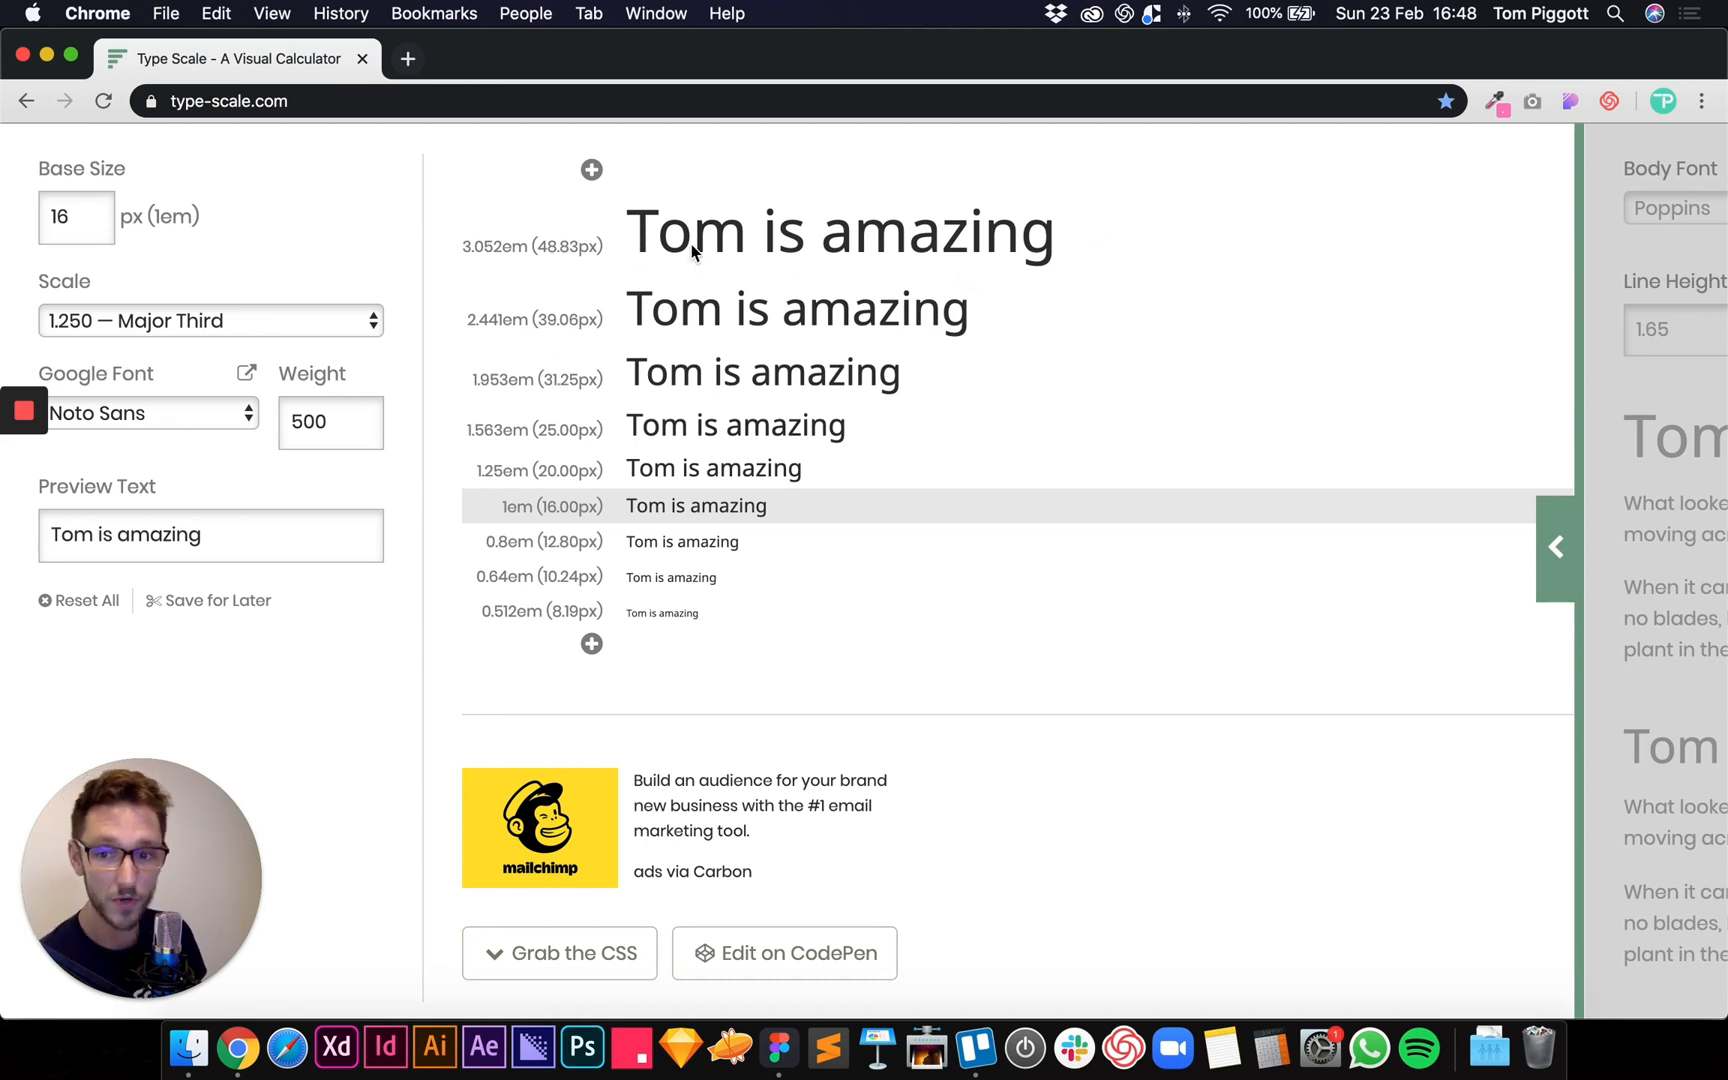
{"action": "double_click", "coordinate": [771, 309]}
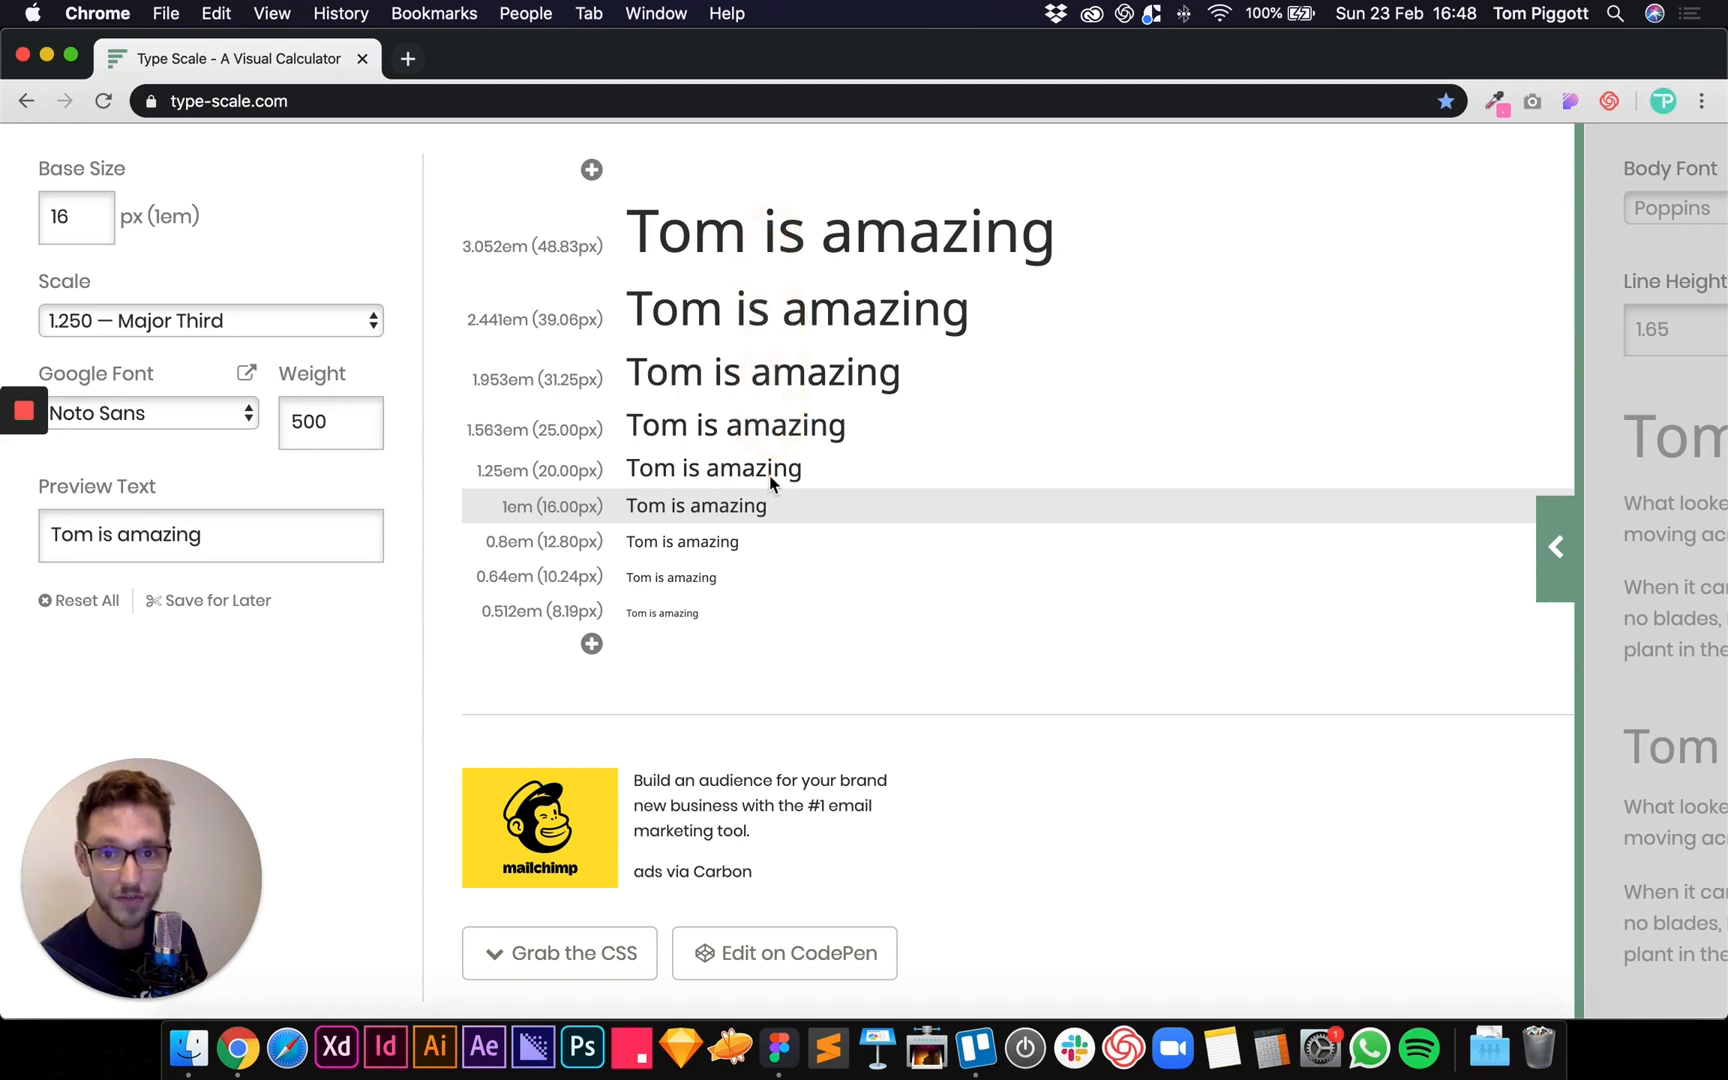
{"action": "mouse_move", "coordinate": [708, 554]}
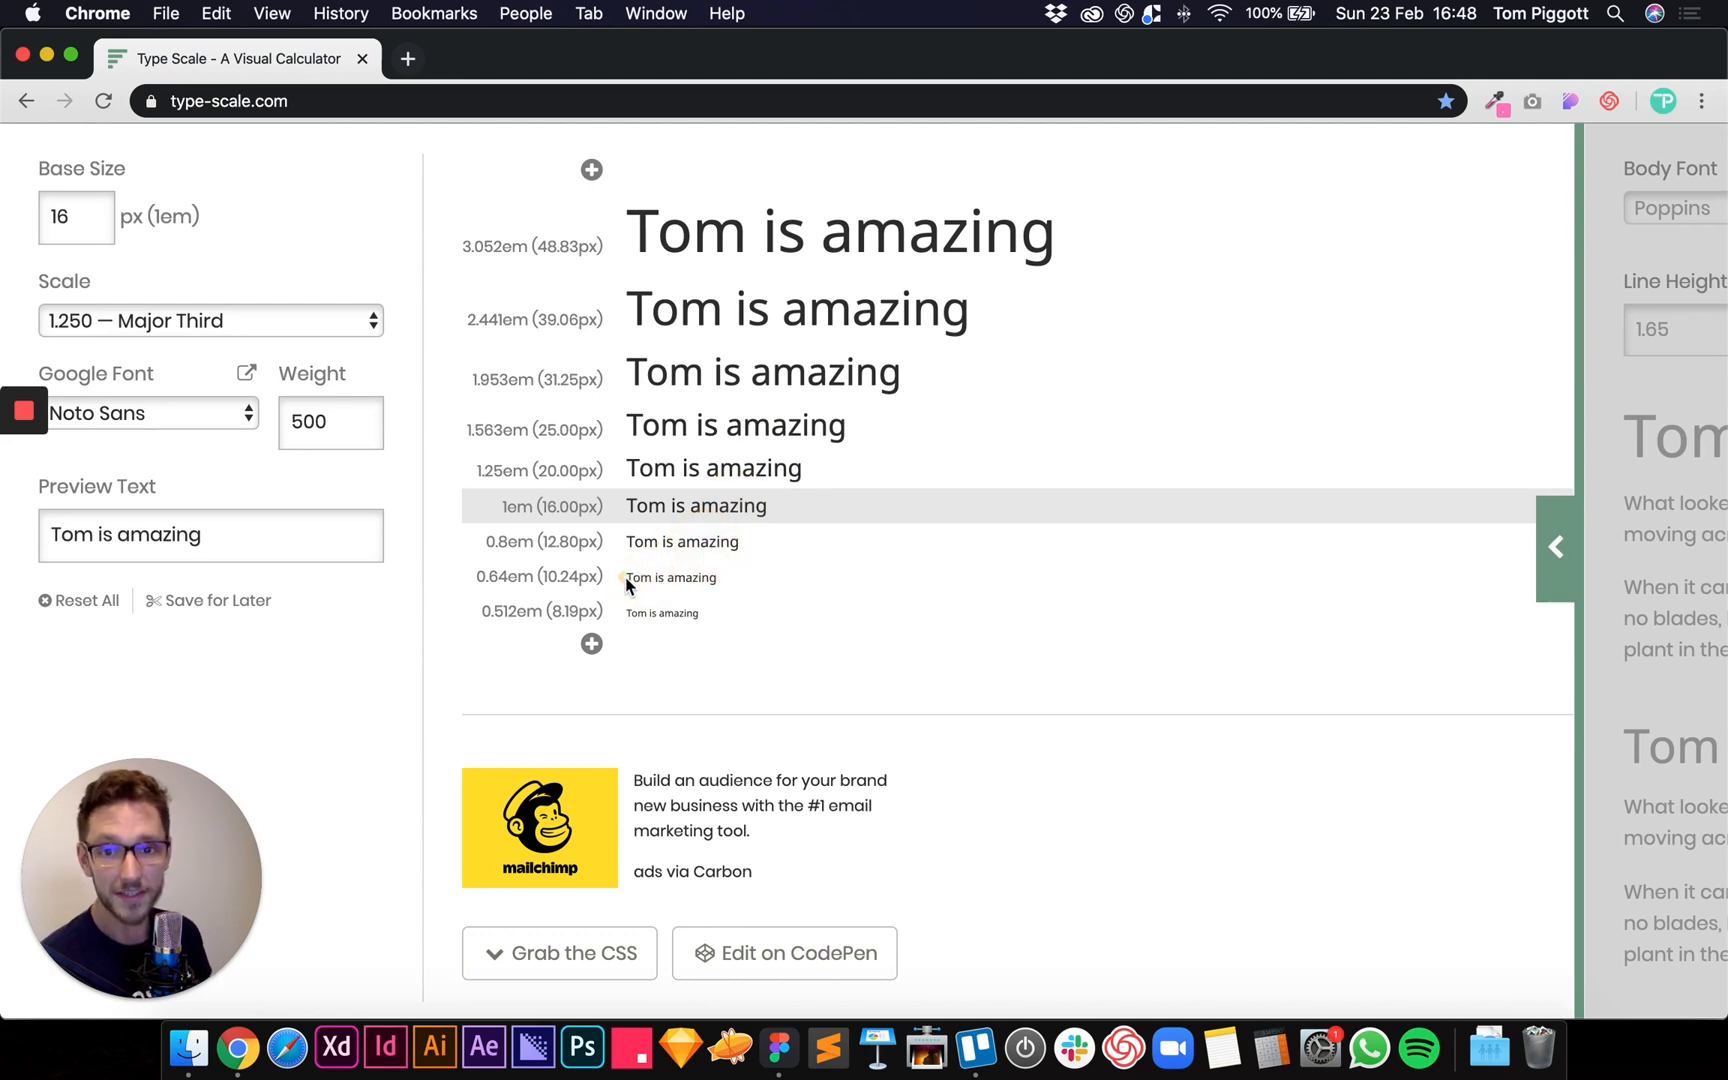
{"action": "double_click", "coordinate": [670, 577]}
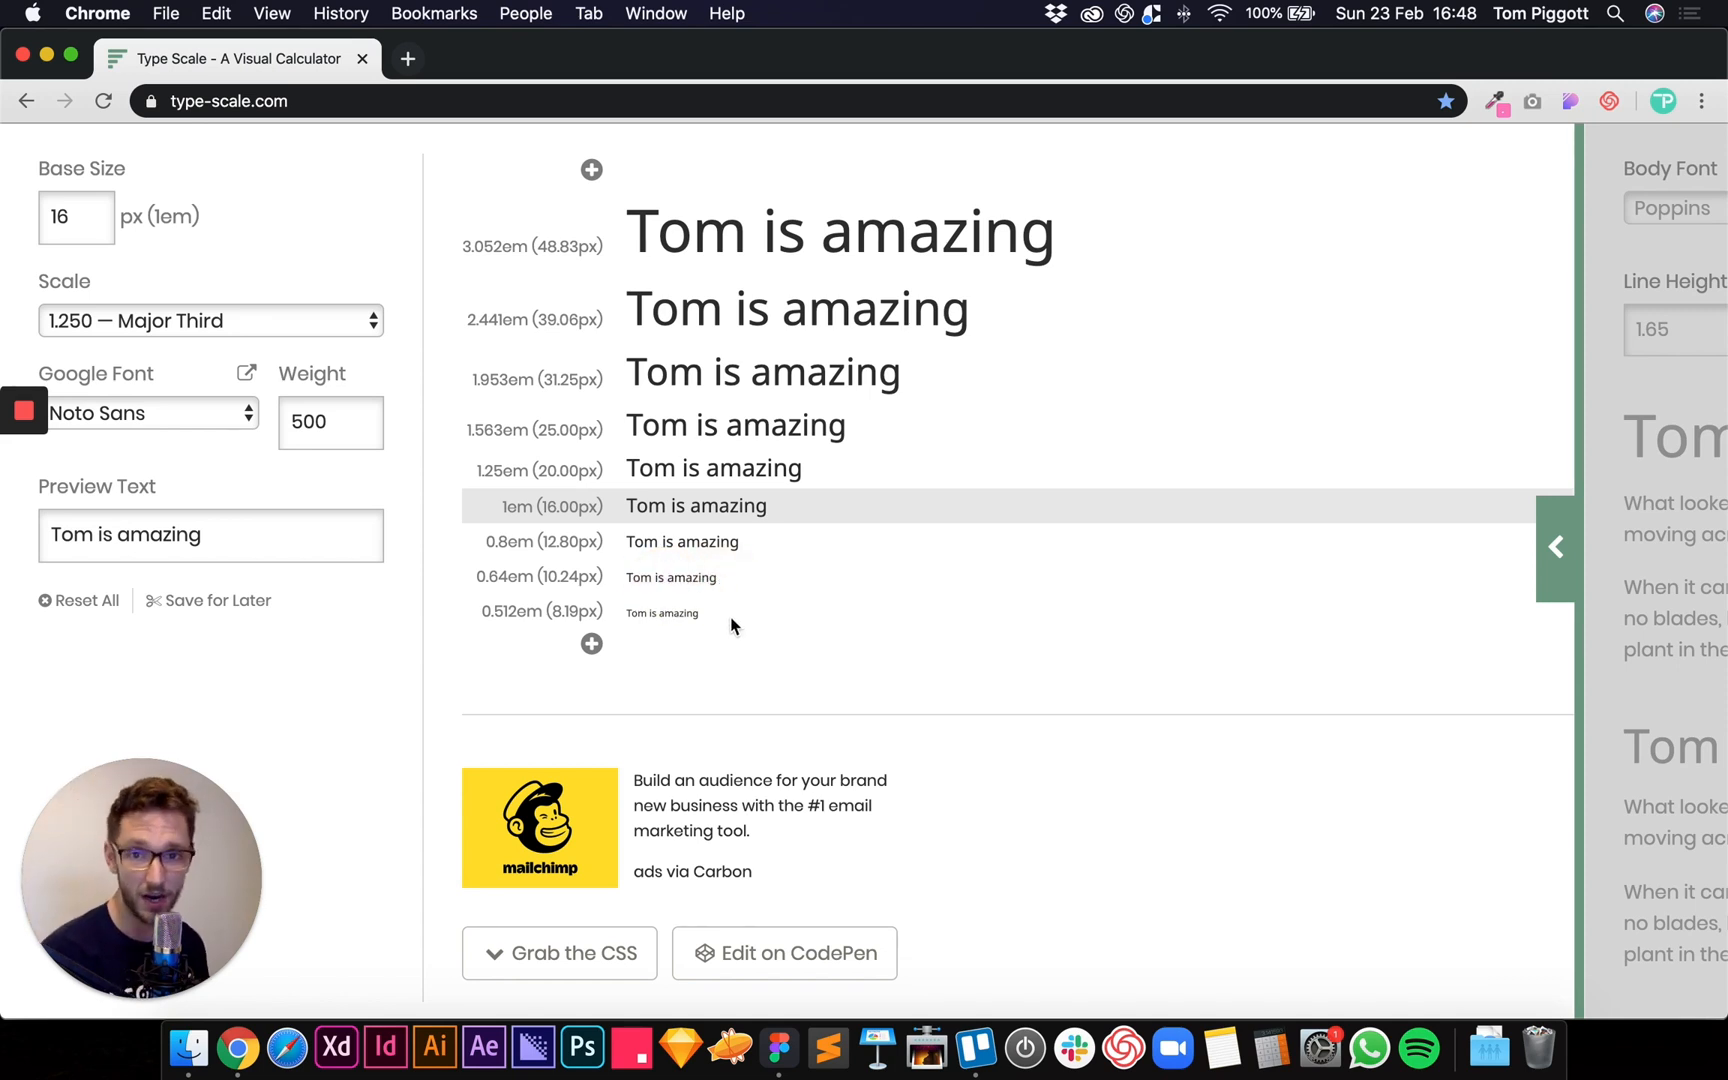
{"action": "mouse_move", "coordinate": [1018, 530]}
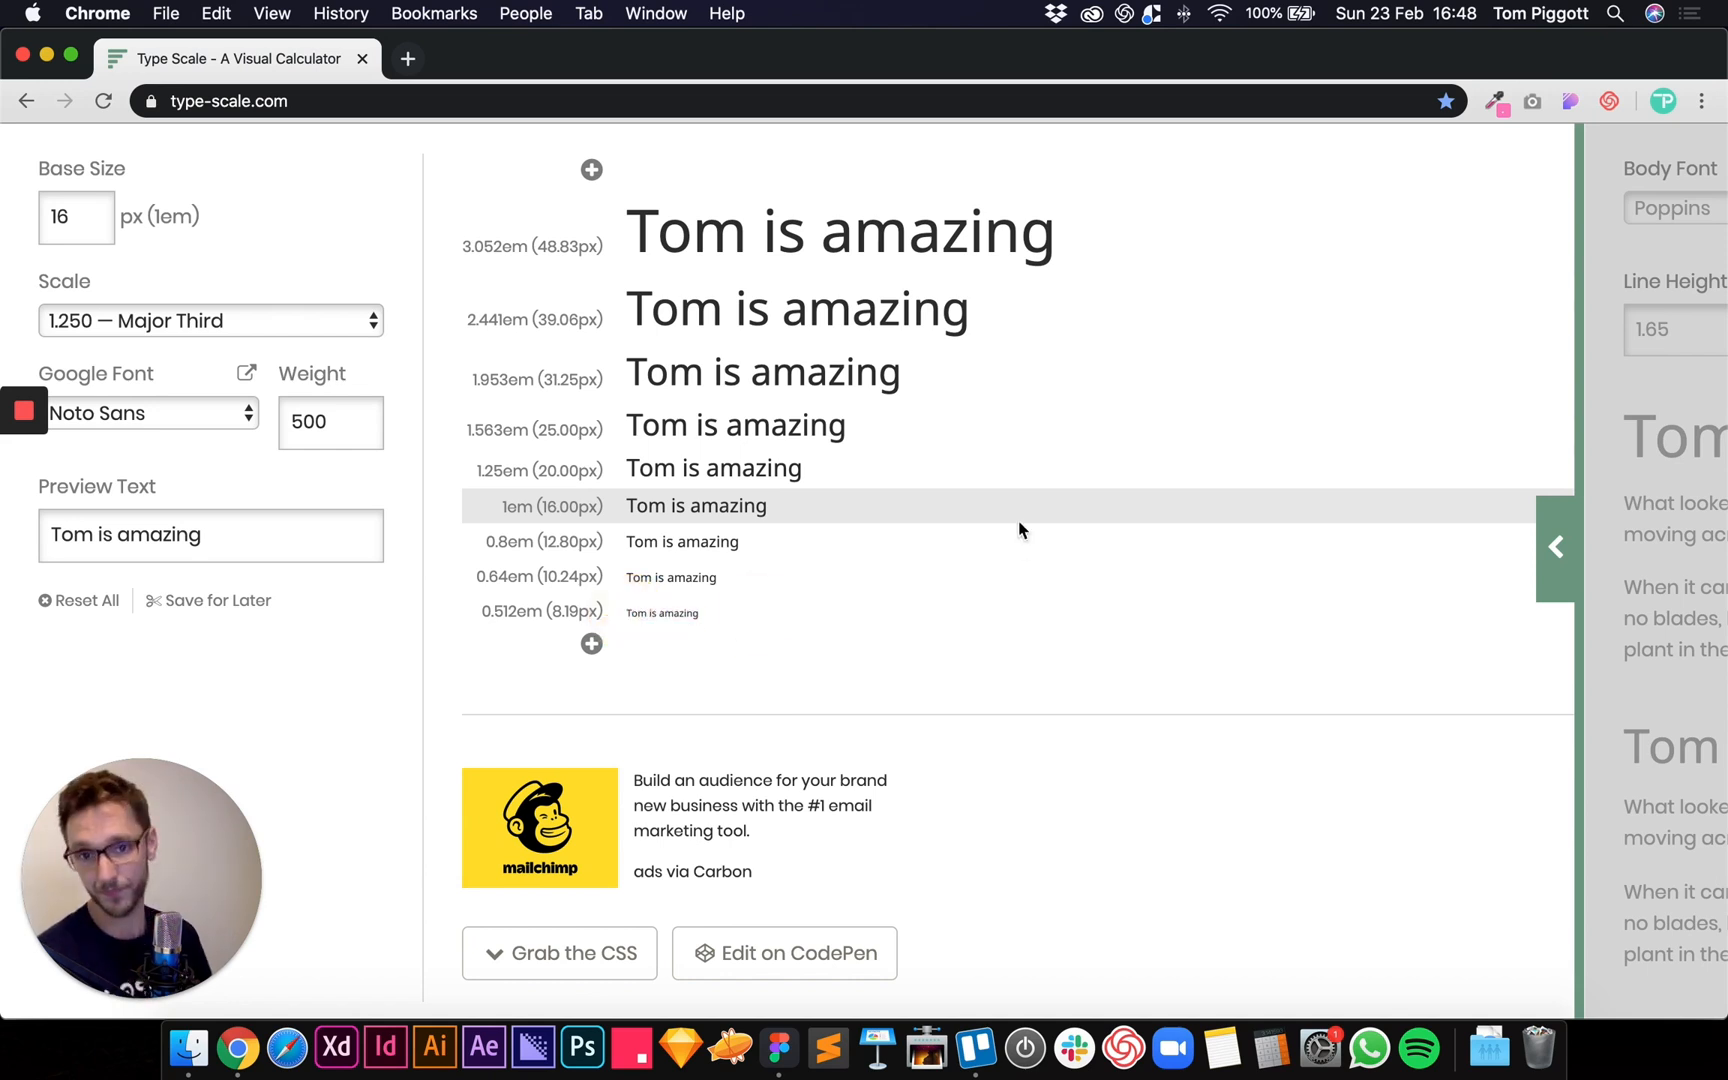
{"action": "mouse_move", "coordinate": [527, 503]}
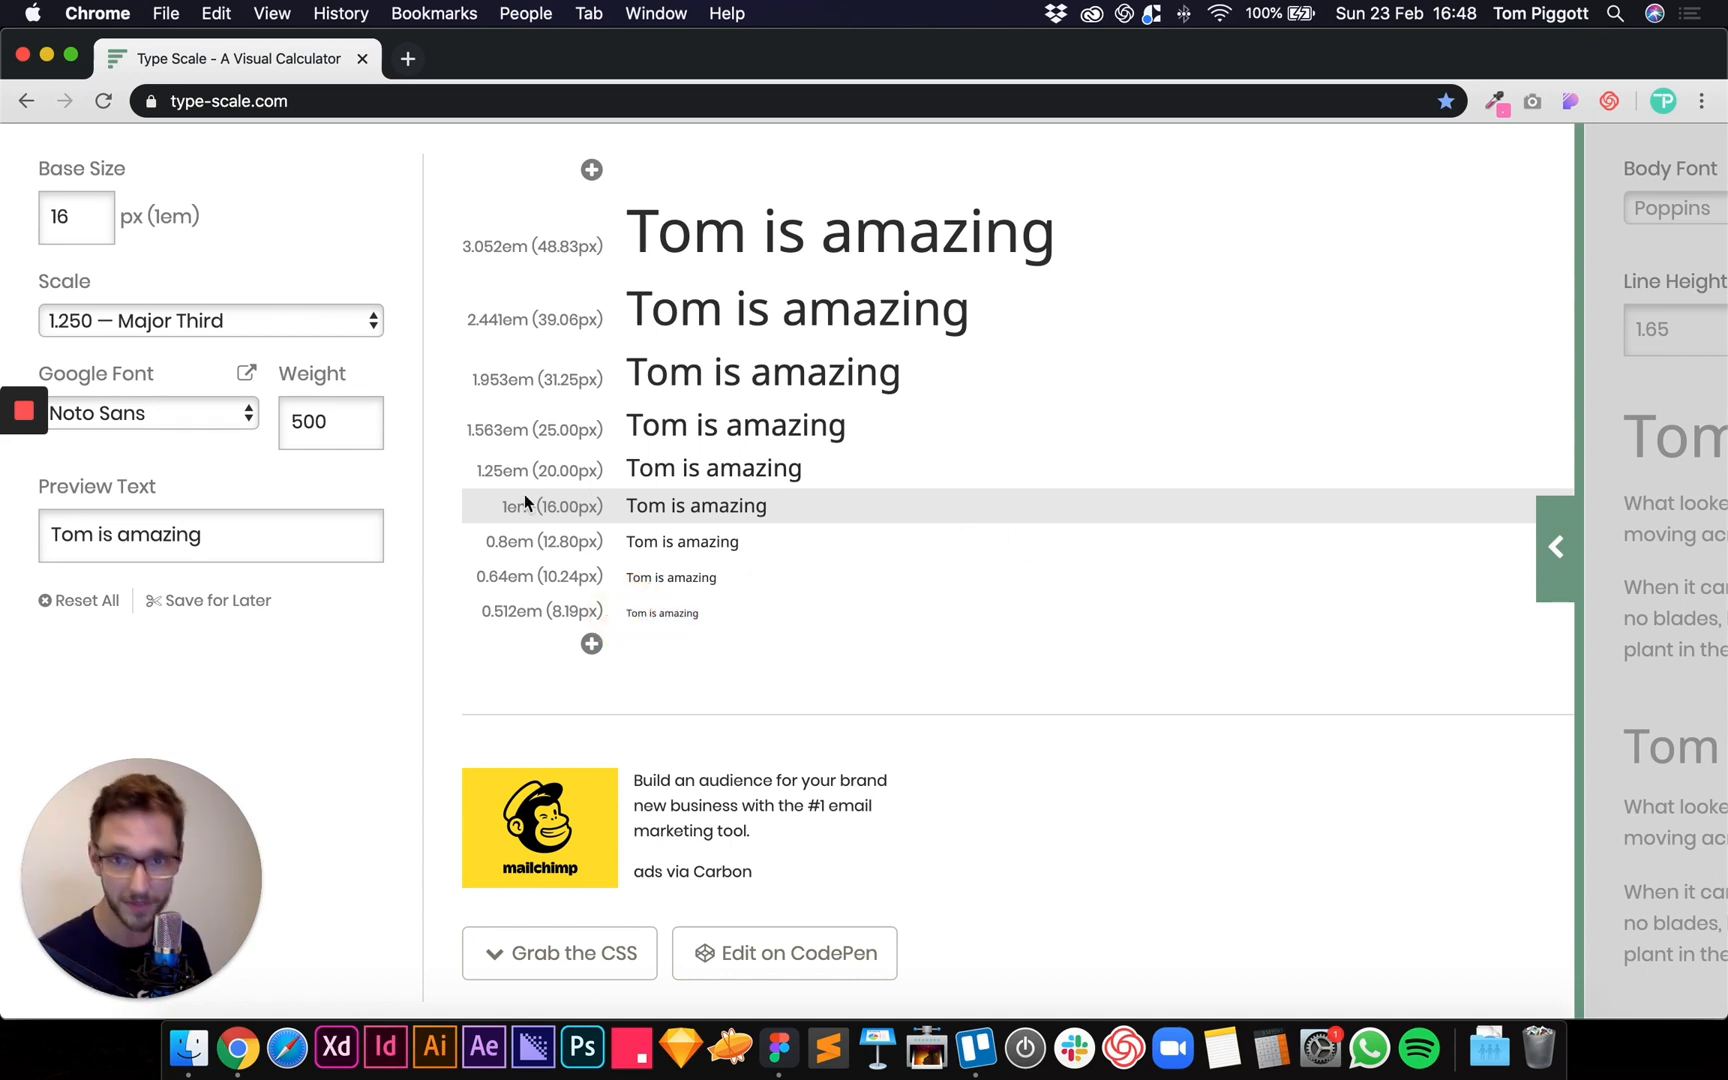
{"action": "mouse_move", "coordinate": [143, 355]}
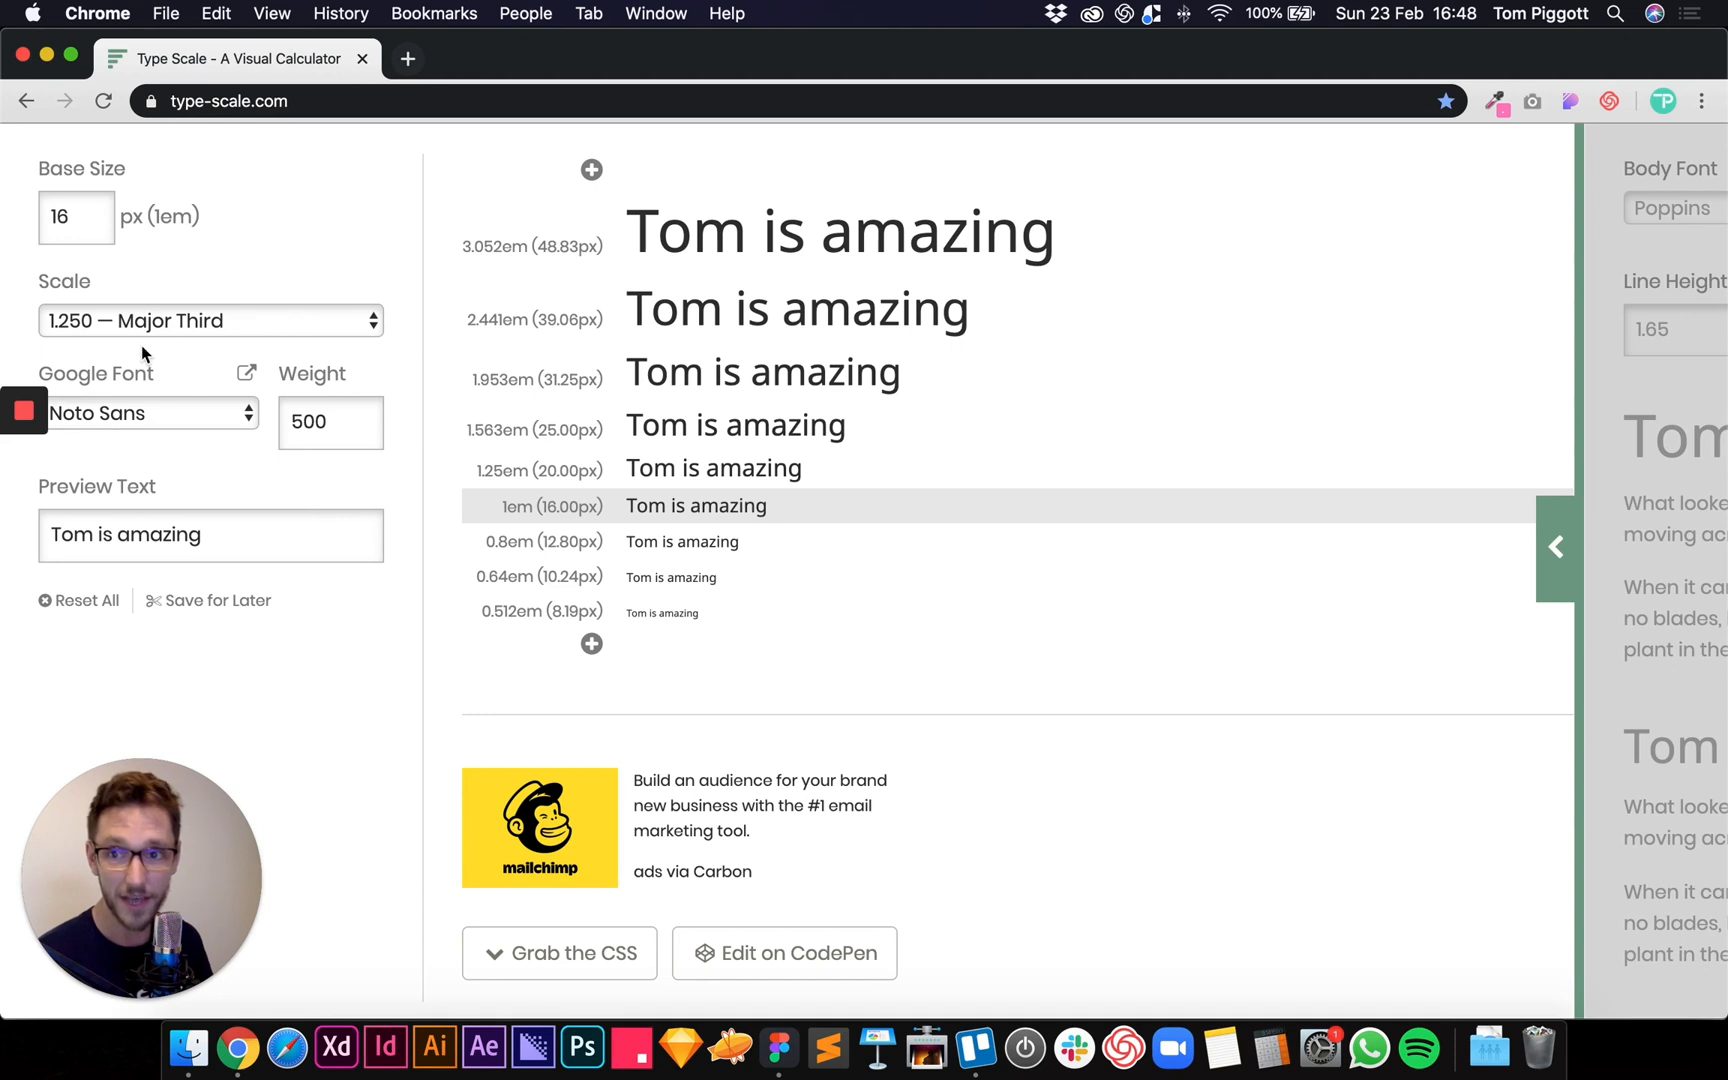
{"action": "left_click", "coordinate": [209, 321]}
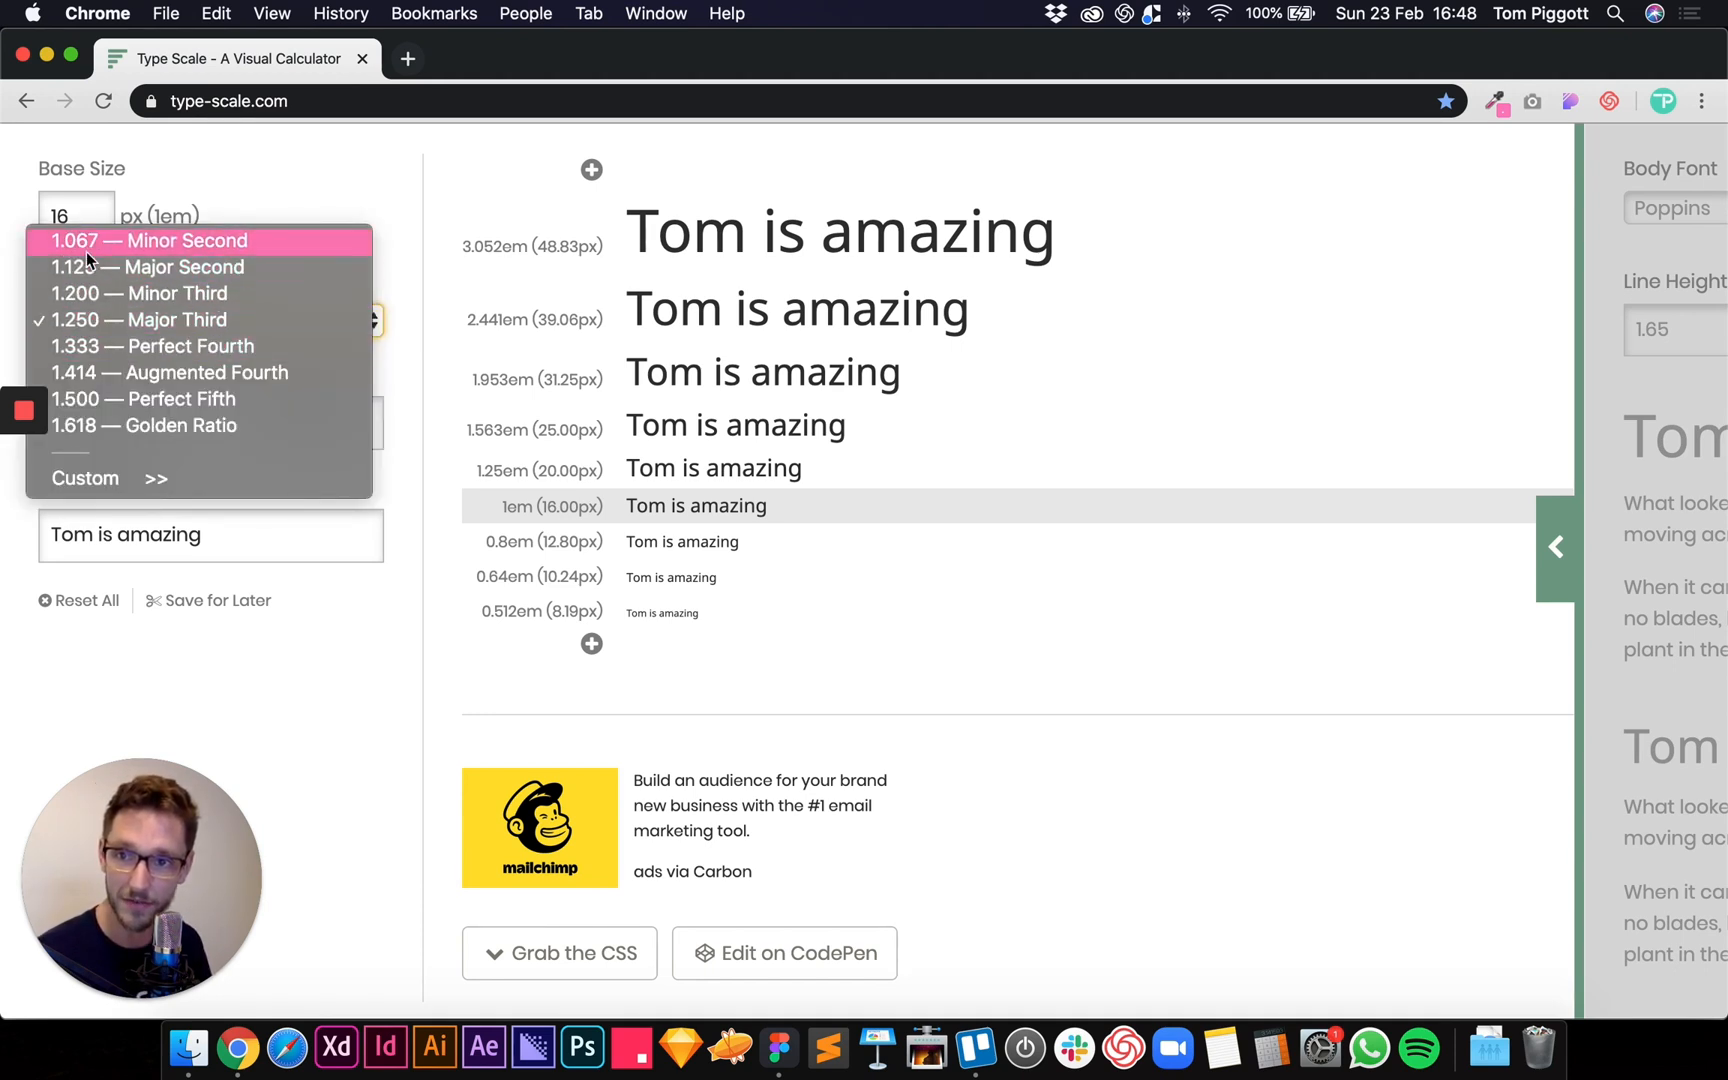
{"action": "mouse_move", "coordinate": [141, 320]}
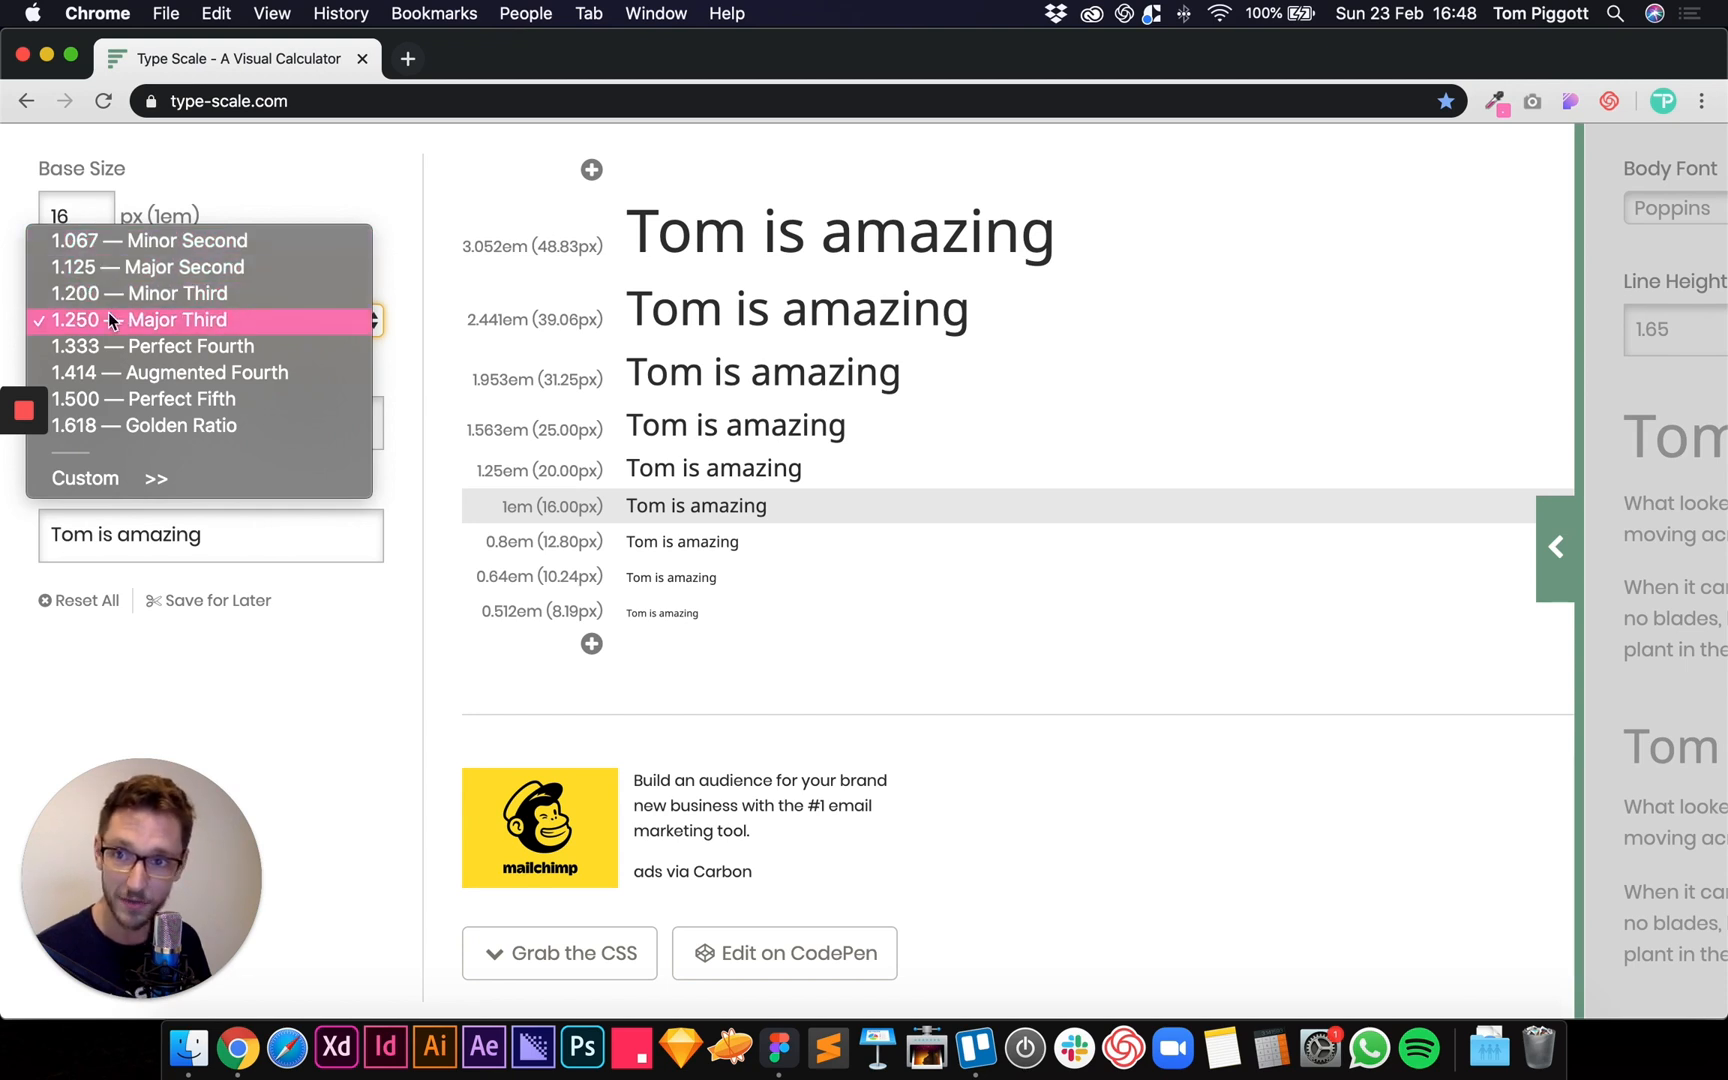
{"action": "left_click", "coordinate": [138, 321]}
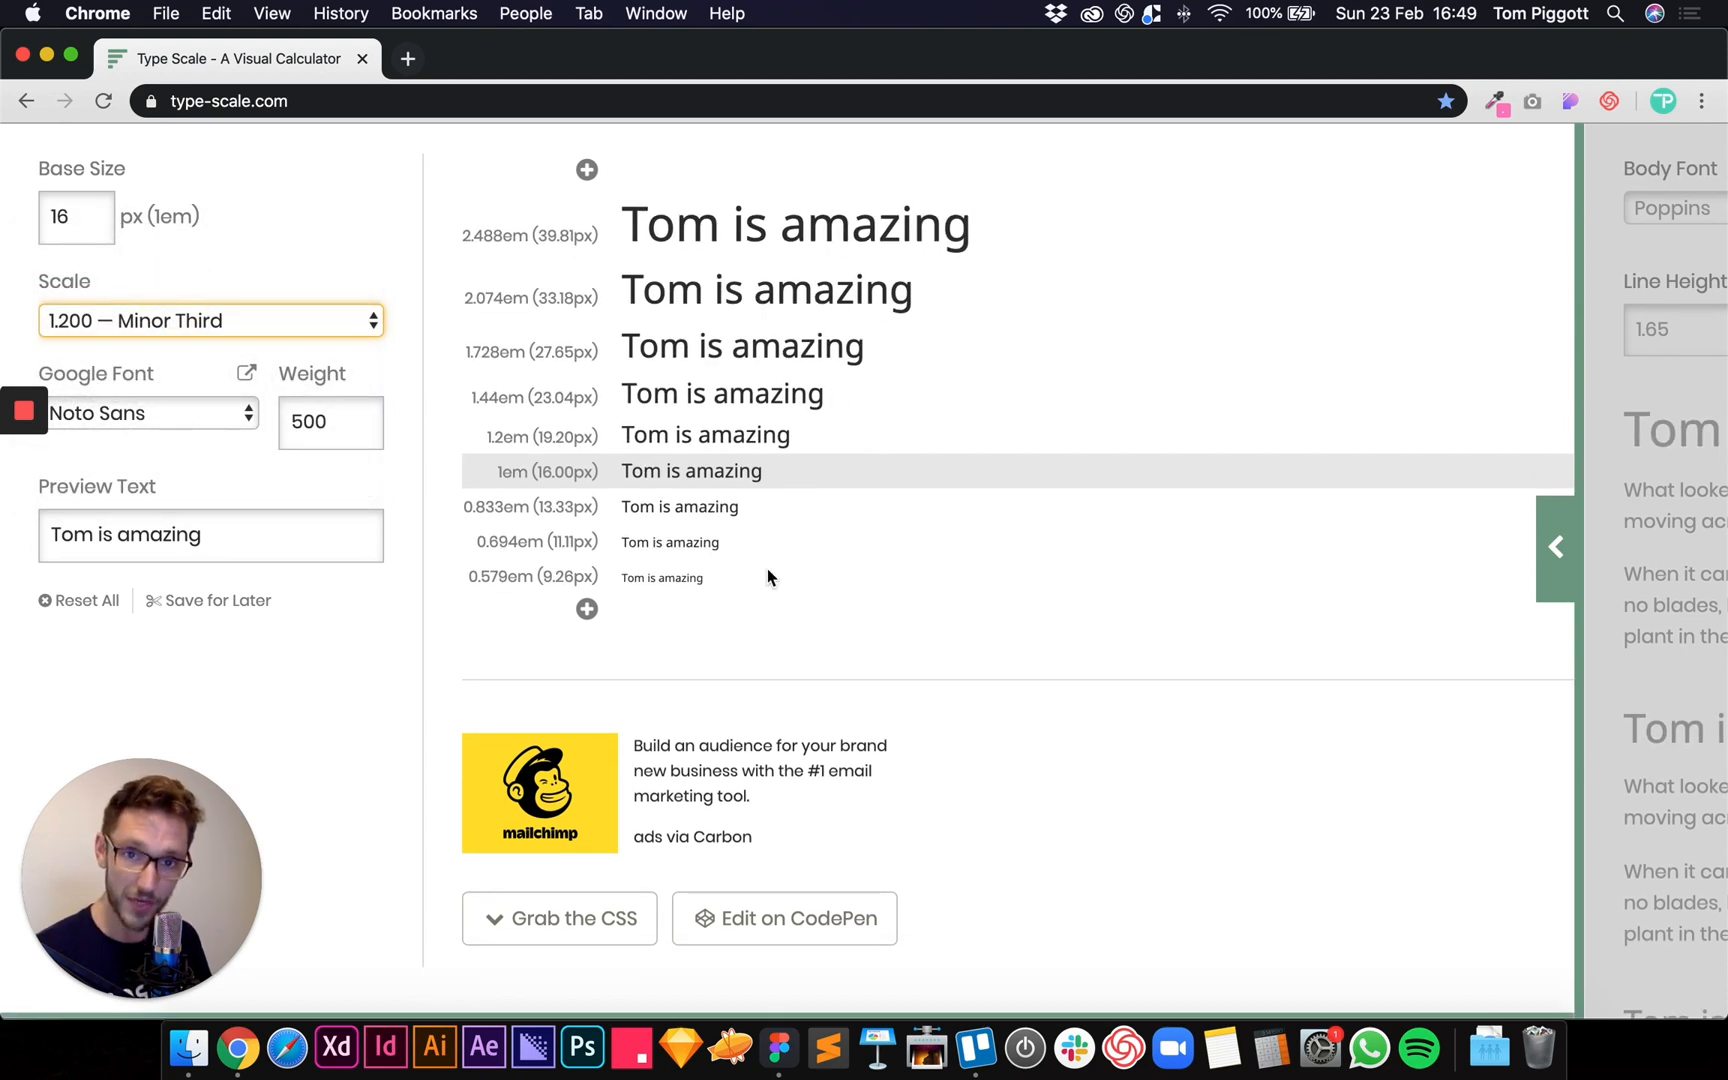
{"action": "left_click", "coordinate": [209, 321]}
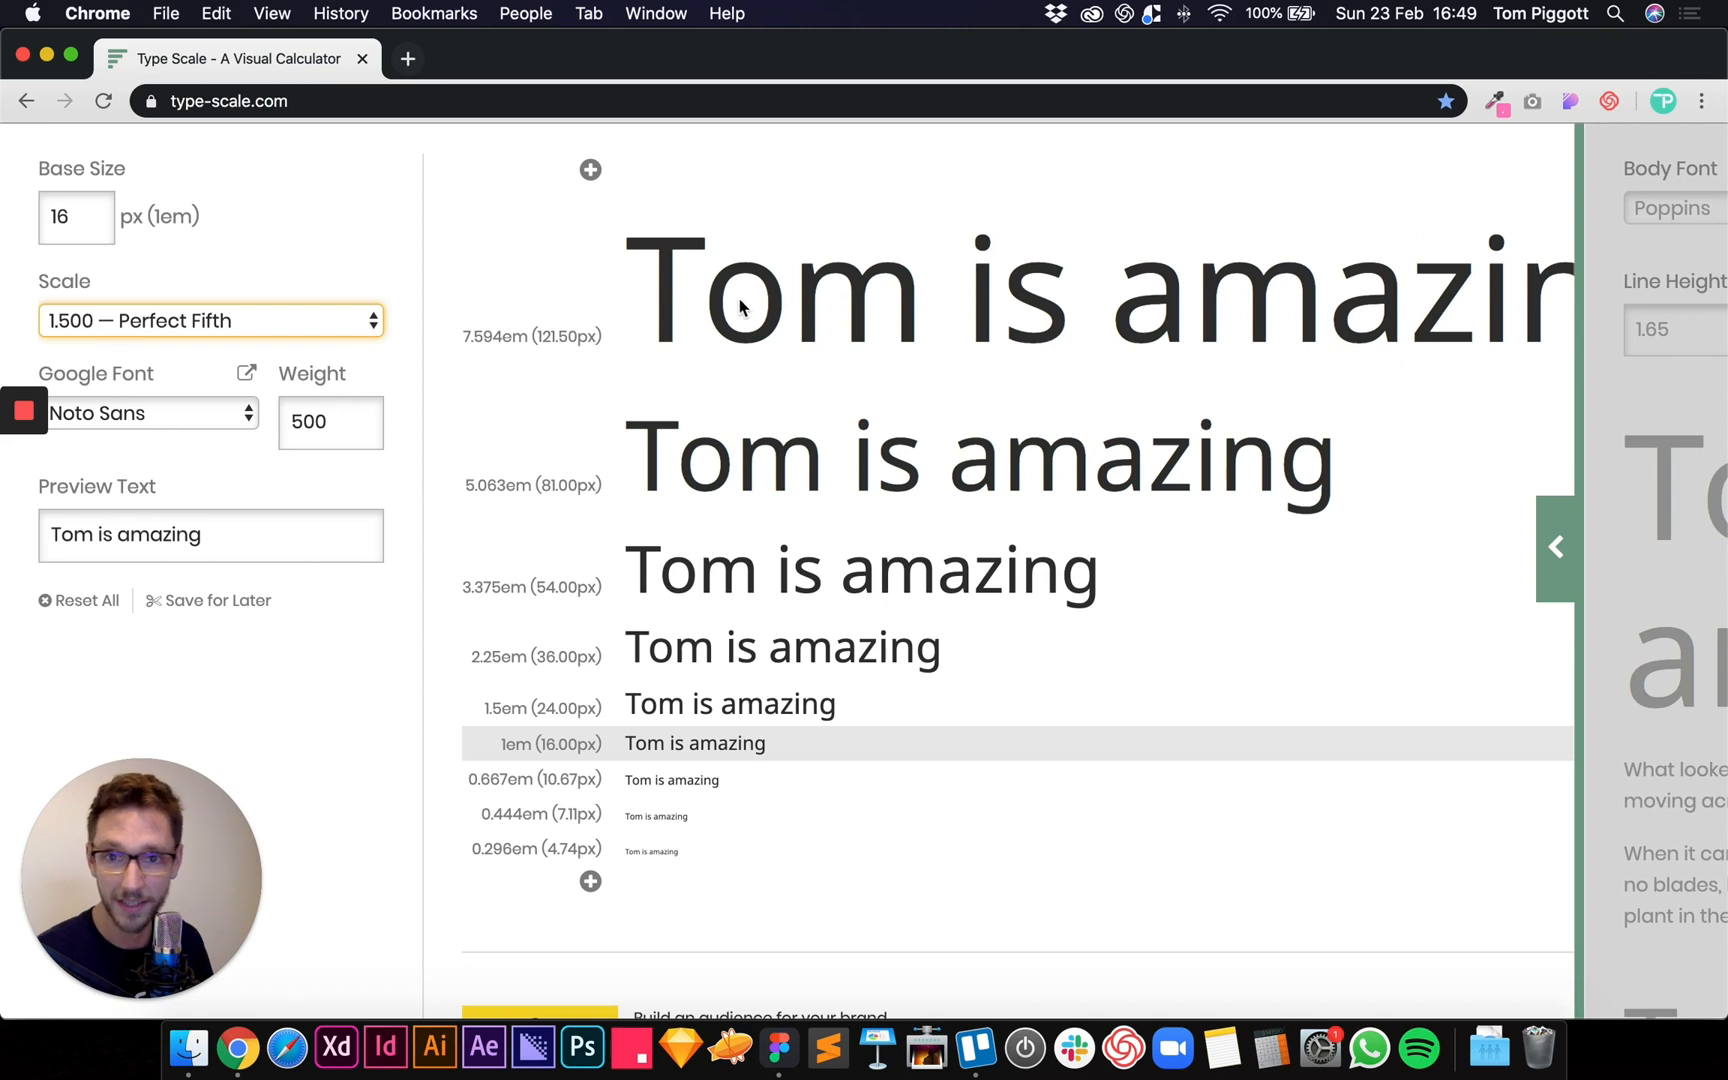
{"action": "mouse_move", "coordinate": [661, 321]}
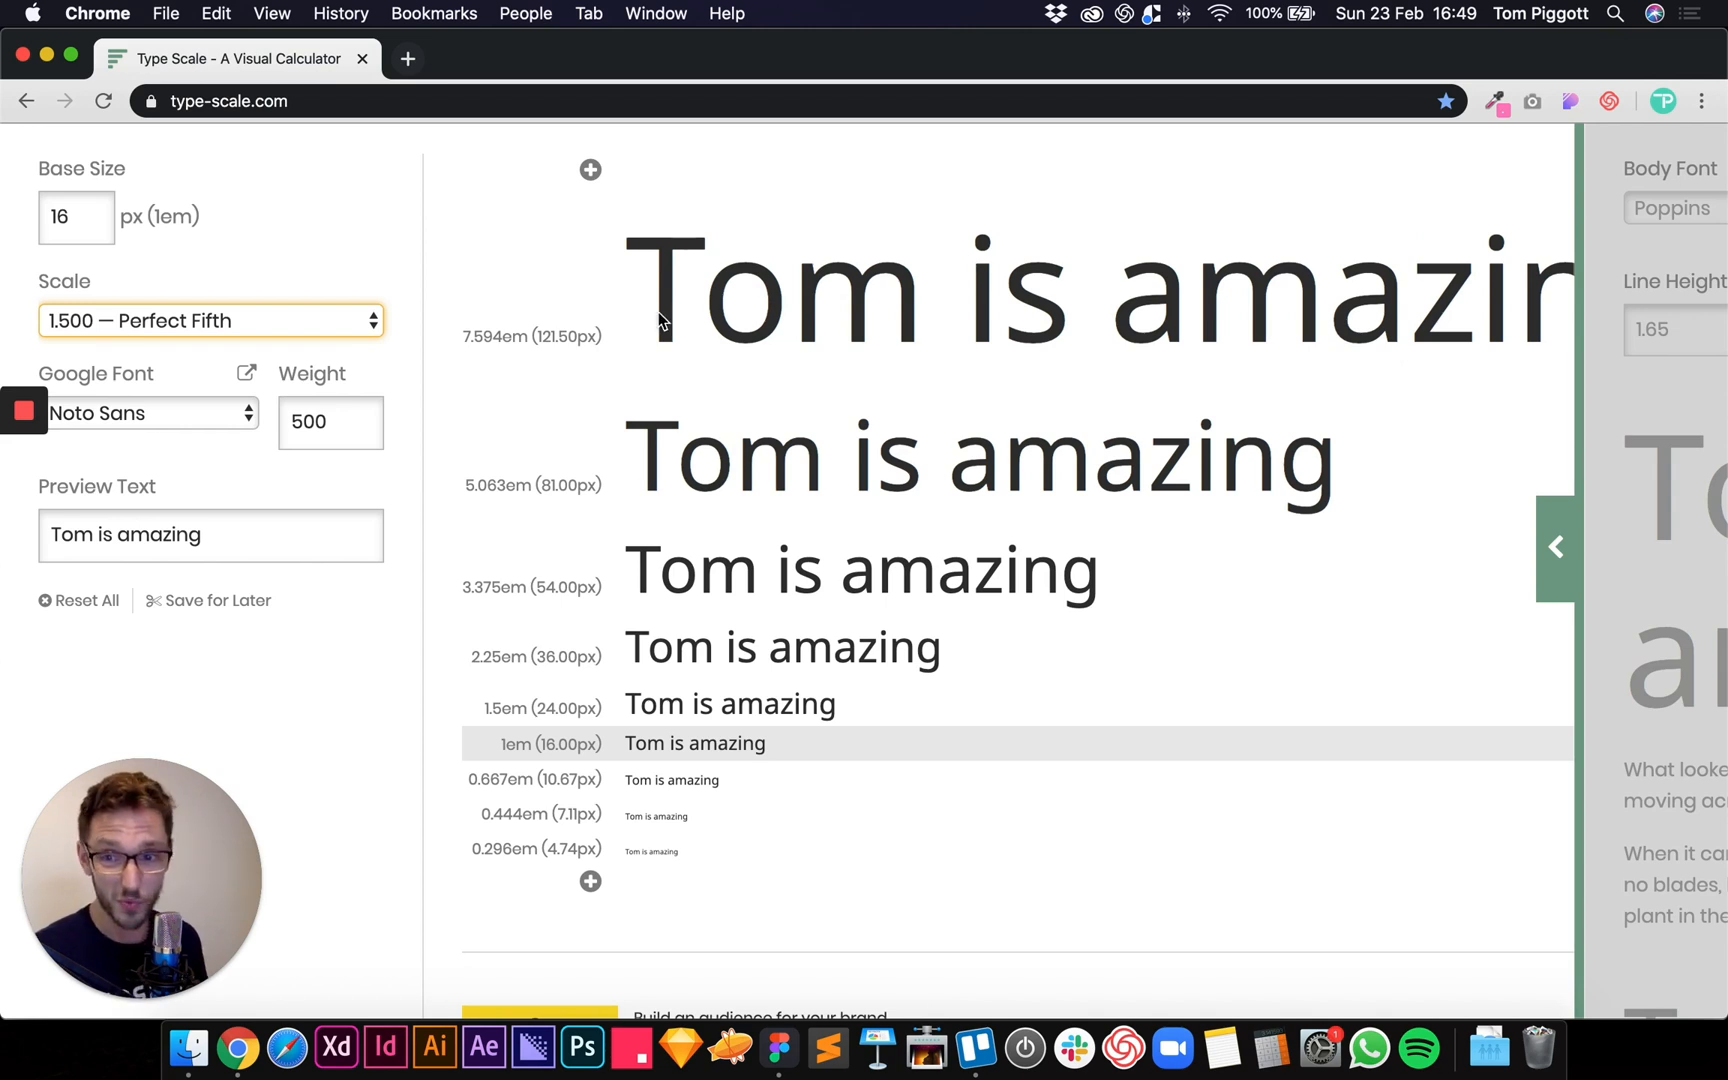
{"action": "left_click", "coordinate": [210, 321]}
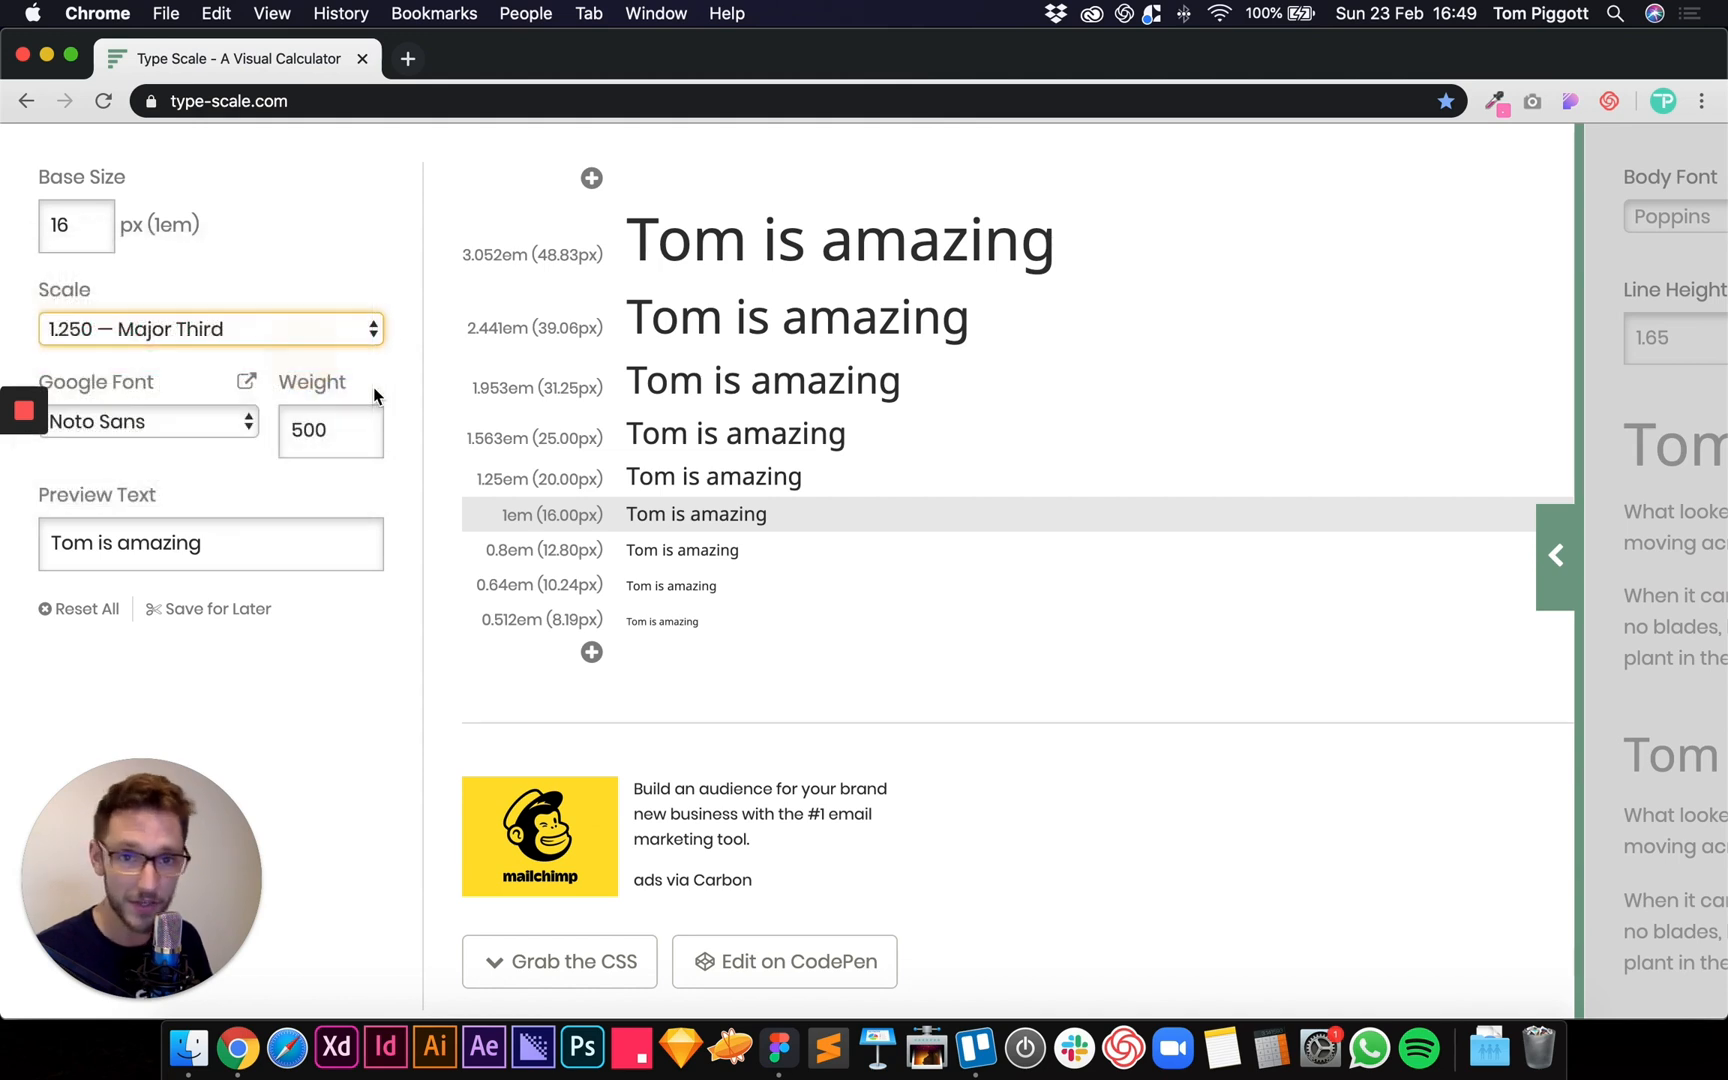
{"action": "left_click", "coordinate": [210, 328]}
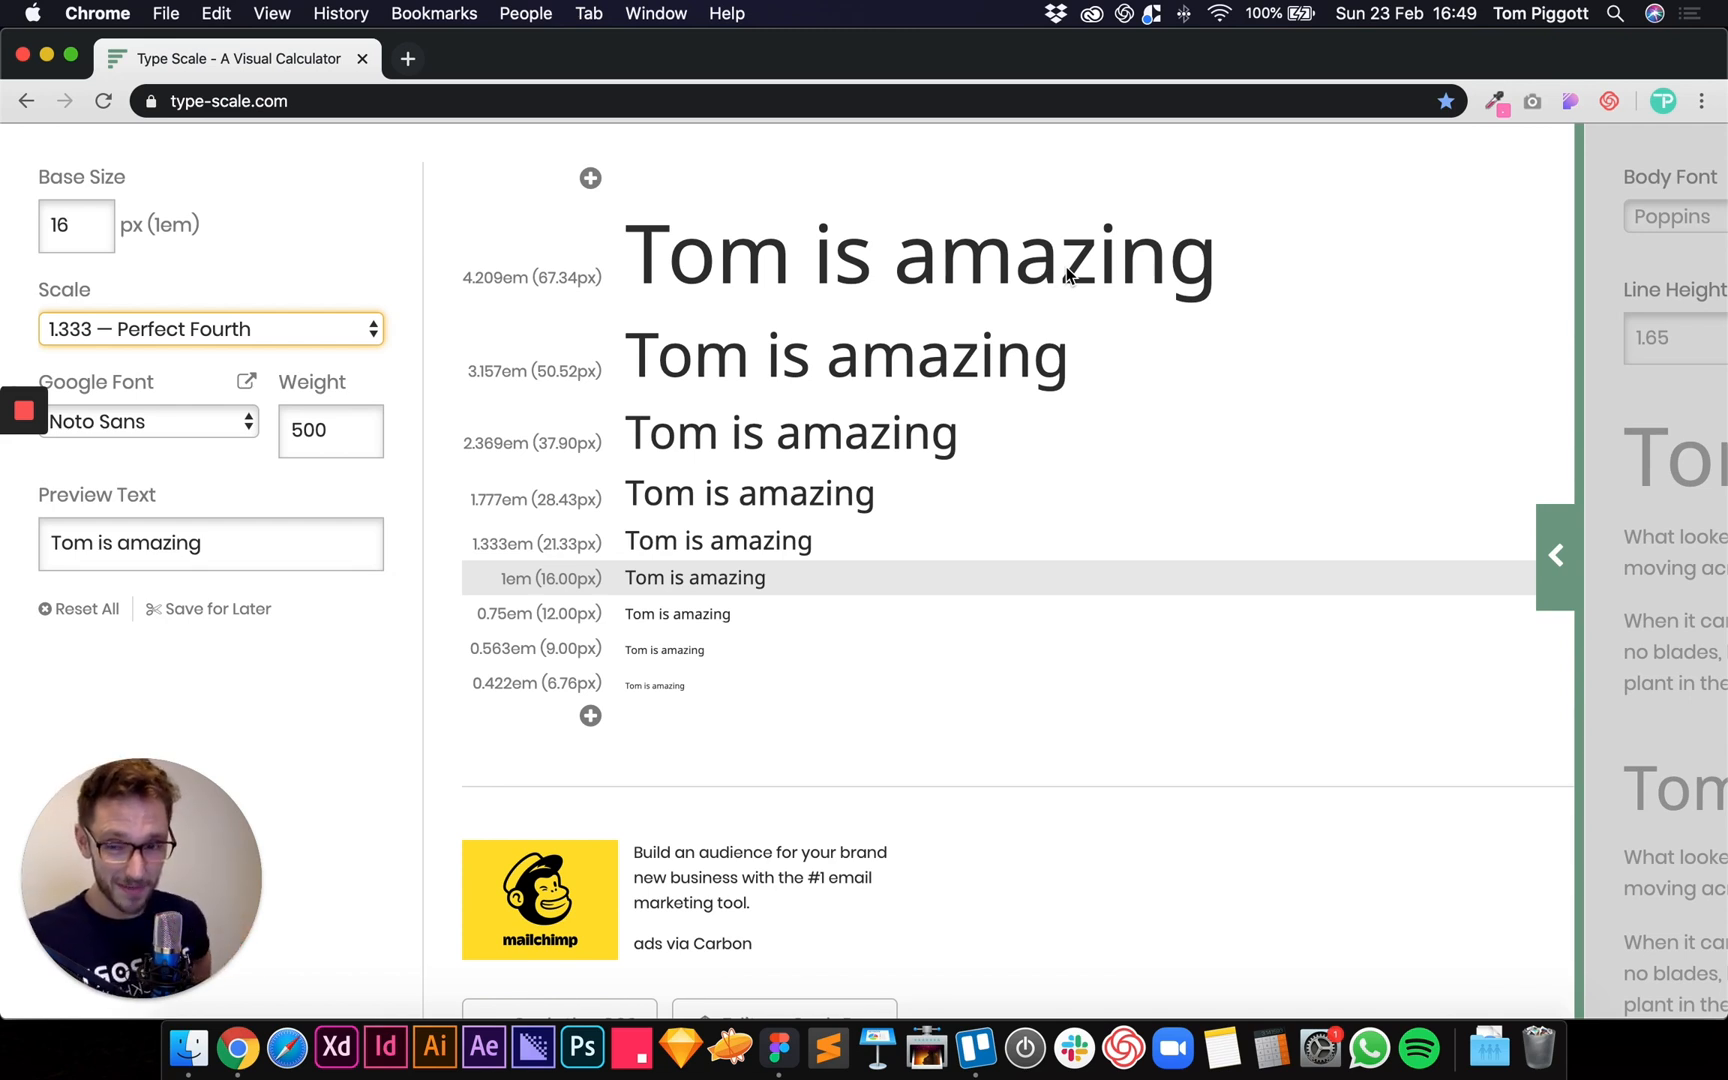
{"action": "mouse_move", "coordinate": [863, 202]}
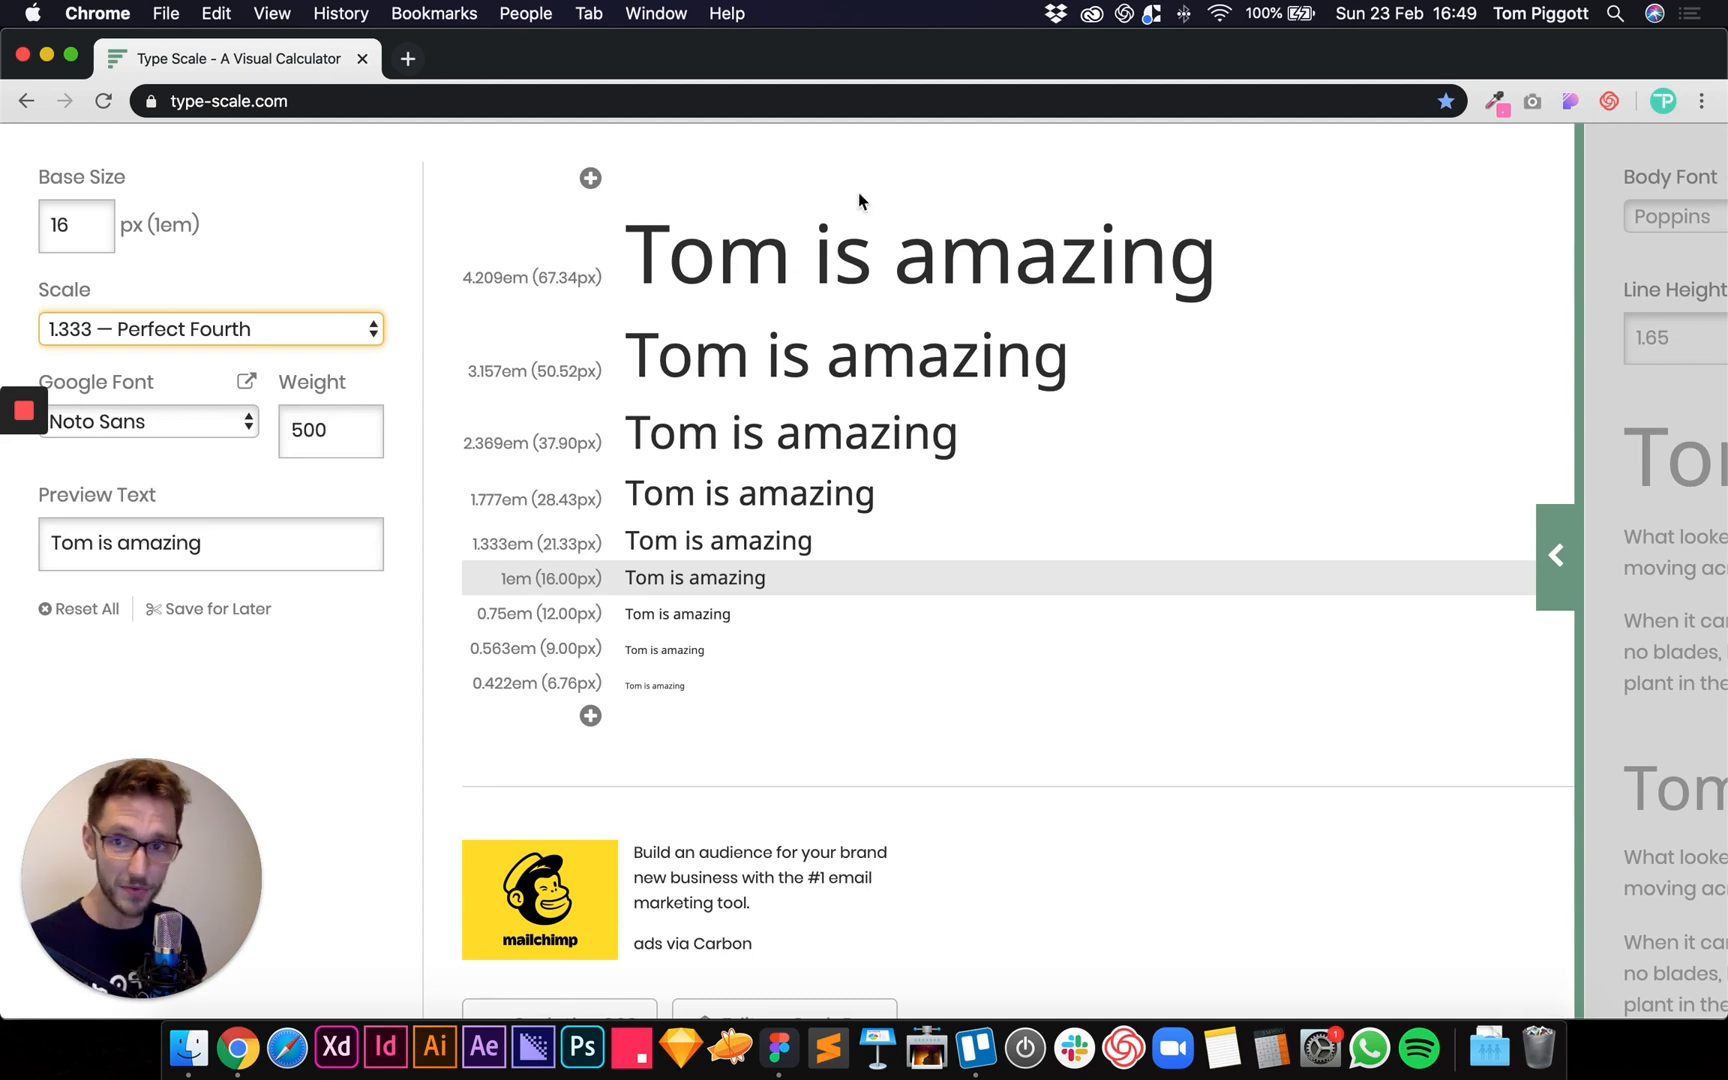
{"action": "left_click", "coordinate": [210, 328]}
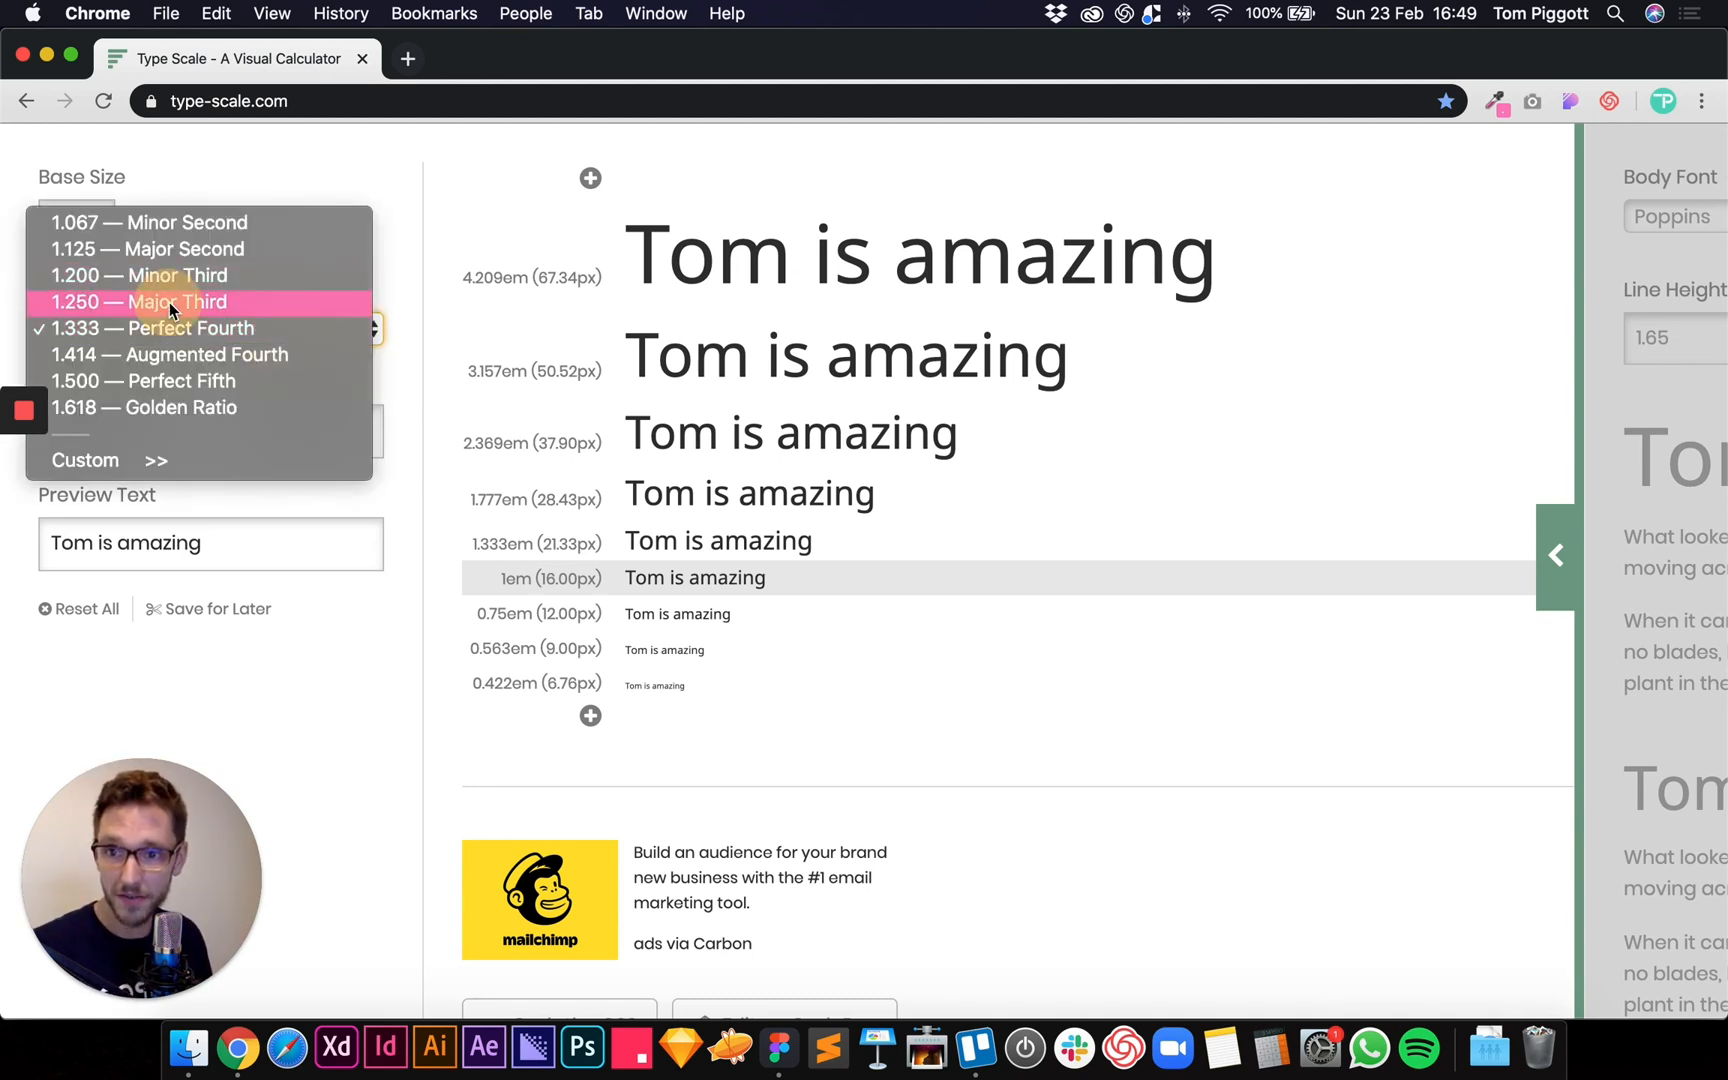
{"action": "left_click", "coordinate": [171, 302]}
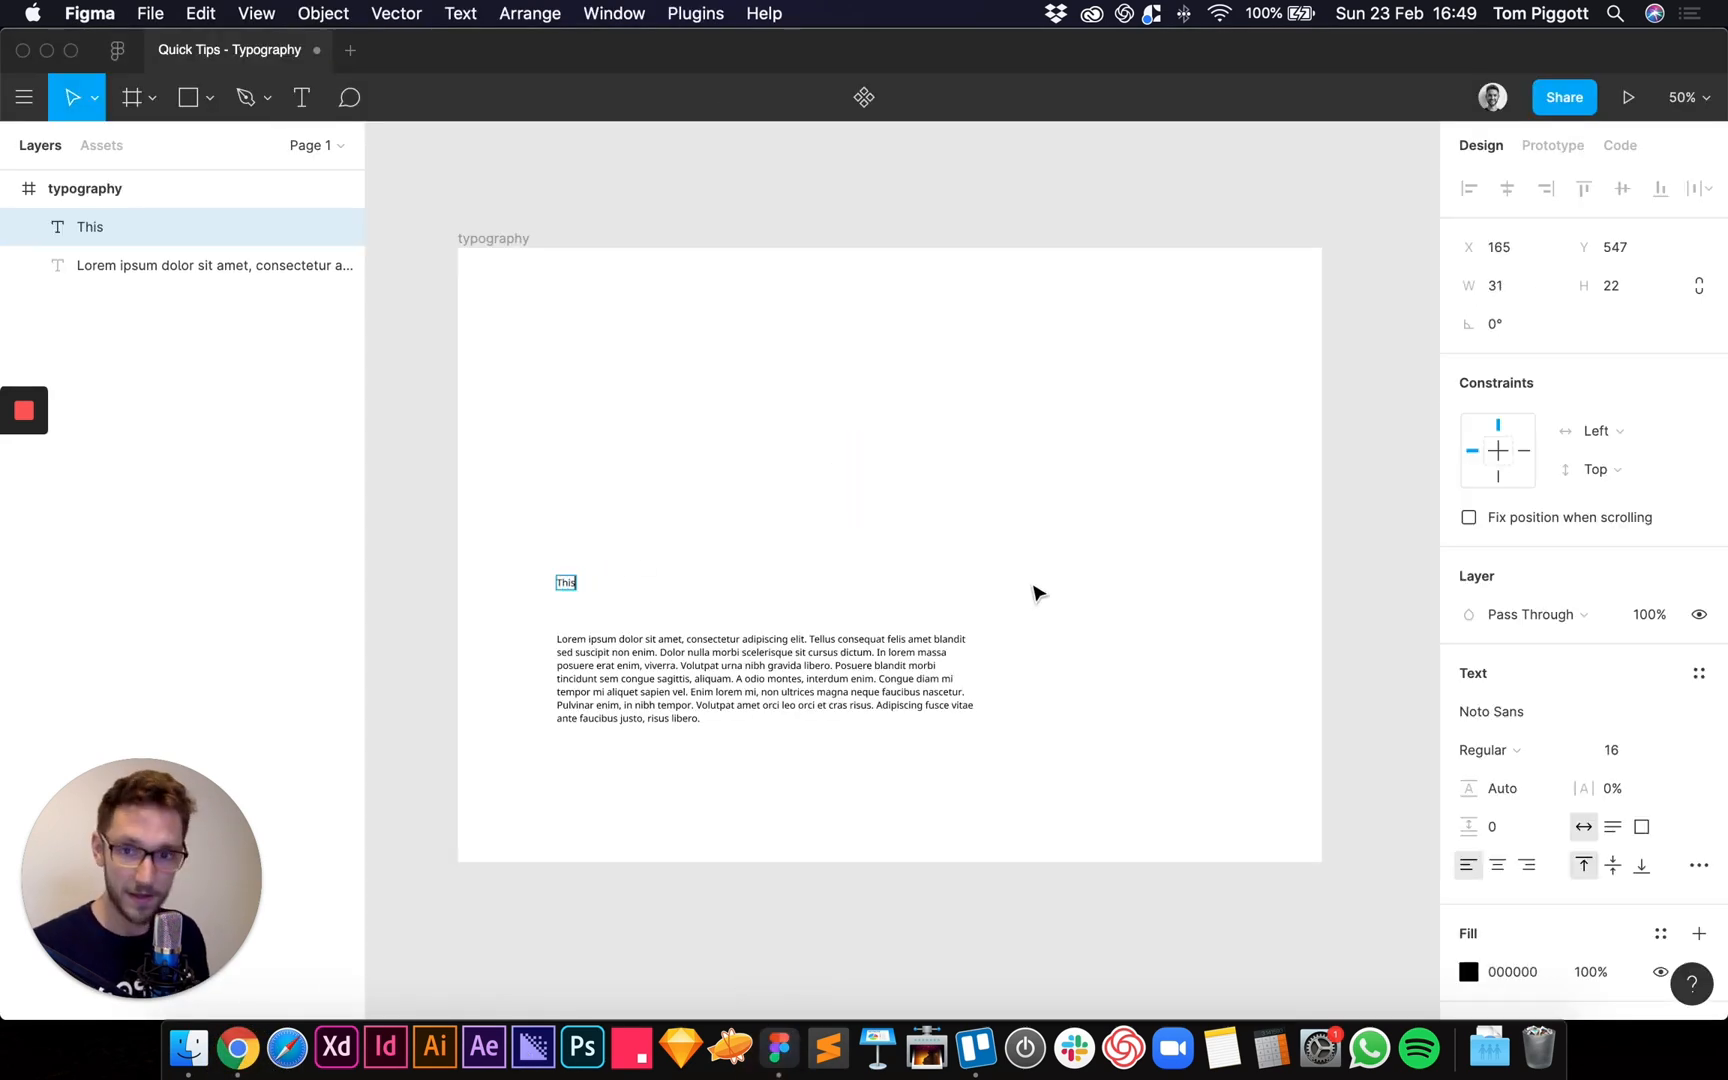
- Retype the heading as 'This is an H5' and set its weight to Bold
{"action": "type", "text": "is an H5"}
{"action": "left_click", "coordinate": [1626, 750]}
{"action": "type", "text": "20"}
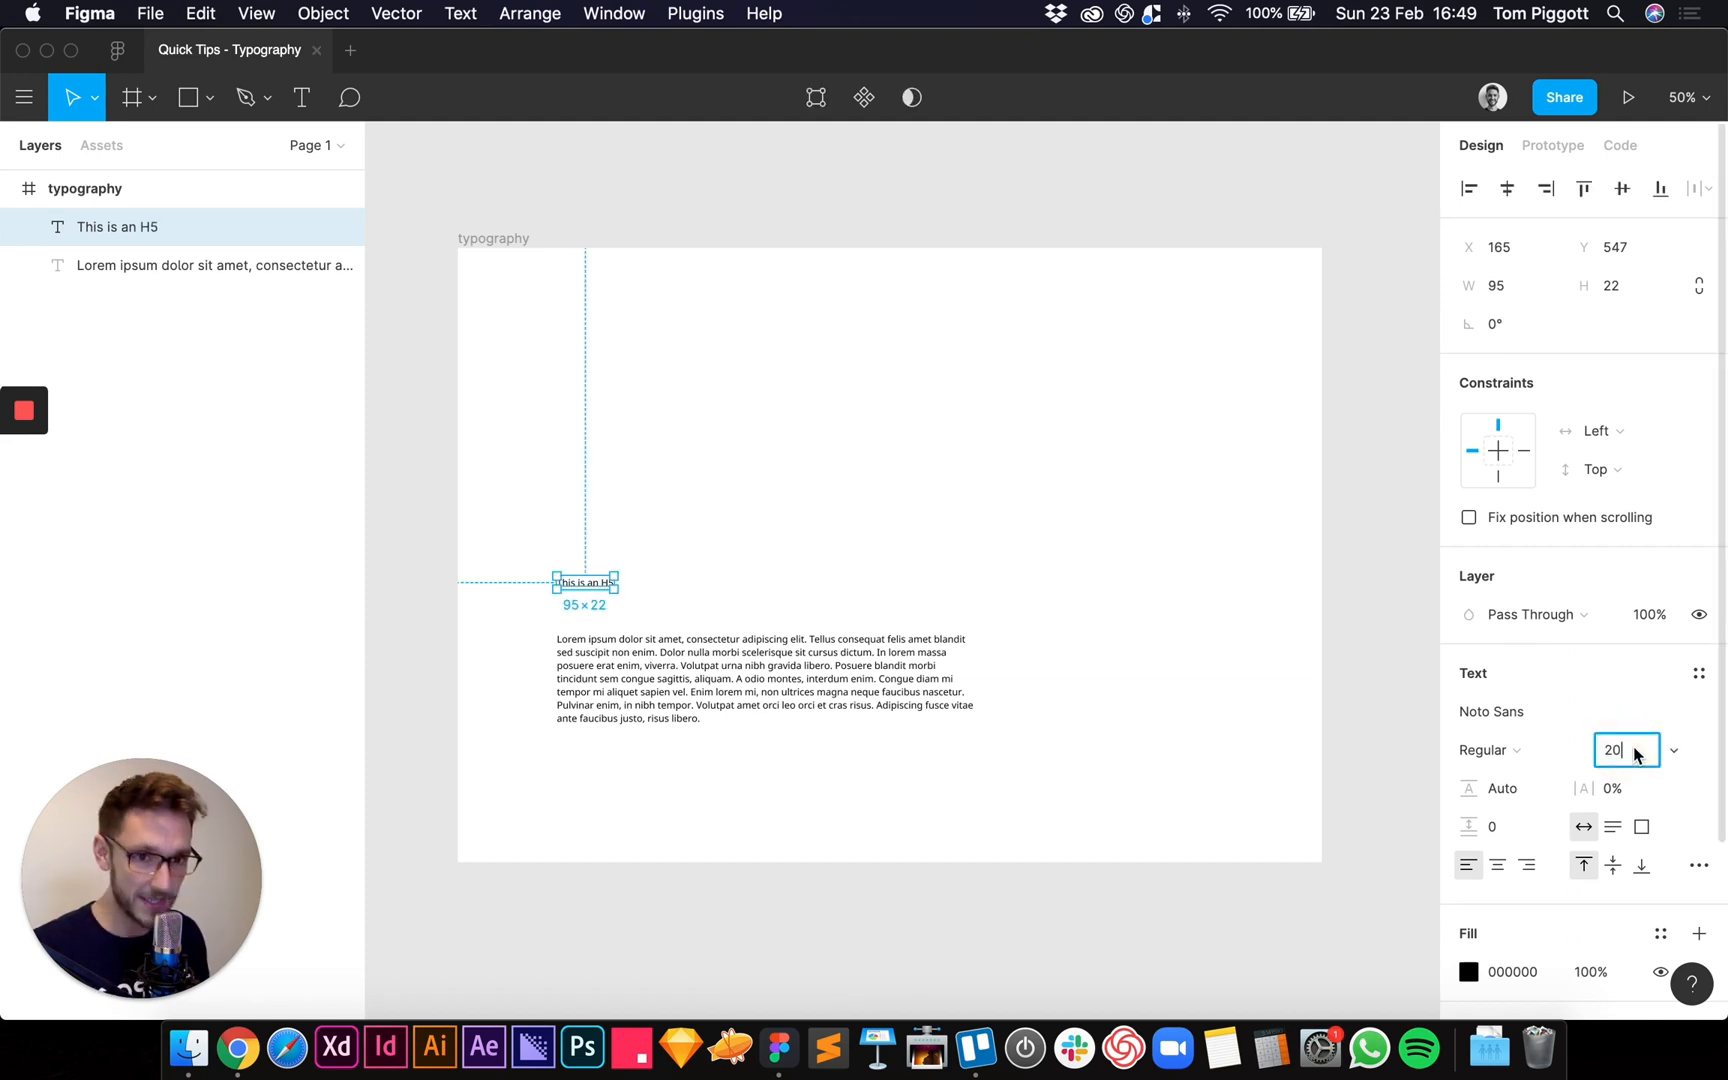
{"action": "left_click", "coordinate": [1486, 749]}
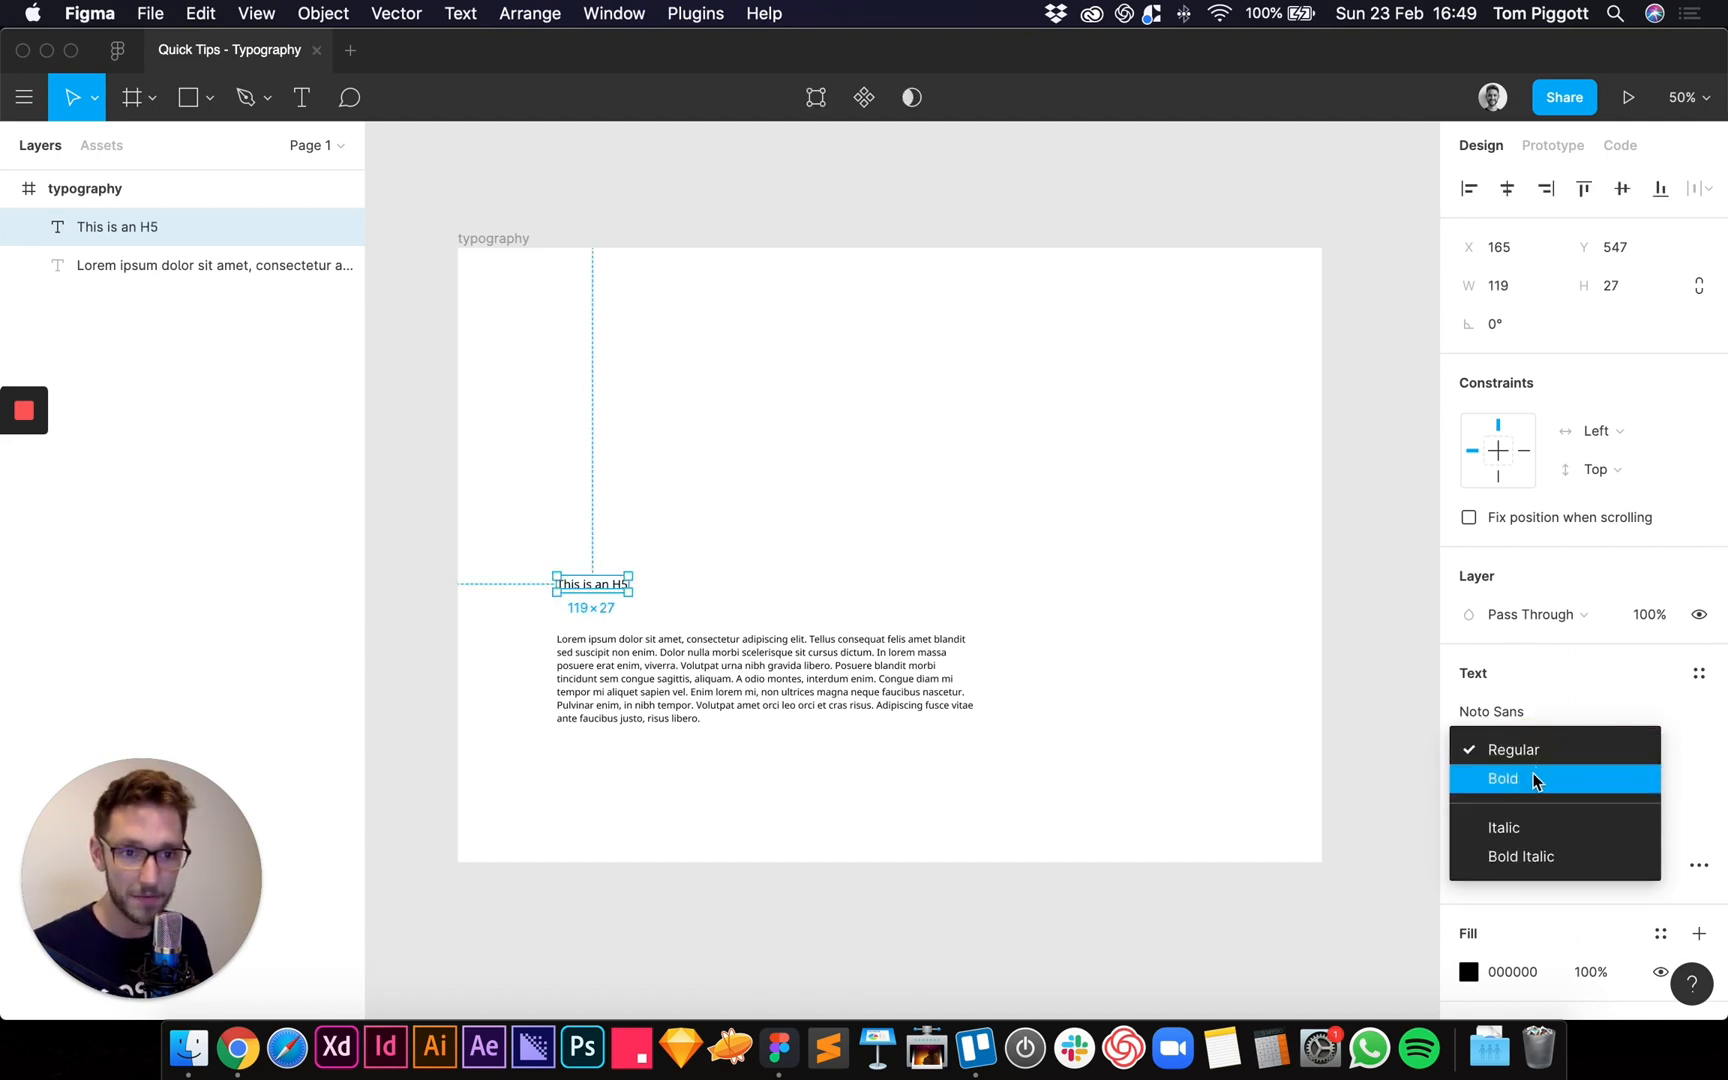
{"action": "left_click", "coordinate": [1502, 779]}
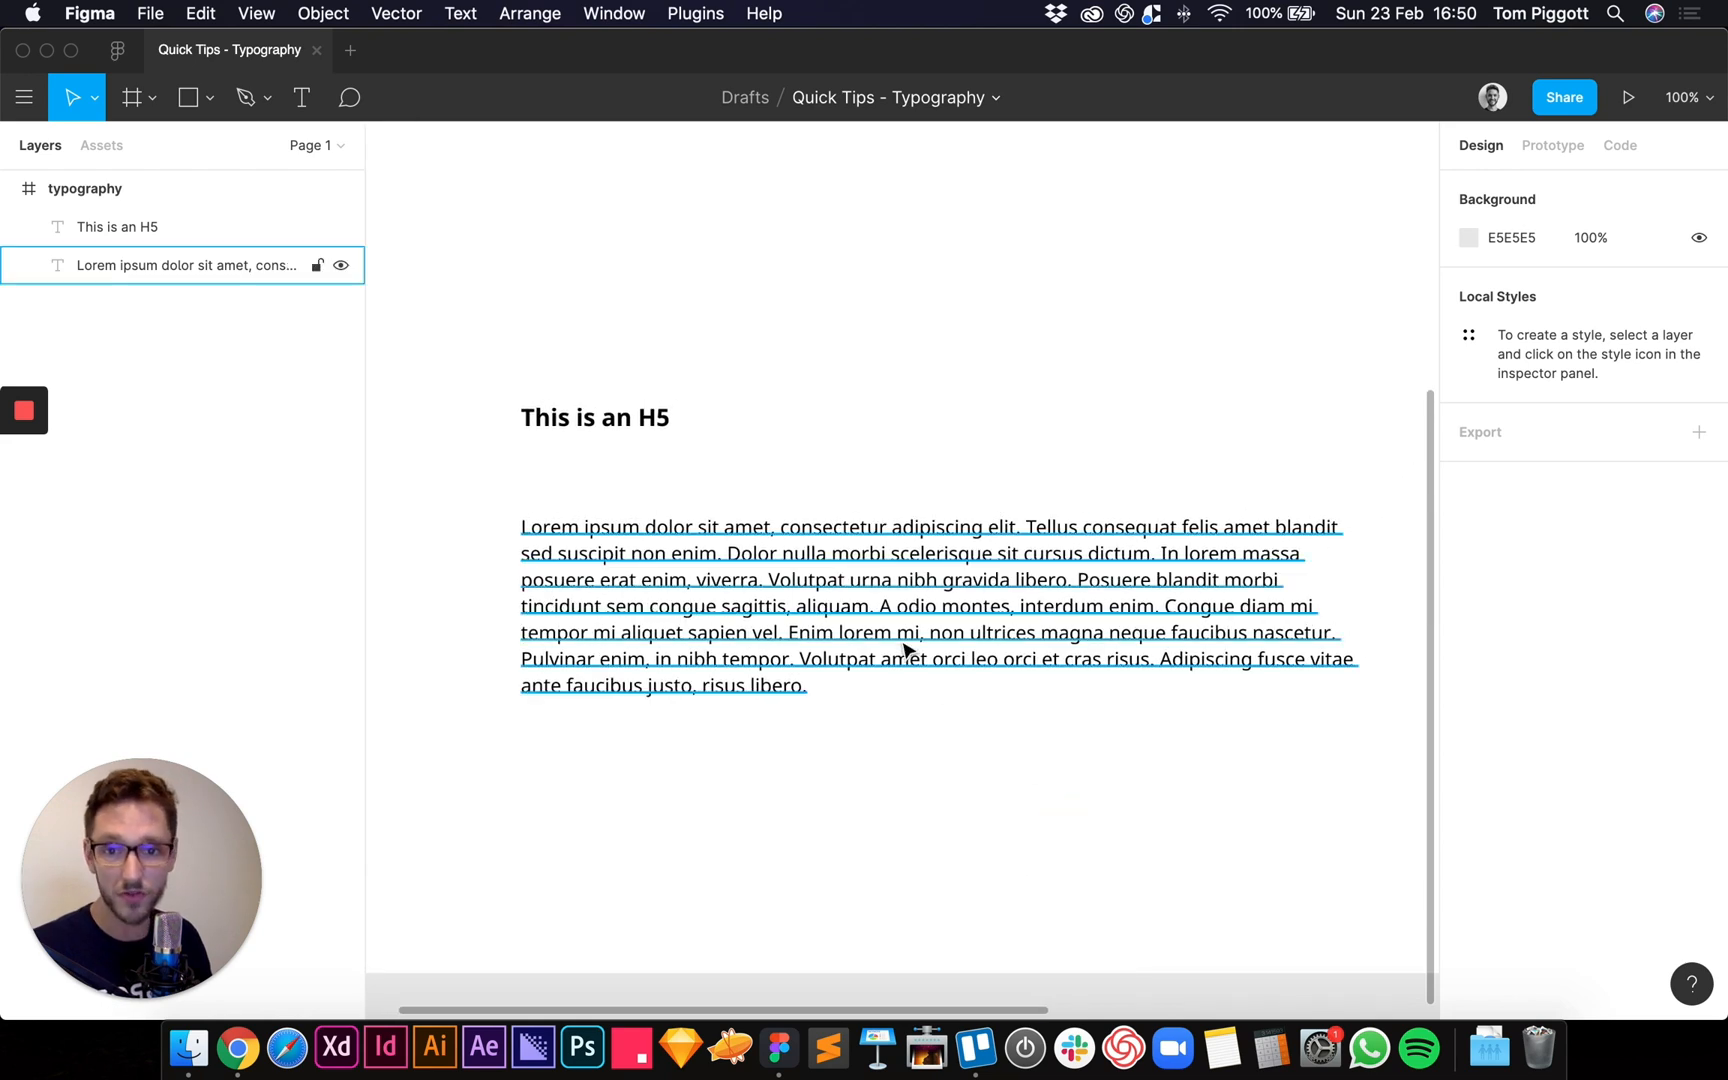
- Set the lorem ipsum paragraph's line height to 16*1.5 (24) and fit its box to the text
{"action": "left_click", "coordinate": [882, 606]}
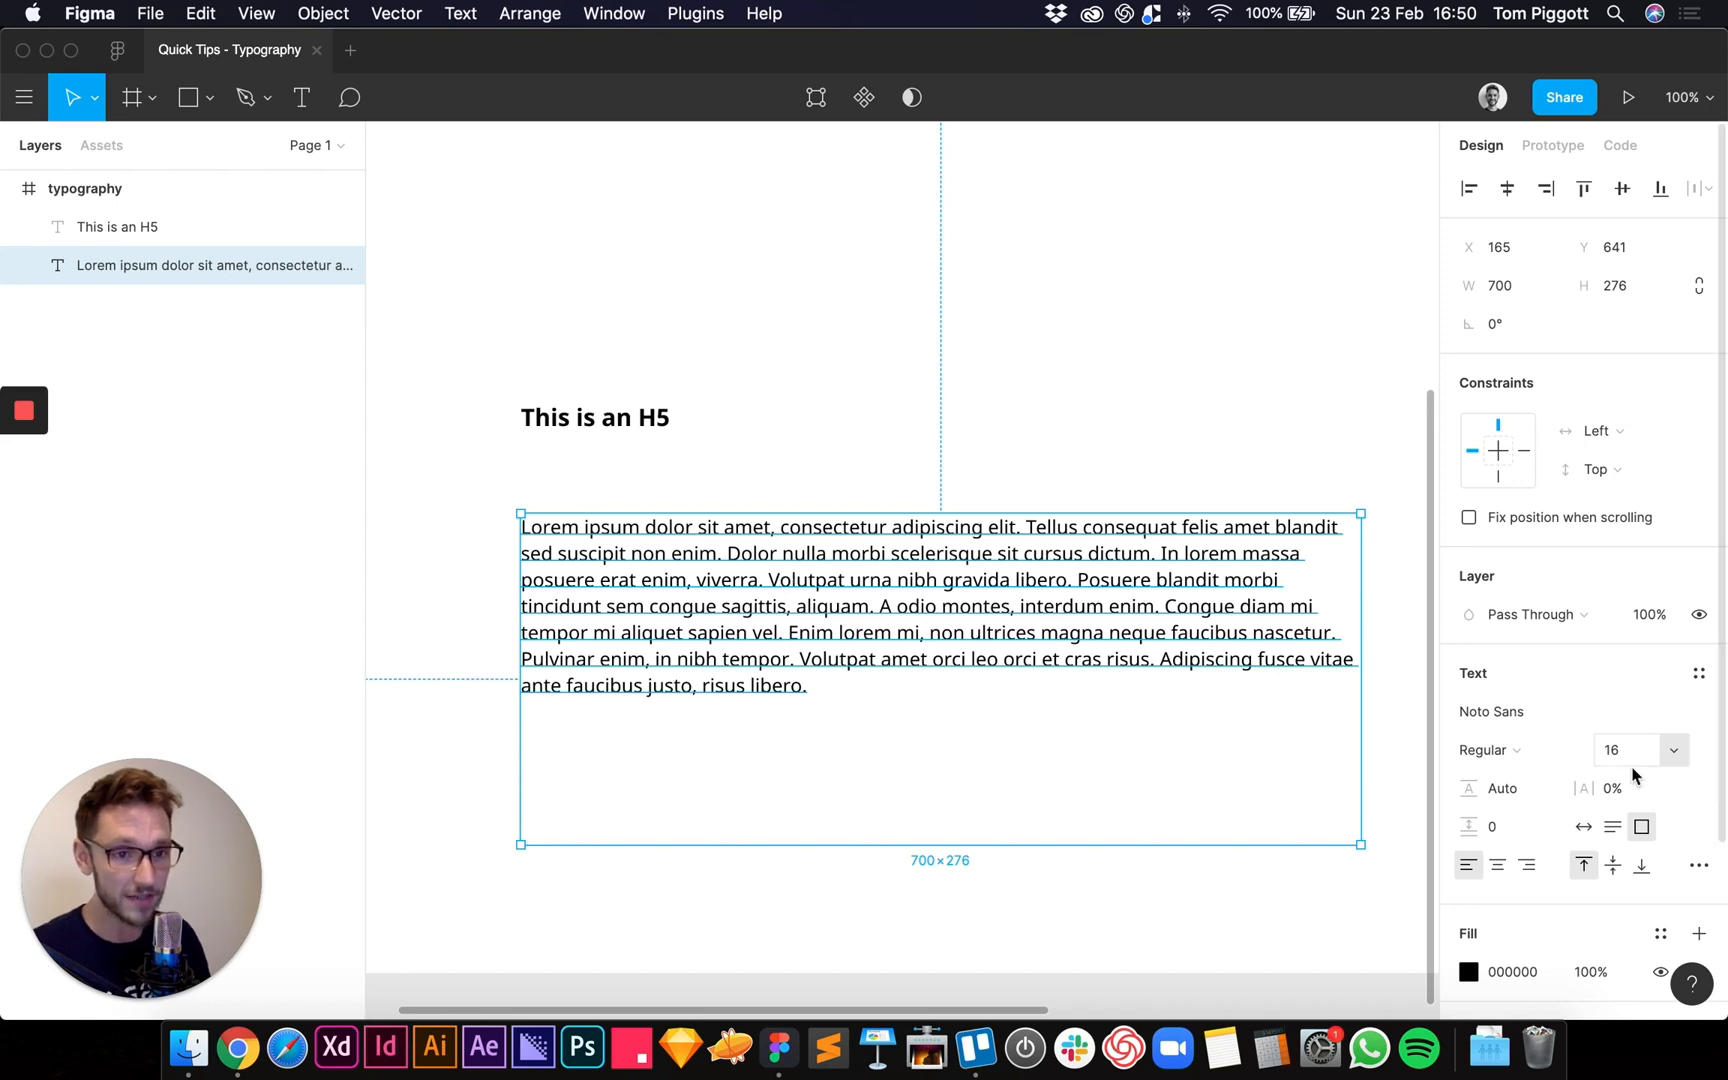
{"action": "left_click", "coordinate": [1500, 788]}
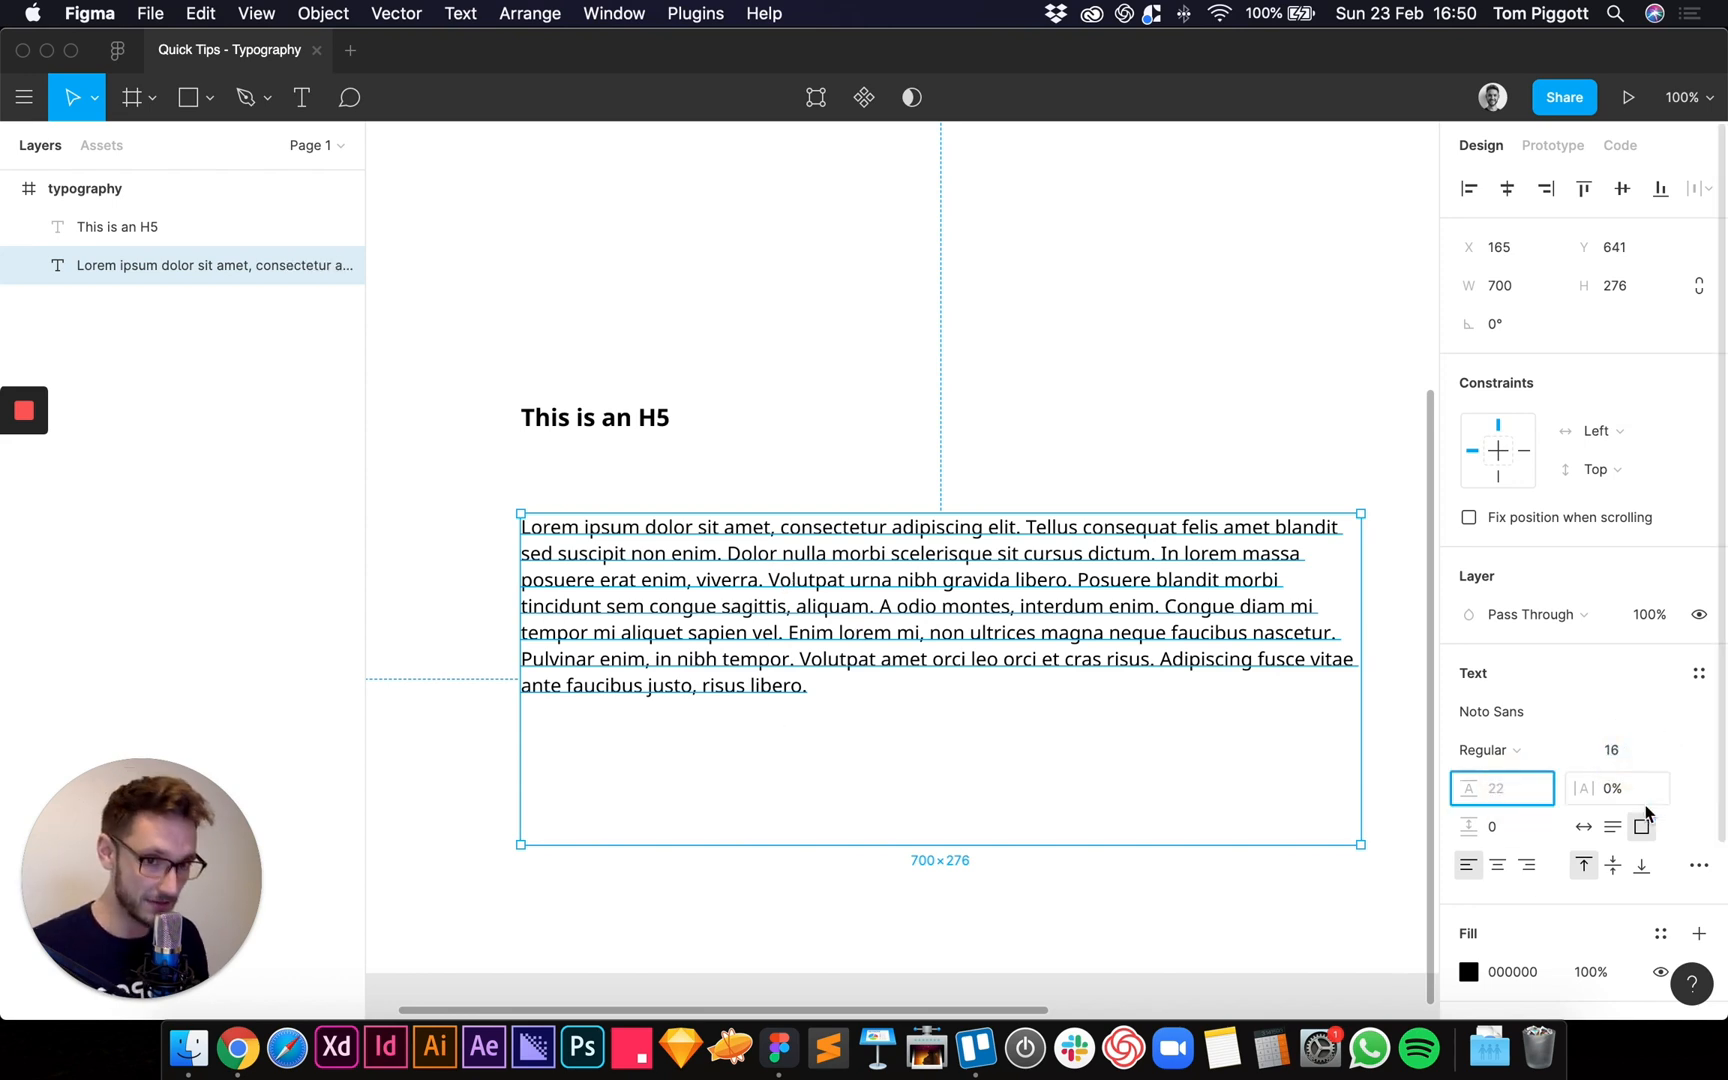
{"action": "mouse_move", "coordinate": [1616, 787]}
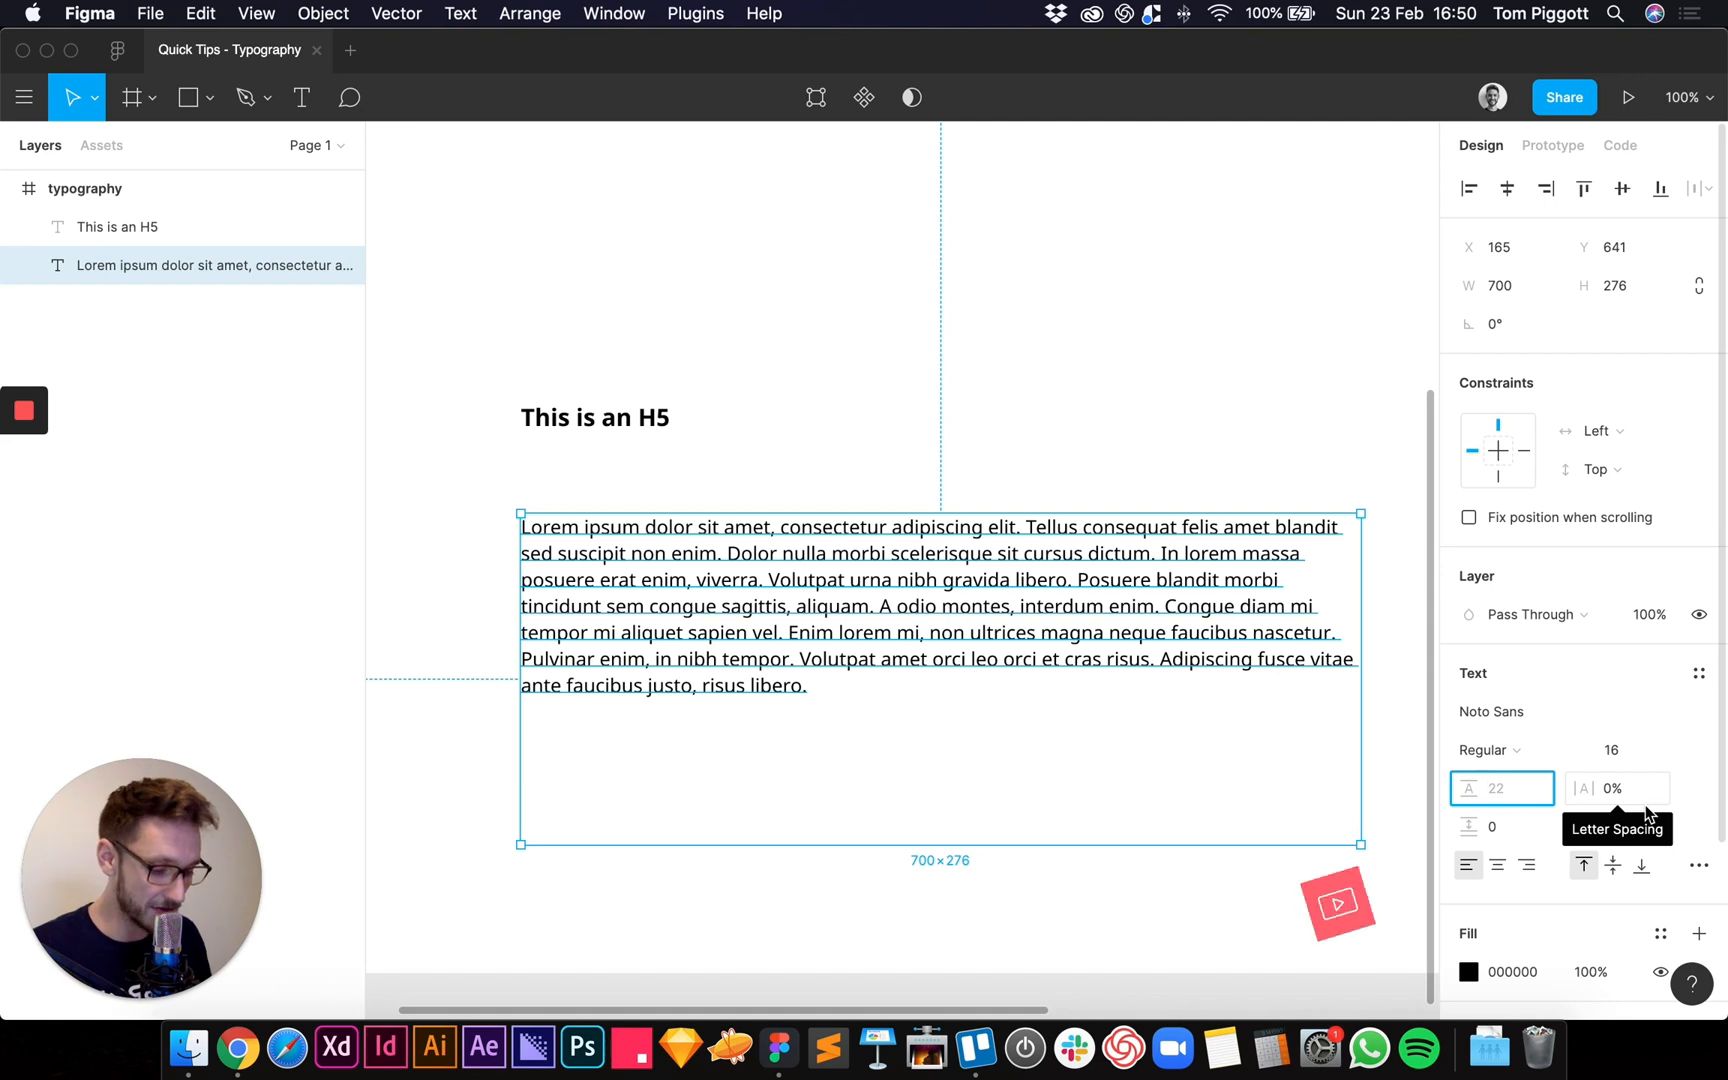
{"action": "type", "text": "16"}
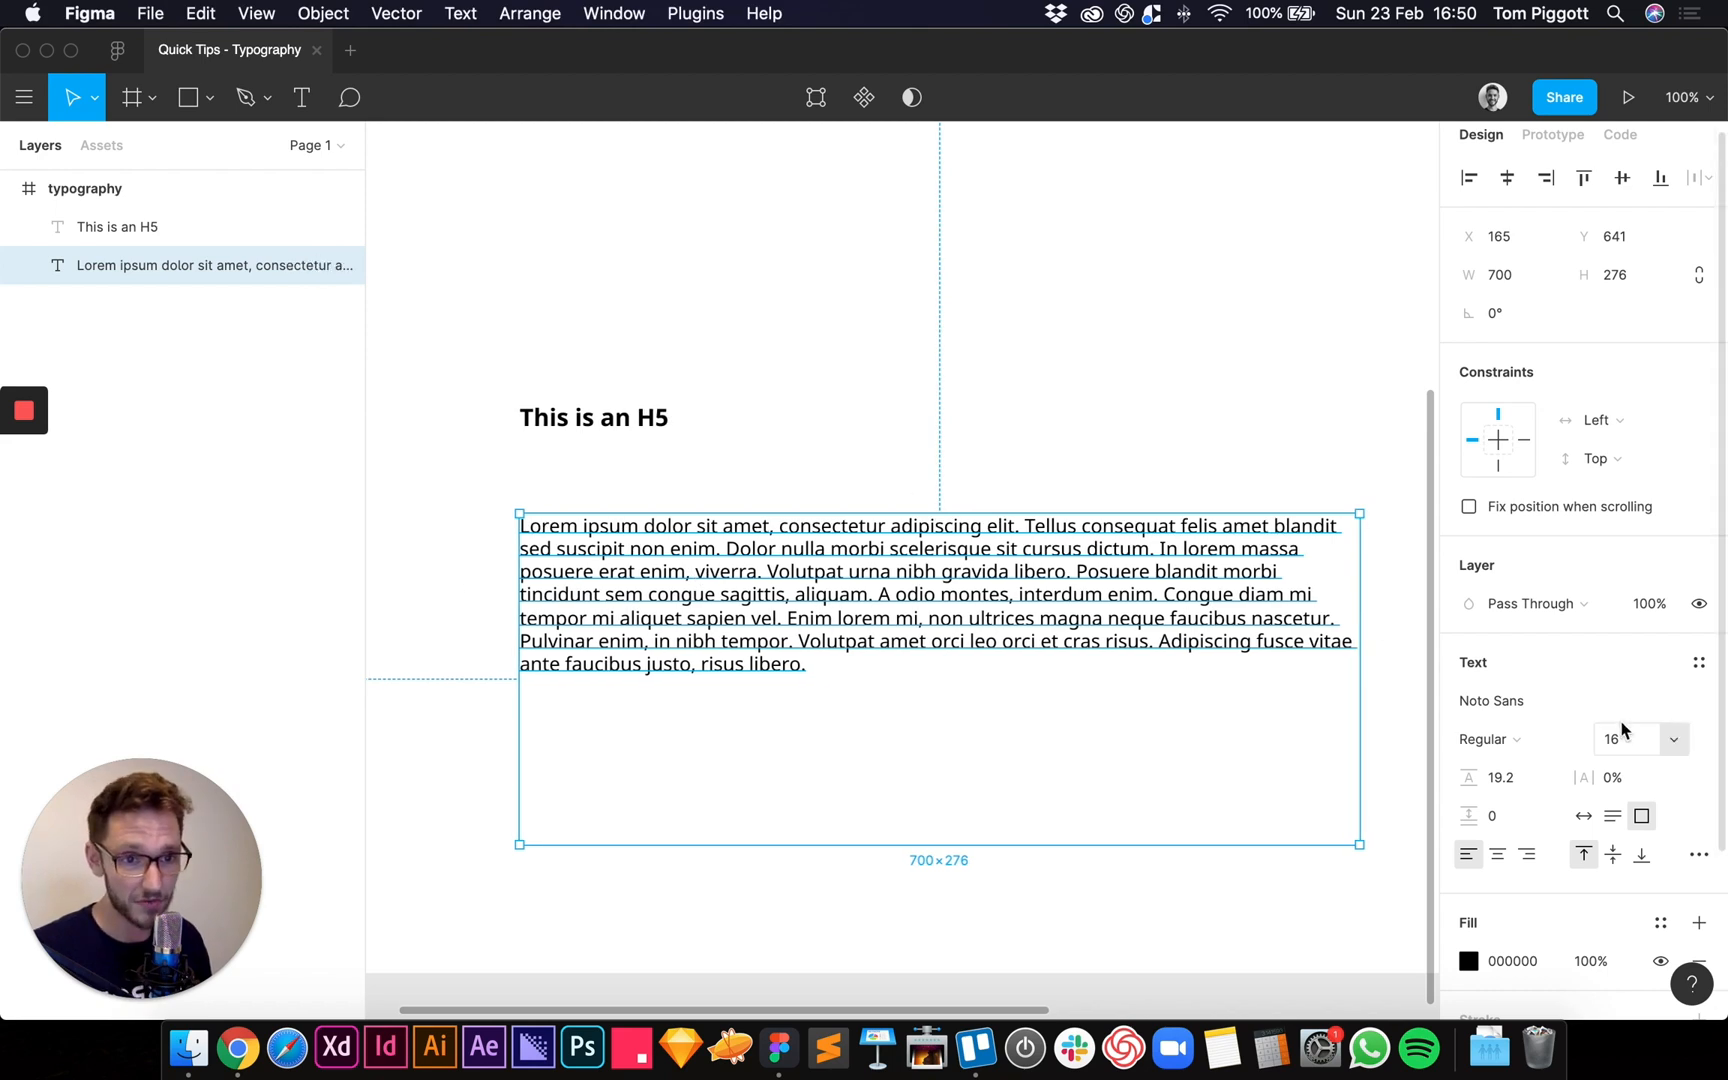
{"action": "left_click", "coordinate": [1510, 779]}
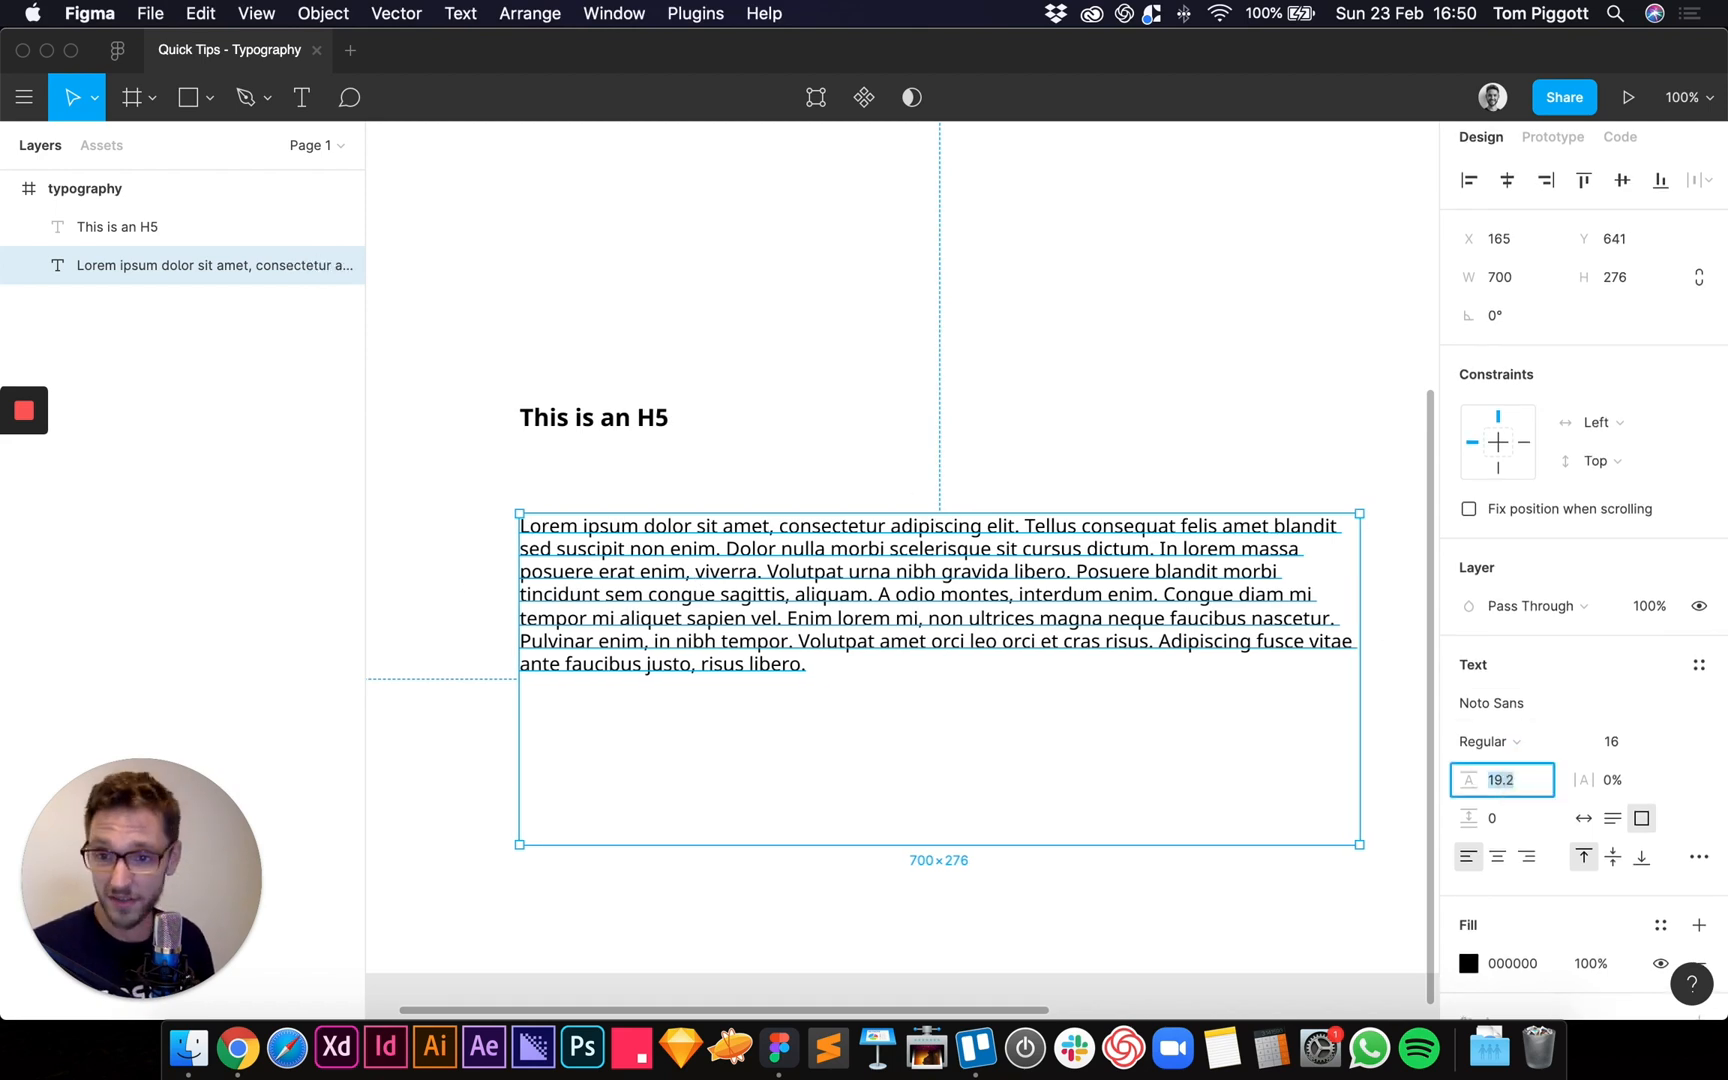
{"action": "type", "text": "1"}
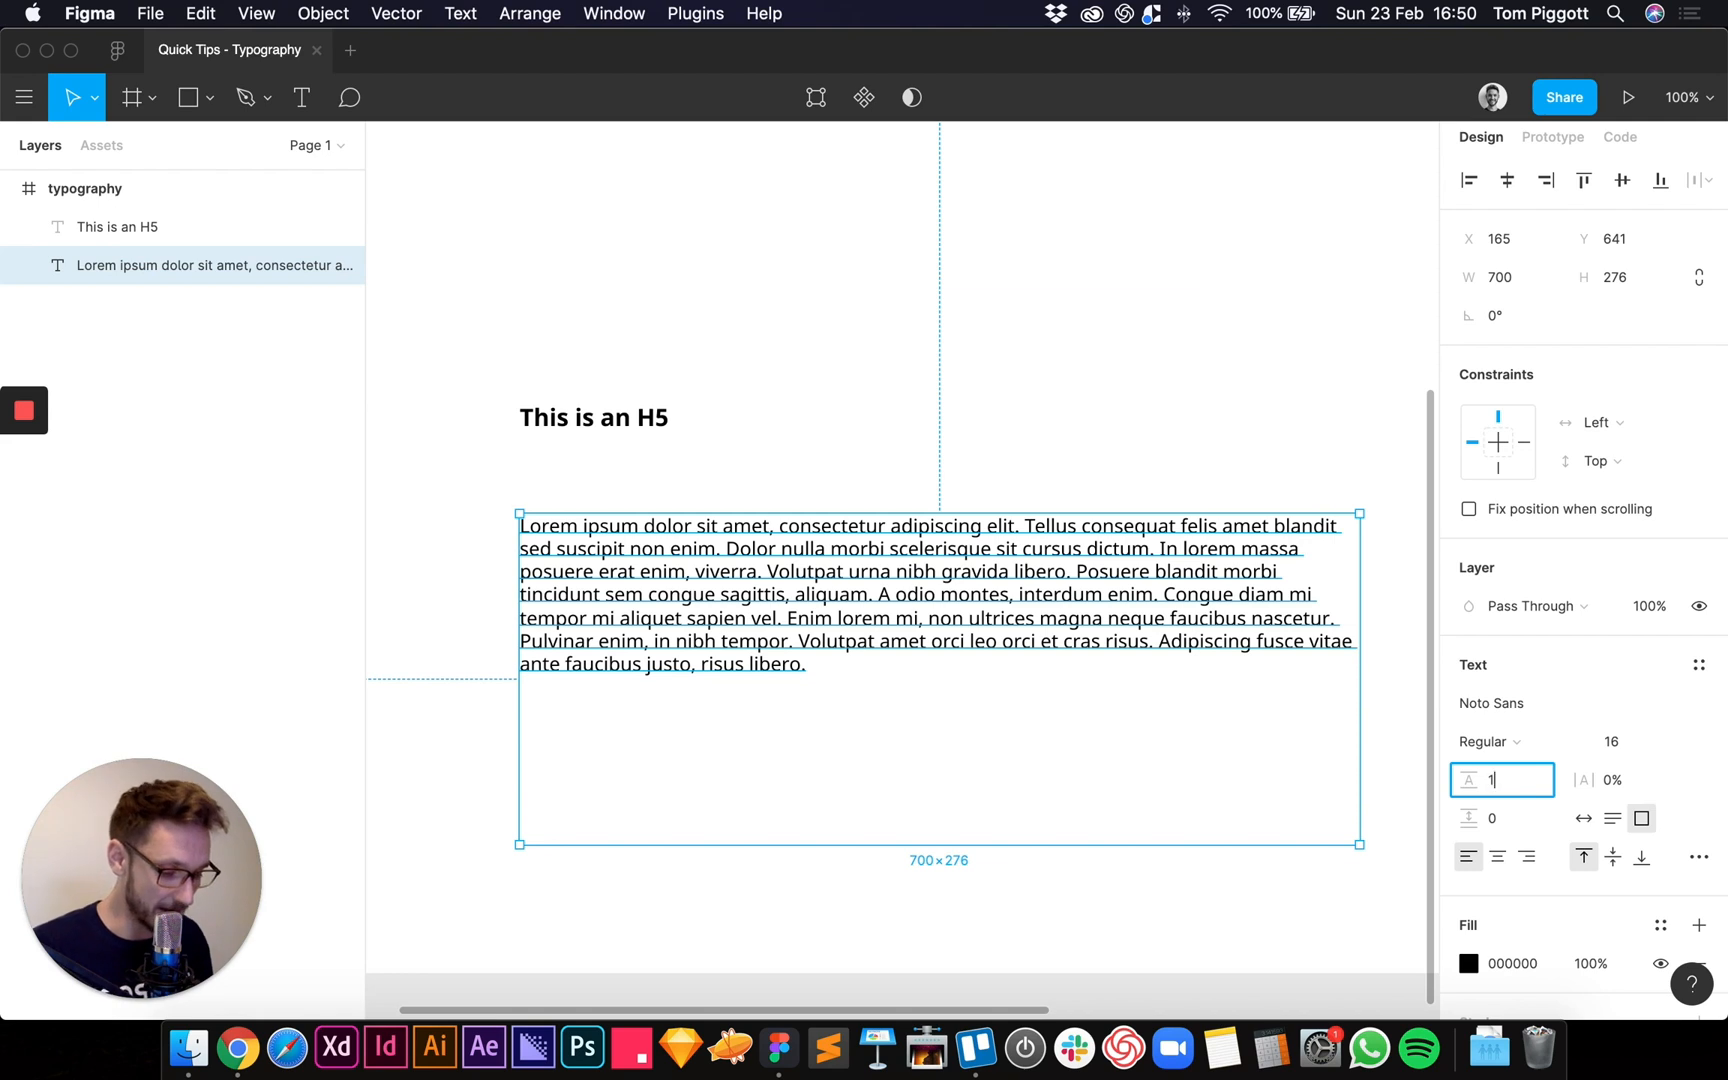
{"action": "type", "text": "6*1.5"}
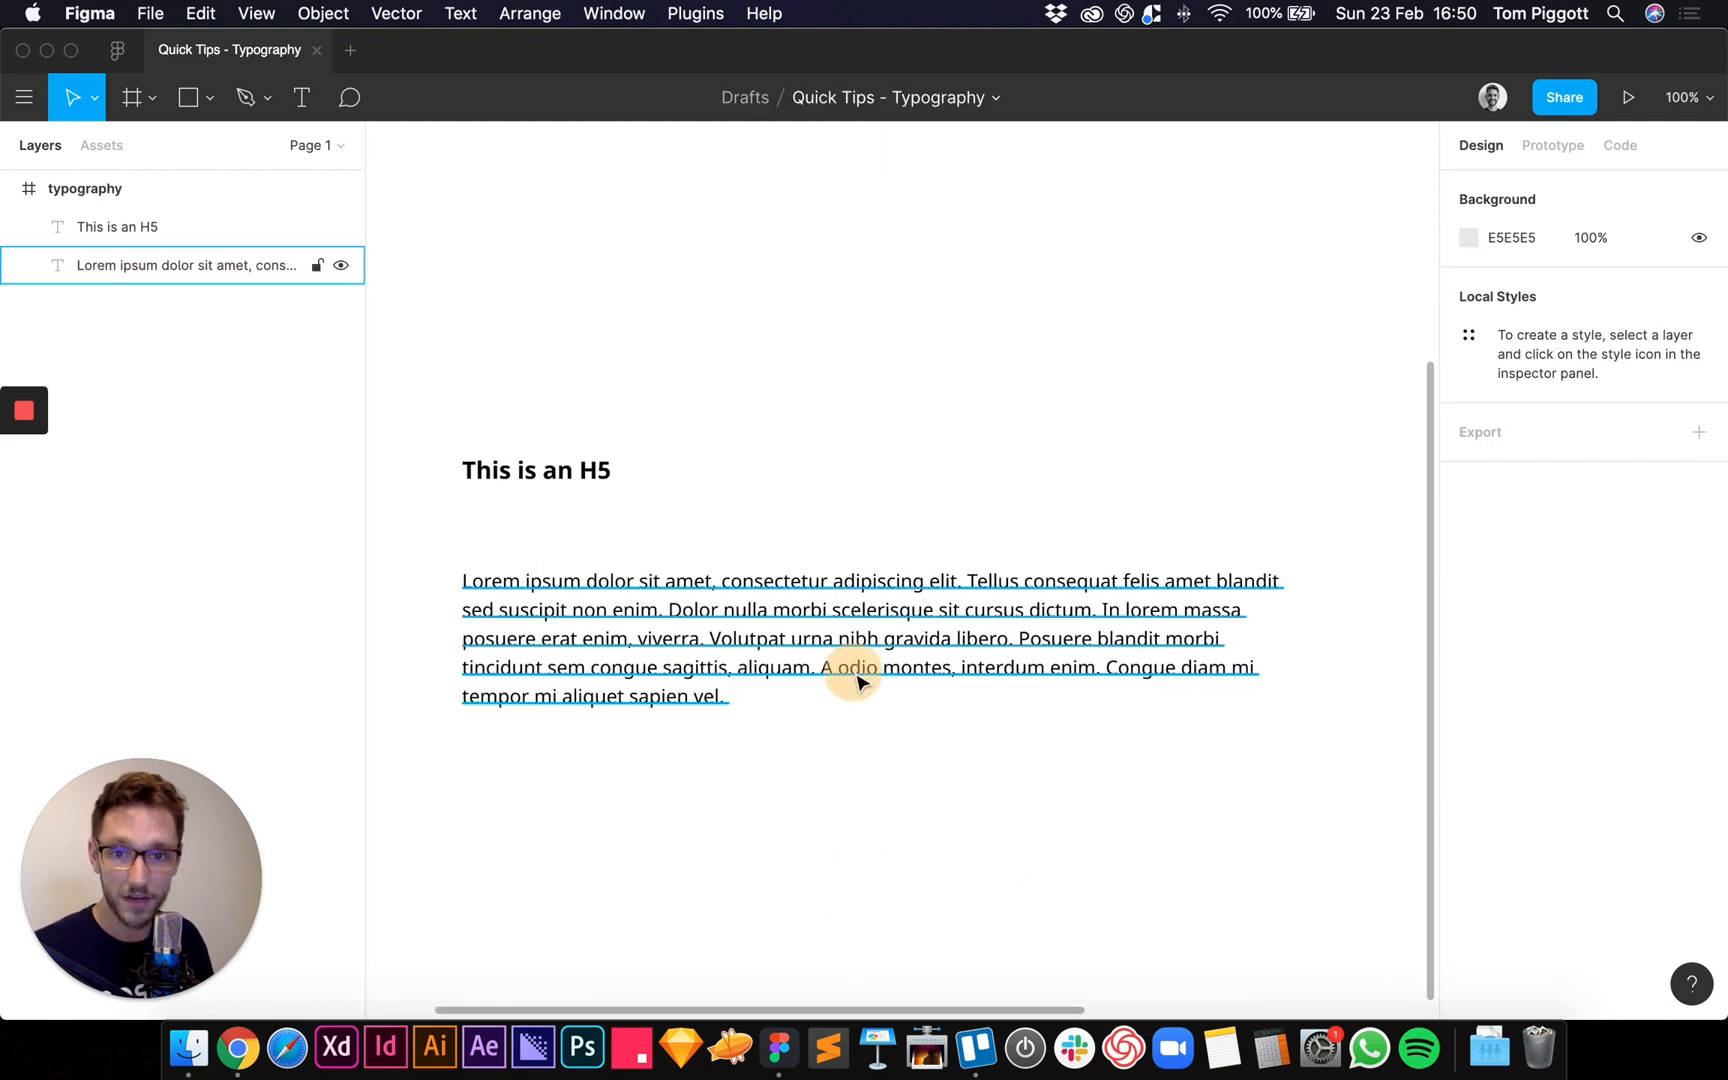
{"action": "left_click", "coordinate": [860, 638]}
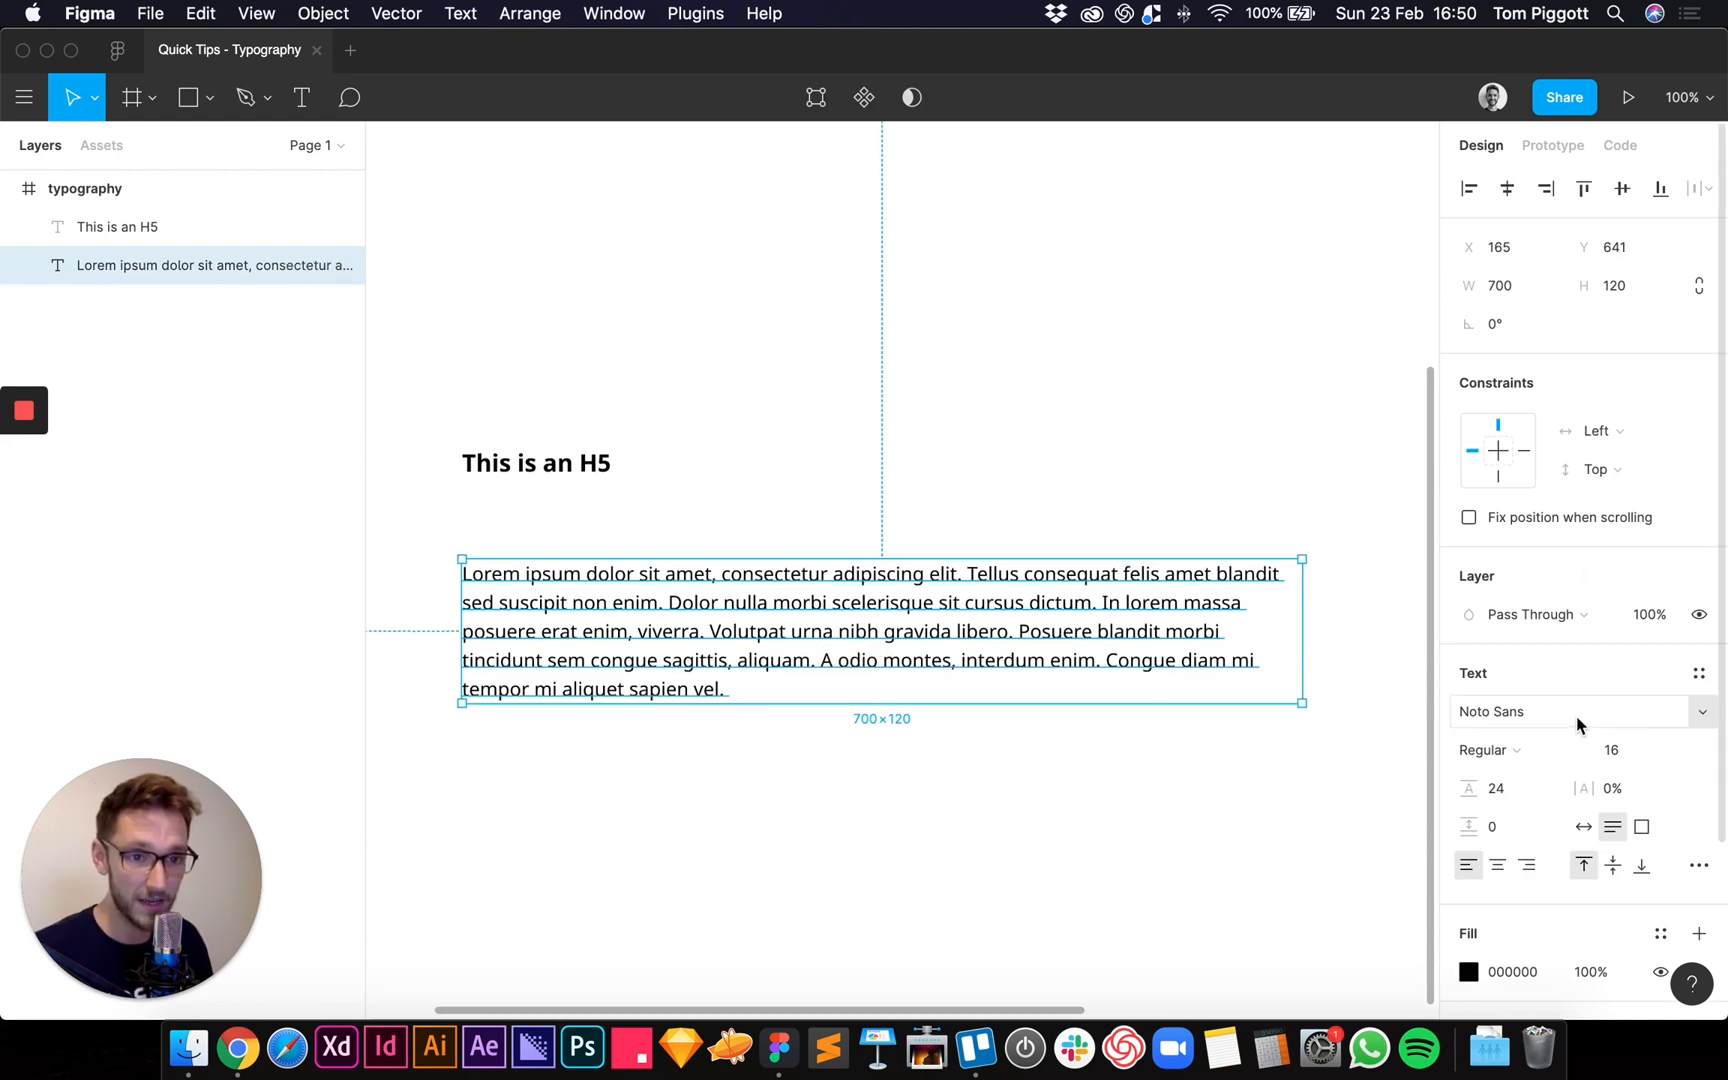
- Create a local text style named 'p' from the lorem ipsum paragraph's settings
{"action": "left_click", "coordinate": [1698, 672]}
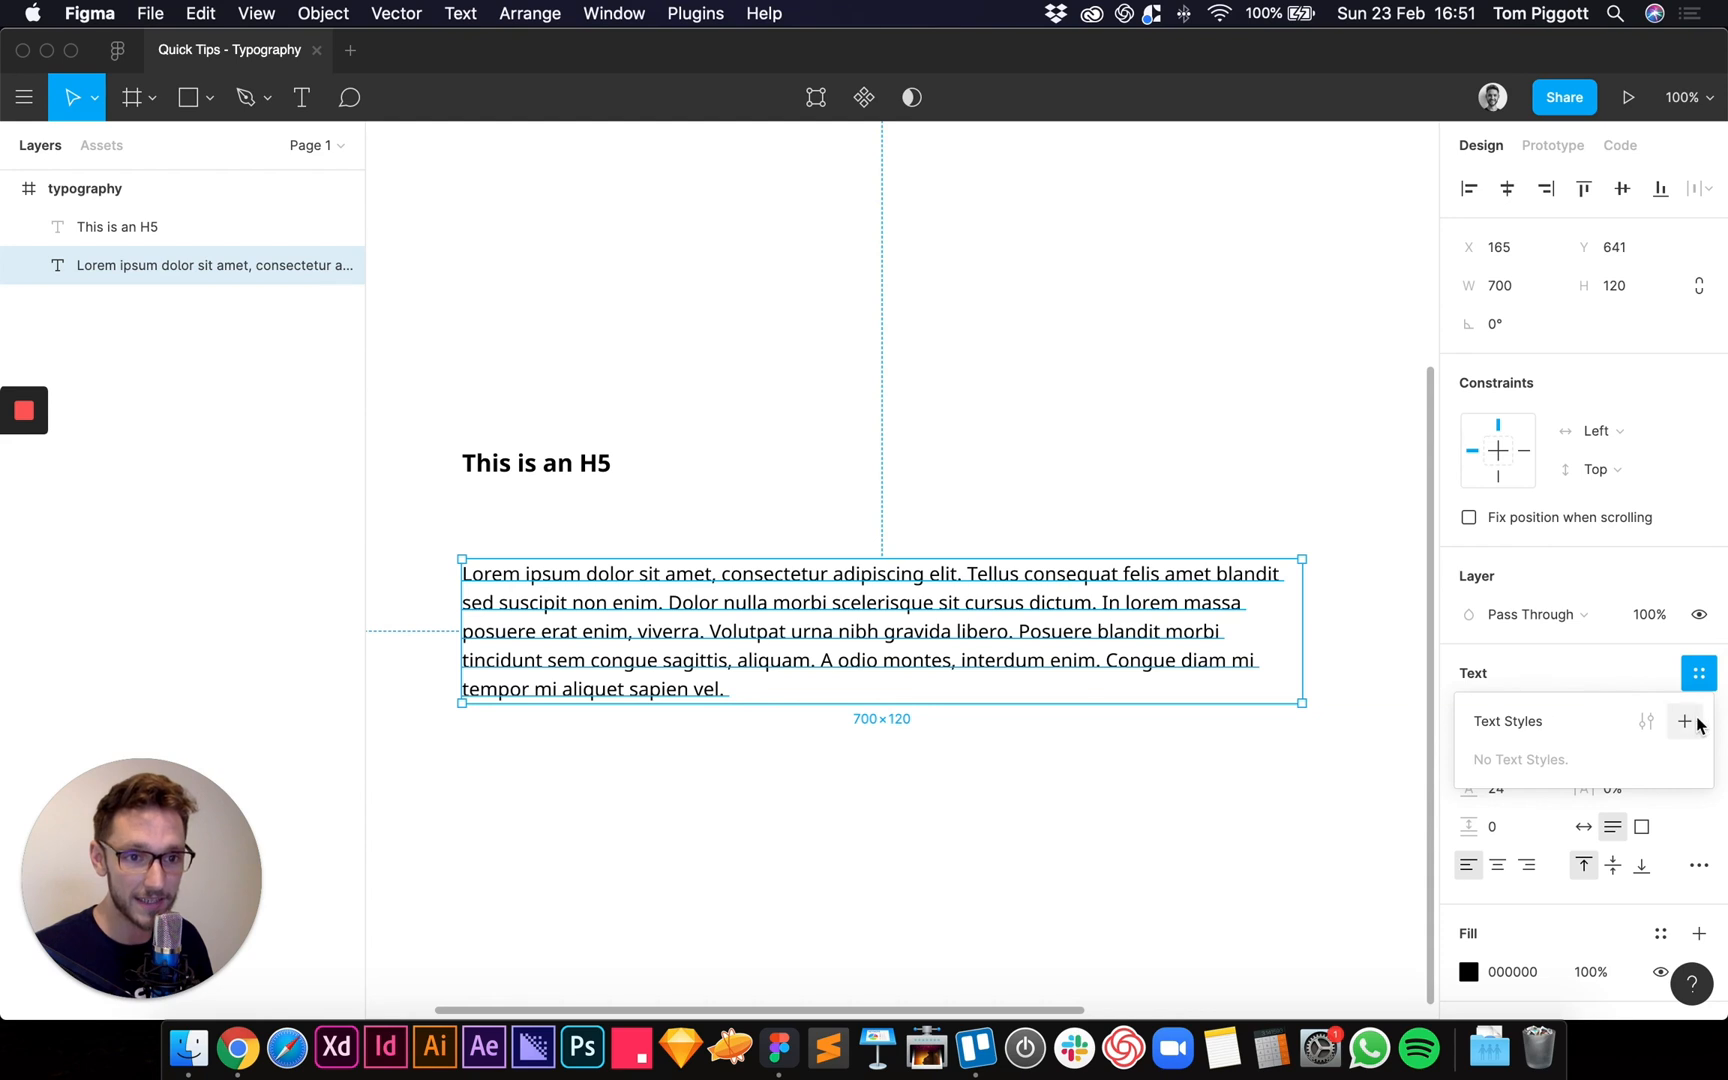
{"action": "left_click", "coordinate": [1684, 721]}
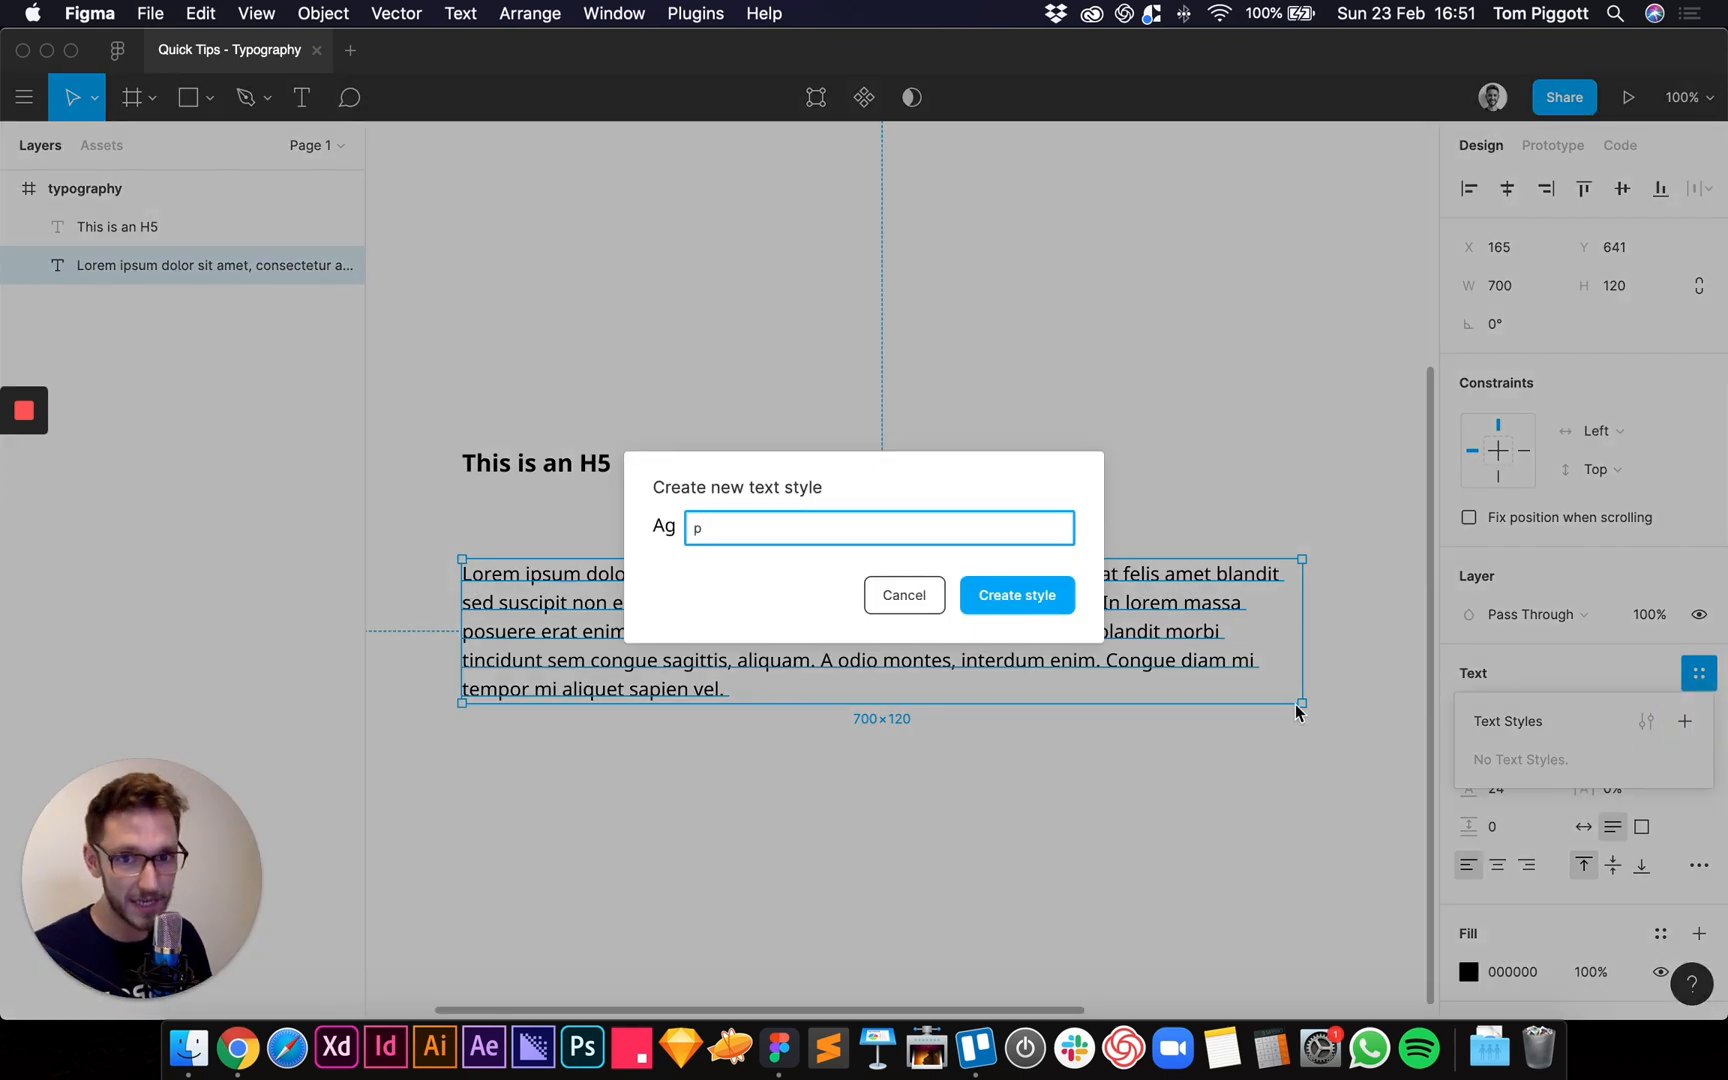
{"action": "left_click", "coordinate": [1014, 595]}
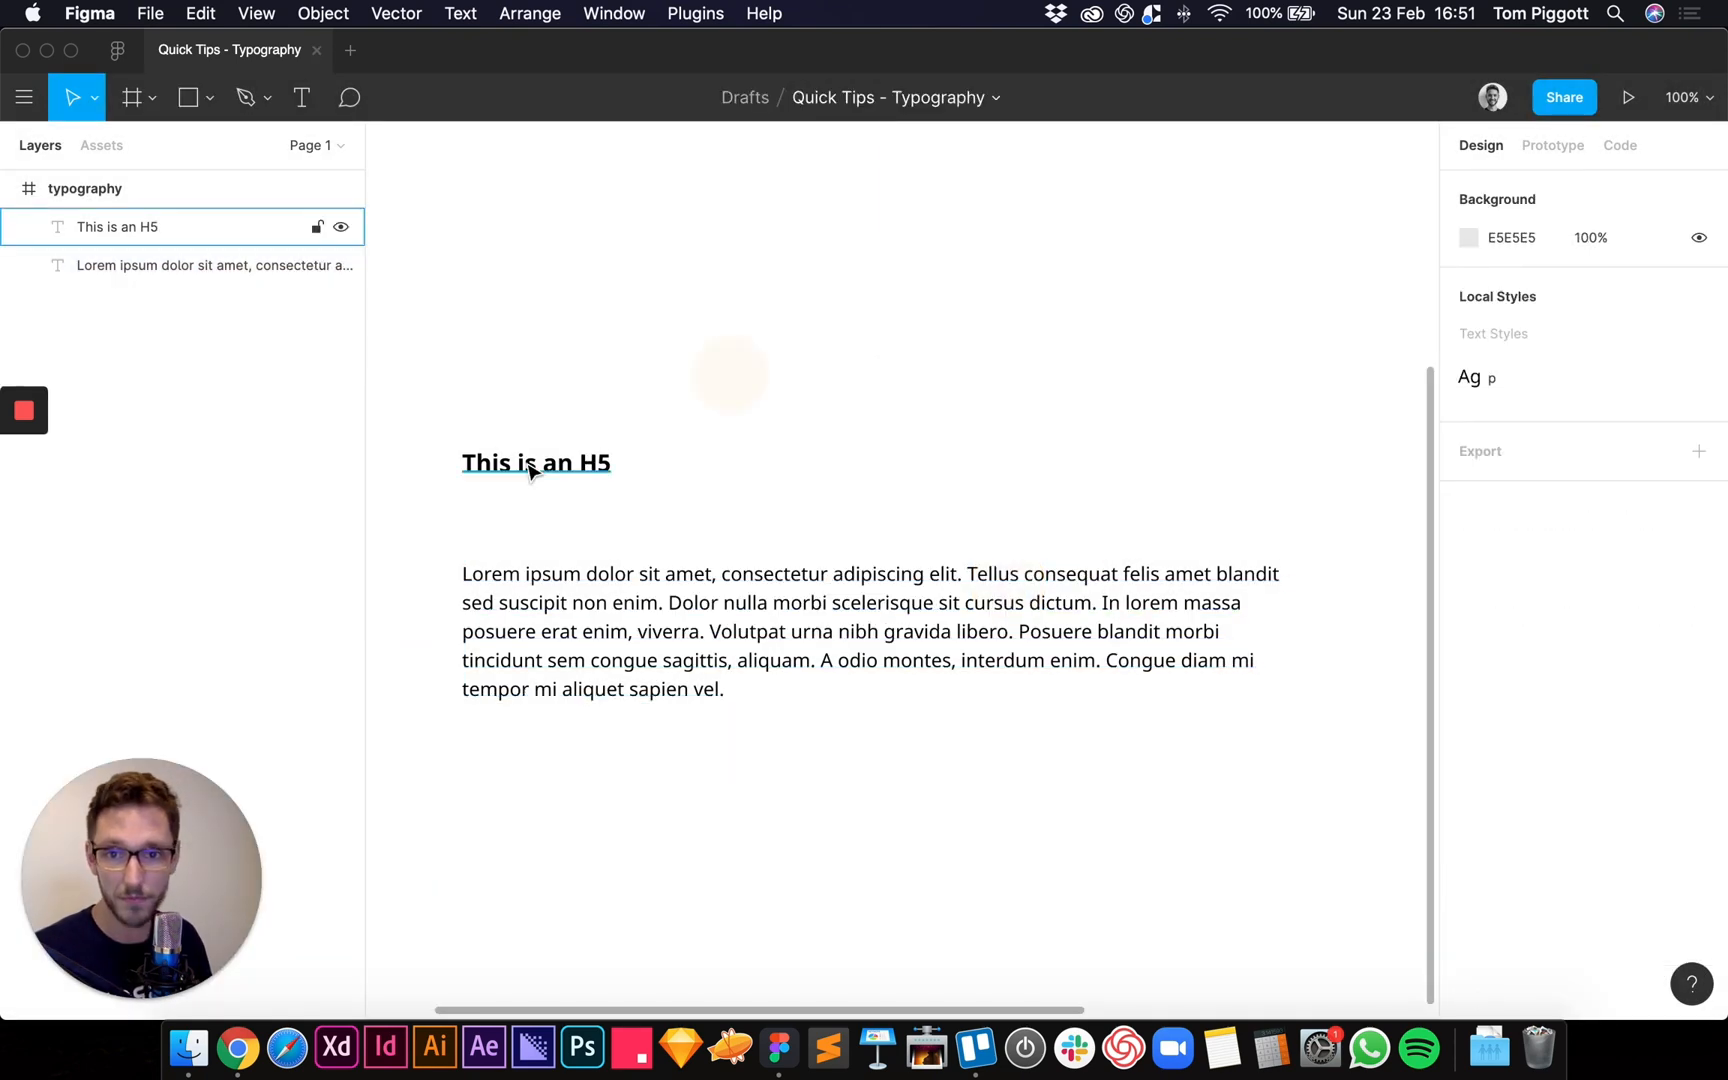
{"action": "left_click", "coordinate": [536, 462]}
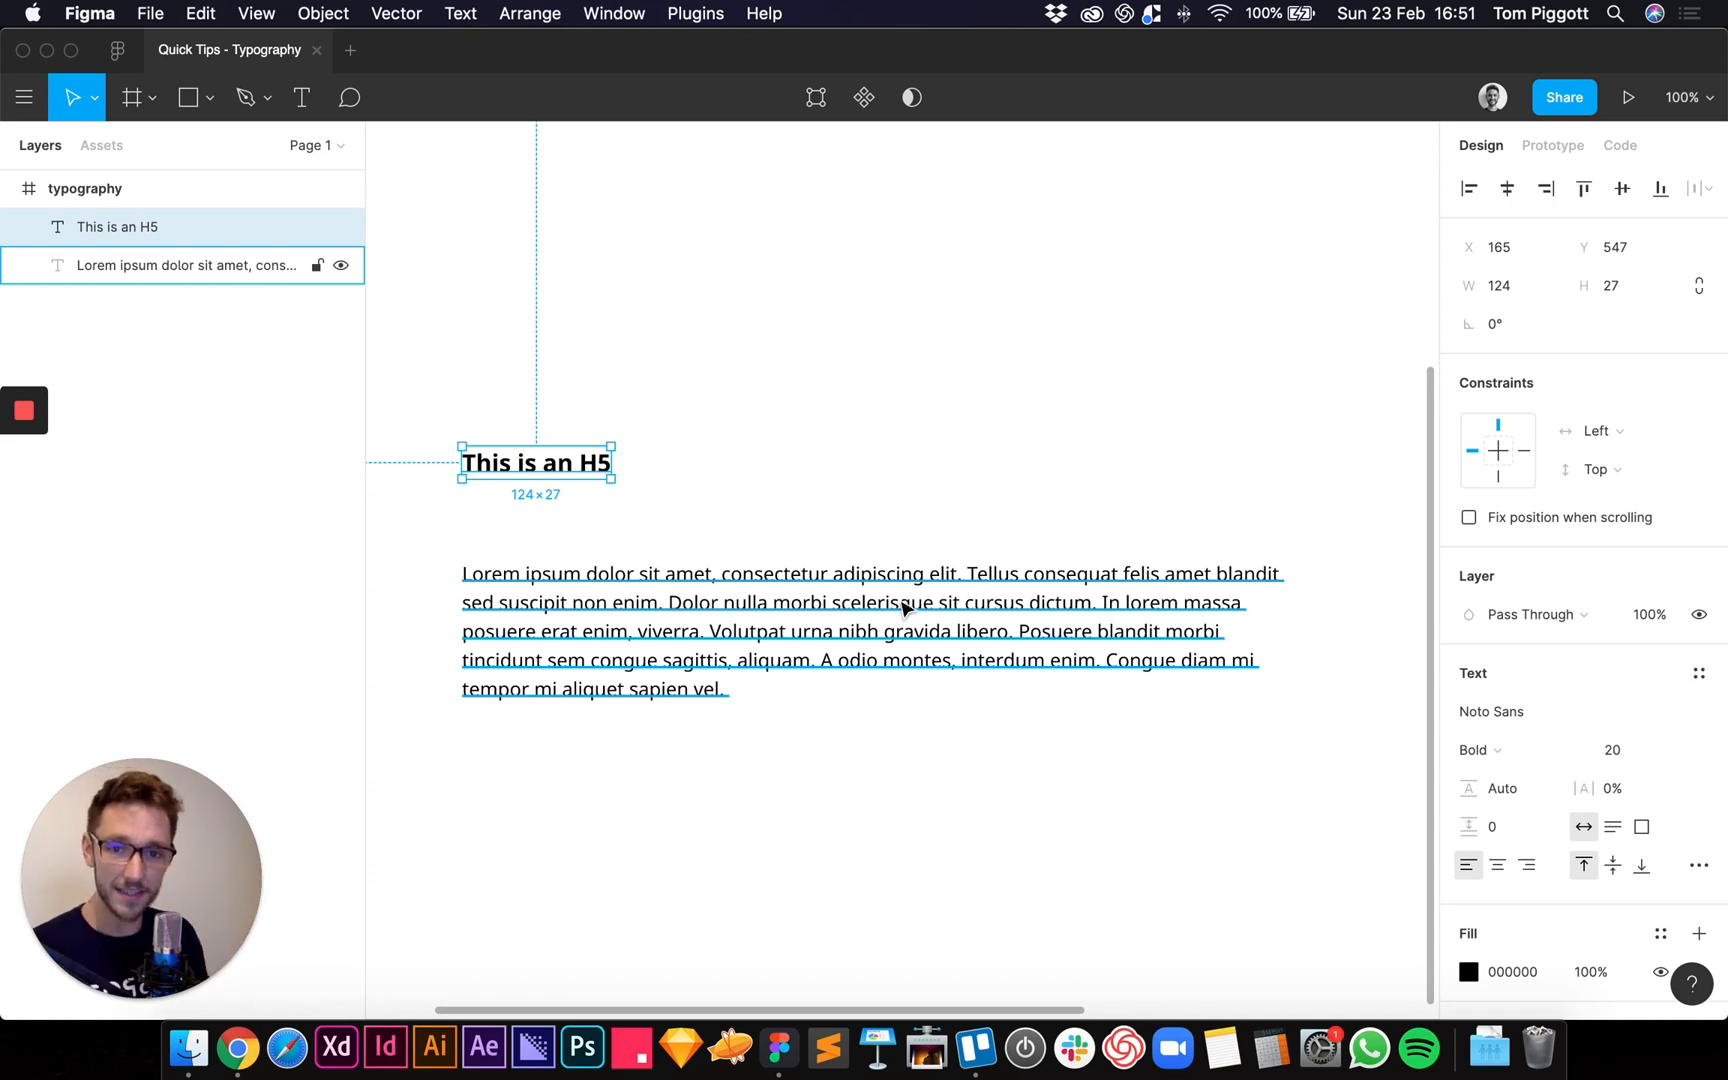
- Give 'This is an H5' a 24 line height and save it as text style 'h5'
{"action": "left_click", "coordinate": [981, 350]}
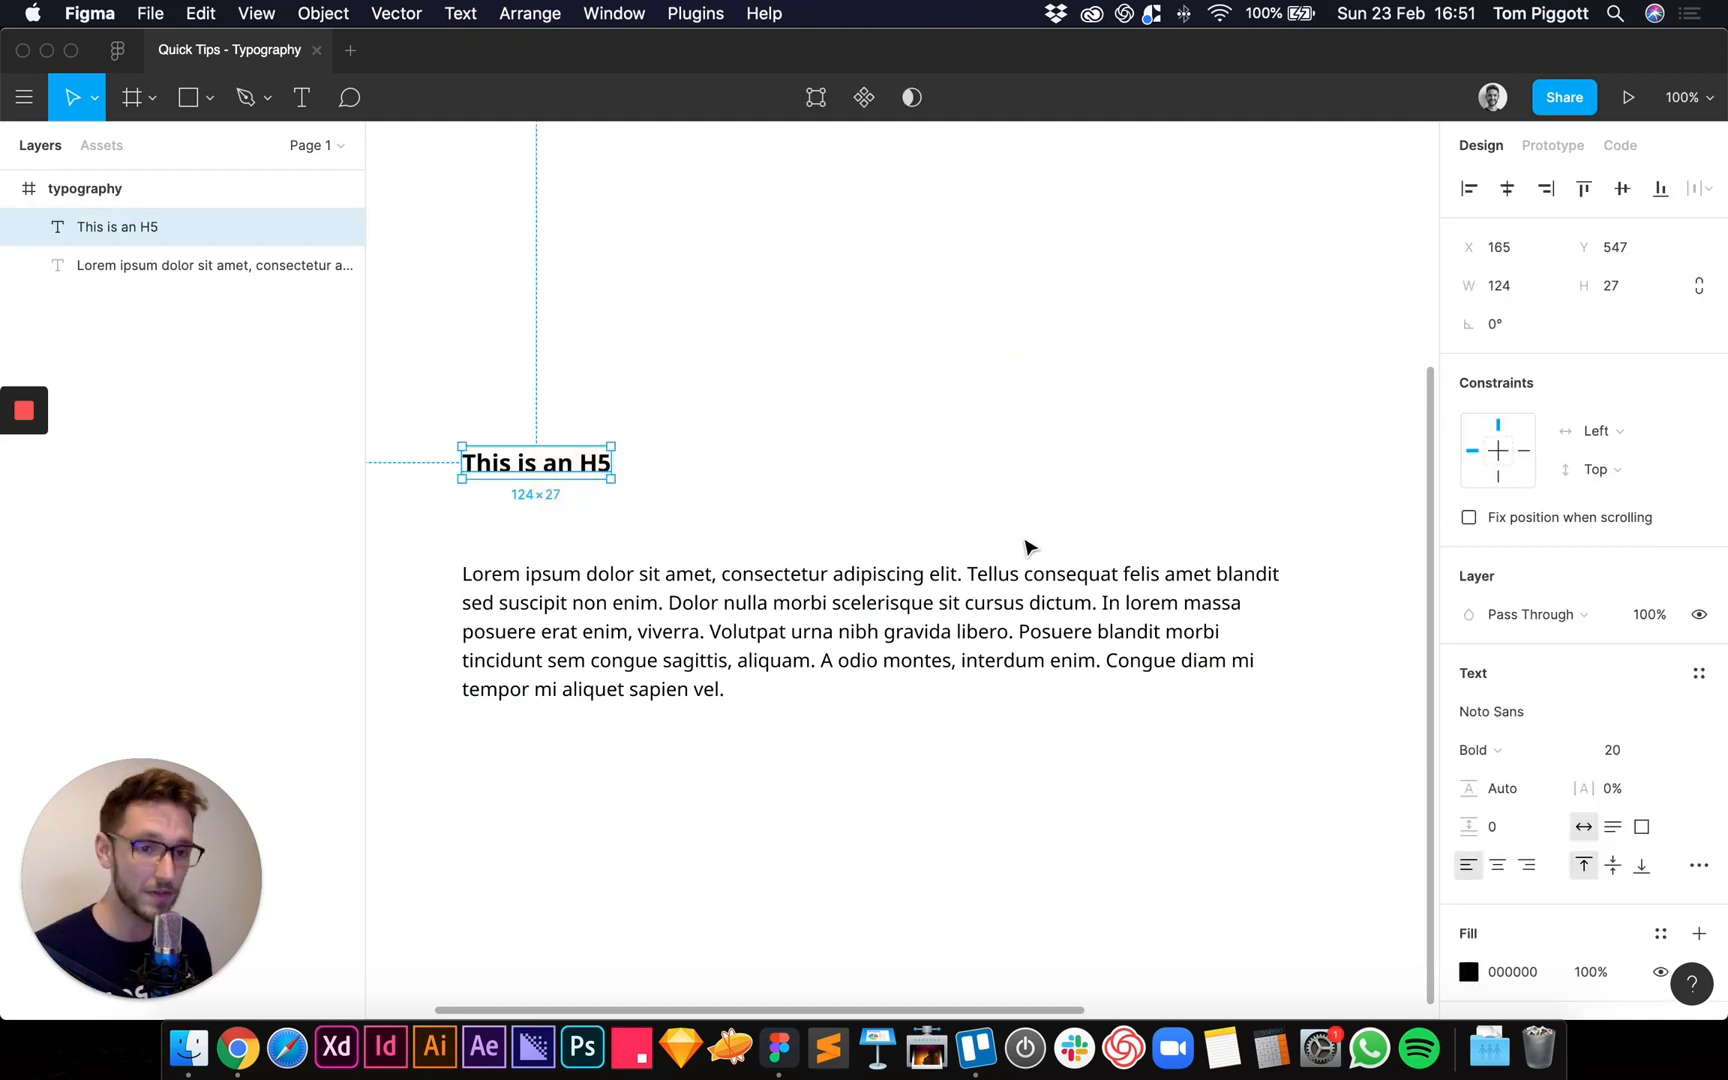
{"action": "mouse_move", "coordinate": [1089, 554]}
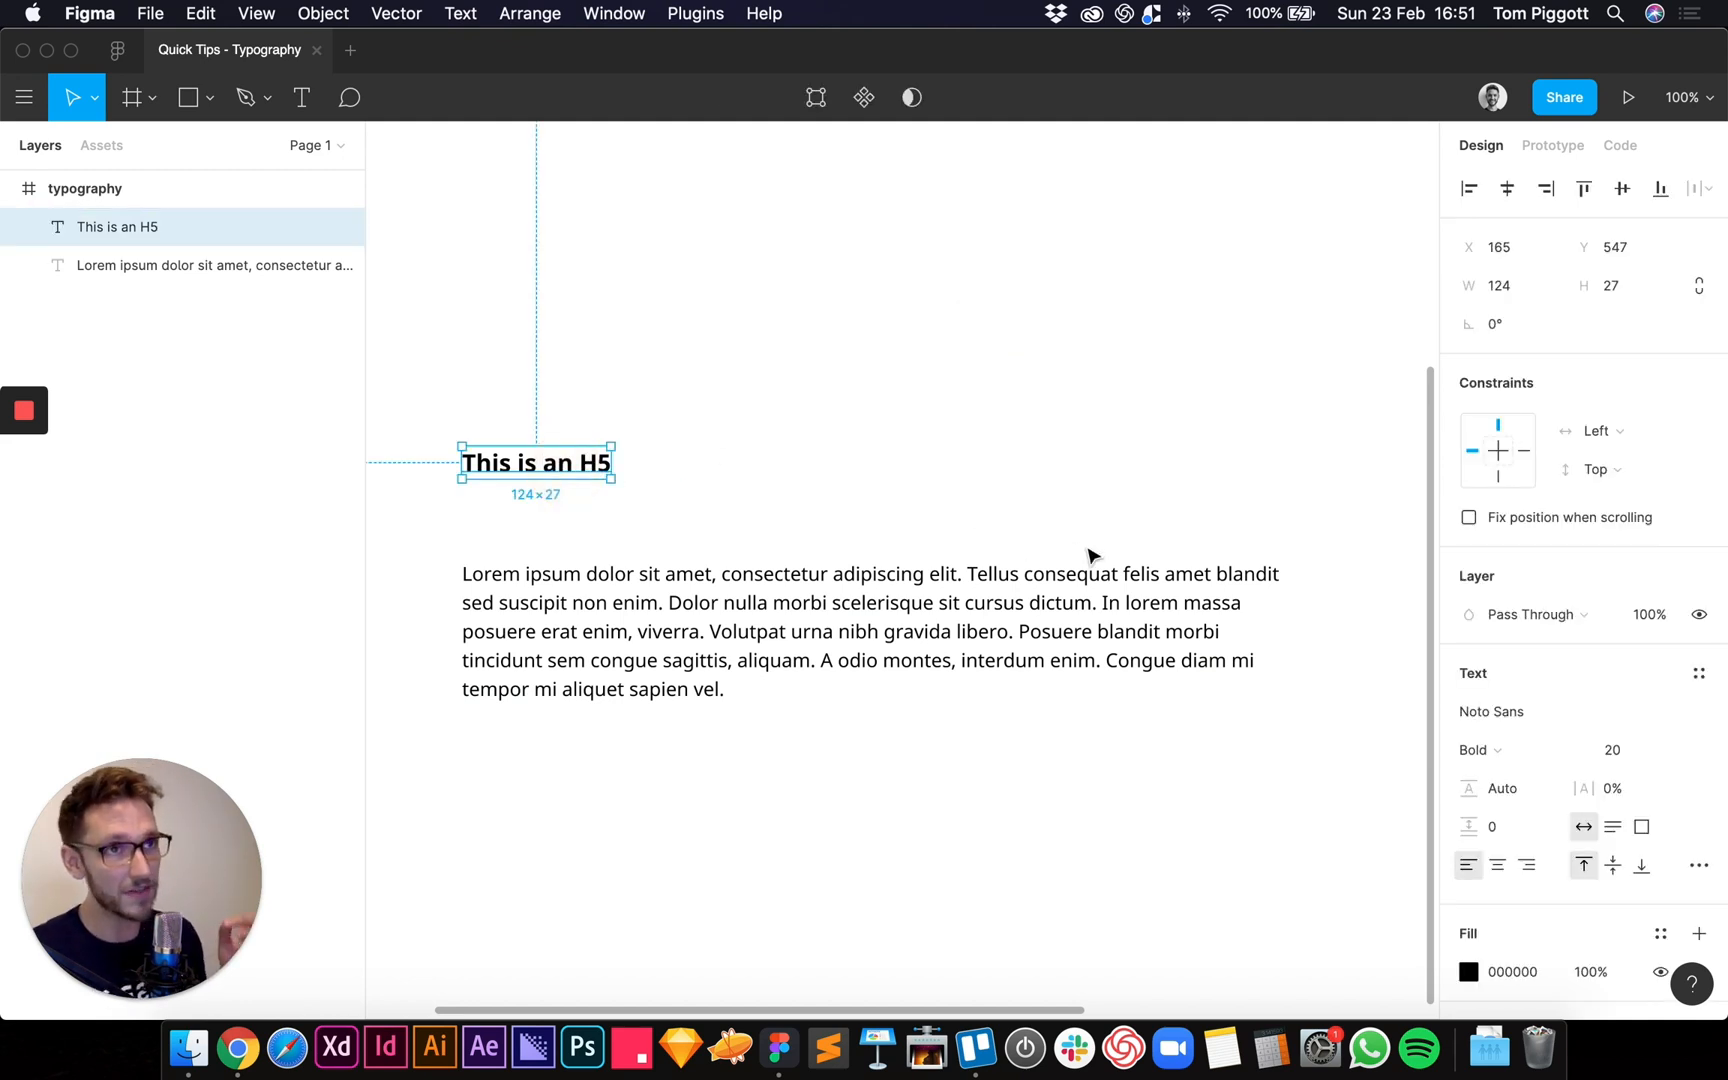
{"action": "mouse_move", "coordinate": [1449, 551]}
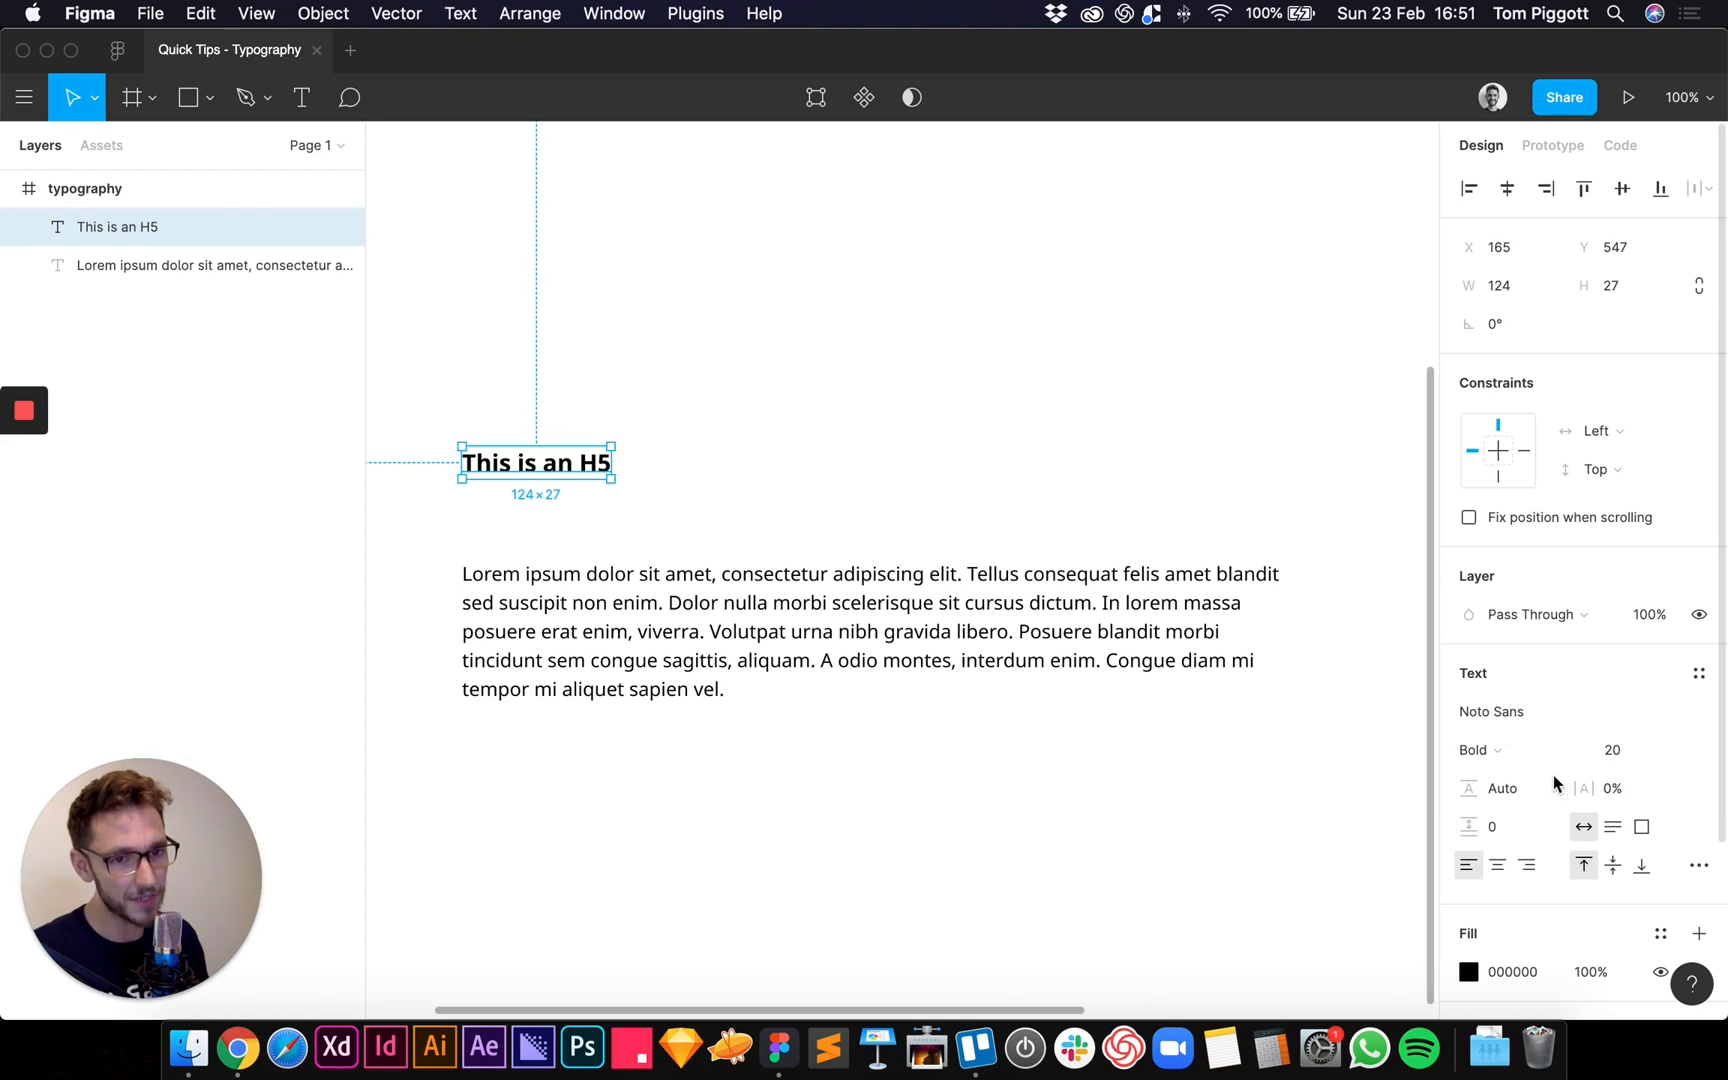
{"action": "left_click", "coordinate": [1501, 787]}
{"action": "type", "text": "24"}
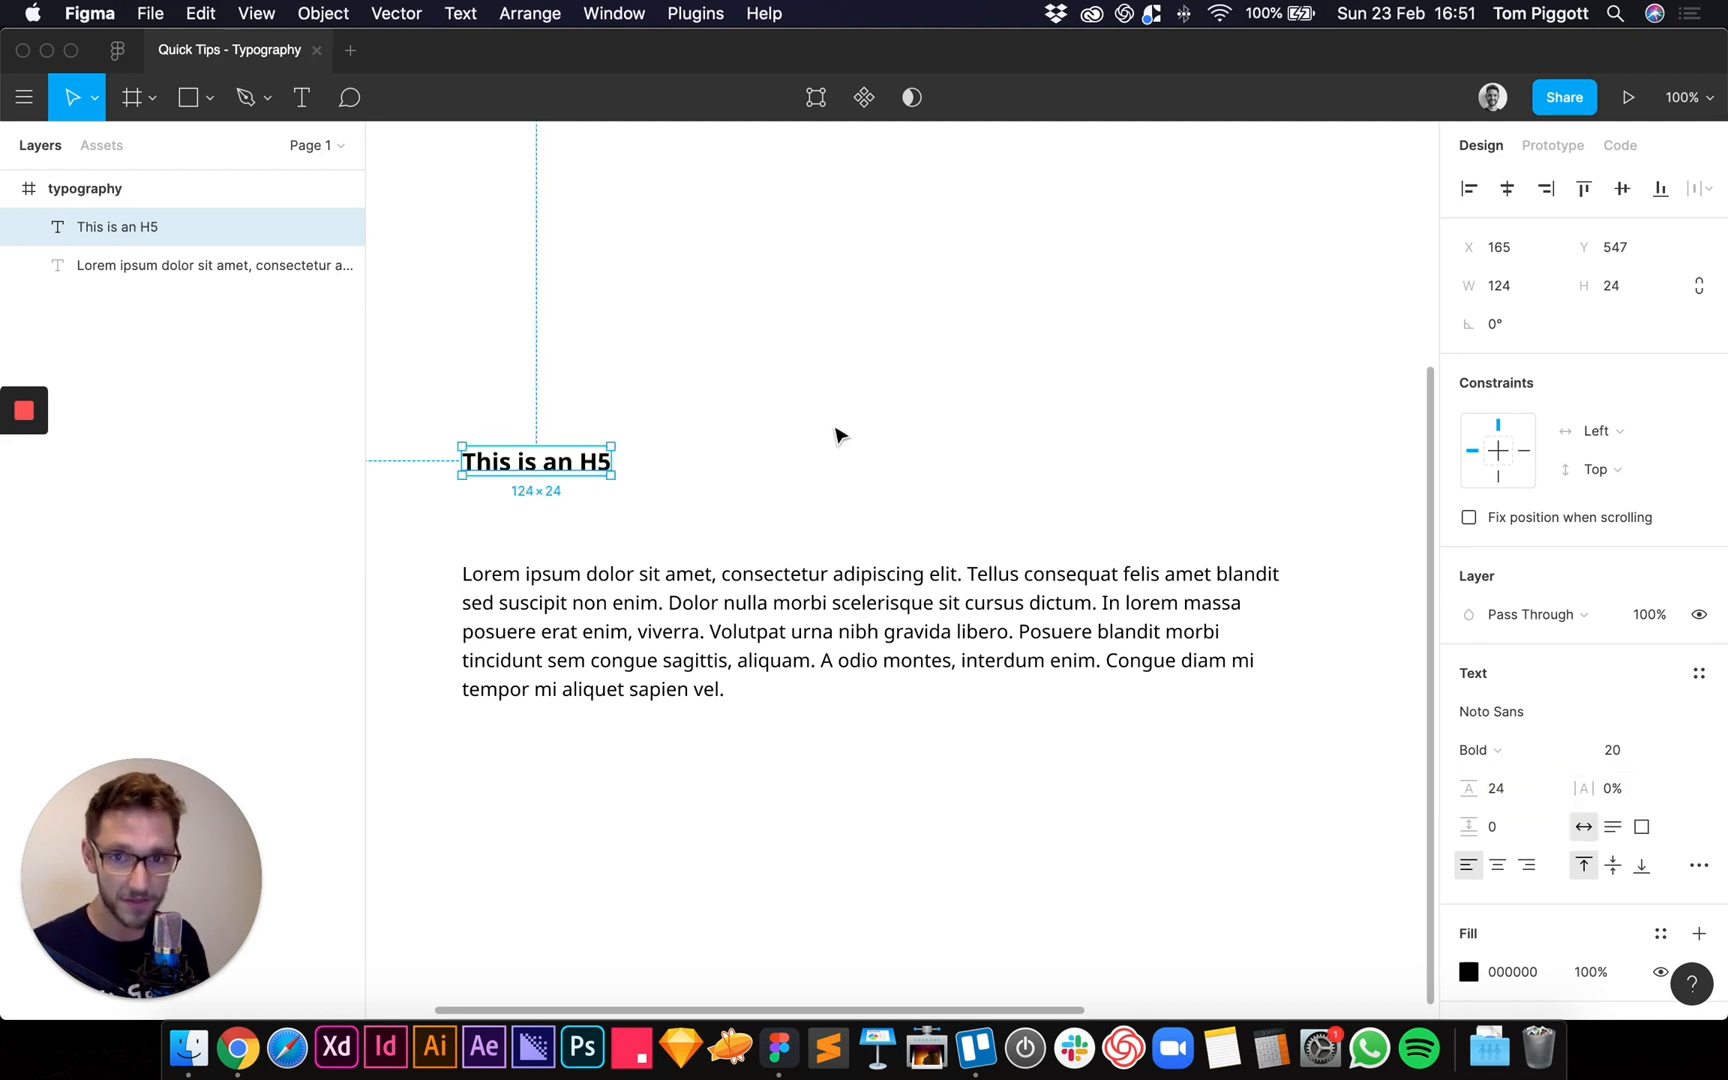
{"action": "left_click", "coordinate": [1698, 672]}
{"action": "type", "text": "h5"}
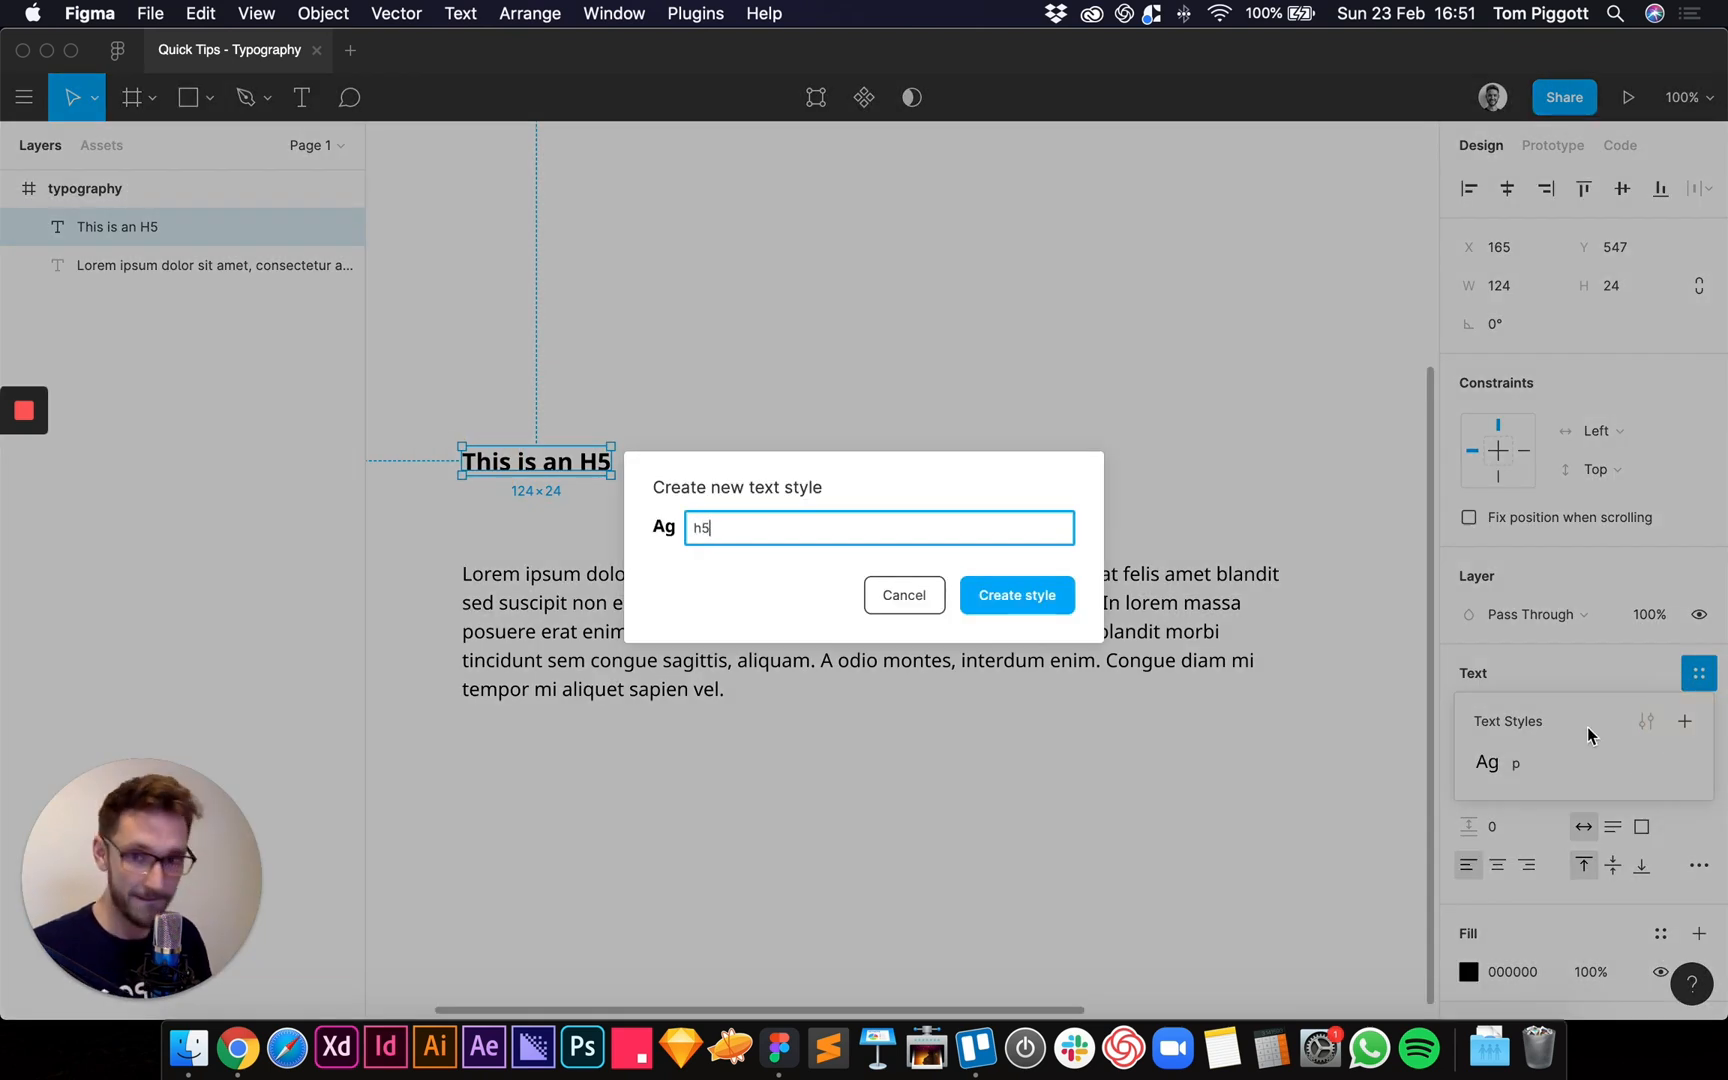
{"action": "left_click", "coordinate": [1014, 595]}
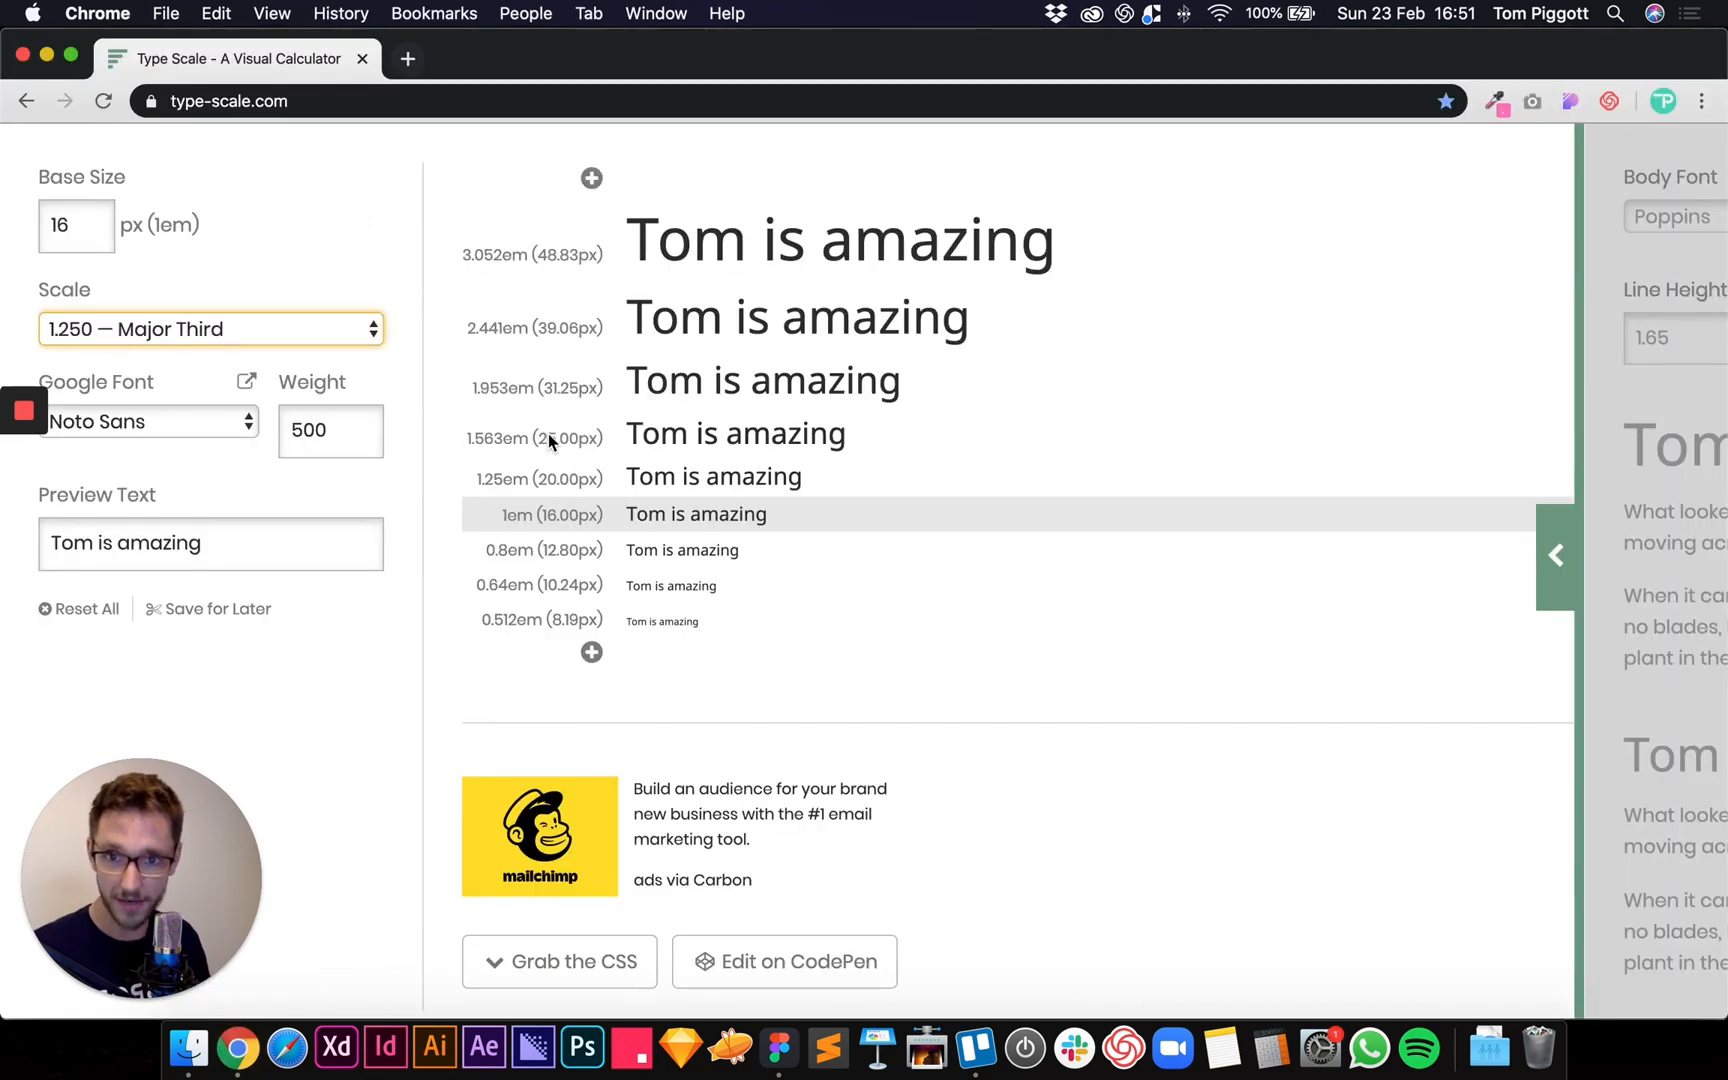
{"action": "mouse_move", "coordinate": [678, 1046]}
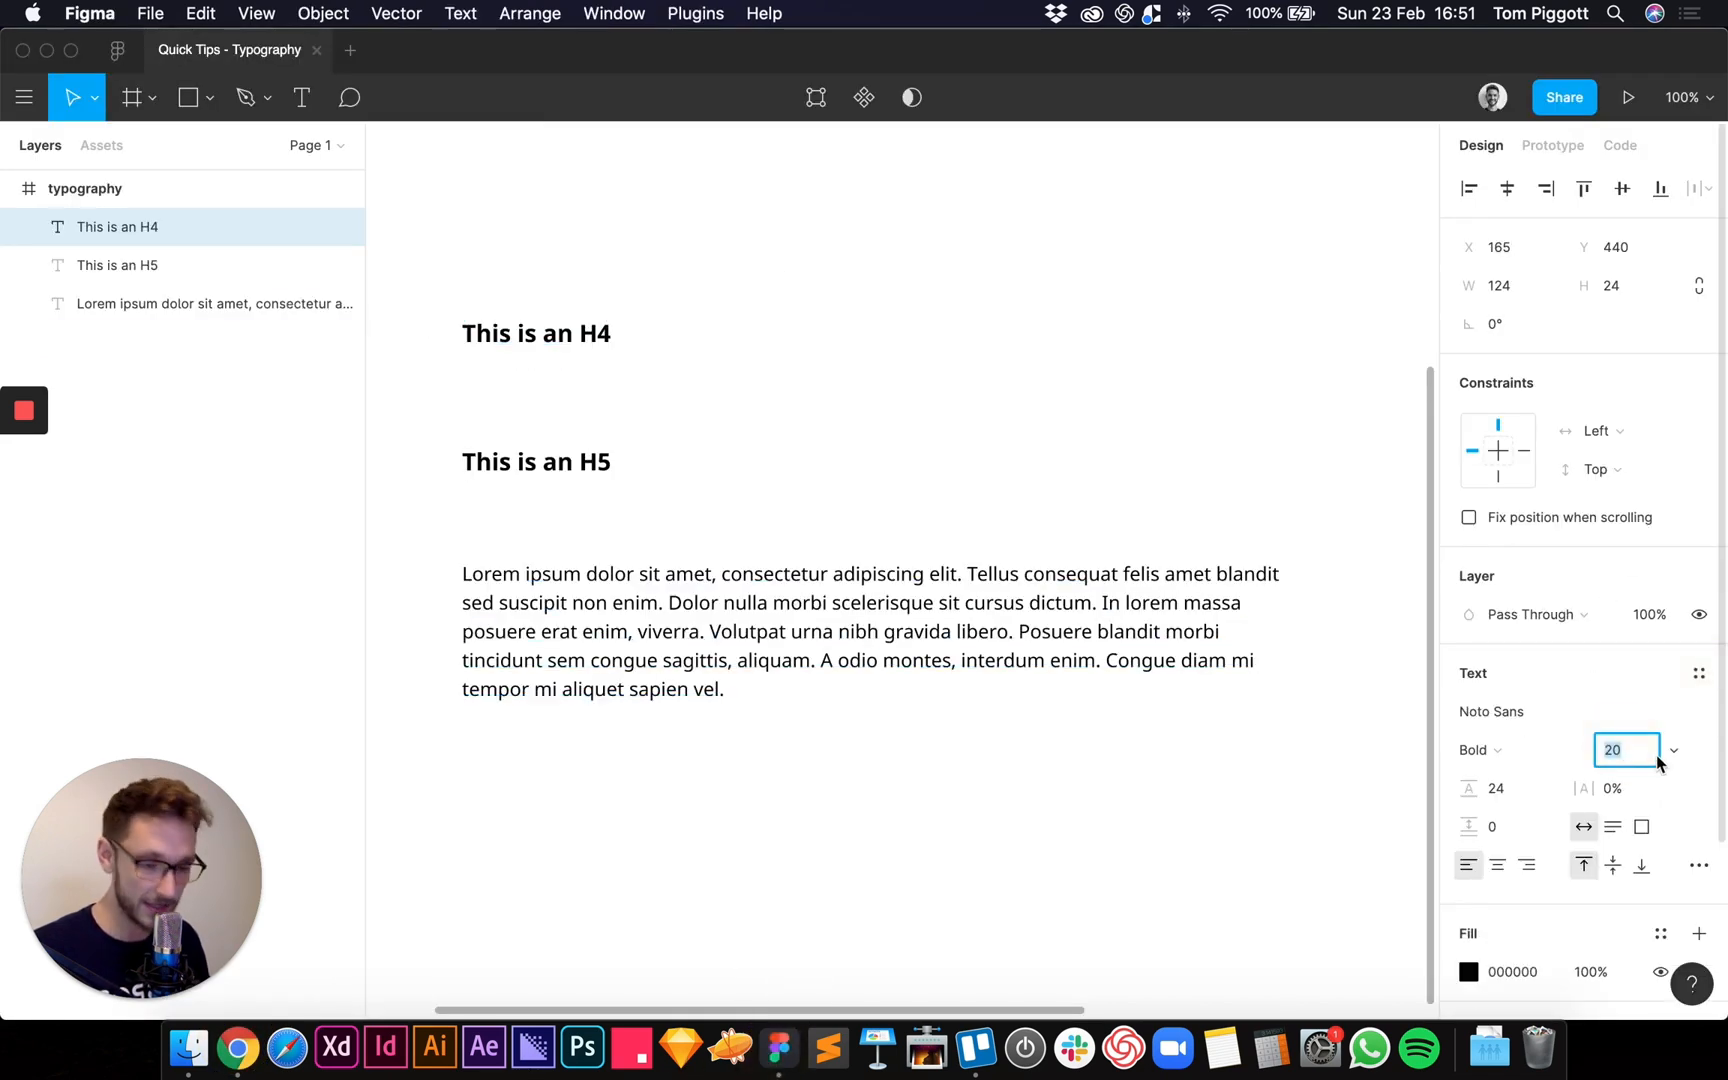
- Set the 'This is an H4' heading's font size to 25
{"action": "type", "text": "25"}
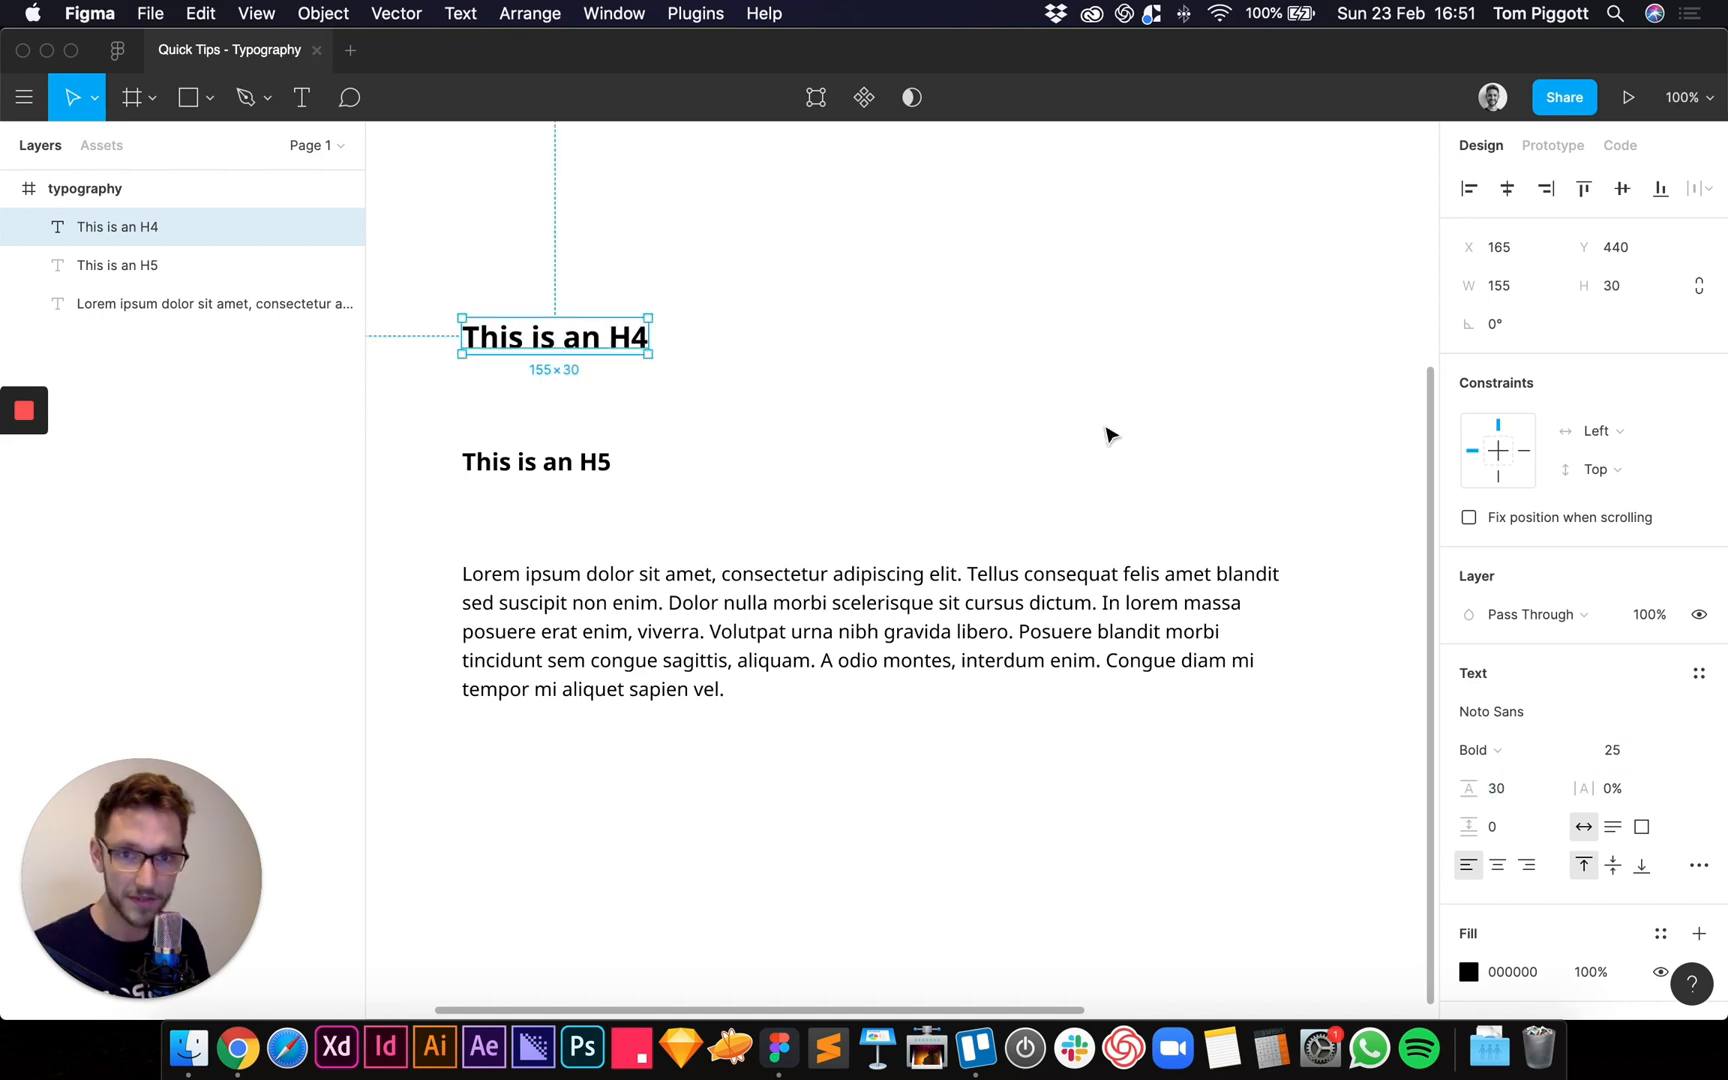
{"action": "left_click", "coordinate": [1697, 672]}
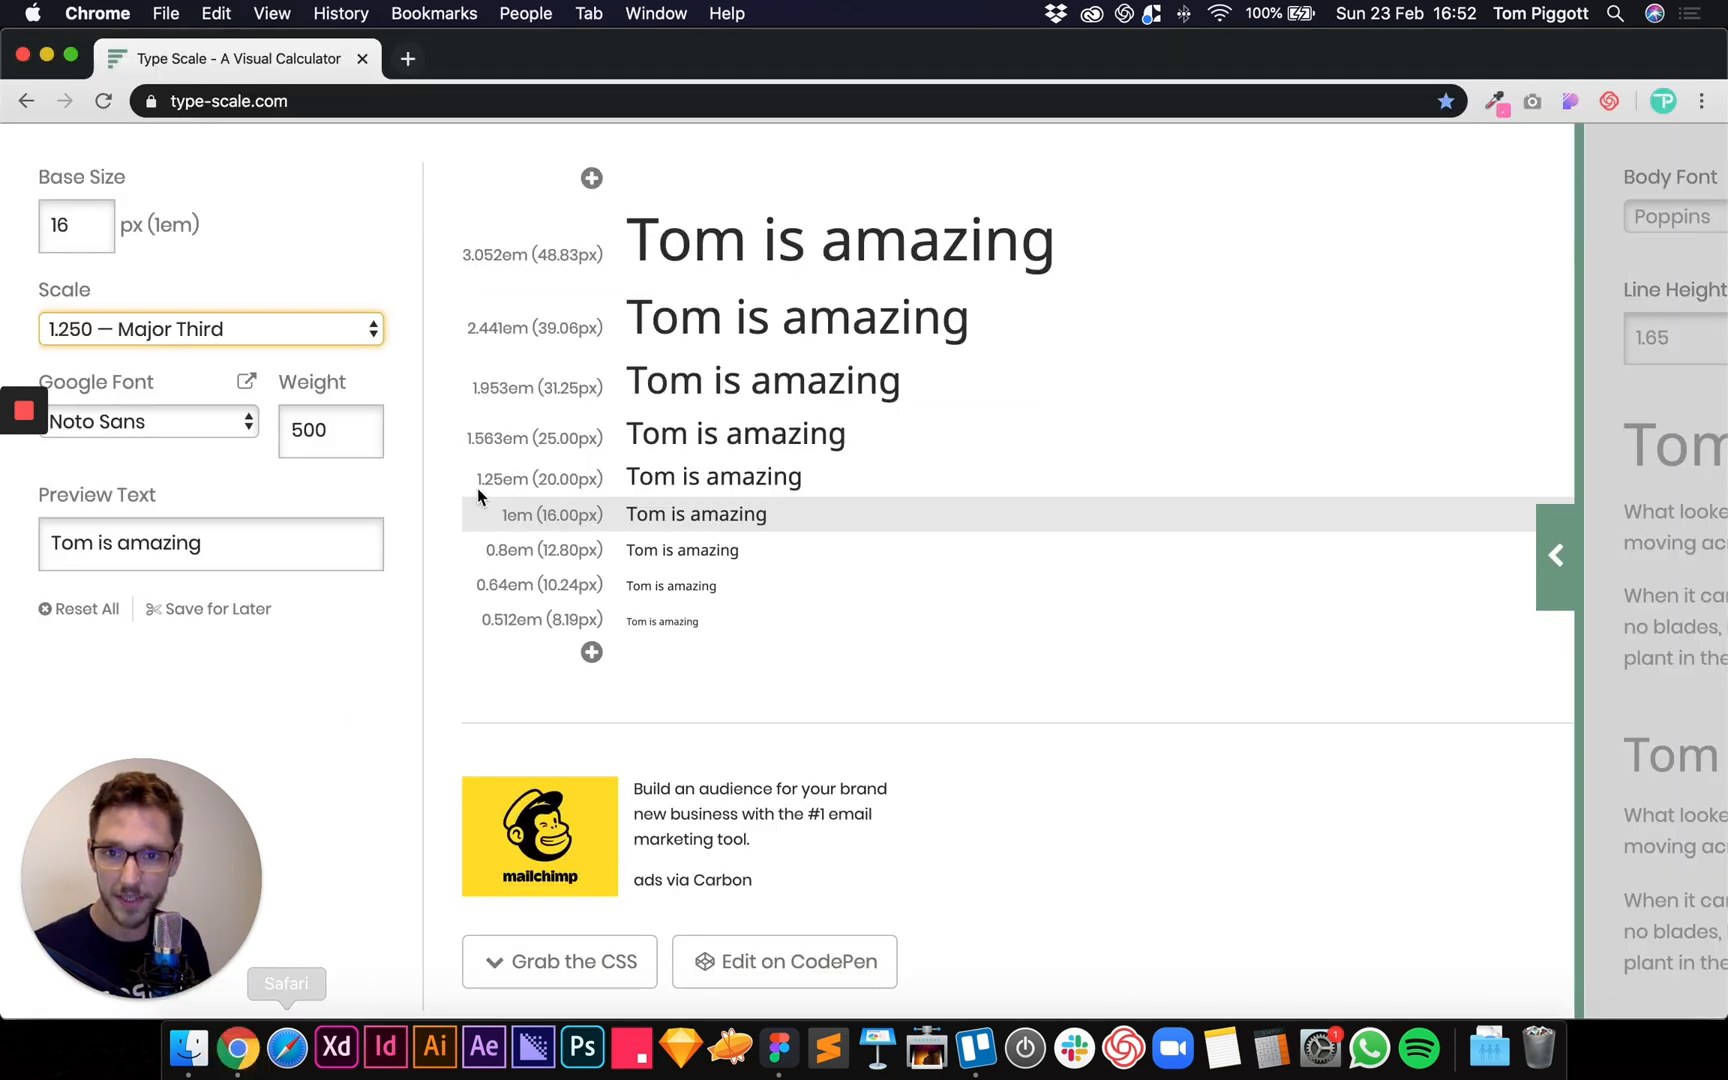
{"action": "mouse_move", "coordinate": [613, 402]}
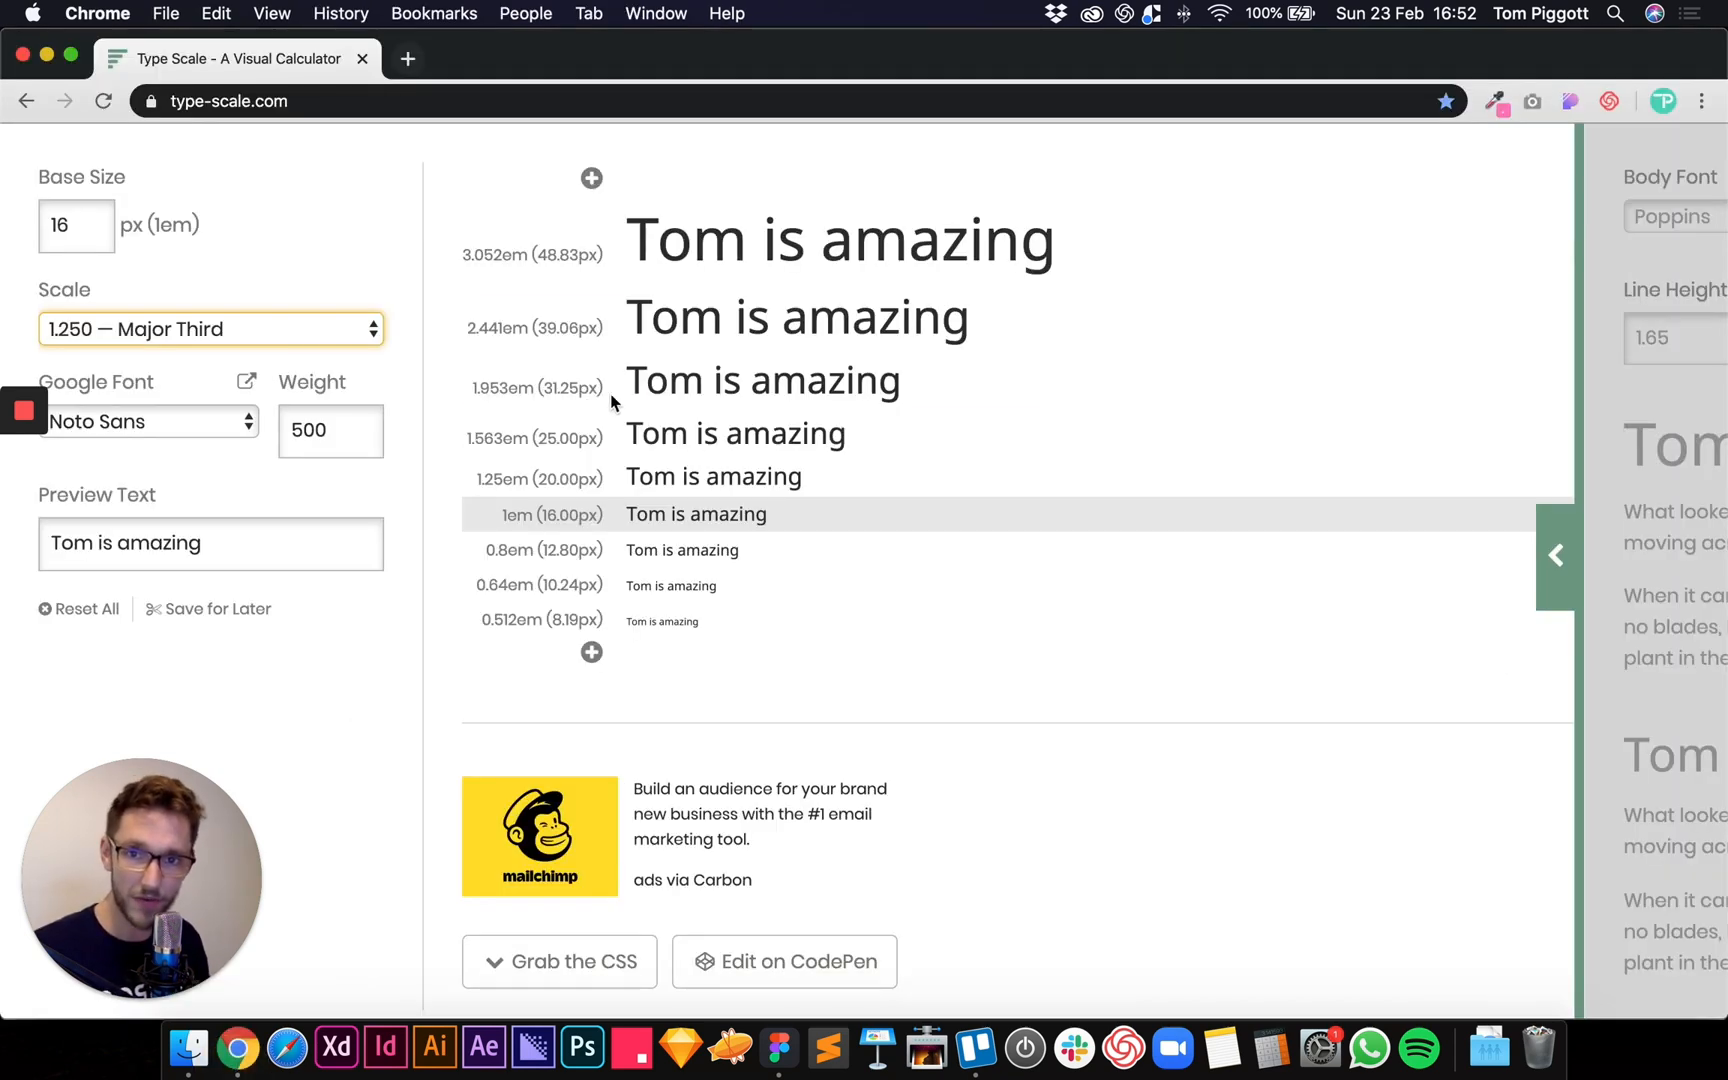
{"action": "mouse_move", "coordinate": [777, 1041]}
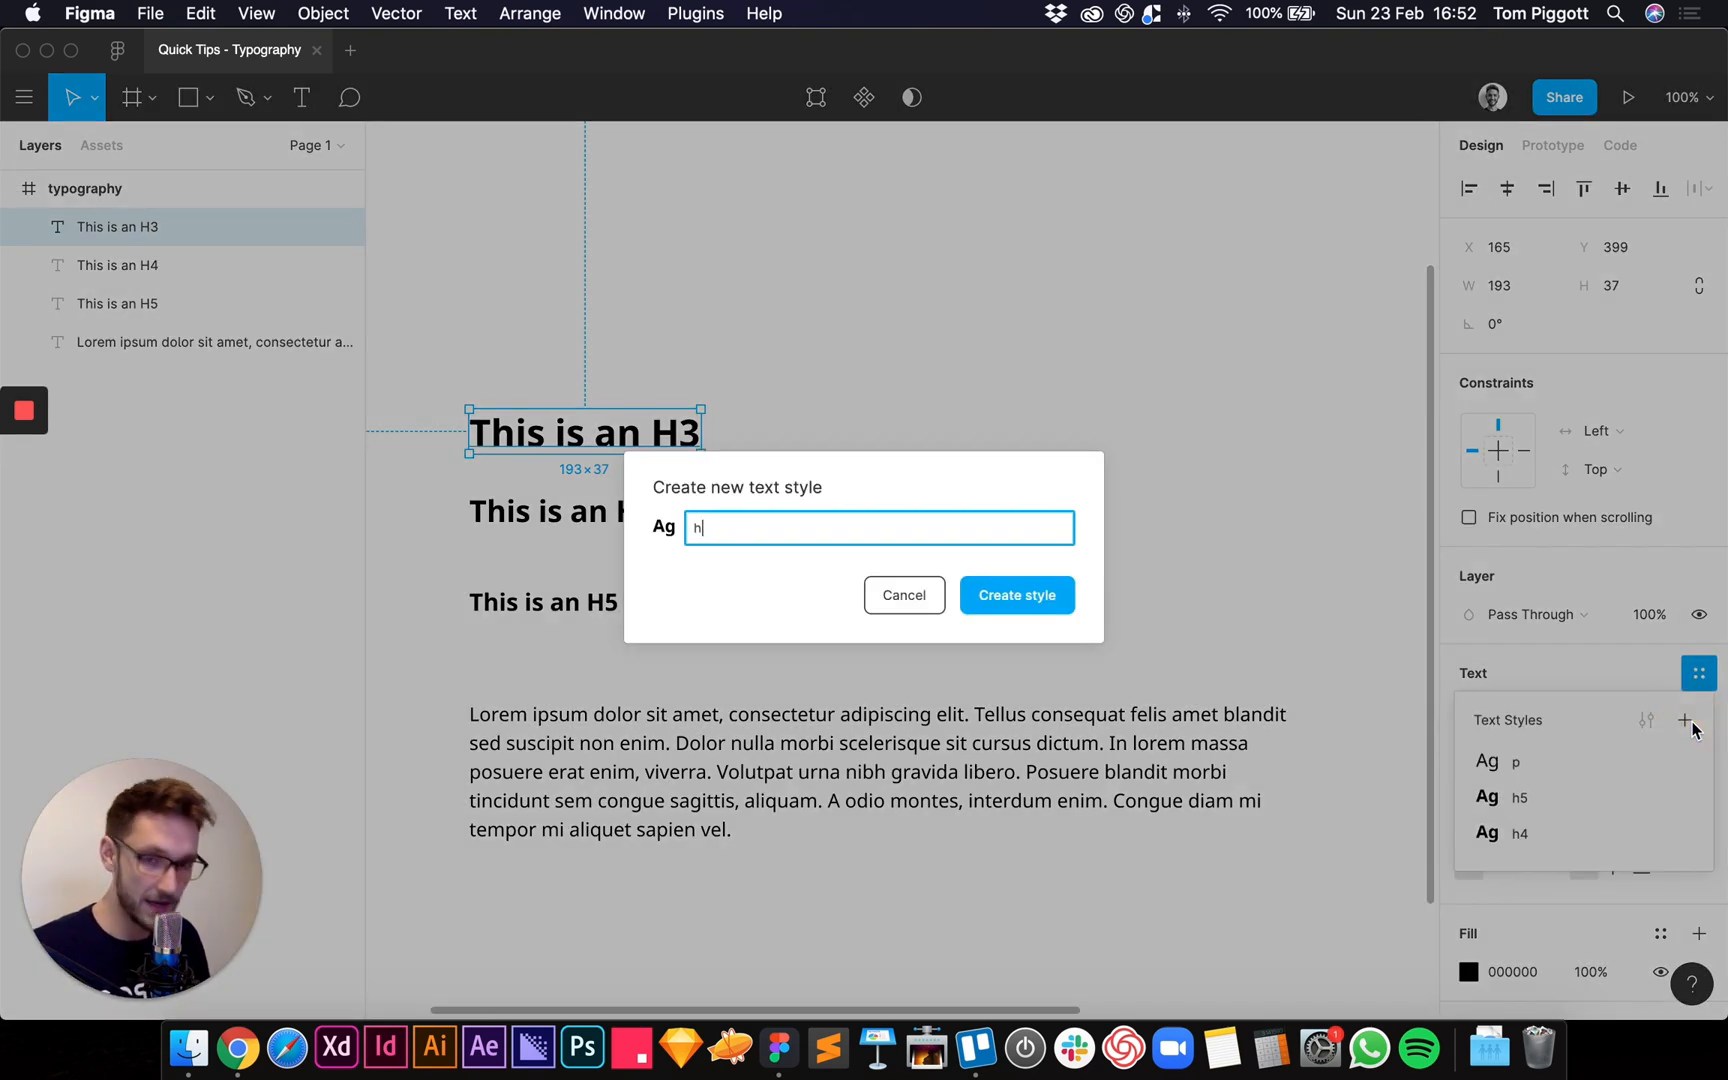
- Confirm creating the 'h3' text style from the H3 heading
{"action": "left_click", "coordinate": [1014, 595]}
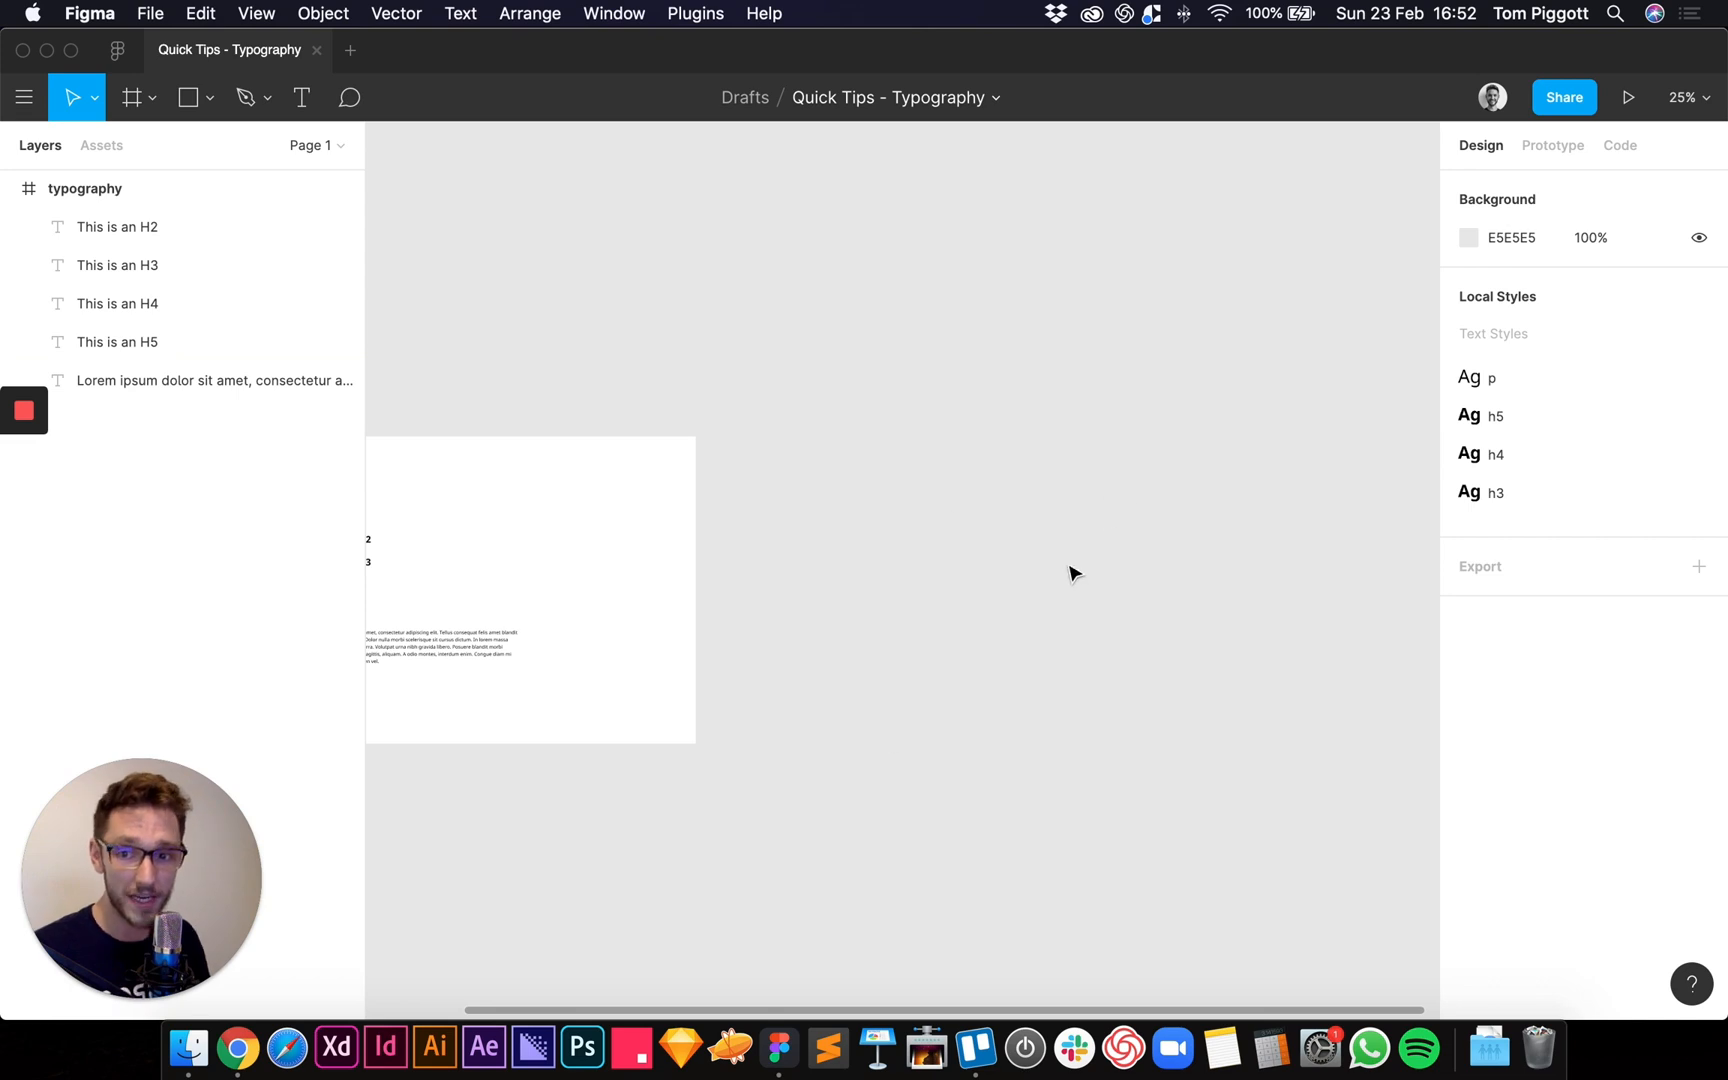
{"action": "mouse_move", "coordinate": [829, 597]}
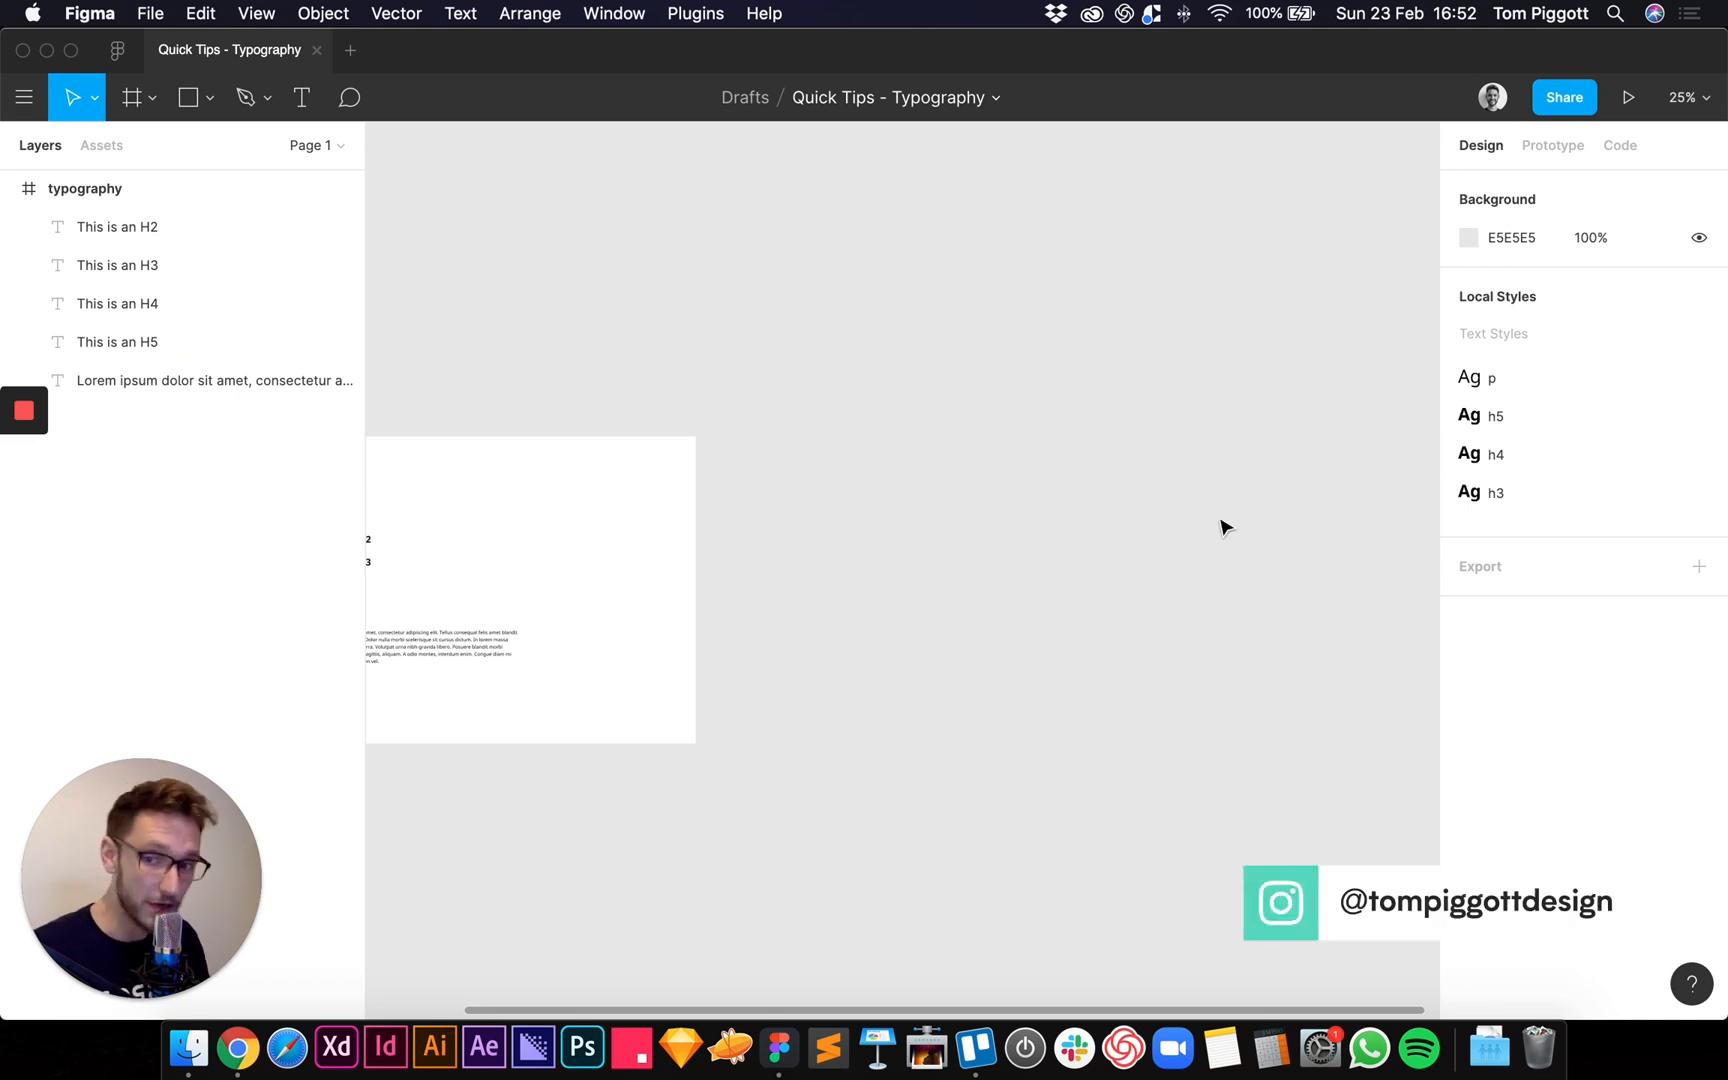
- Pan the canvas to bring the typography frame's H2–H5 heading stack into view
{"action": "left_click_drag", "start_coordinate": [1218, 527], "coordinate": [1097, 584]}
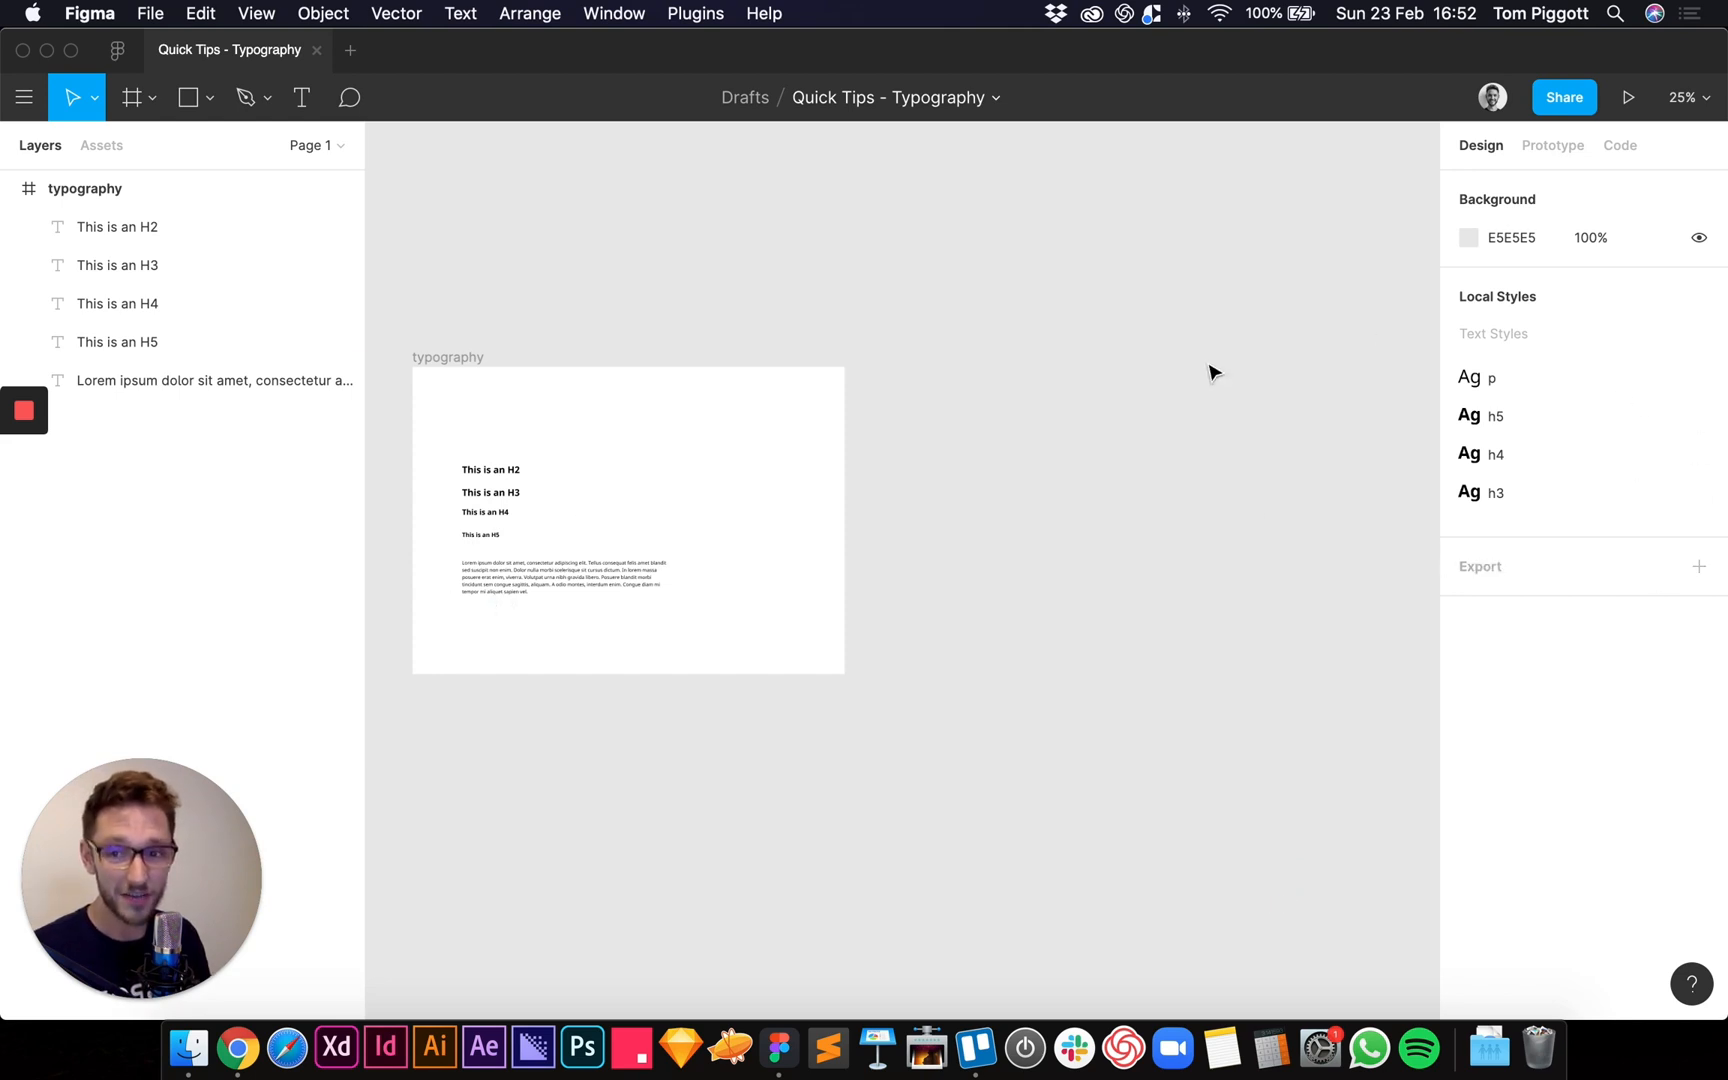
{"action": "mouse_move", "coordinate": [587, 493]}
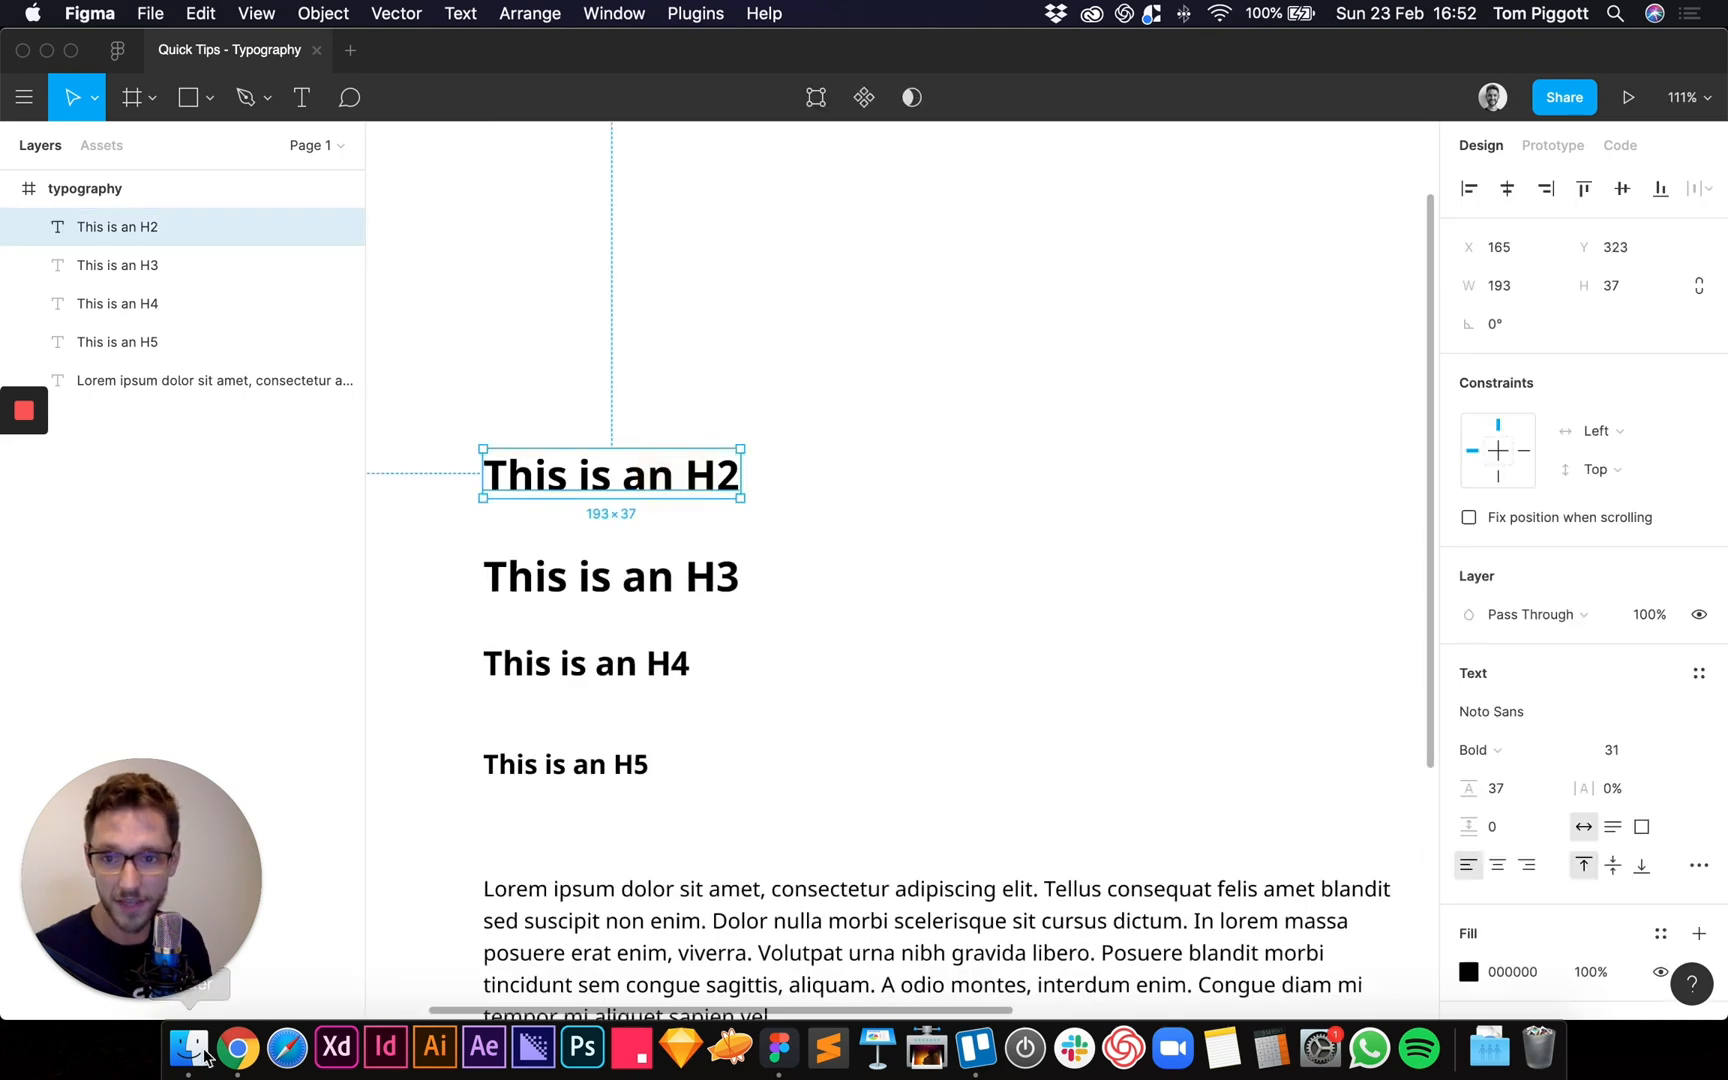
- Check the Major Third sizes on type-scale.com, then set H2's line height to 46.8
{"action": "left_click", "coordinate": [237, 1047]}
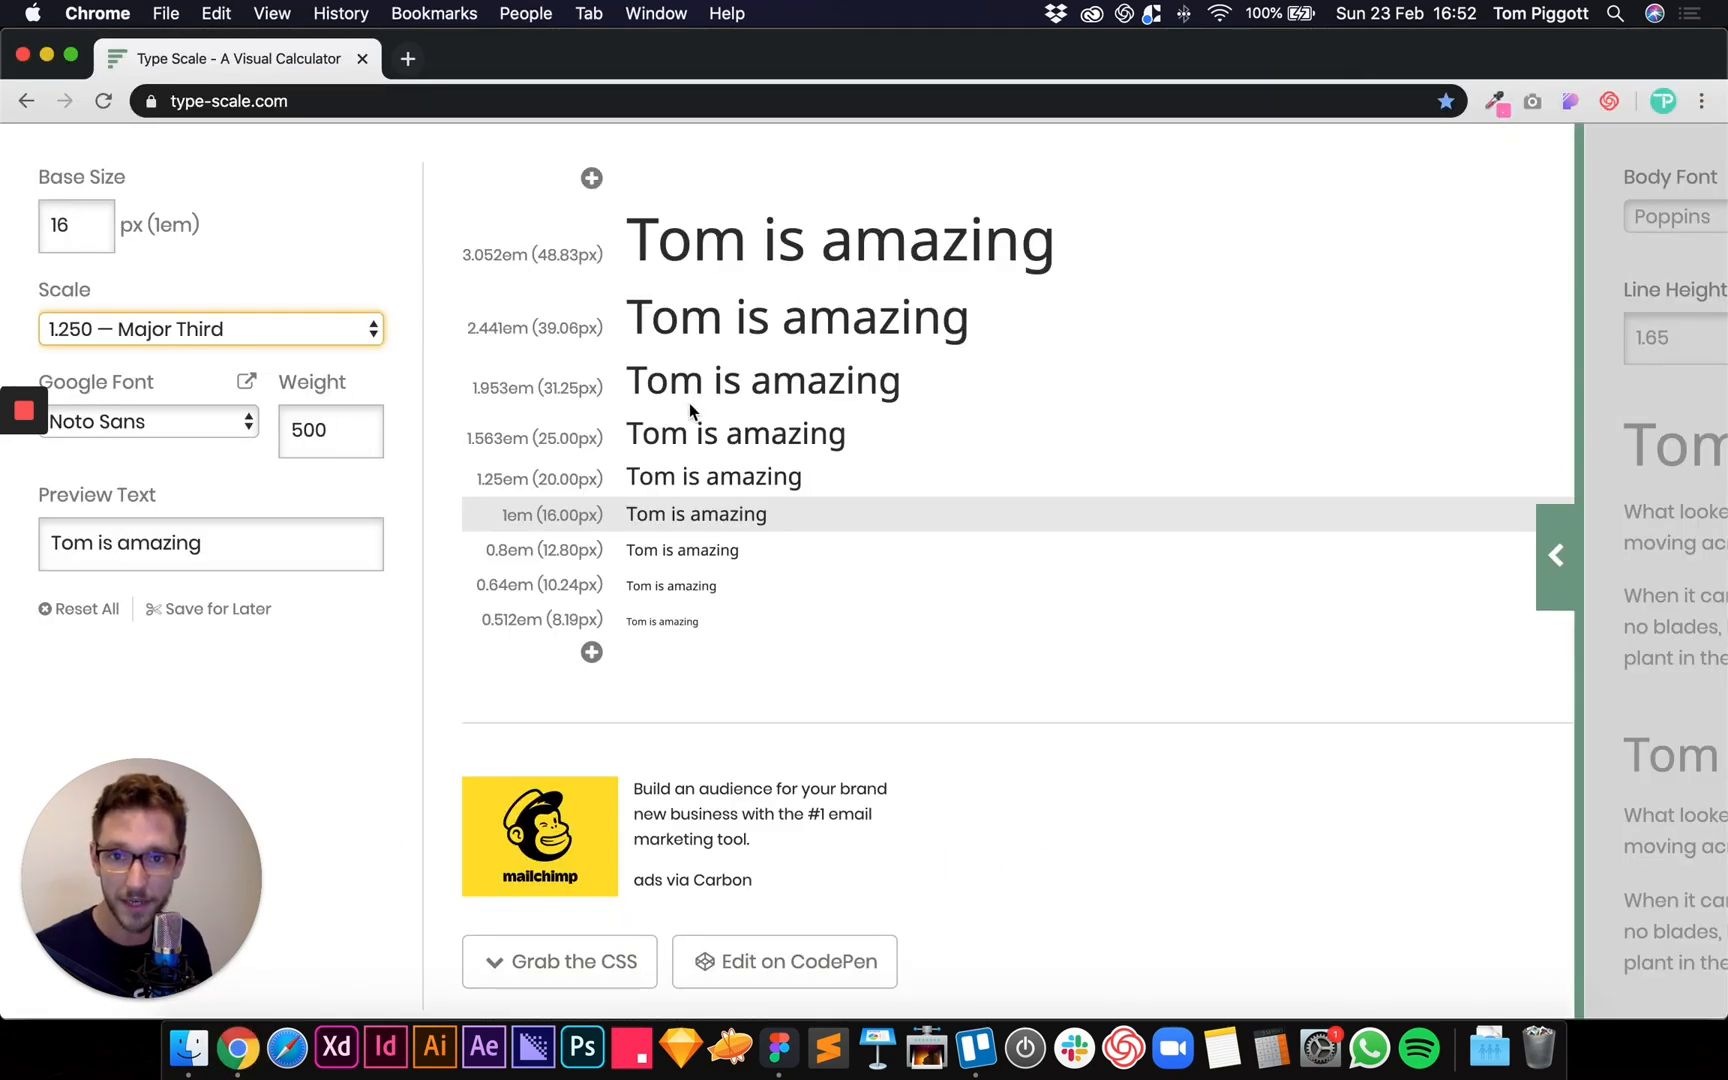
{"action": "mouse_move", "coordinate": [681, 1045]}
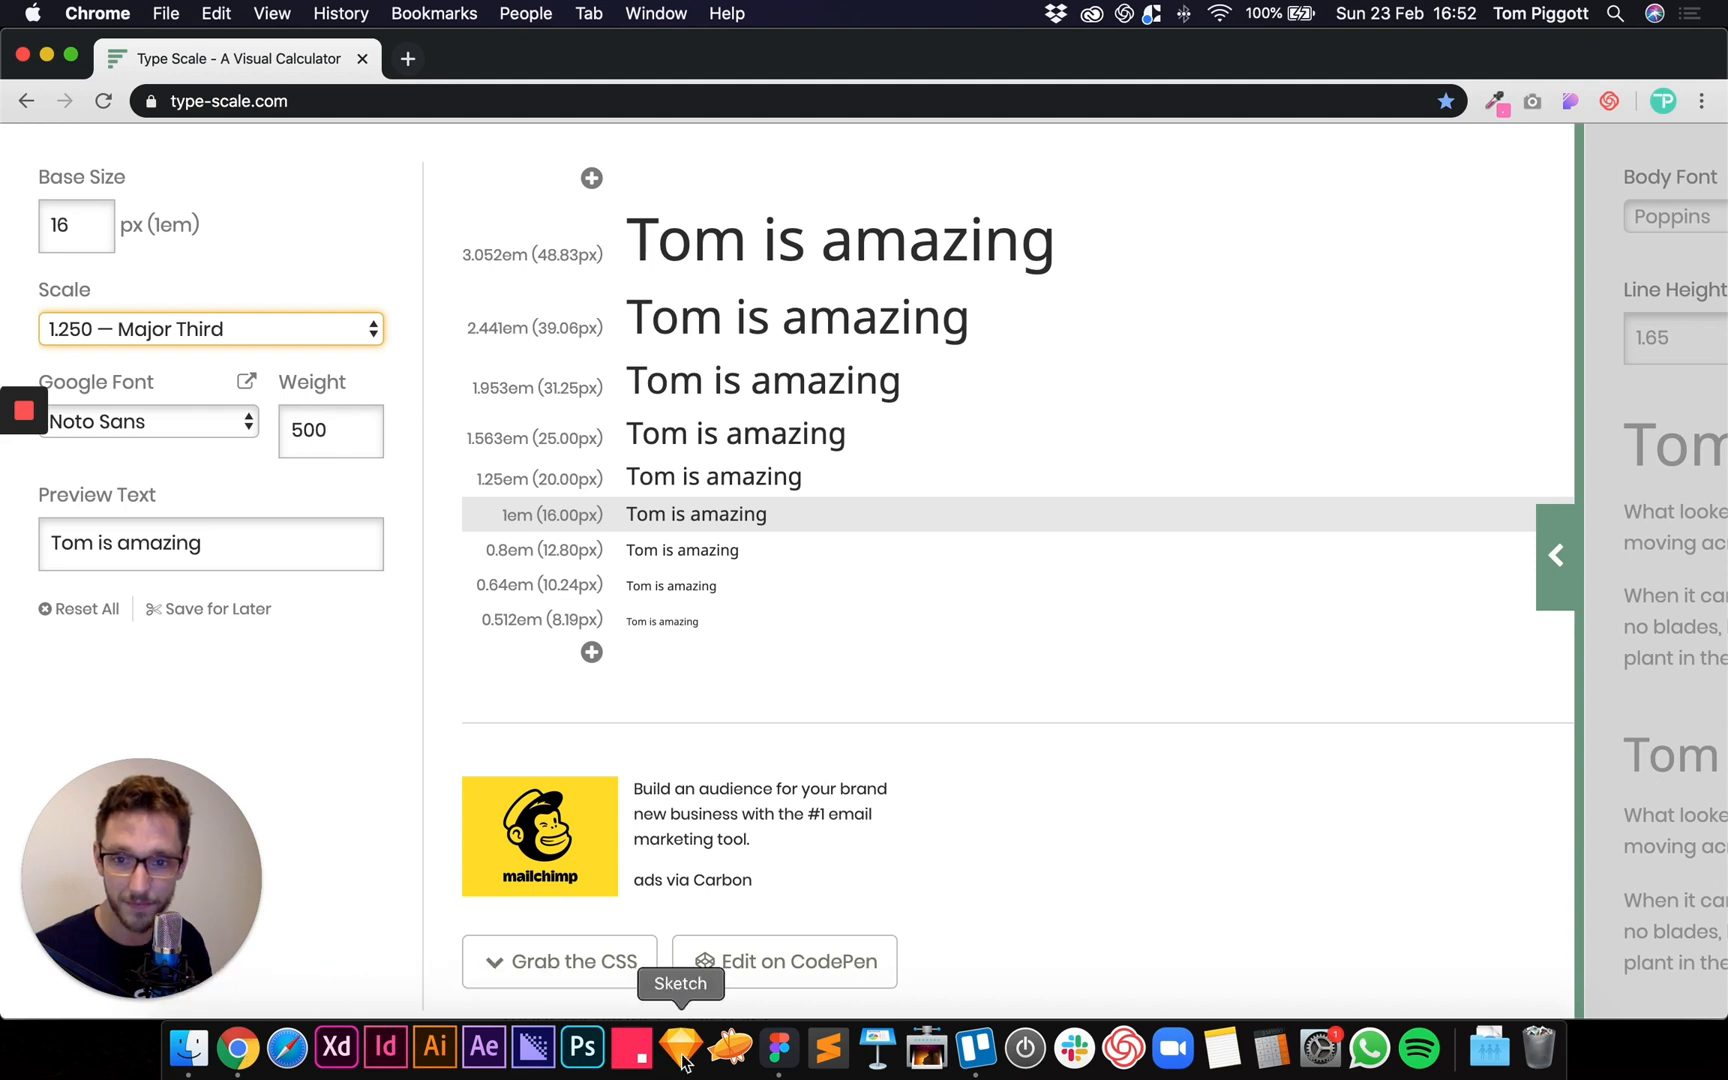
{"action": "left_click", "coordinate": [730, 1047]}
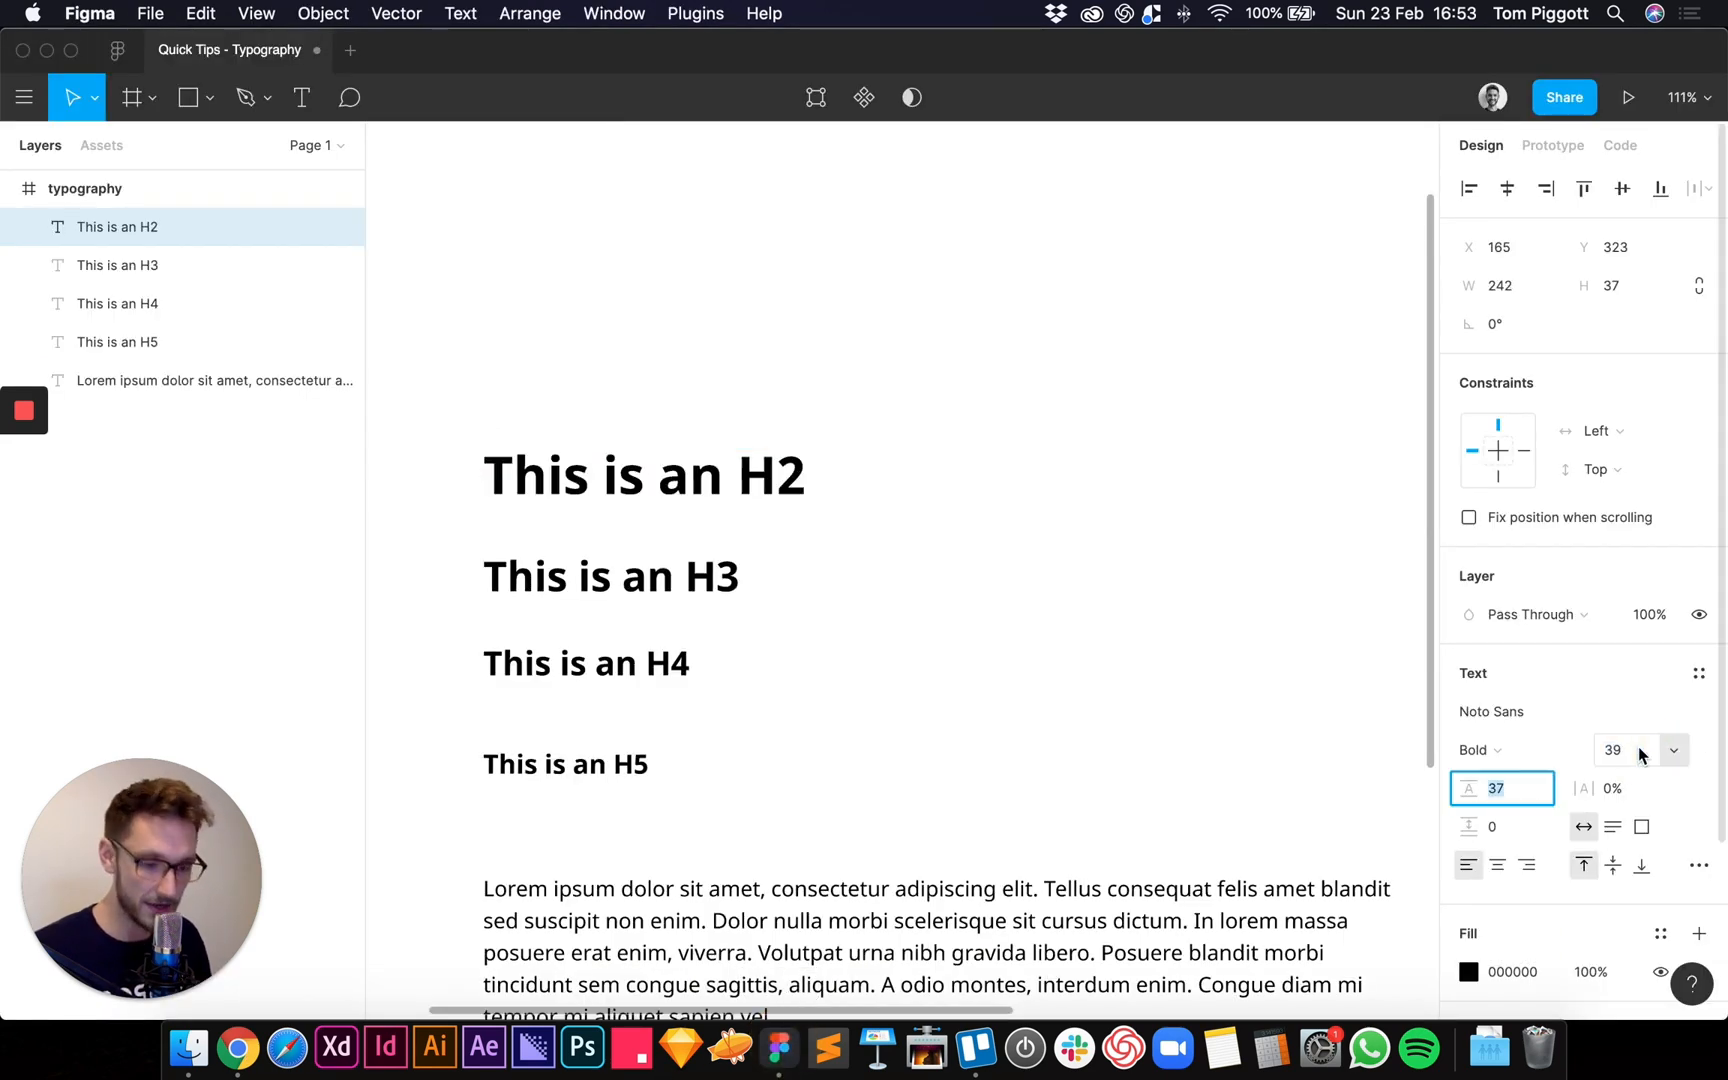
{"action": "type", "text": "39*1."}
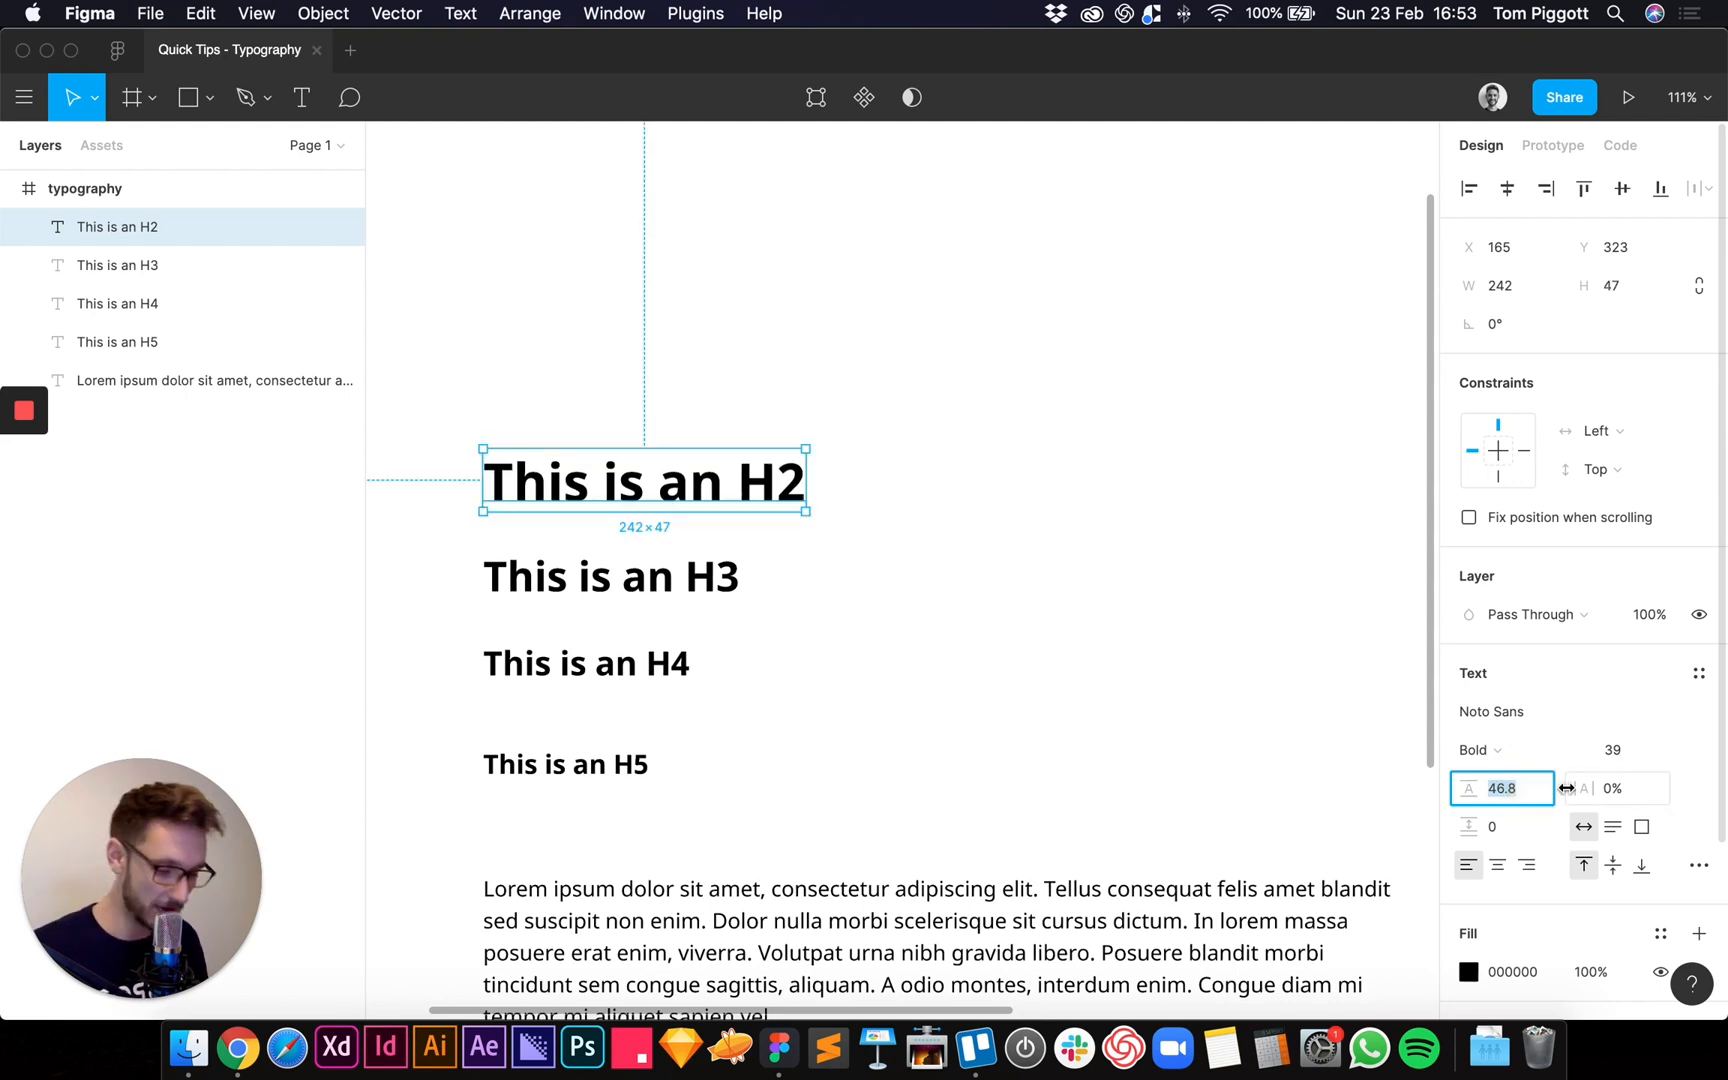
{"action": "type", "text": "4"}
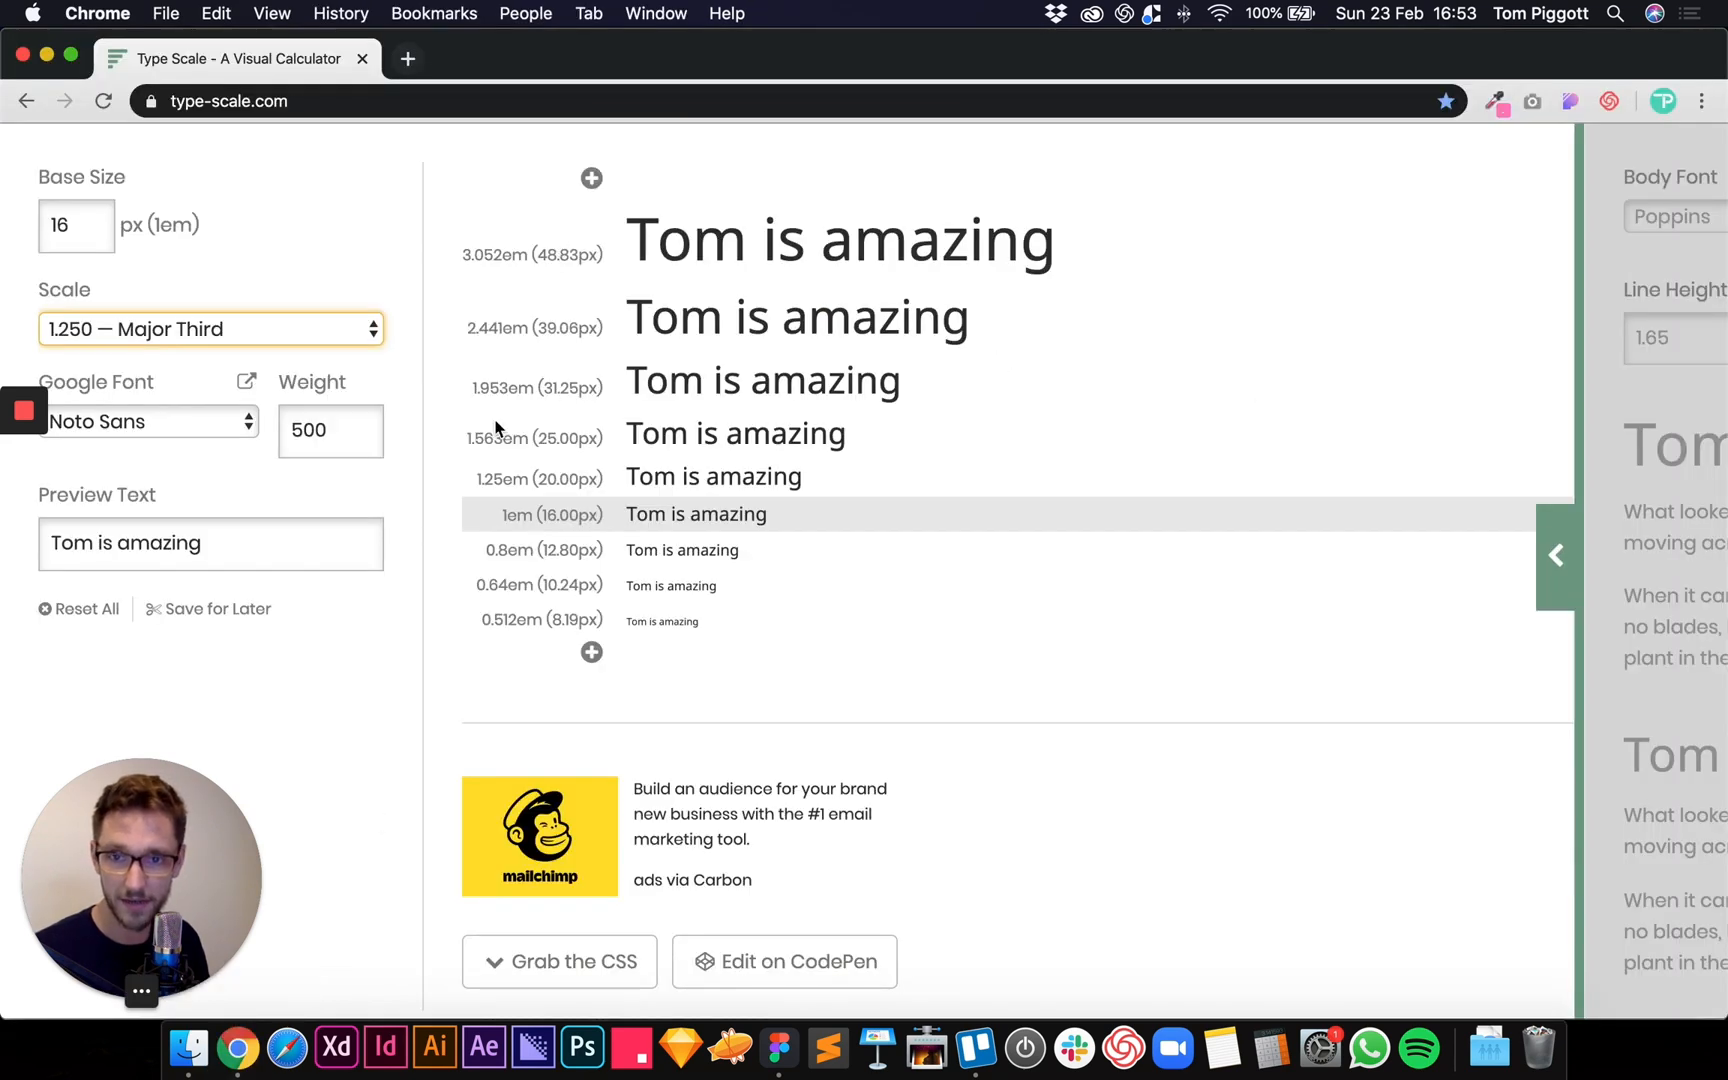
{"action": "mouse_move", "coordinate": [728, 1047]}
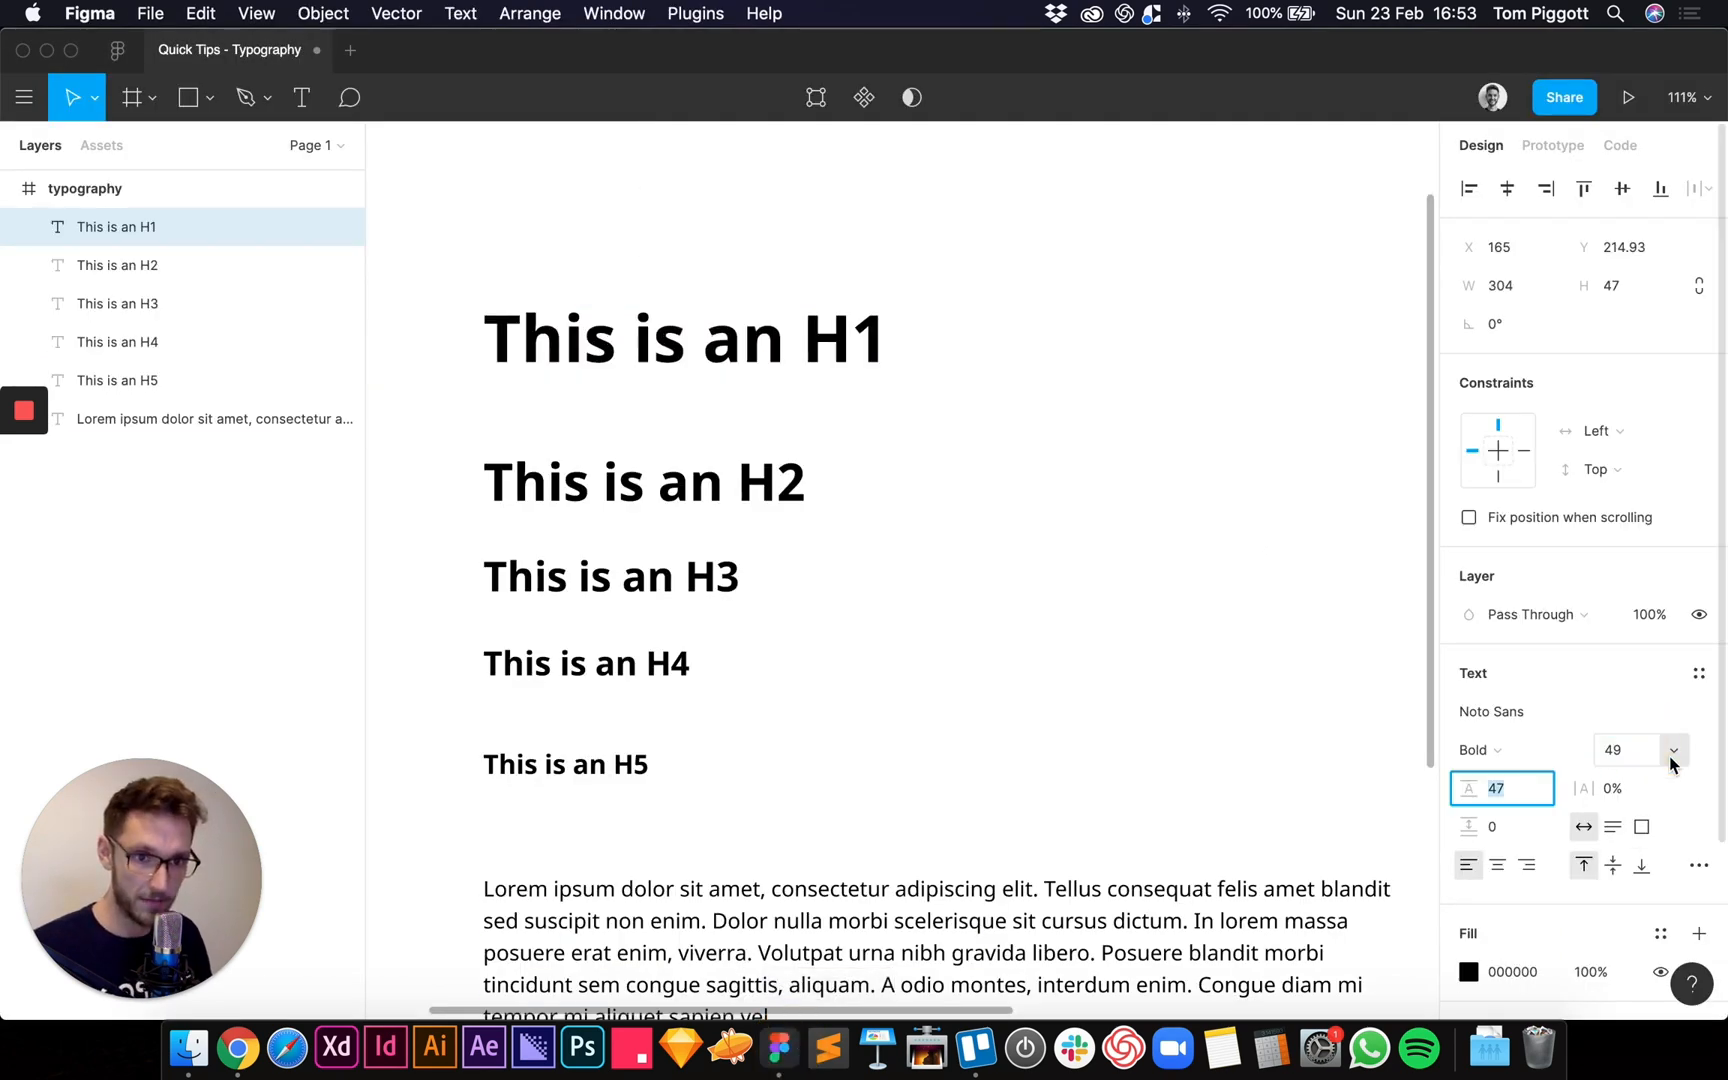
- Set the H1 line height to 59 (49*1.2) and compare it with the H2 heading
{"action": "type", "text": "49*1"}
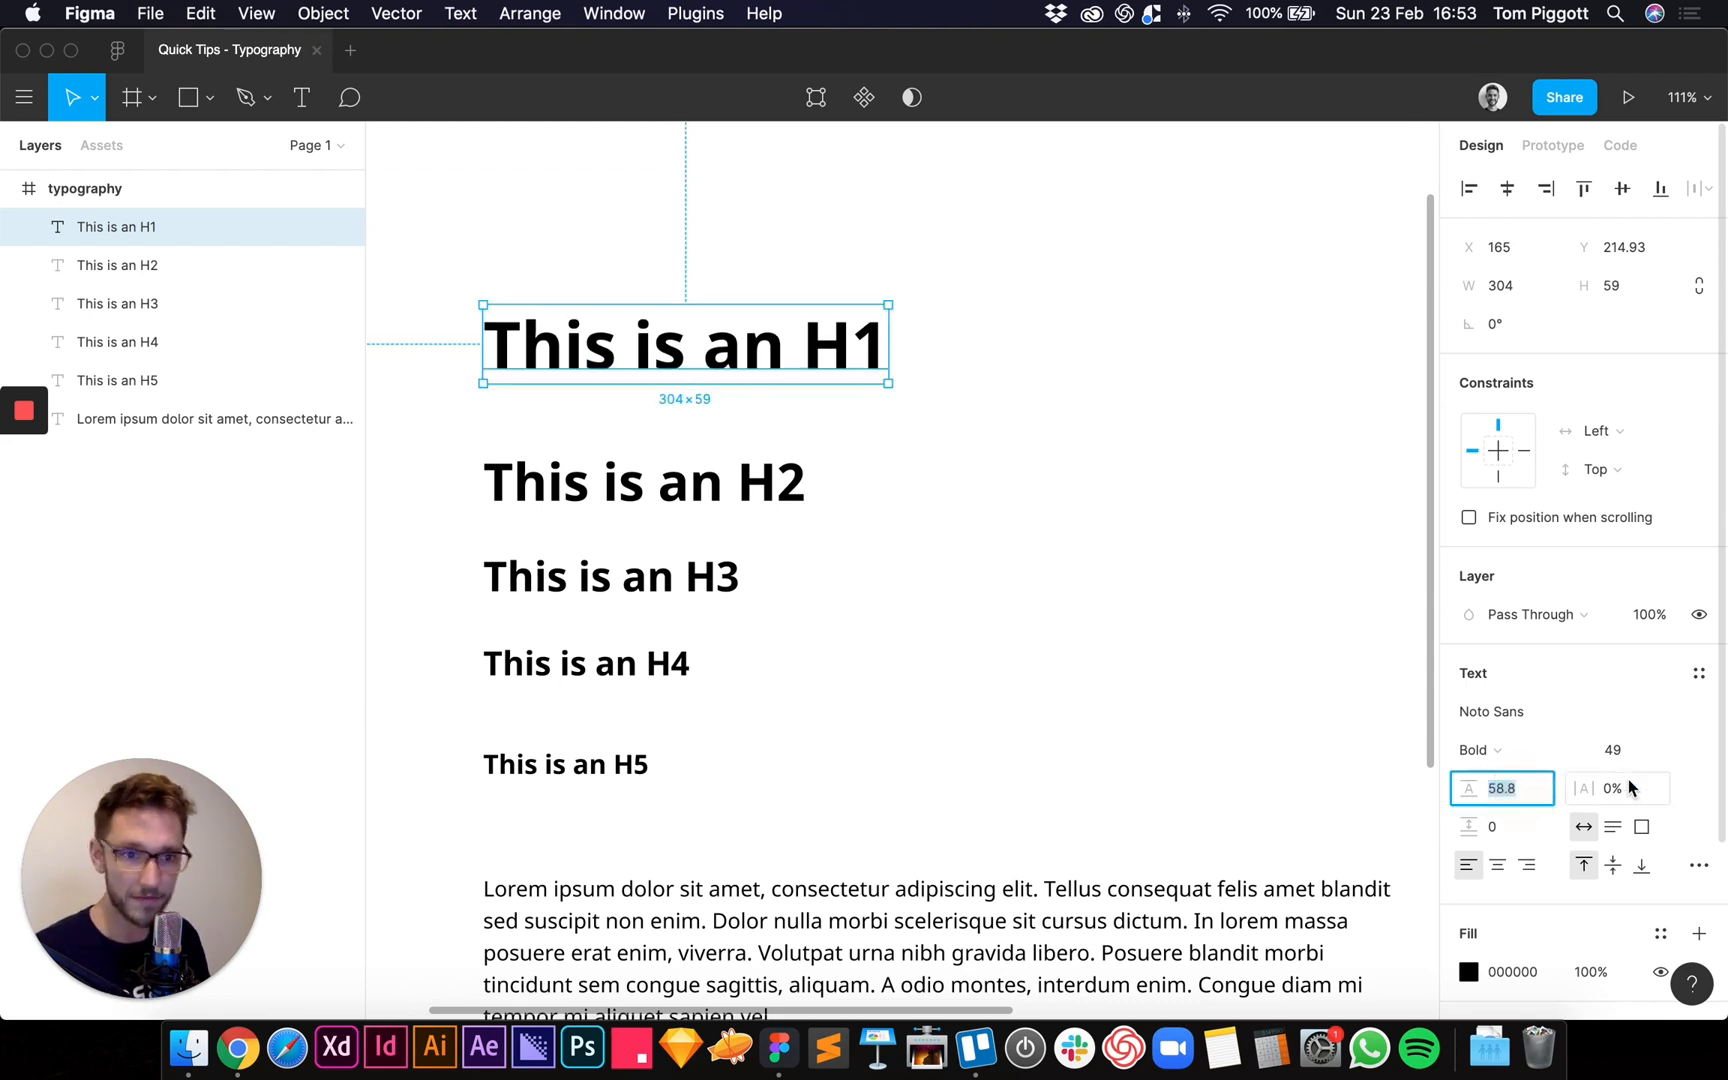
{"action": "type", "text": "5"}
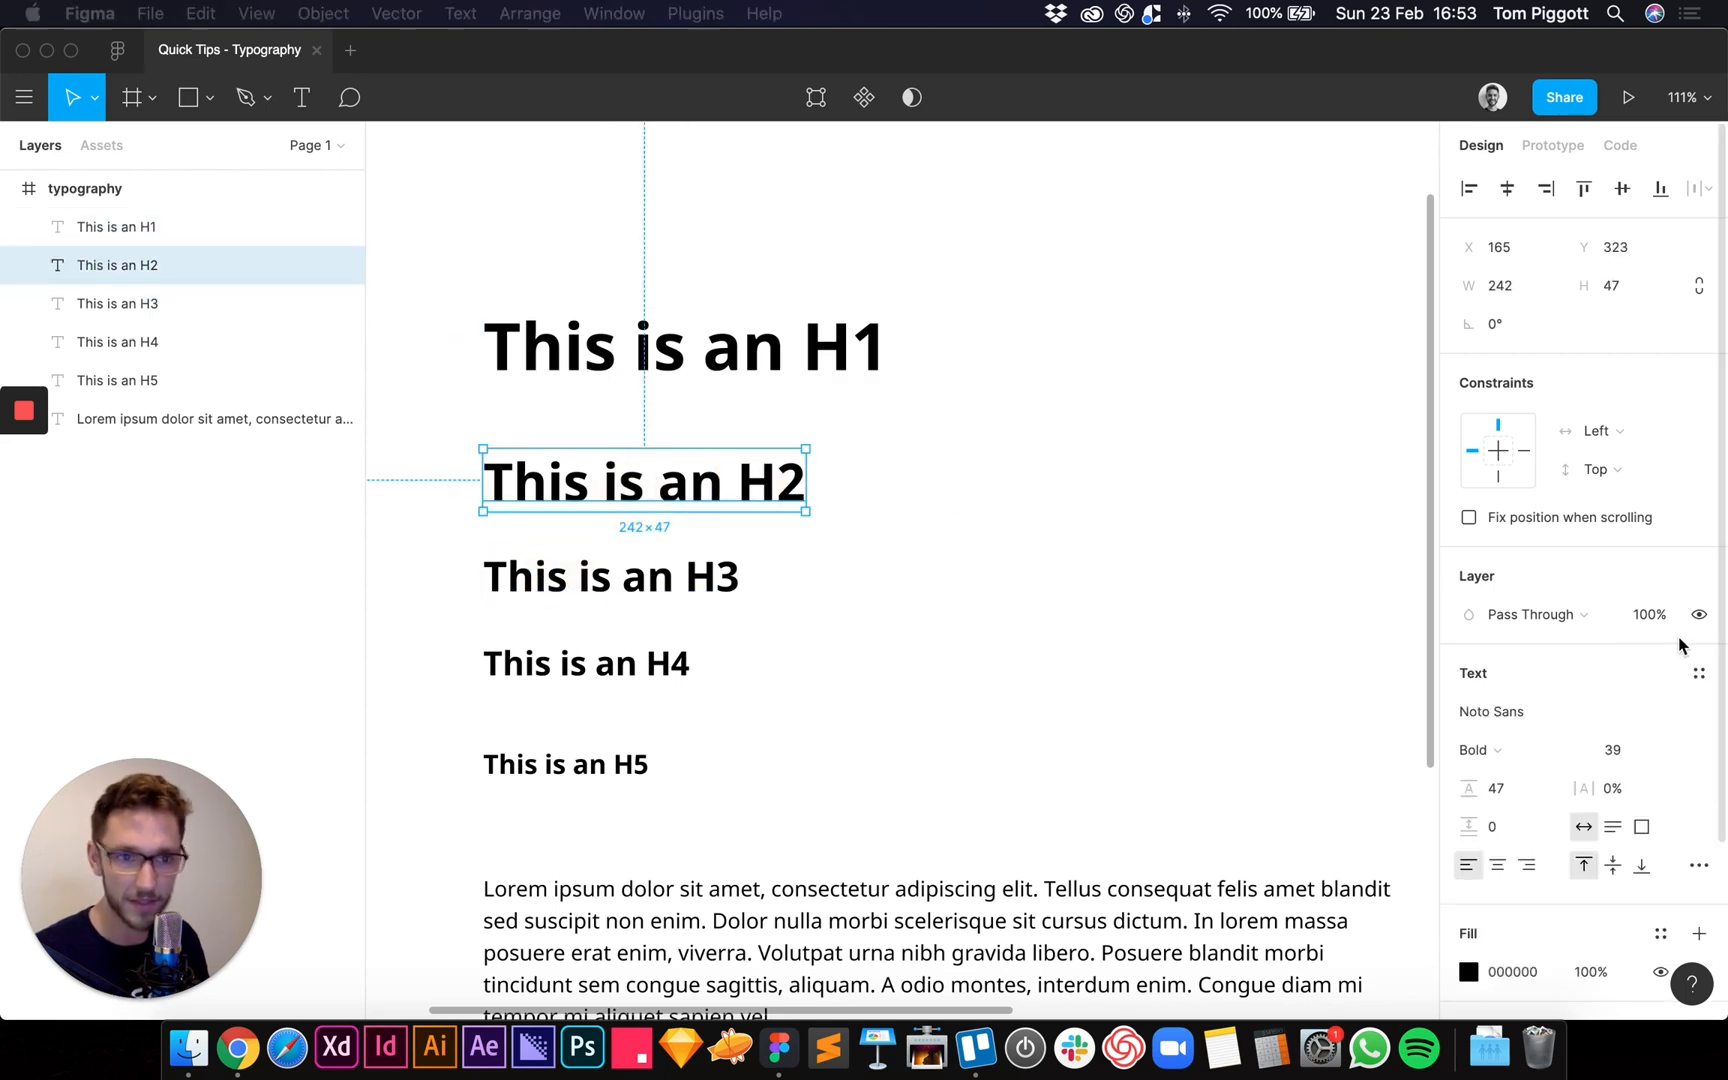
{"action": "left_click", "coordinate": [1697, 721]}
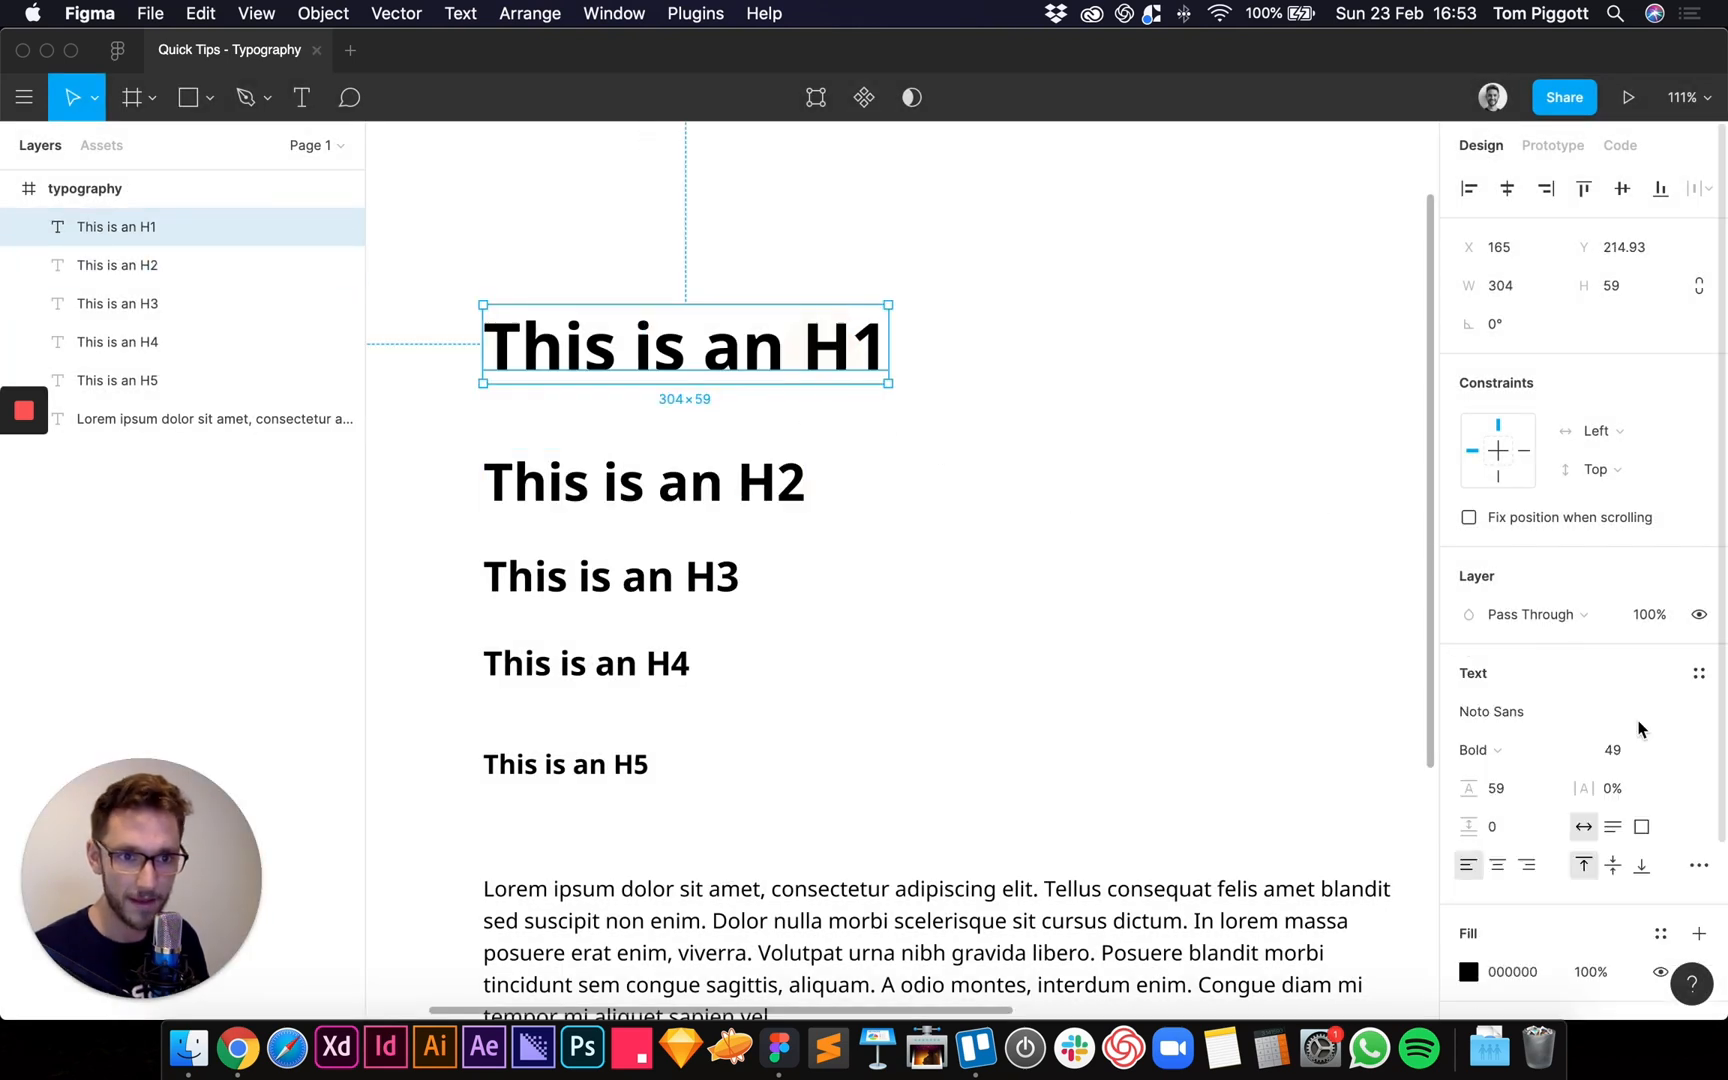
{"action": "left_click", "coordinate": [1698, 673]}
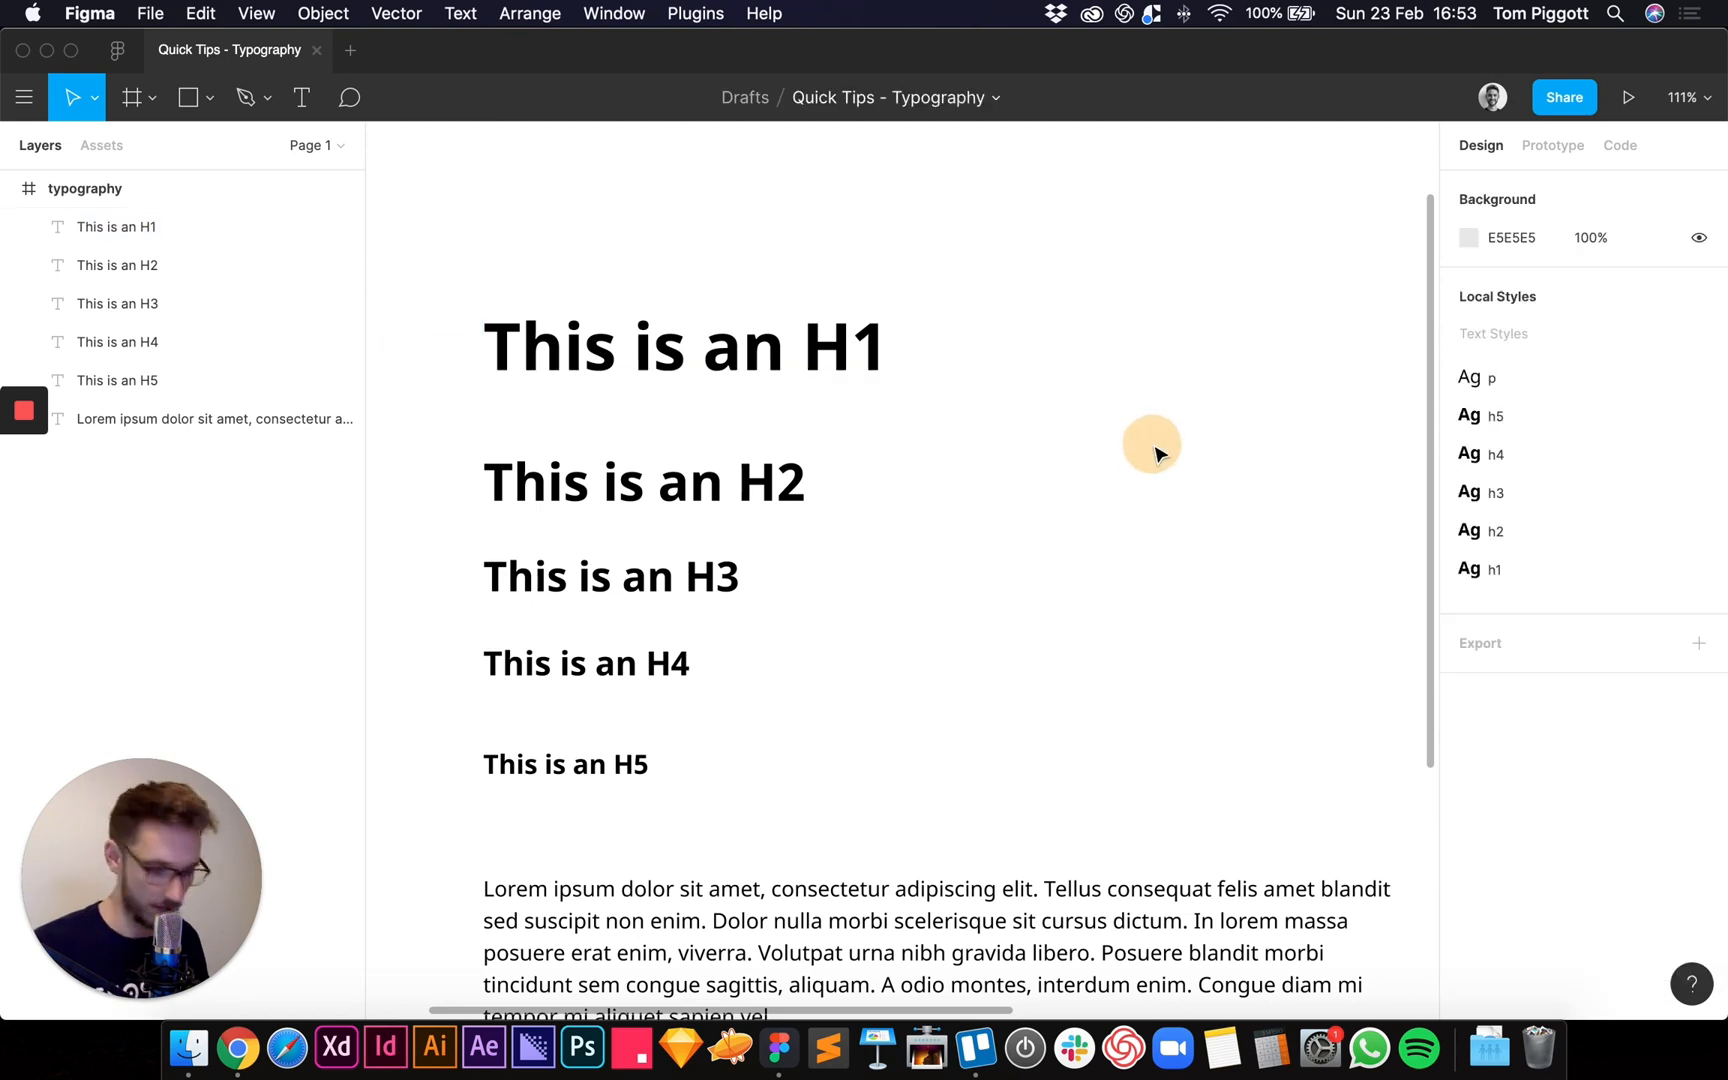
- Replace the copied heading's text with 'This is our label text'
{"action": "key", "text": "cmd+a"}
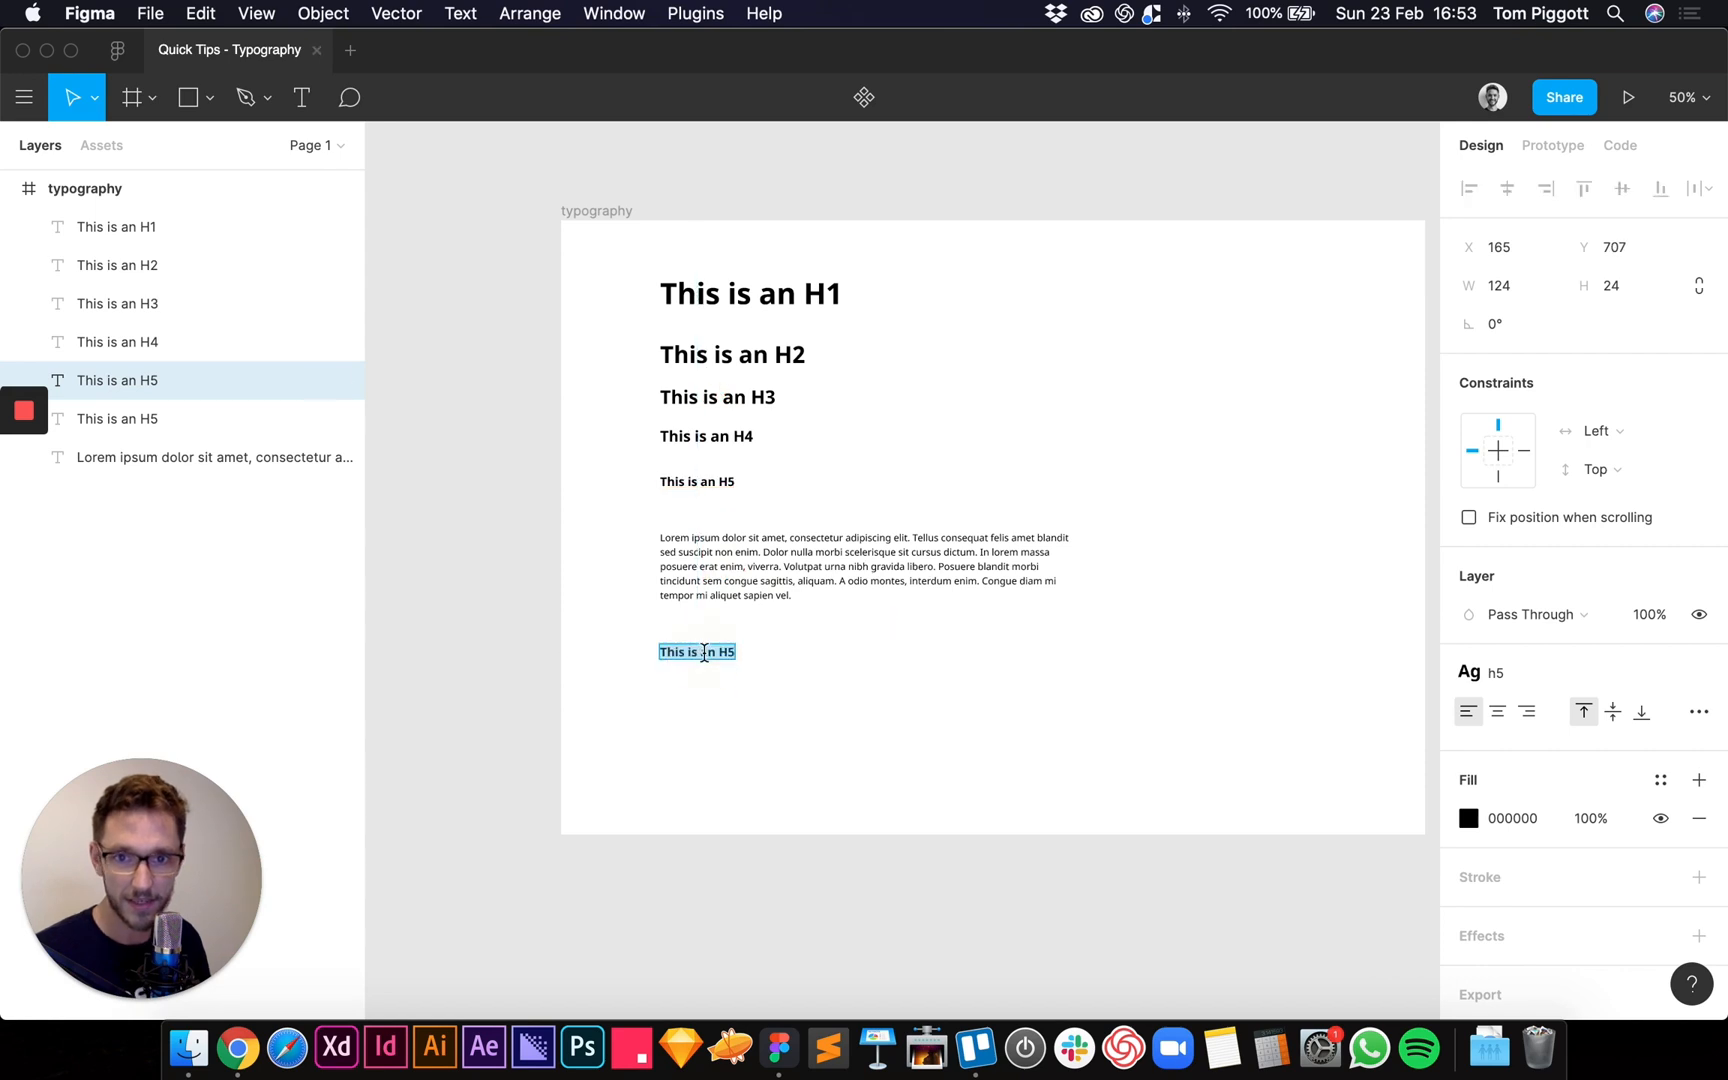
{"action": "type", "text": "This is our label"}
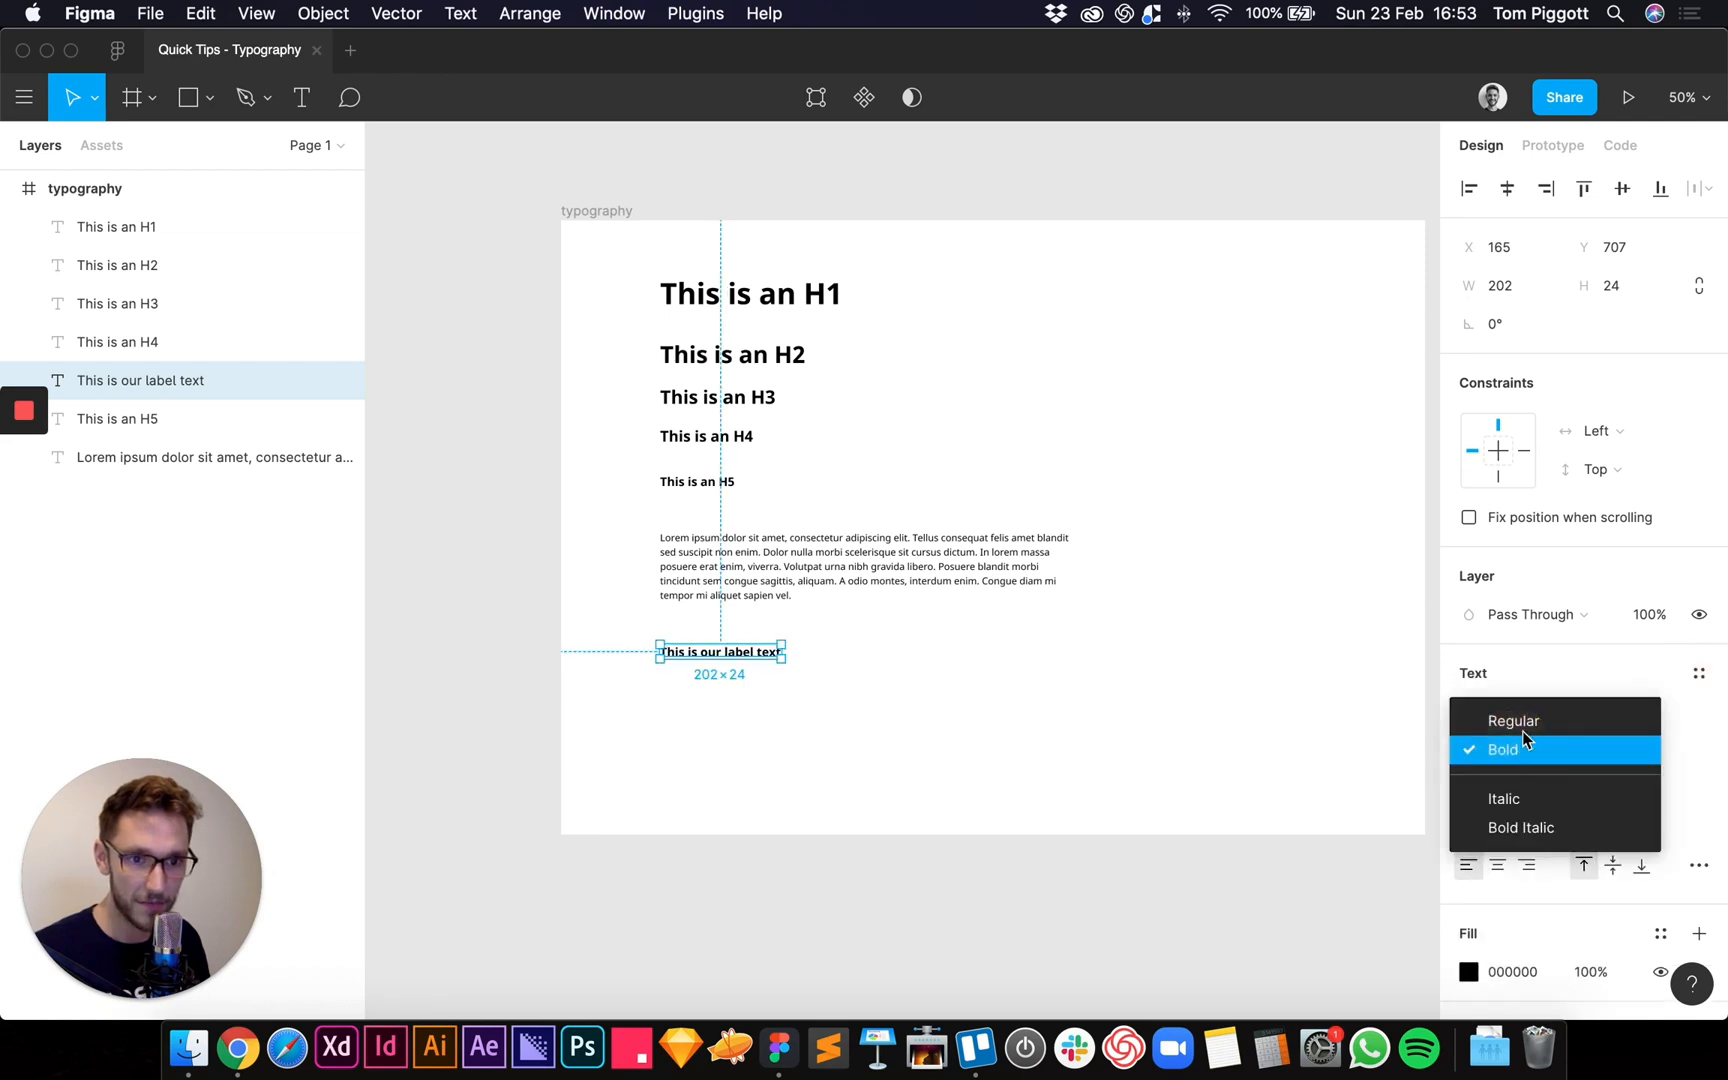
- Make the label text Regular, size 12, line height 12*1.2, and save it as a text style
{"action": "left_click", "coordinate": [1514, 720]}
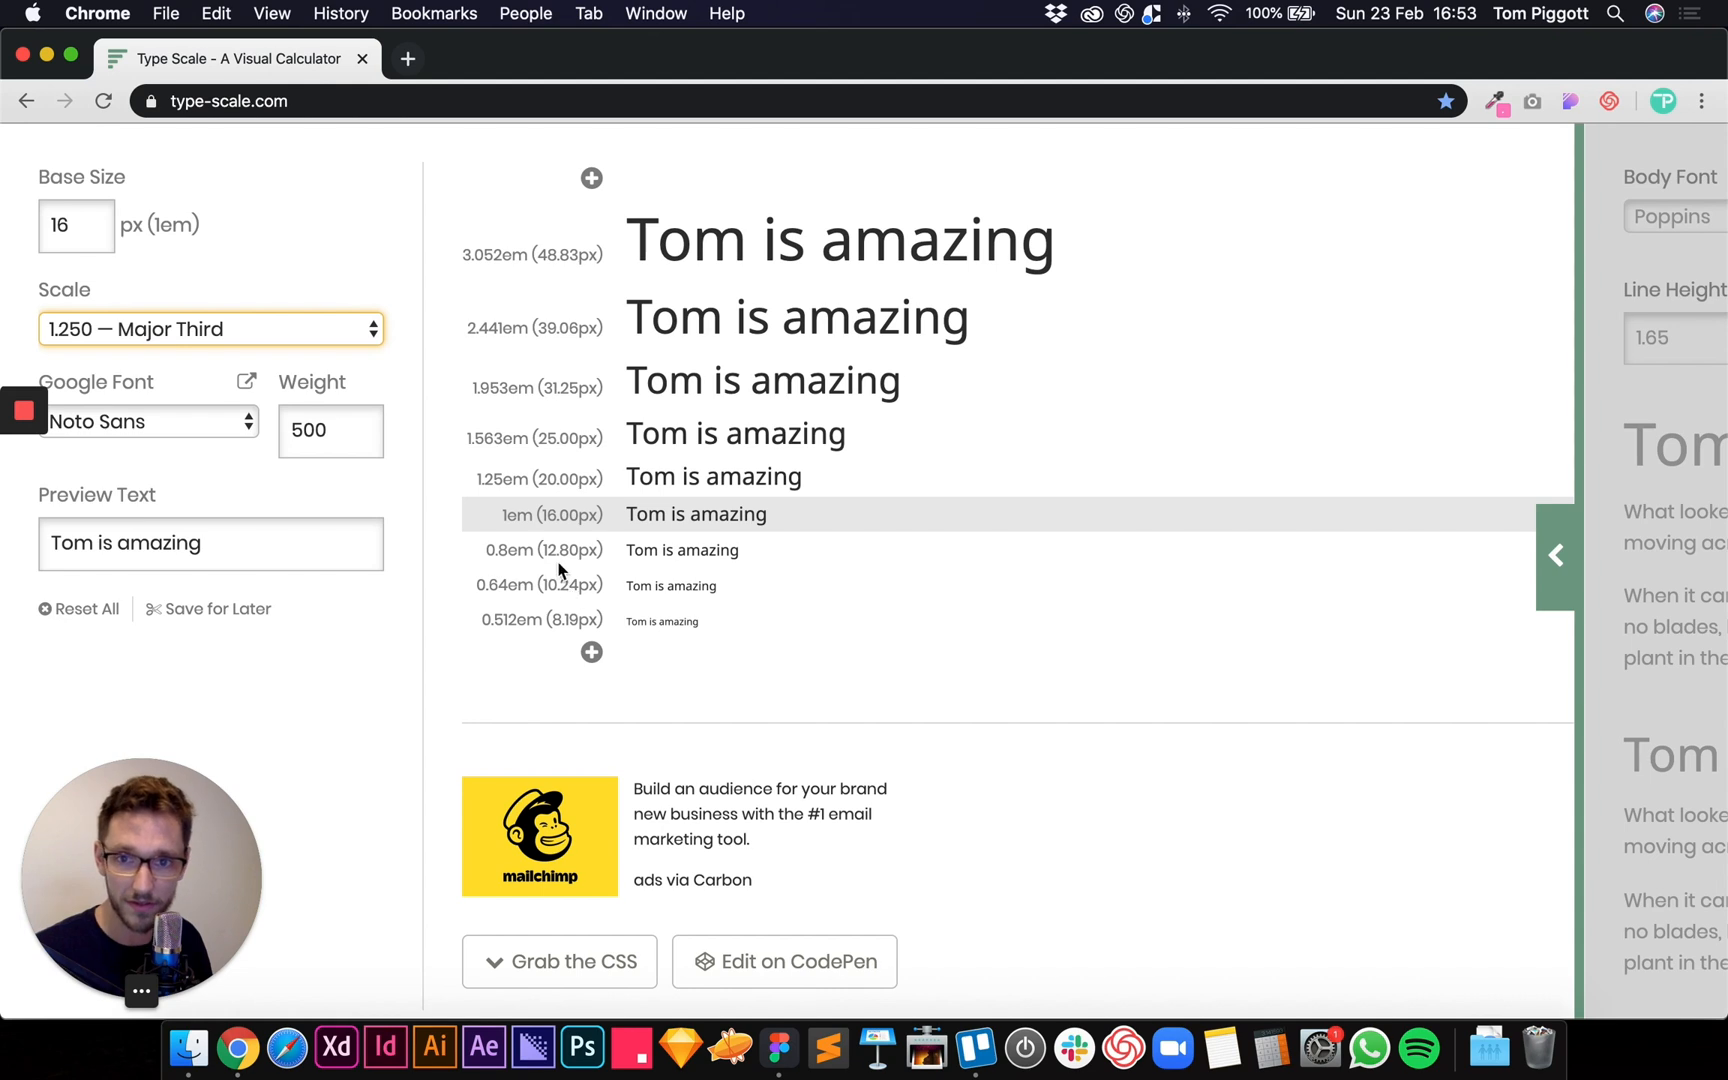
{"action": "mouse_move", "coordinate": [503, 752]}
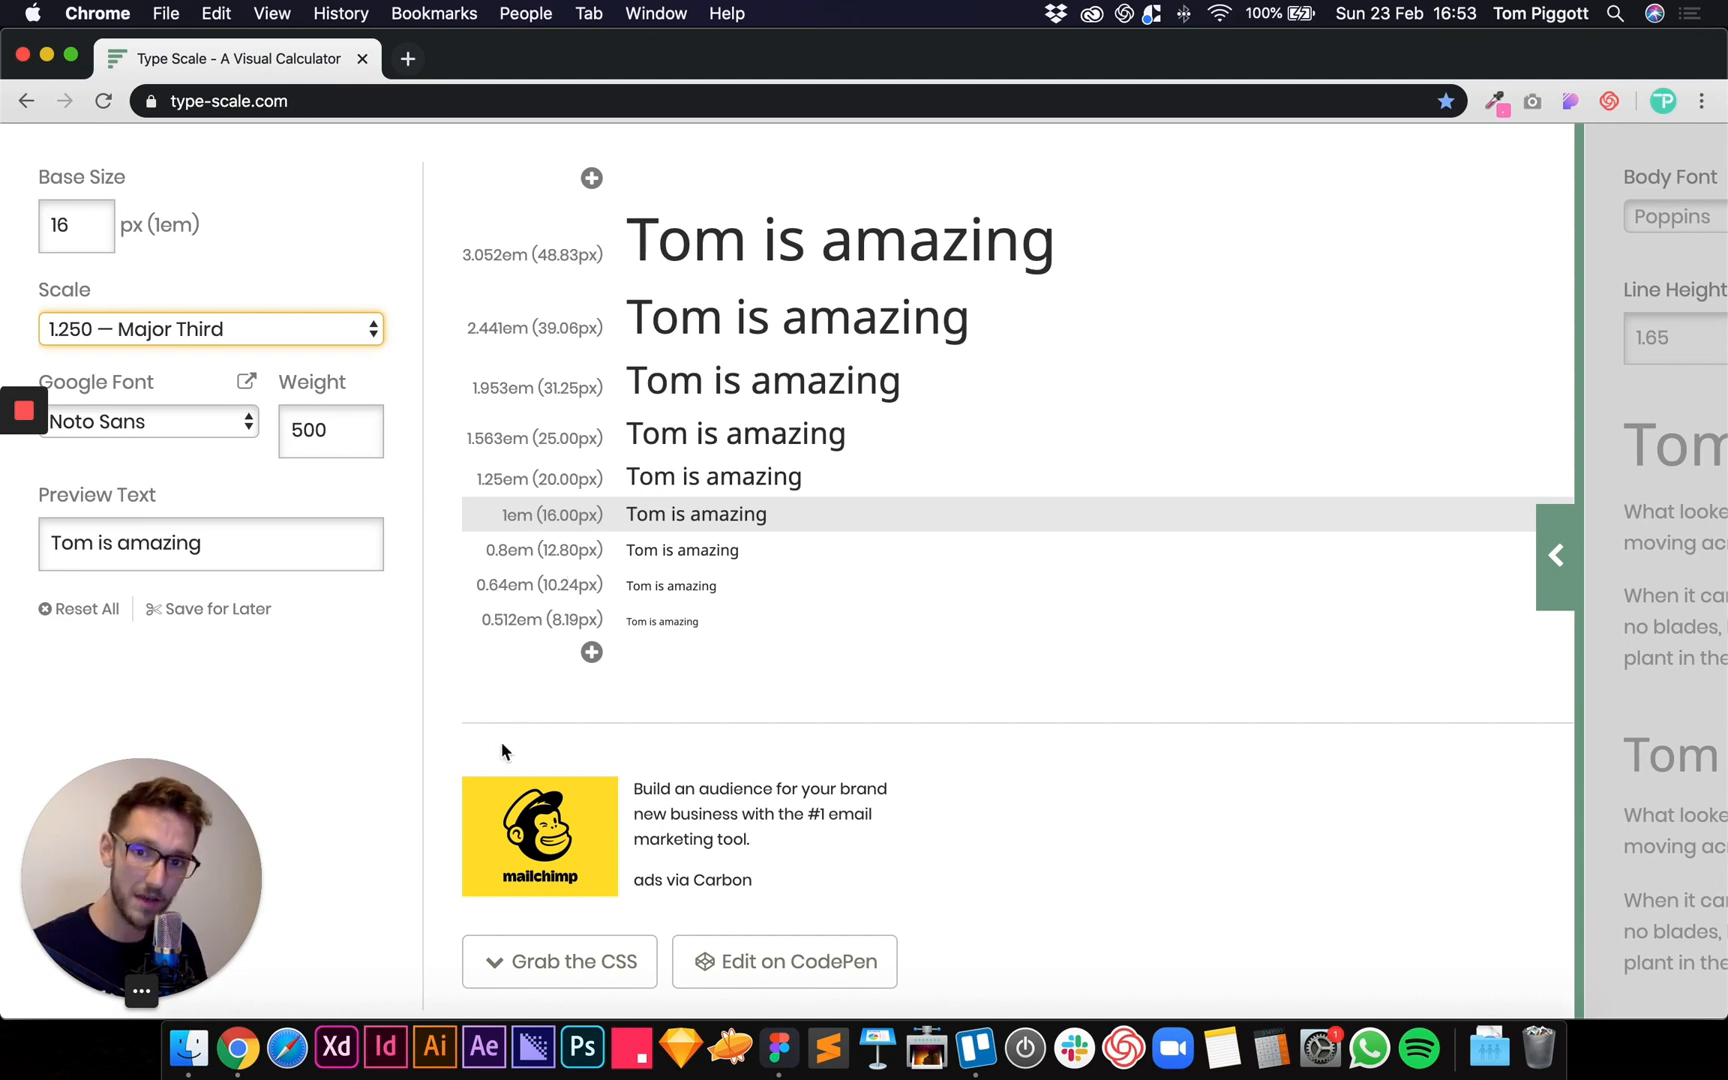
{"action": "left_click", "coordinate": [777, 1047]}
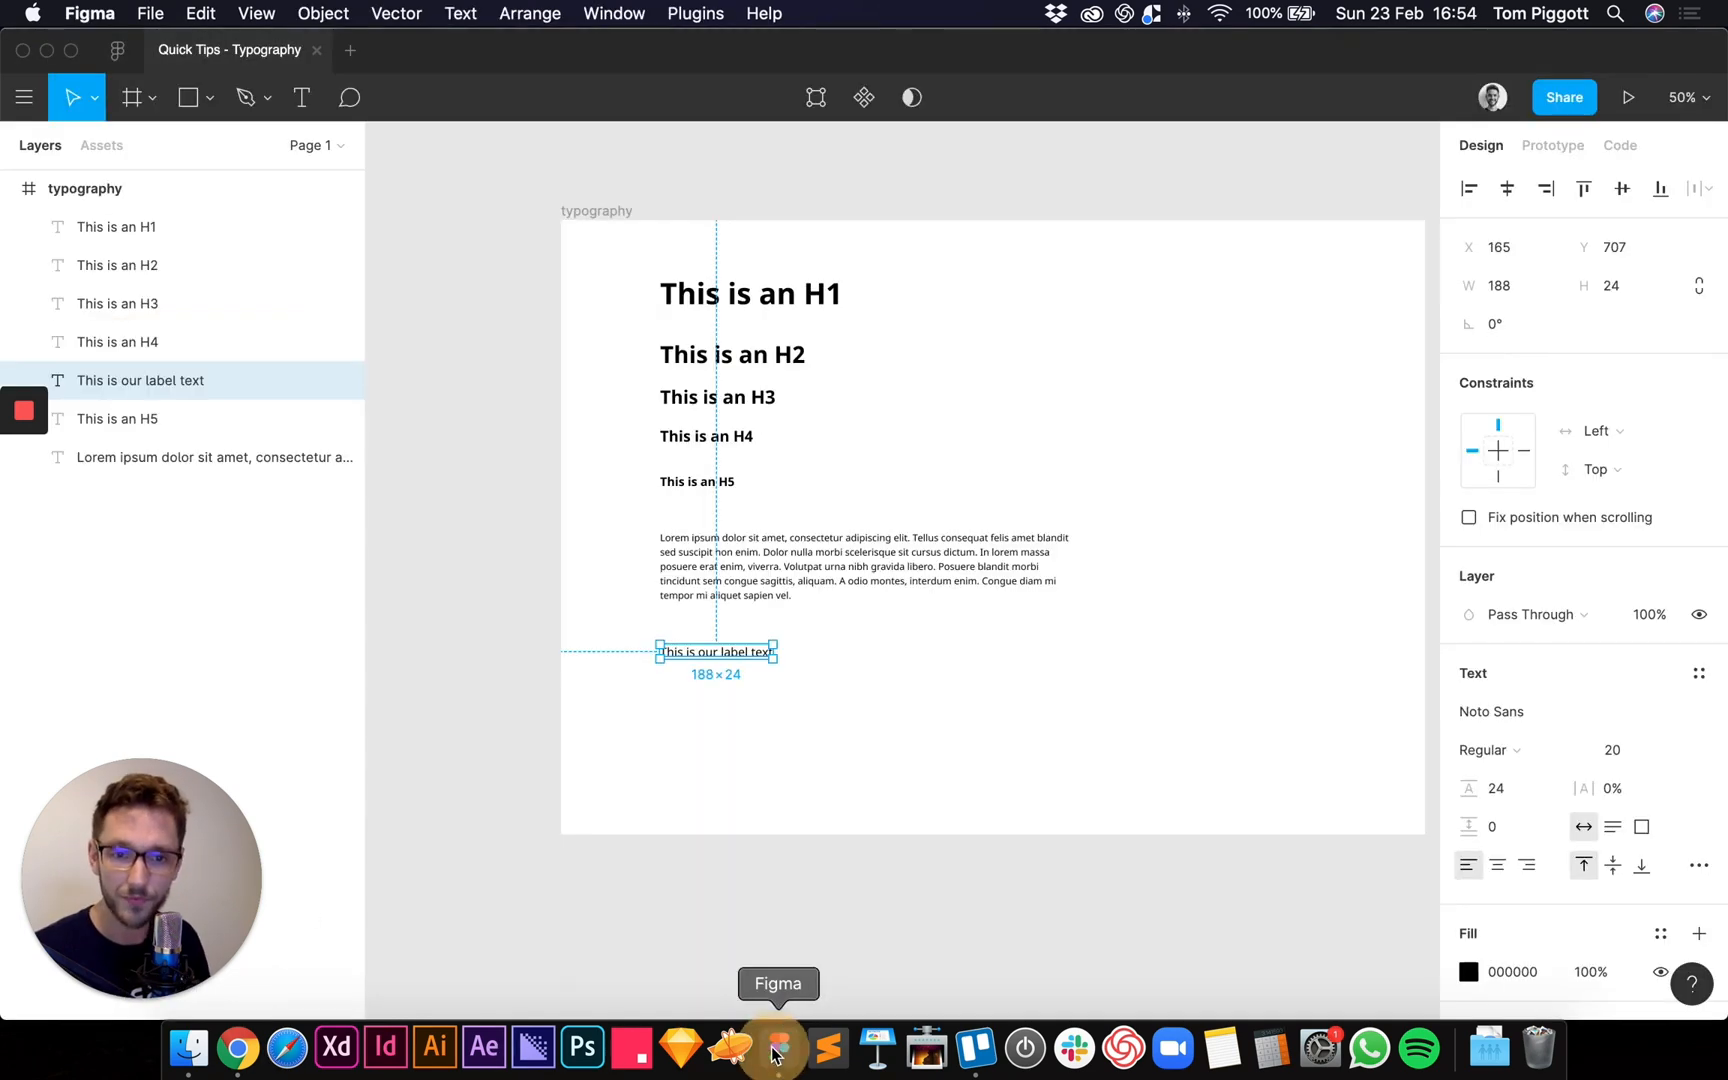
{"action": "mouse_move", "coordinate": [696, 626]}
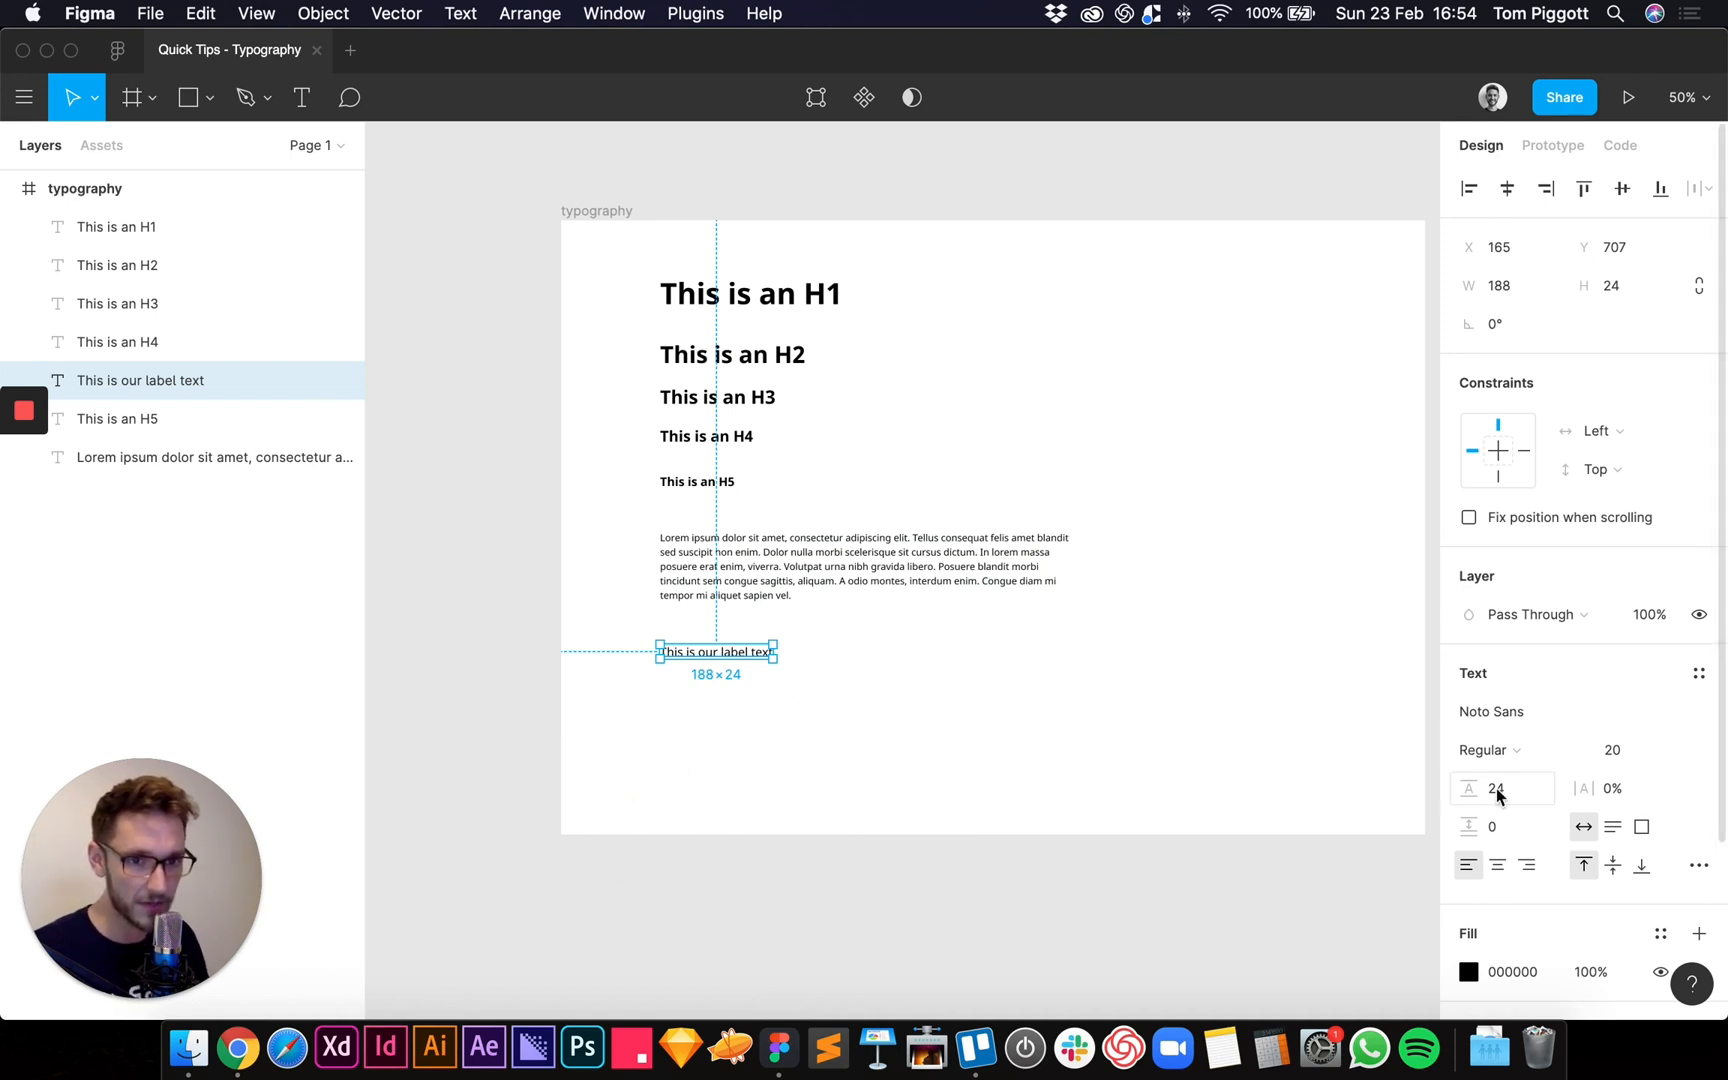
{"action": "type", "text": "12"}
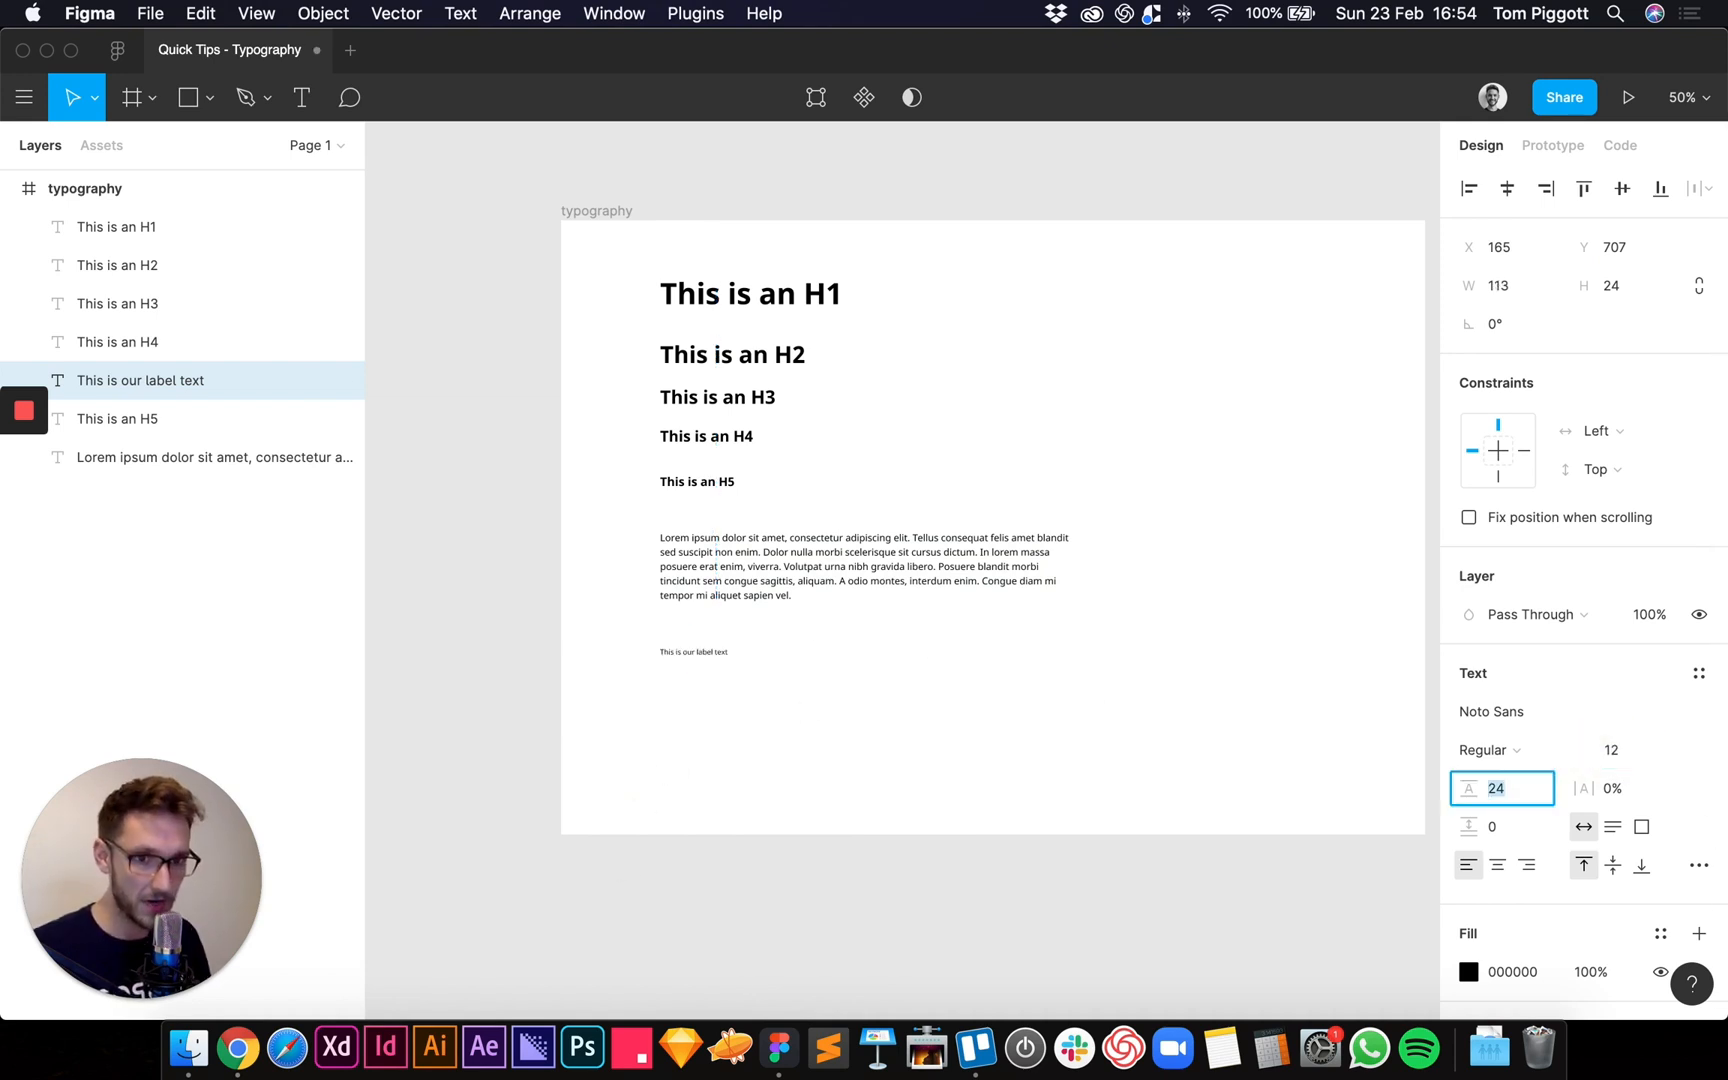
{"action": "type", "text": "12"}
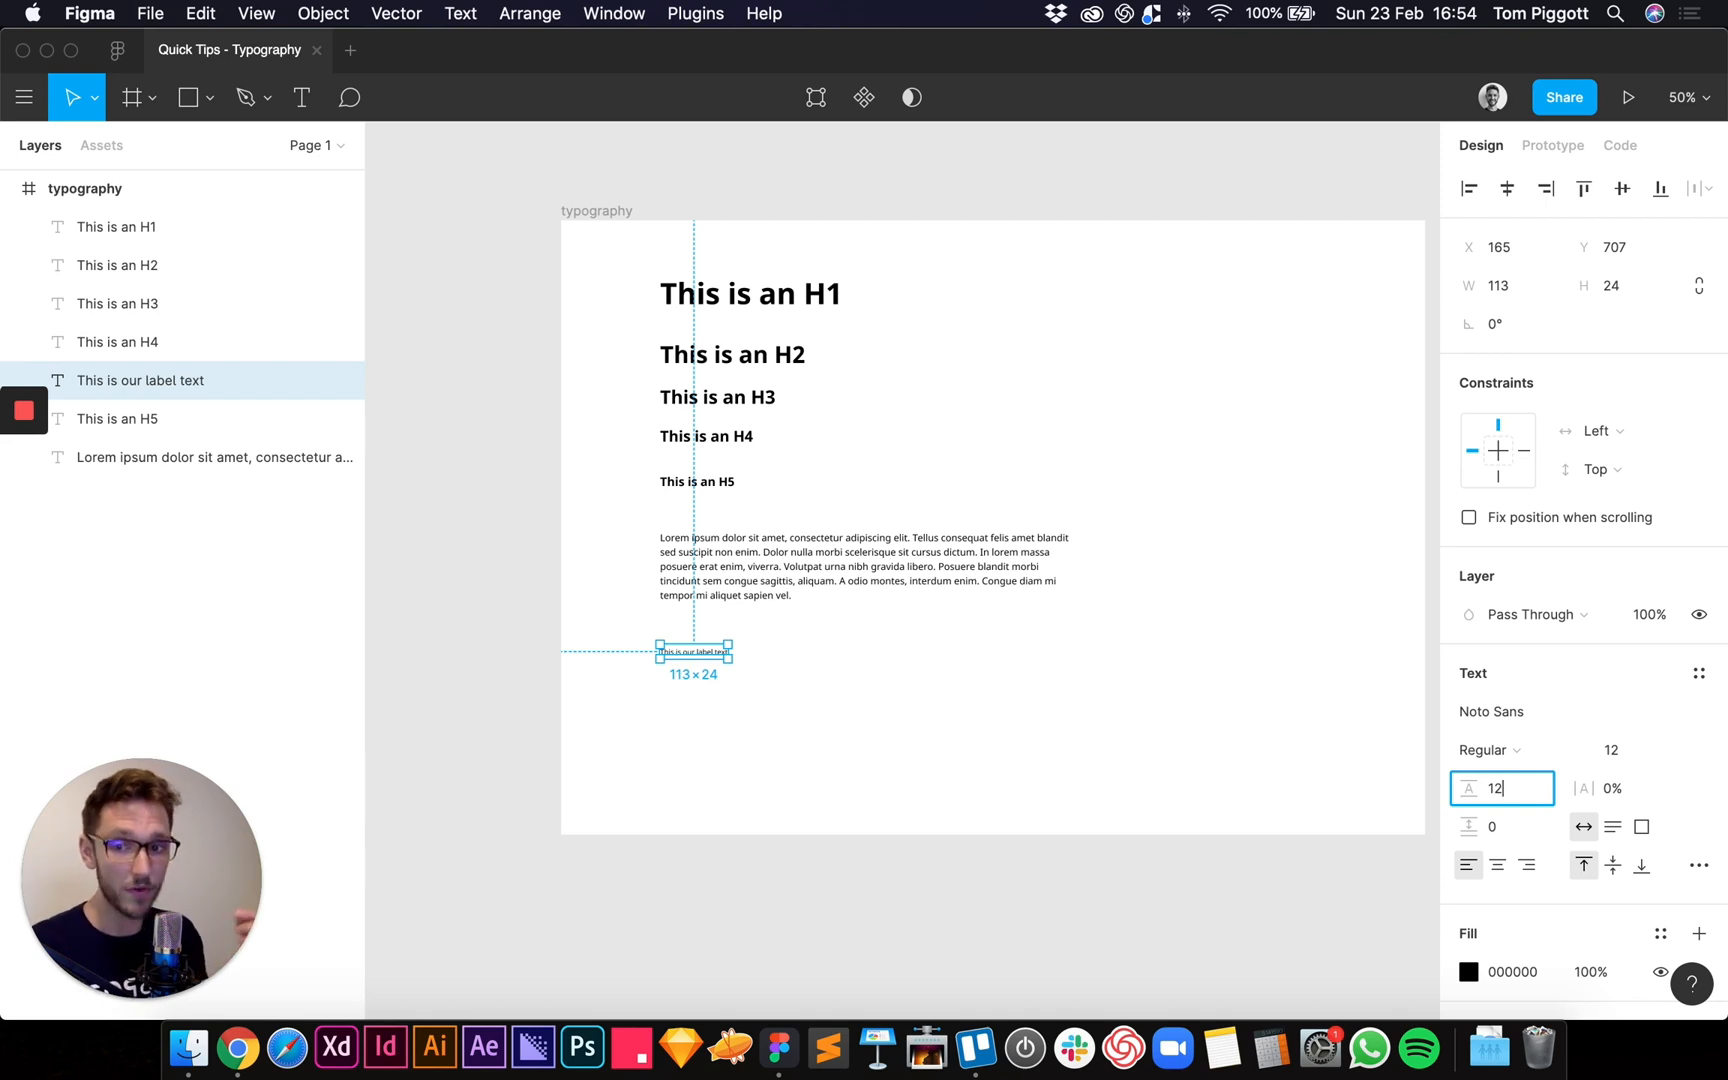
{"action": "type", "text": "*"}
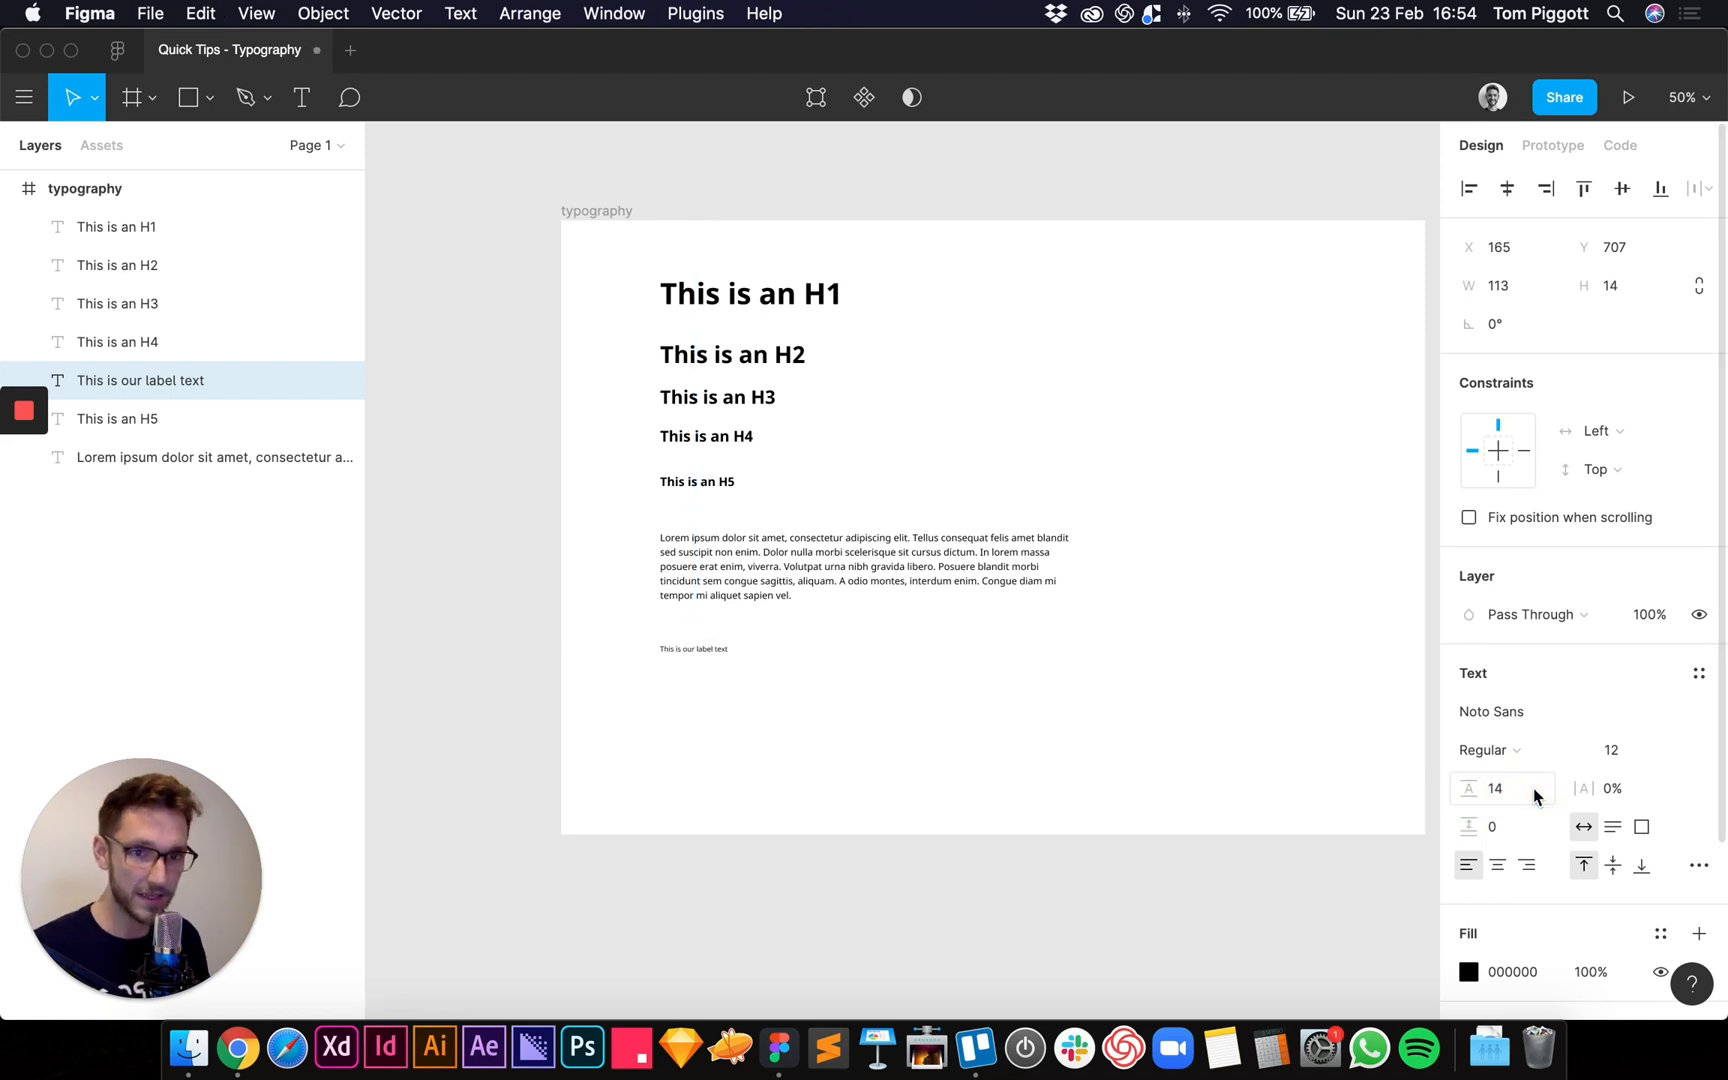
{"action": "left_click", "coordinate": [1697, 673]}
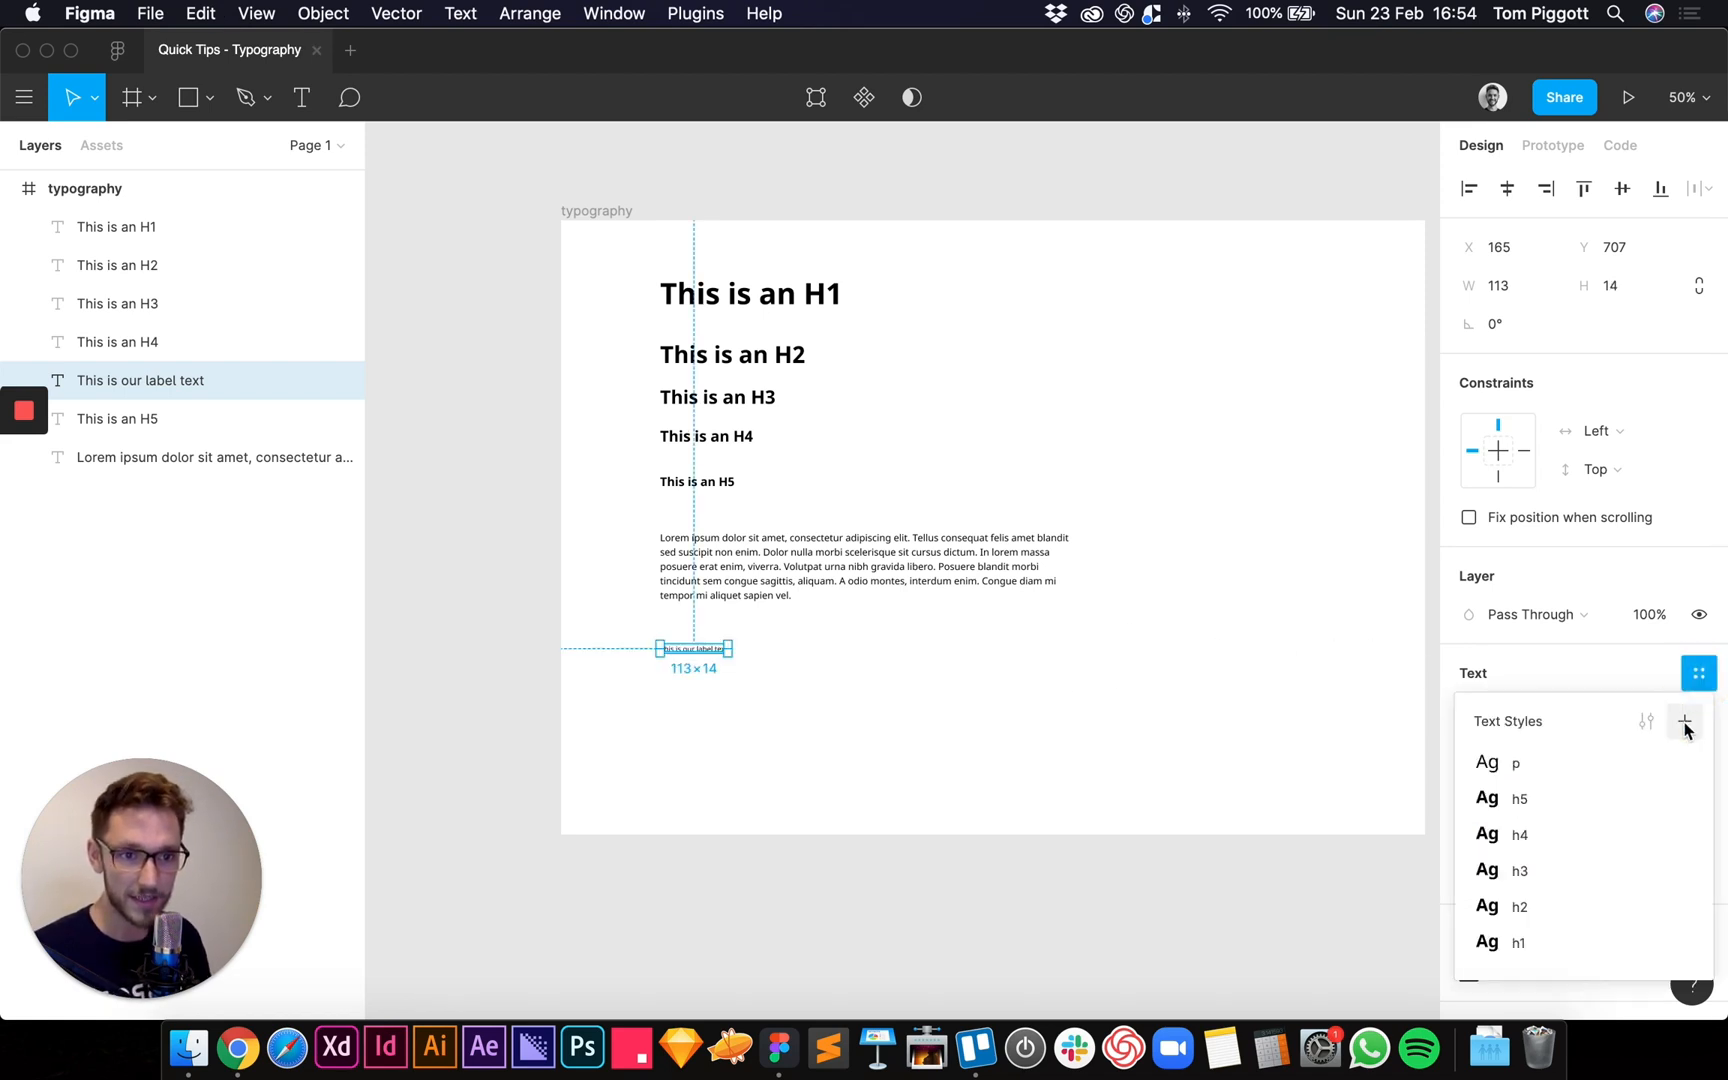
{"action": "left_click", "coordinate": [1683, 720]}
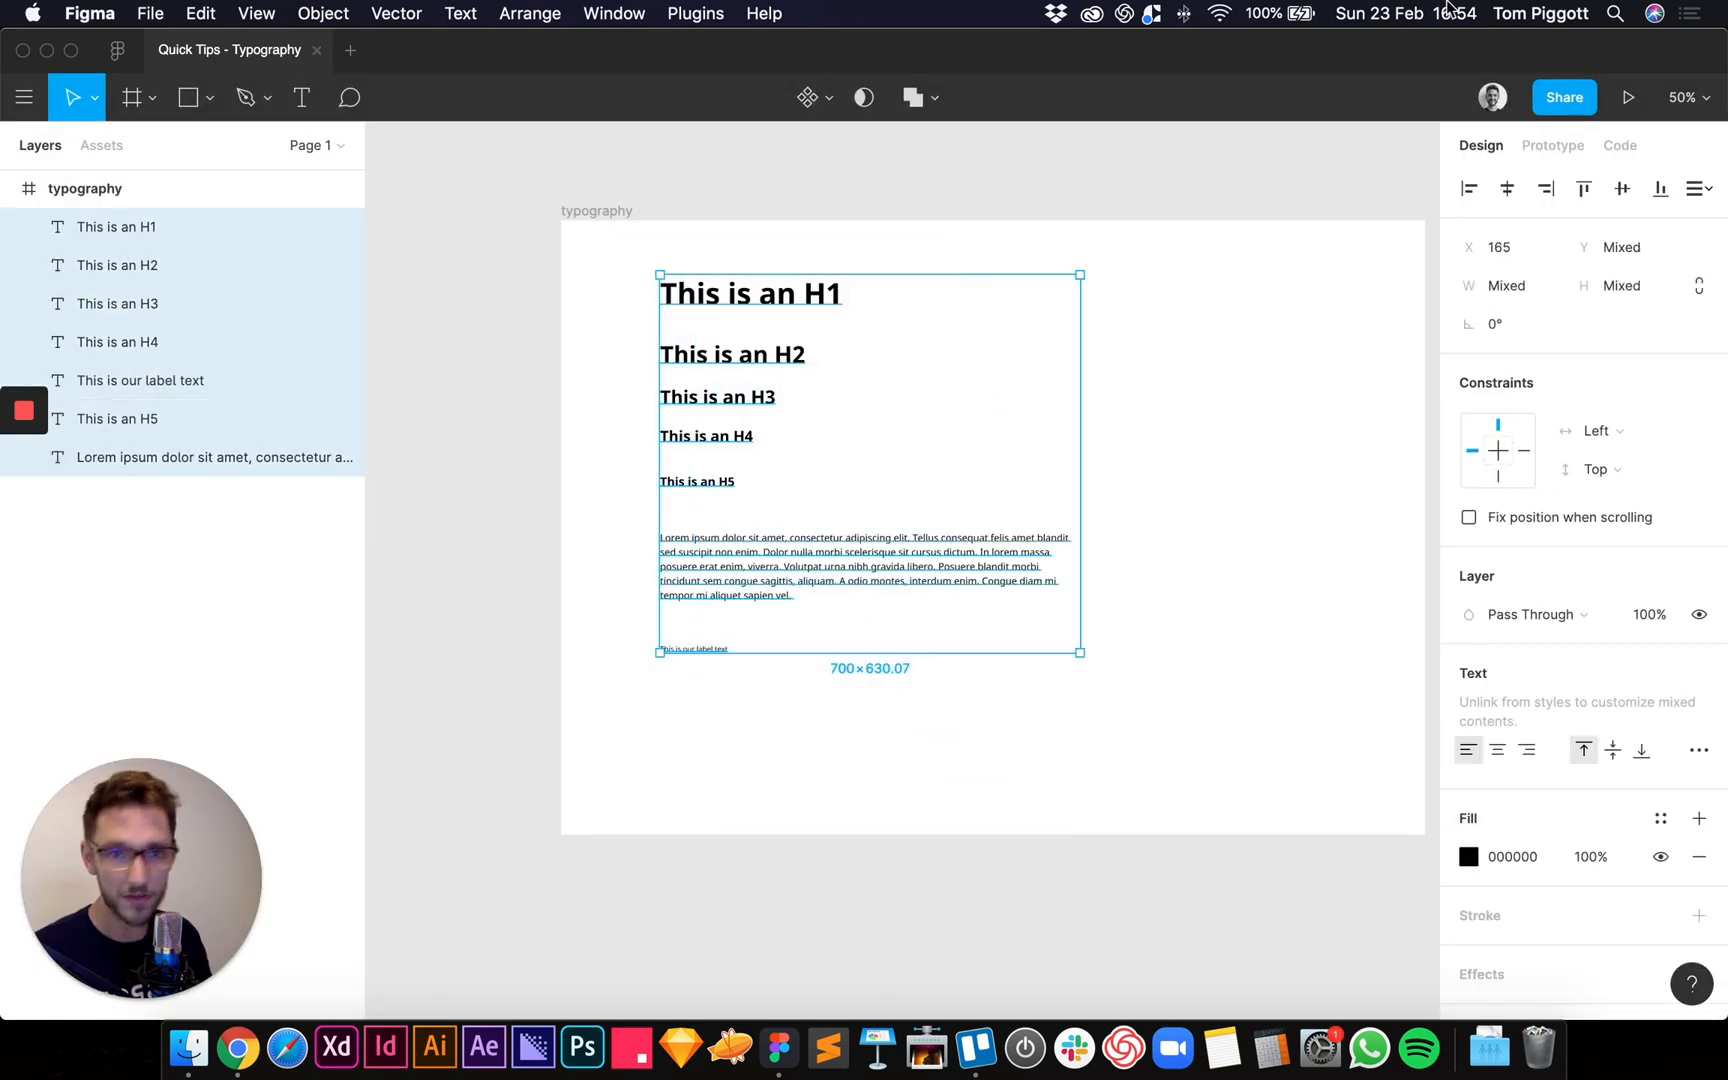
- Select all typography text layers and distribute their vertical spacing evenly
{"action": "left_click", "coordinate": [1698, 187]}
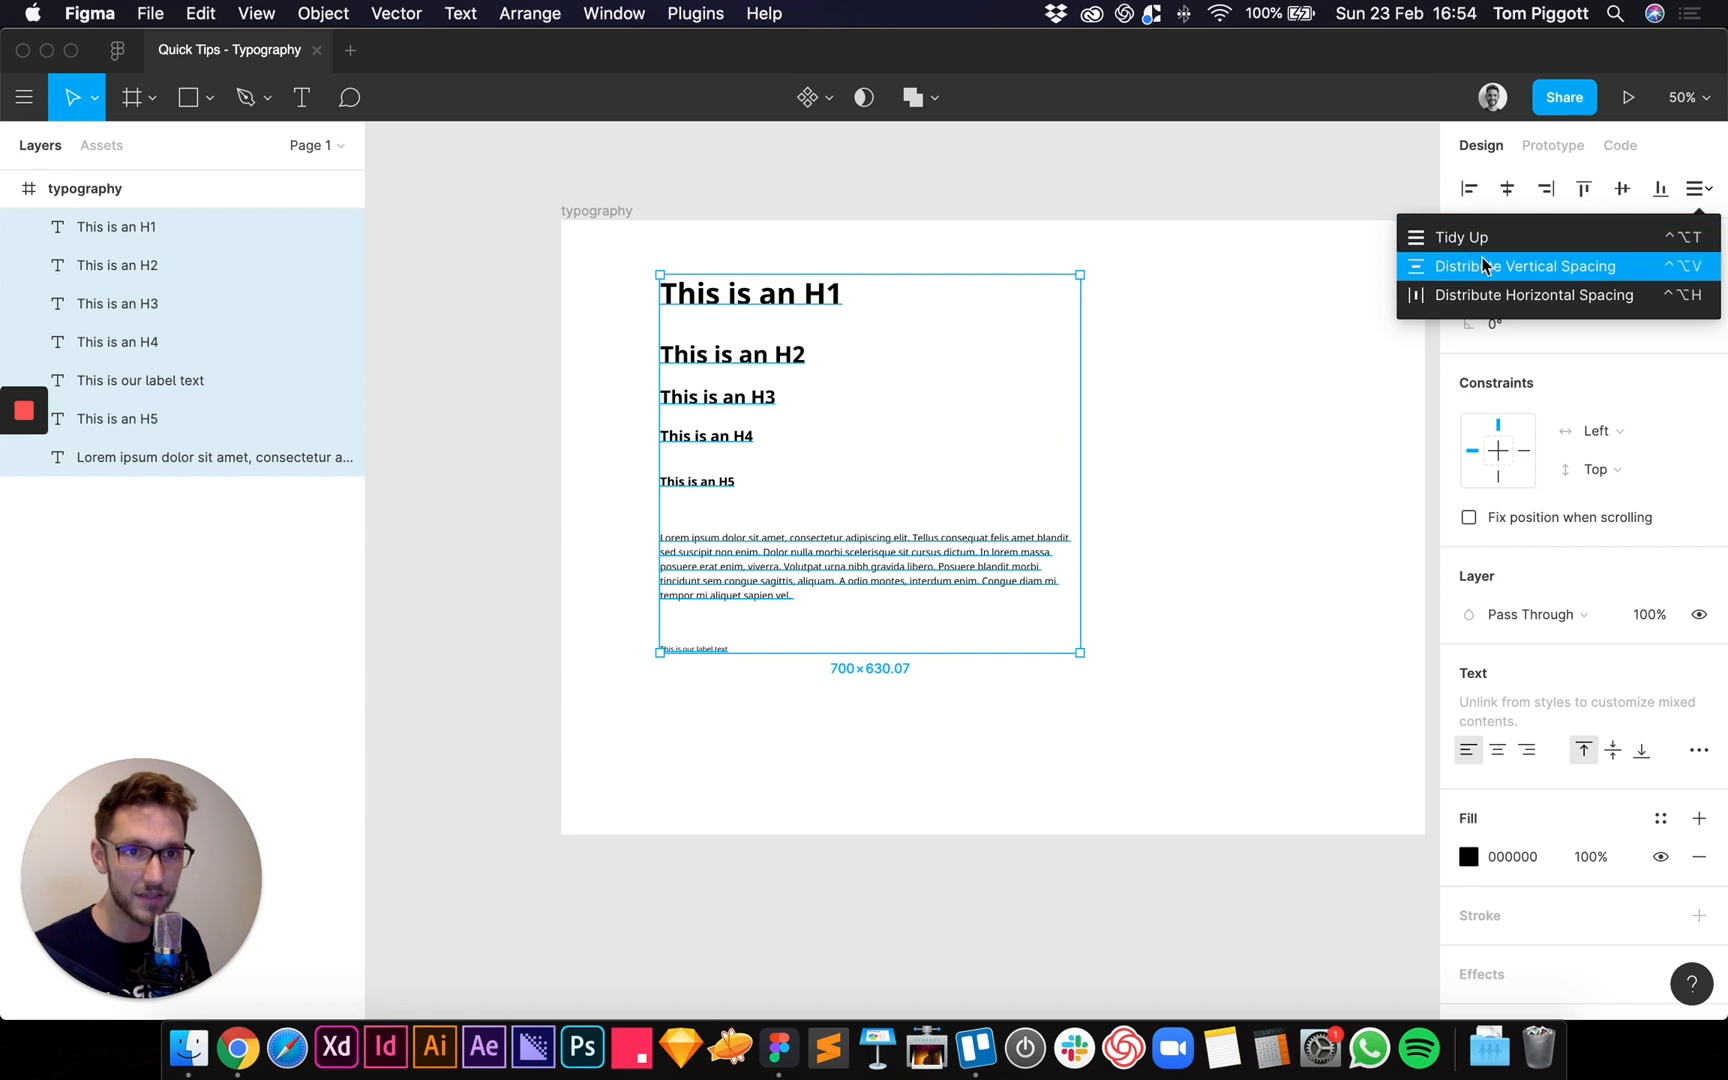
{"action": "left_click", "coordinate": [1524, 266]}
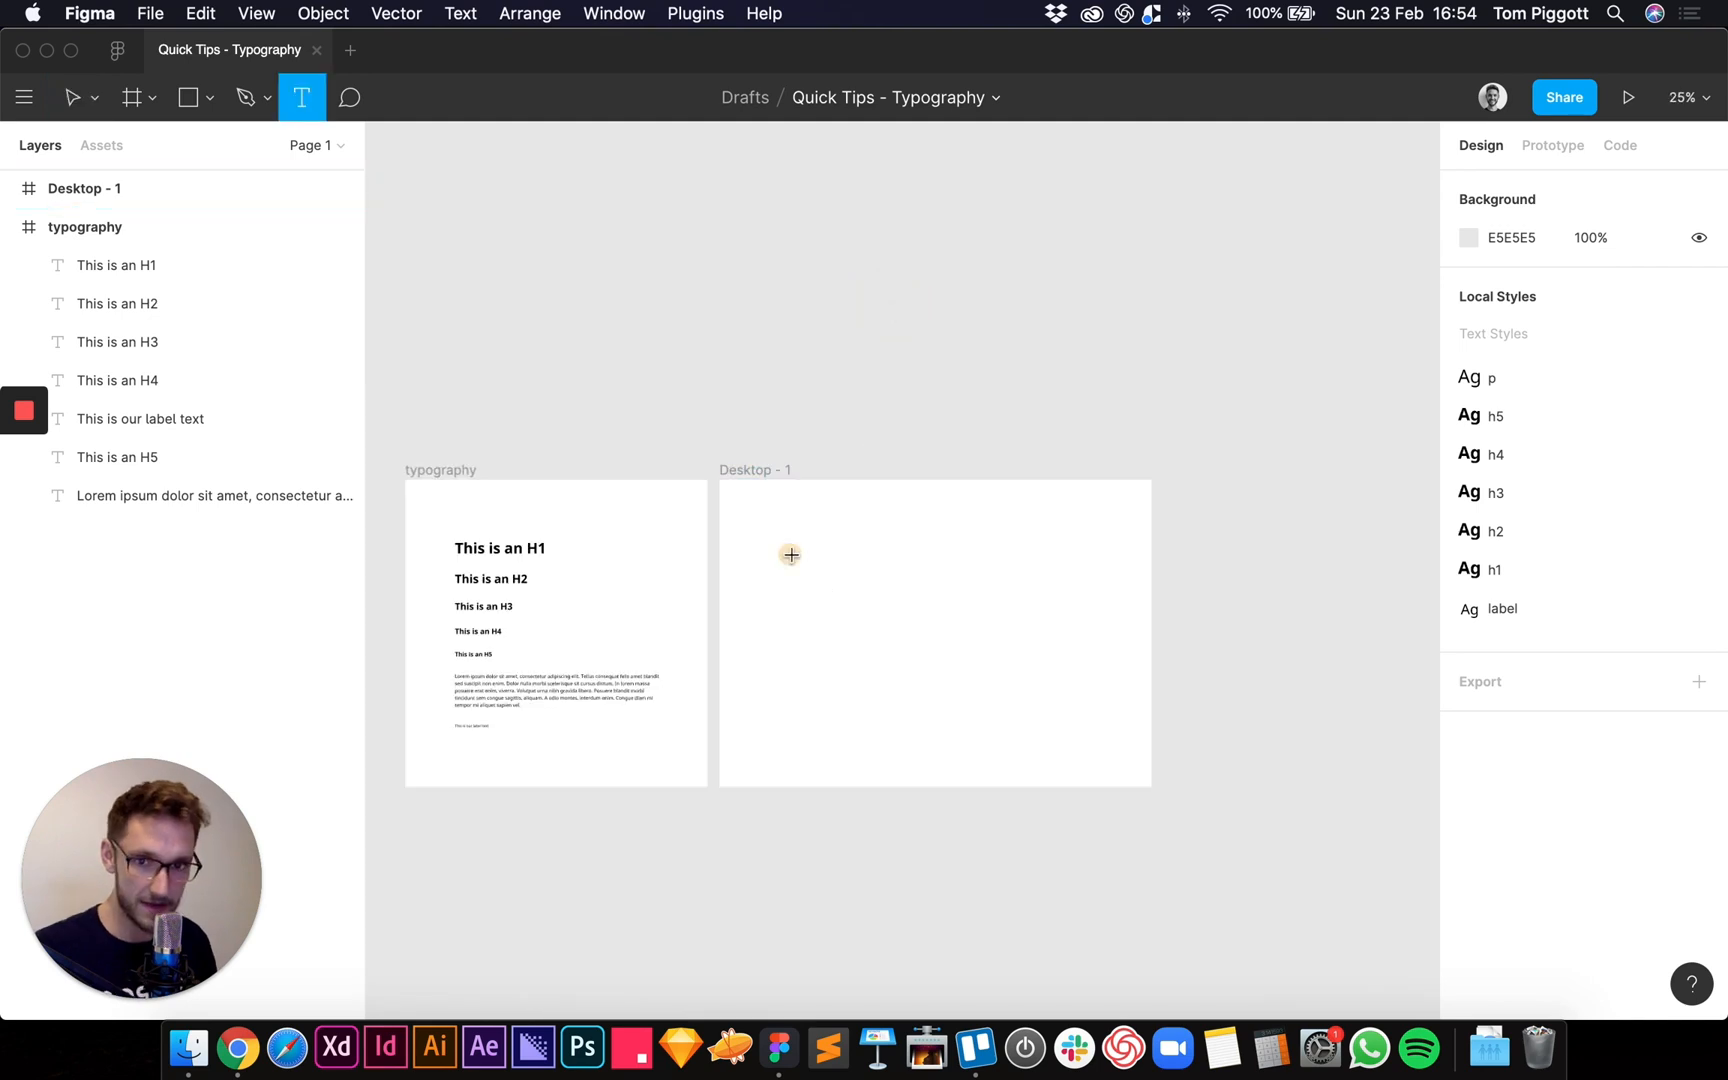
- Add headline and lorem ipsum paragraph text to Desktop - 1, then select the H1 layer
{"action": "left_click", "coordinate": [791, 554]}
{"action": "type", "text": "This is our website's main headline"}
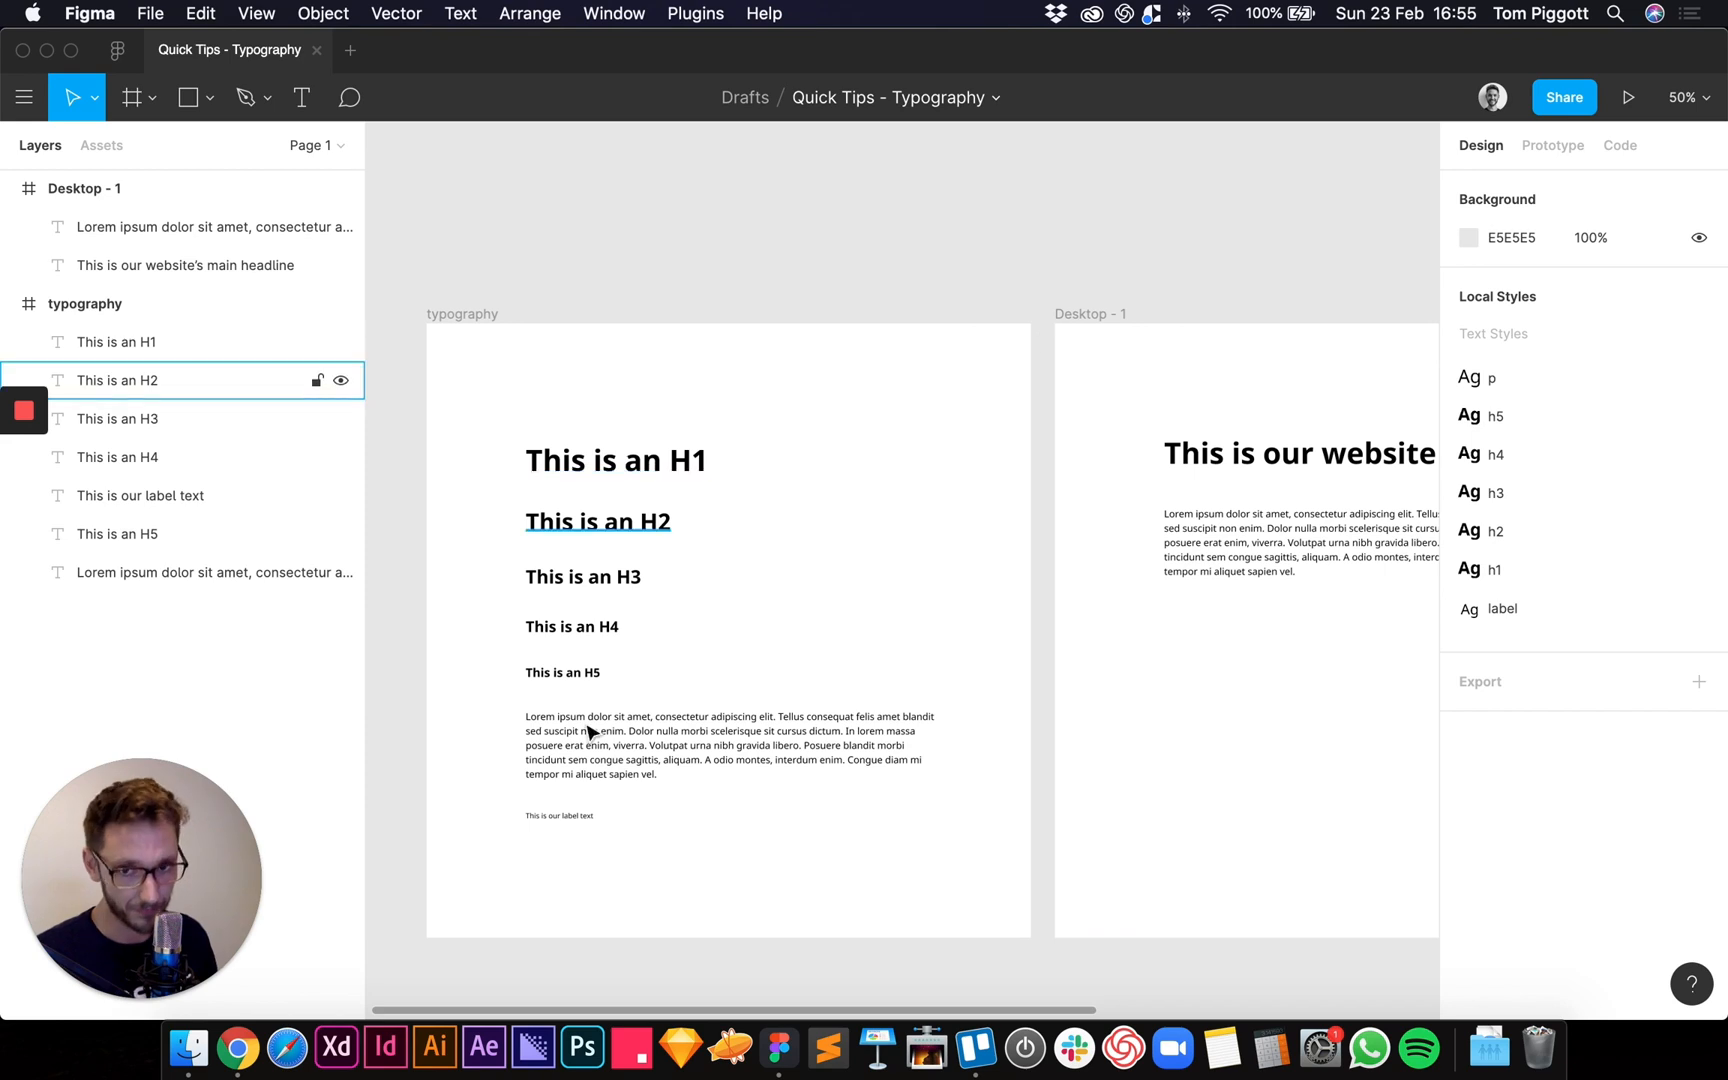
{"action": "left_click", "coordinate": [616, 460]}
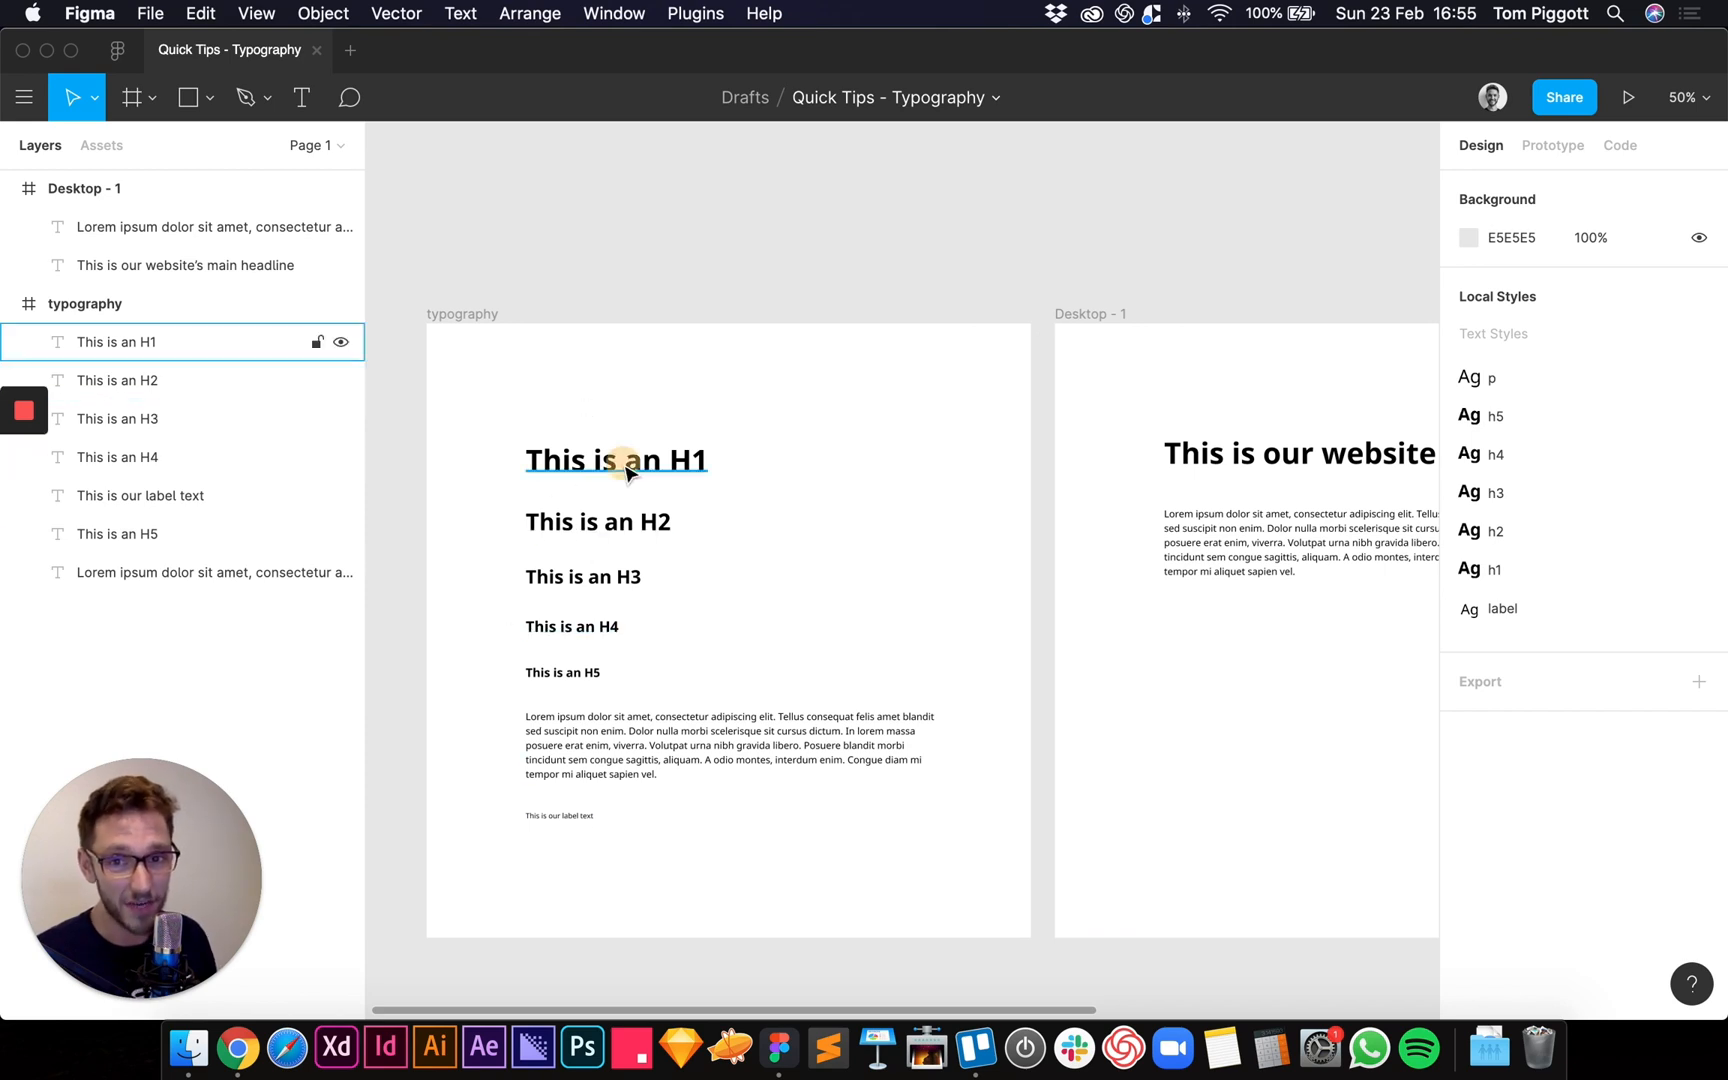
{"action": "left_click", "coordinate": [615, 460]}
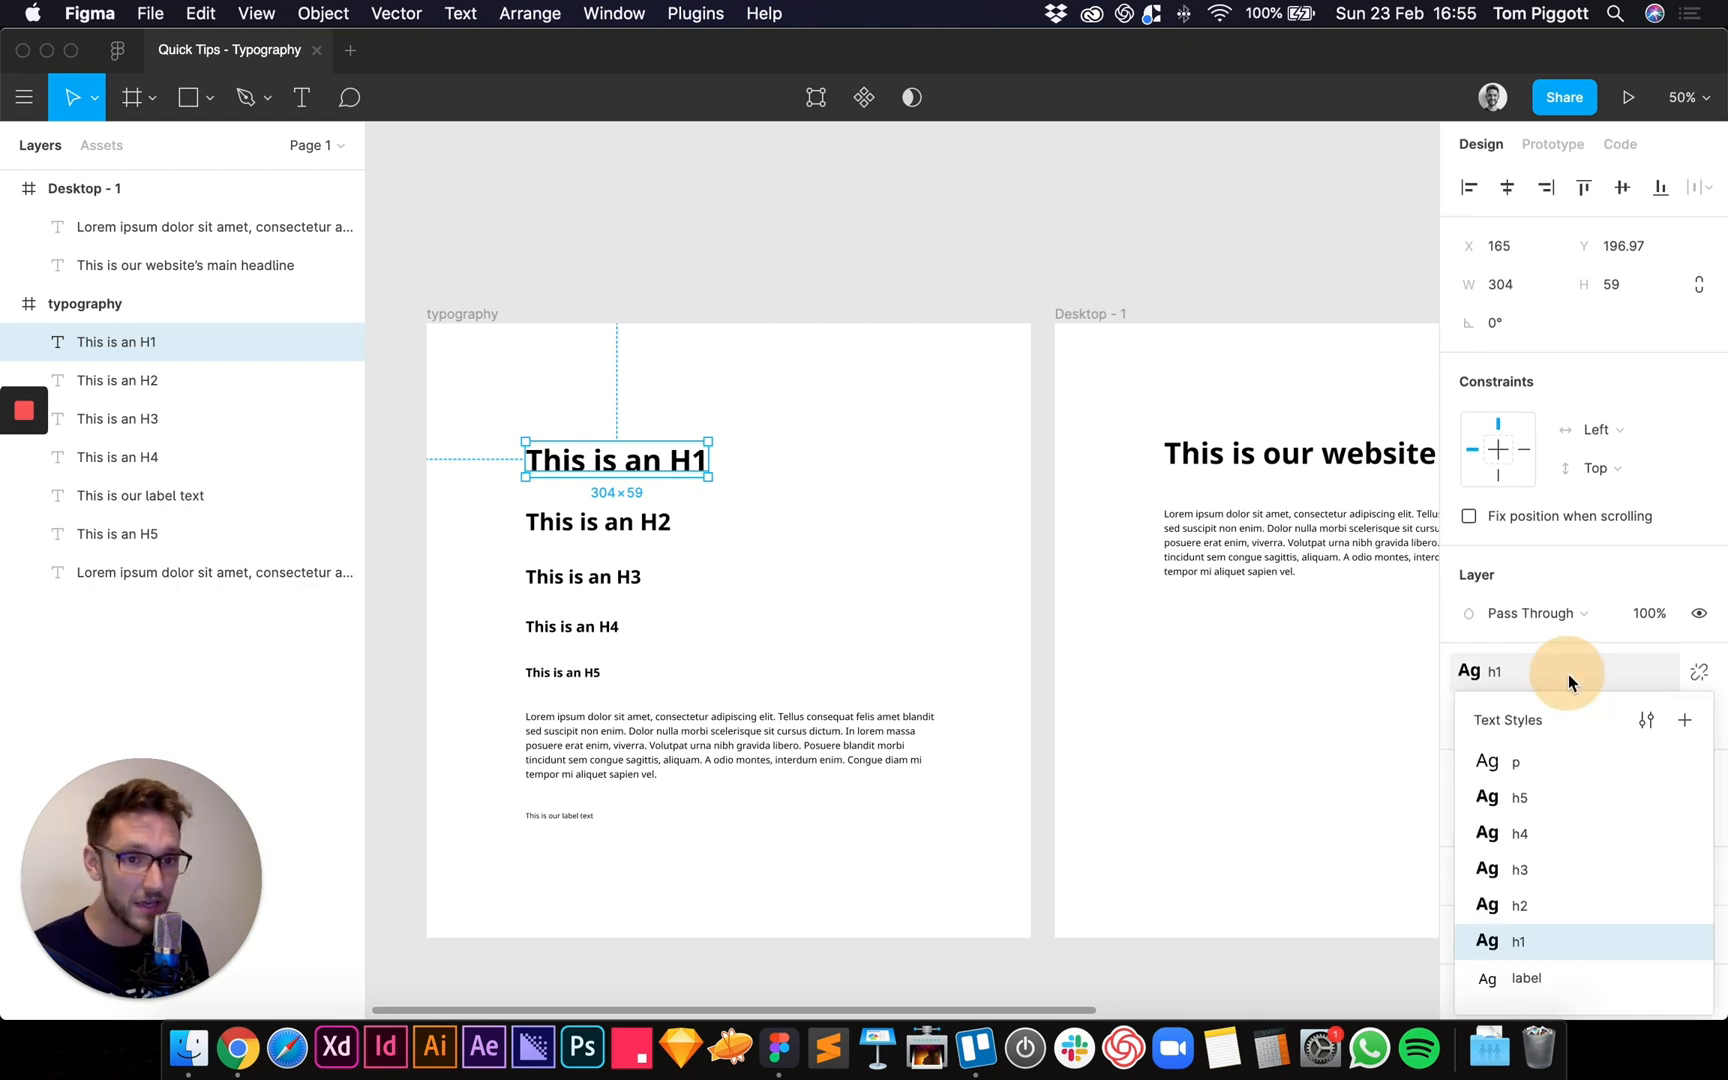
{"action": "mouse_move", "coordinate": [1646, 720]}
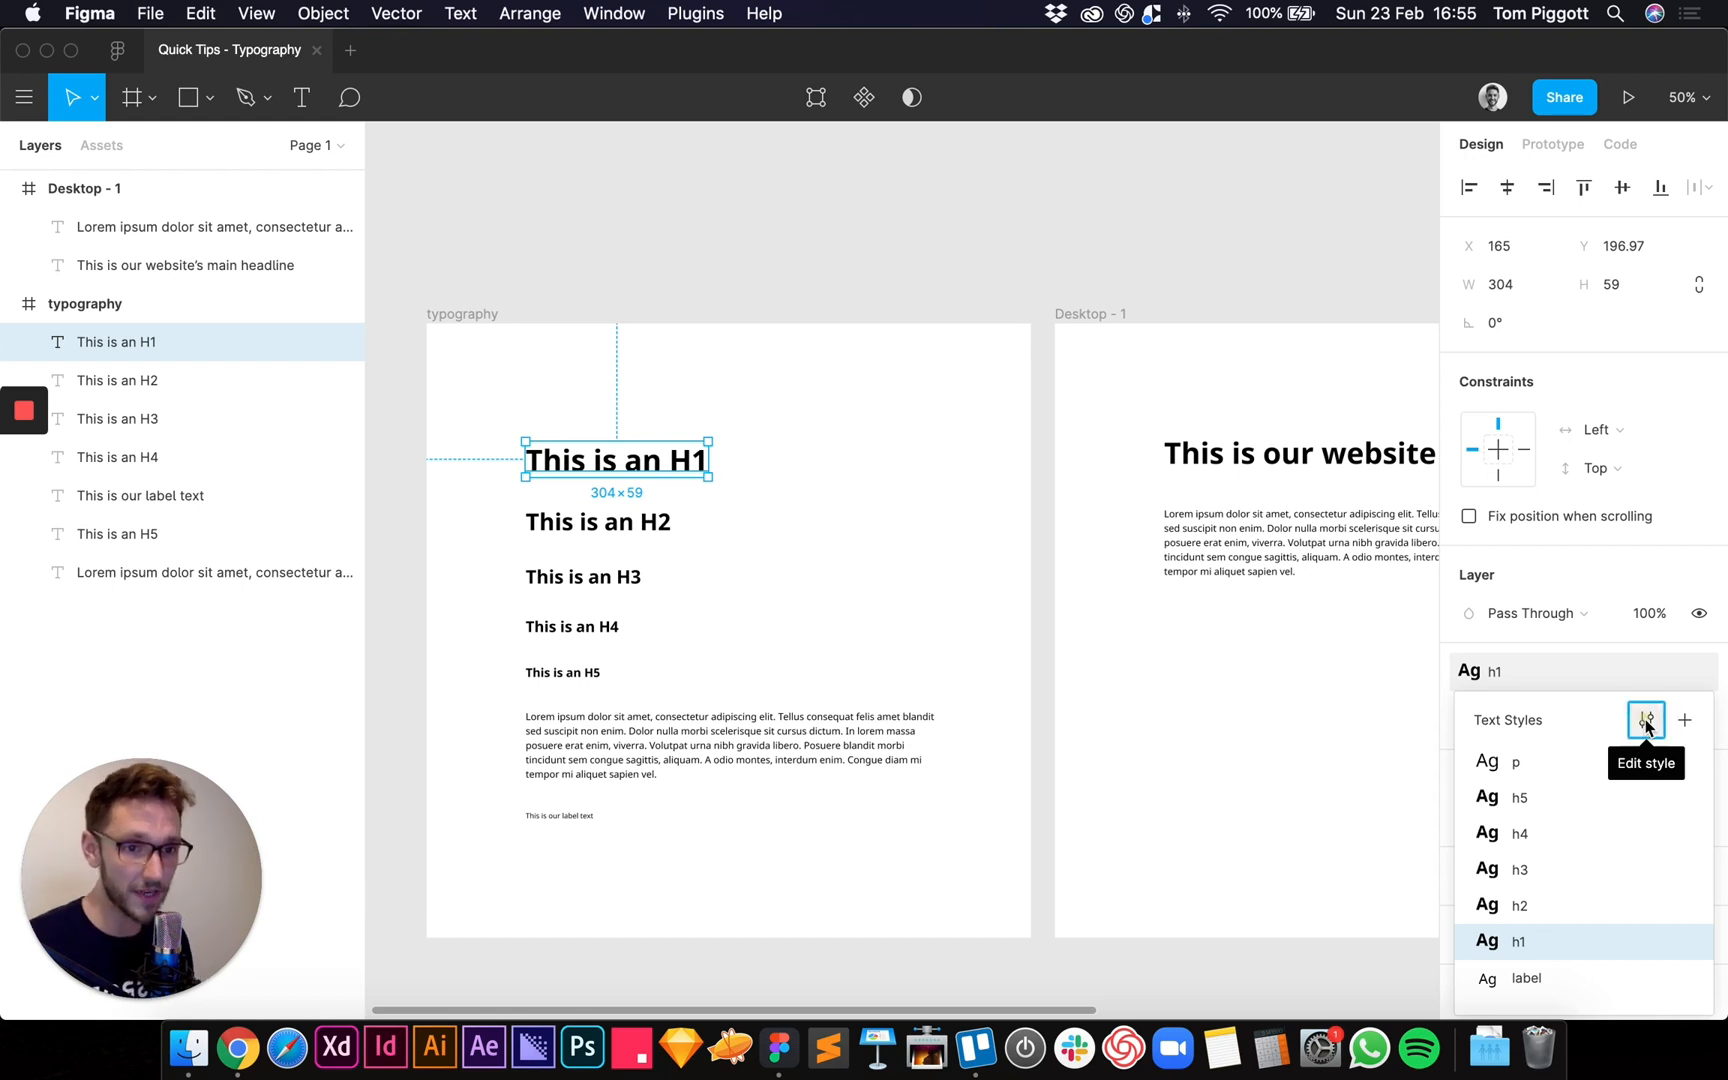
- Change the h1 text style's weight from Bold to Regular and close the style editor
{"action": "left_click", "coordinate": [1645, 721]}
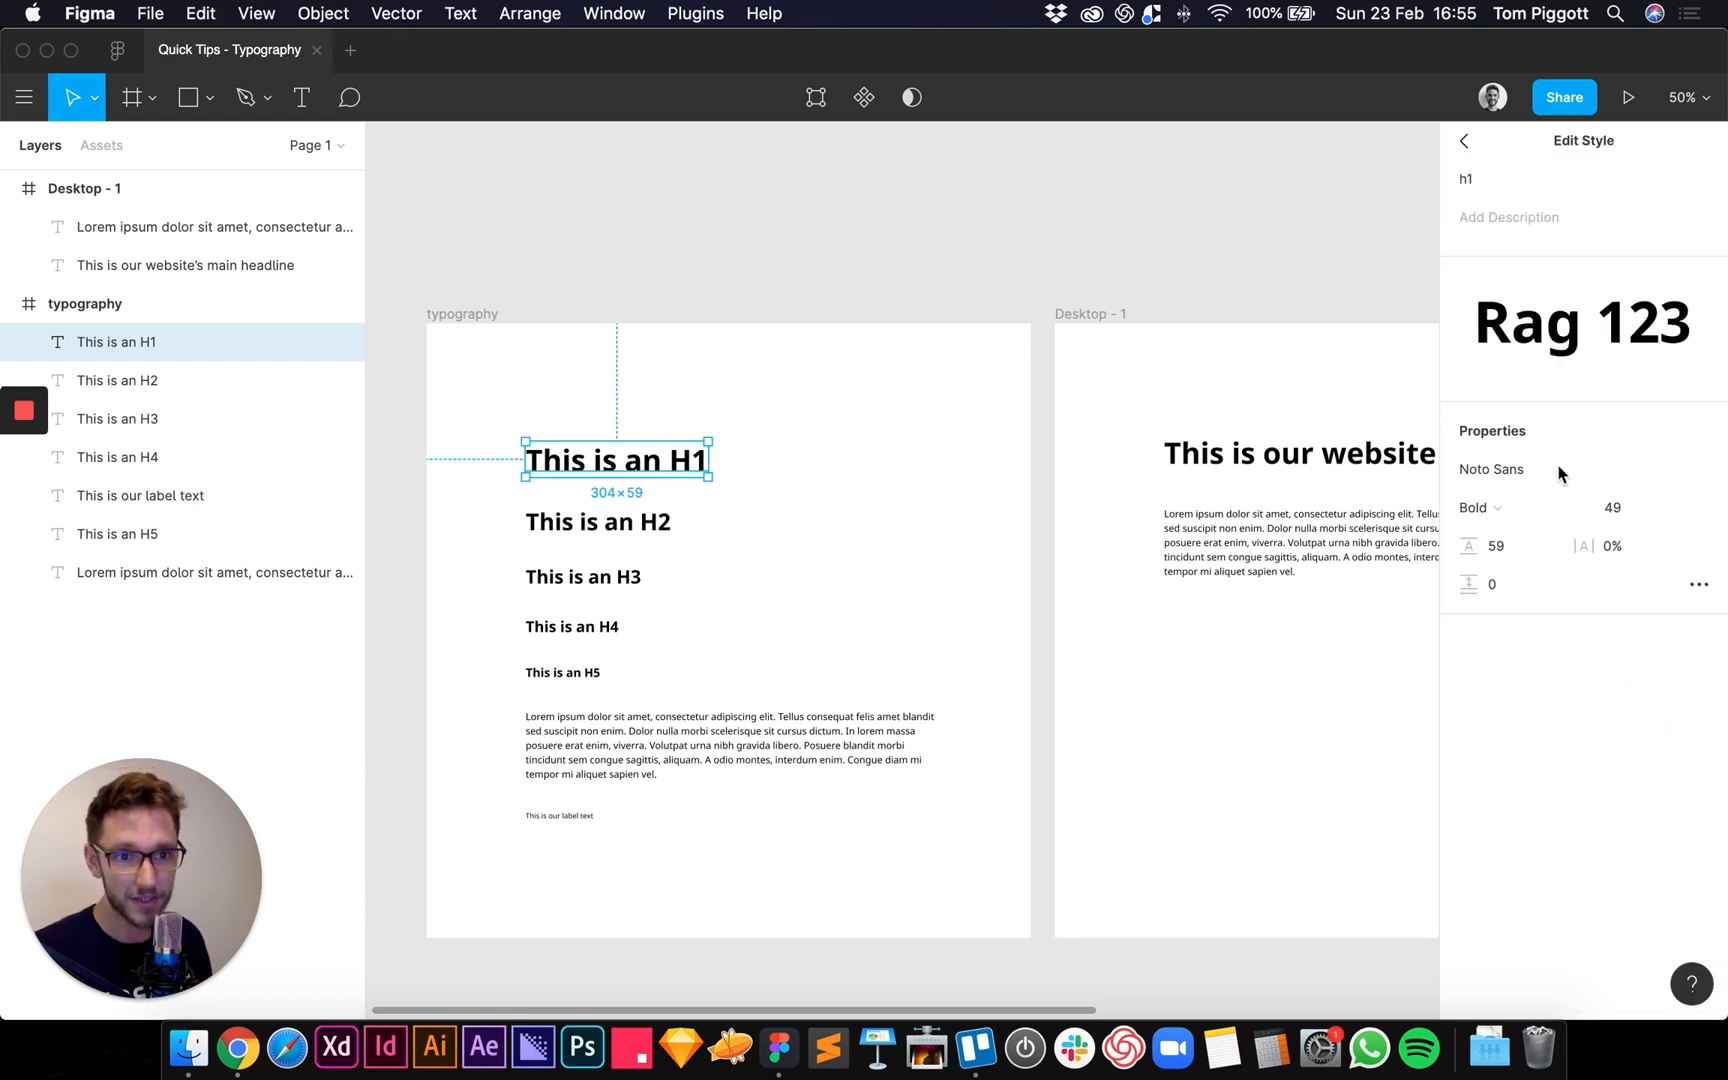
{"action": "left_click", "coordinate": [1521, 508]}
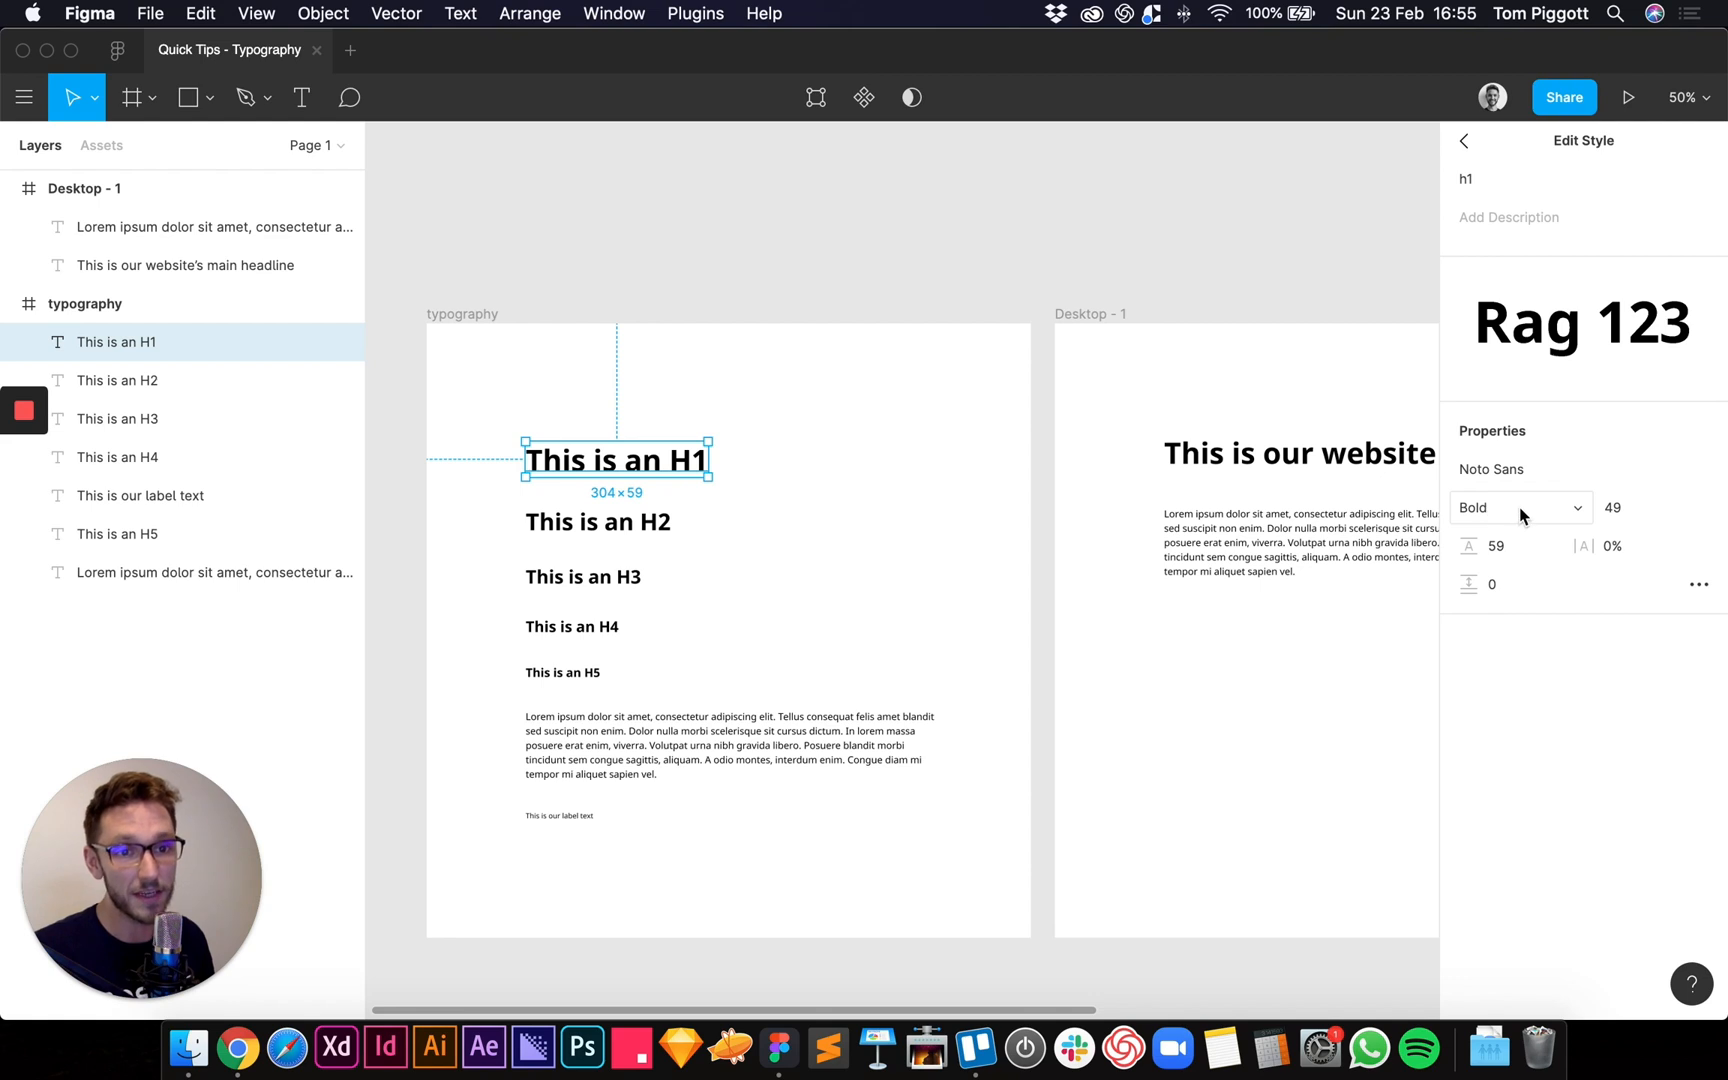
{"action": "left_click", "coordinate": [1520, 507]}
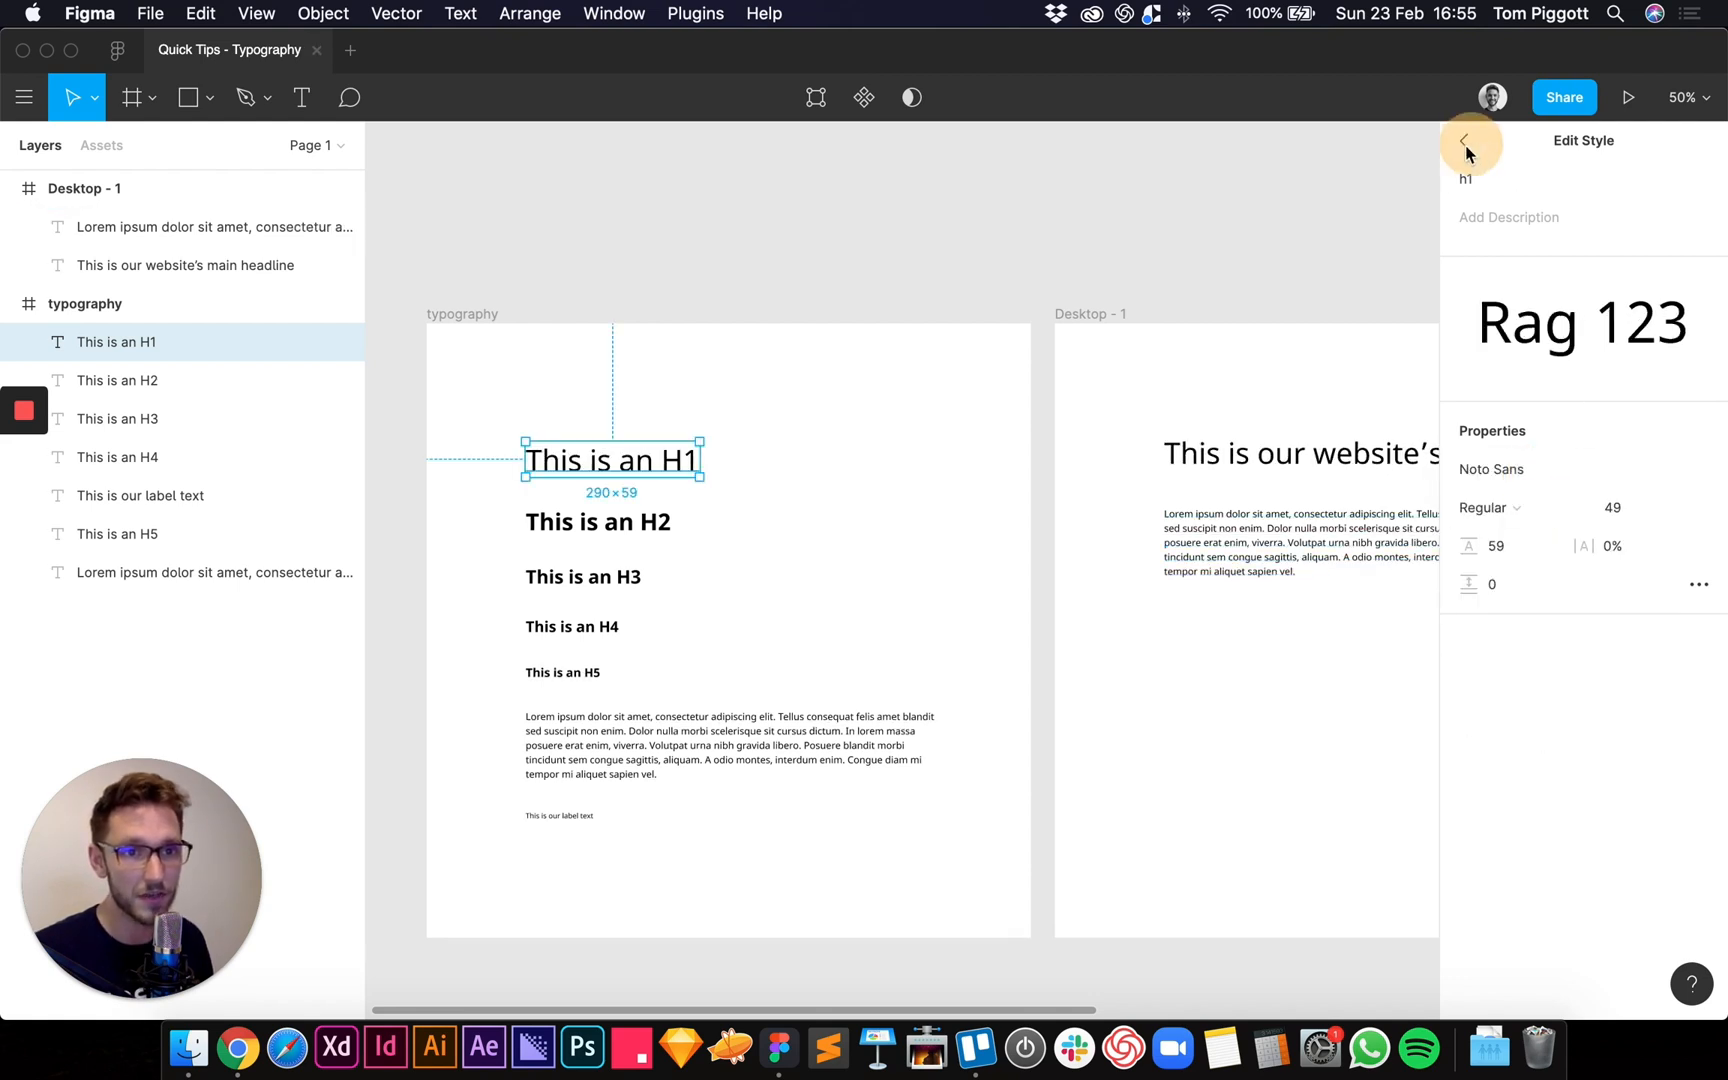
{"action": "left_click", "coordinate": [1467, 143]}
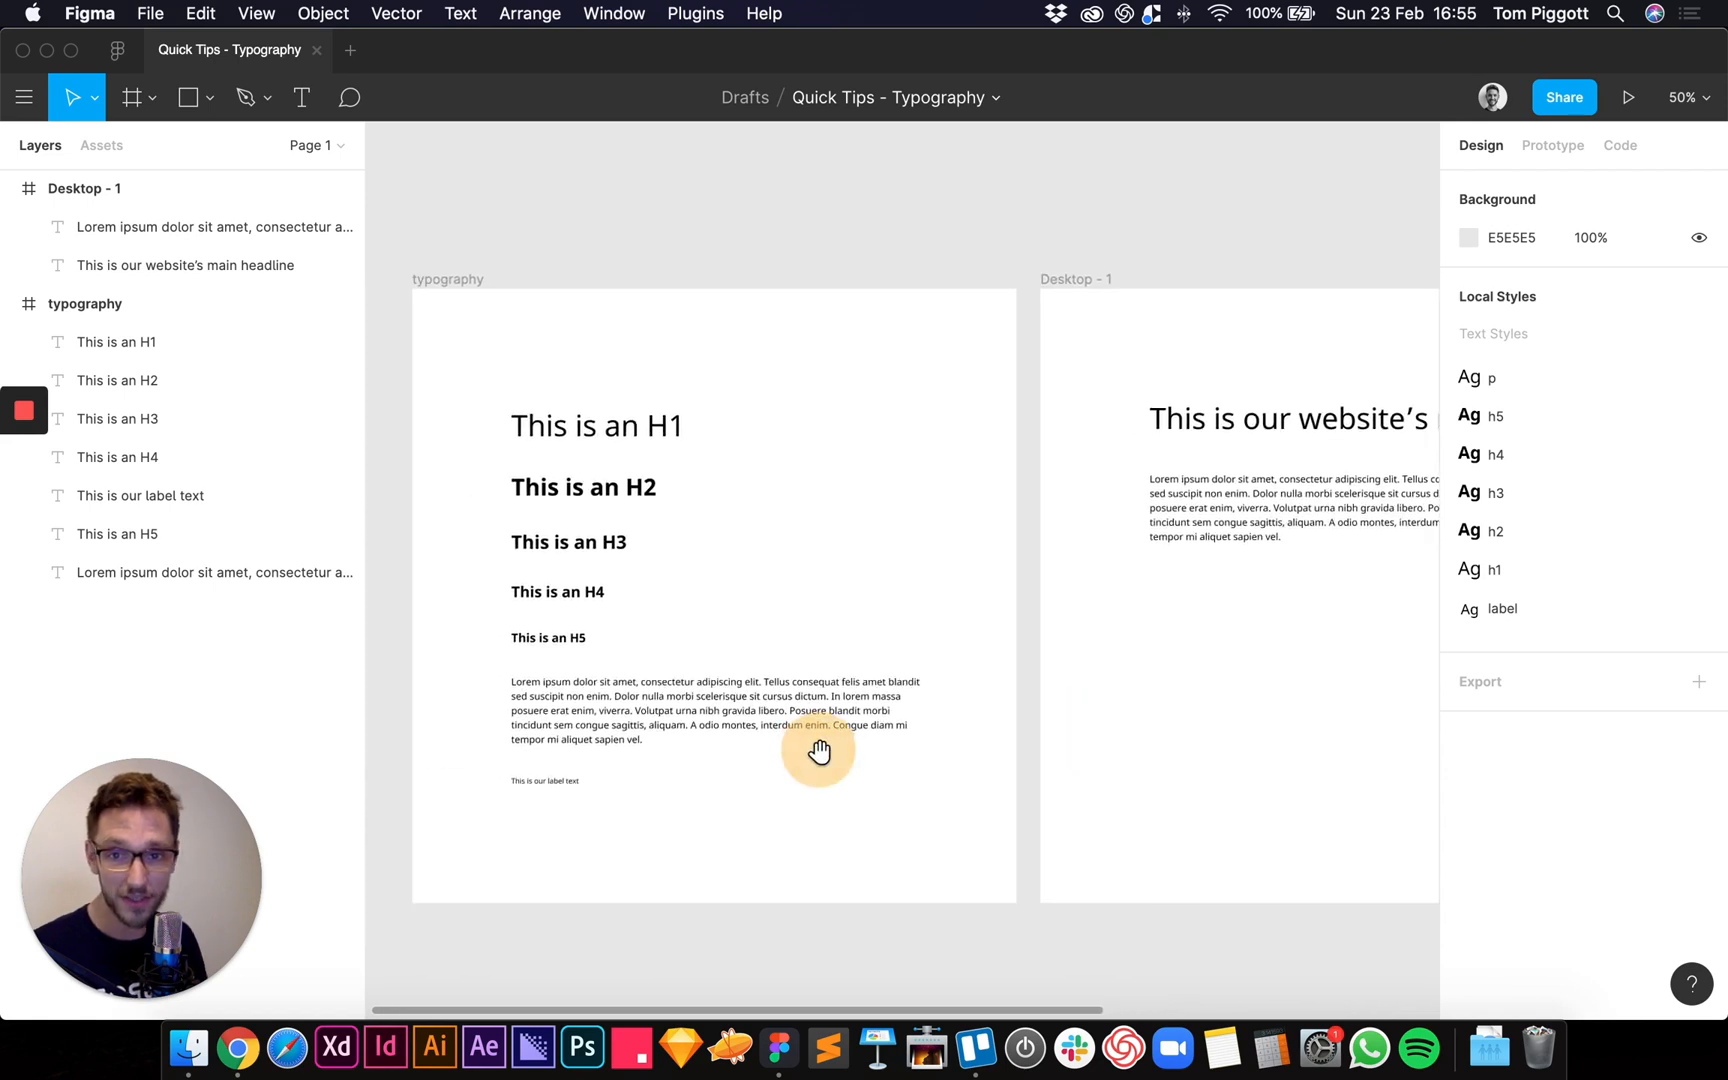
{"action": "left_click_drag", "start_coordinate": [818, 750], "coordinate": [1003, 825]}
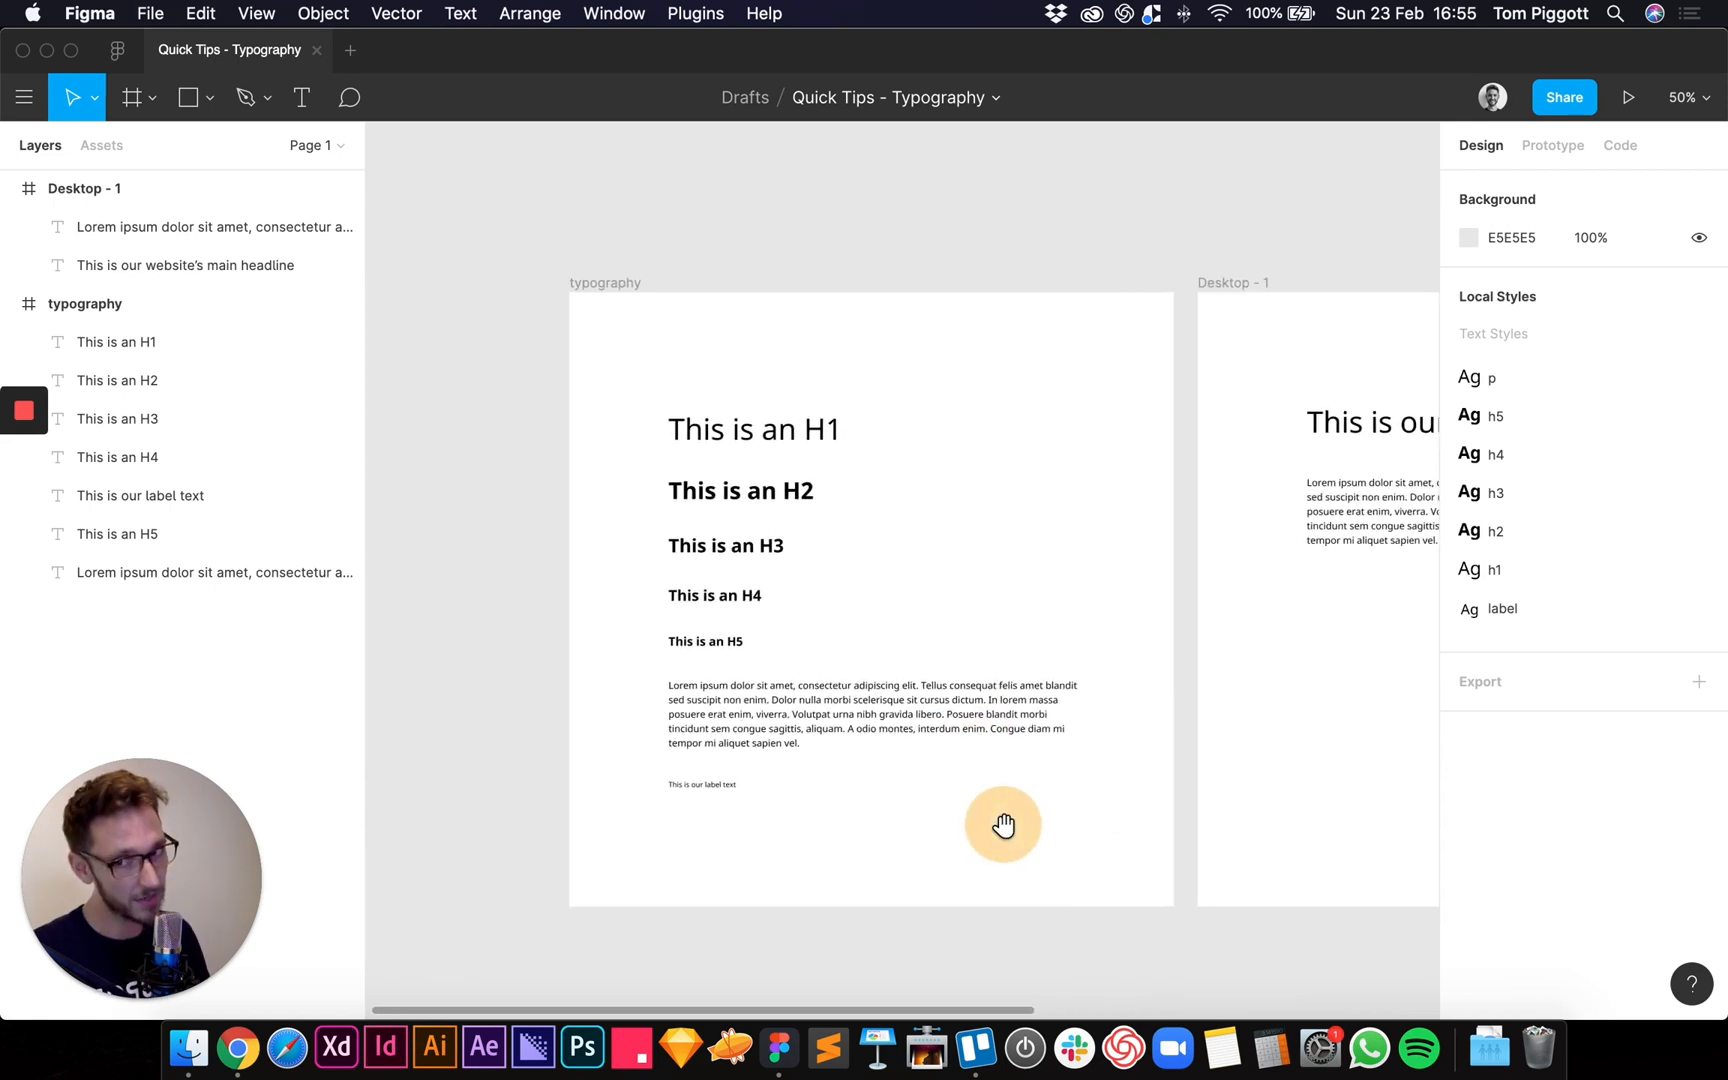